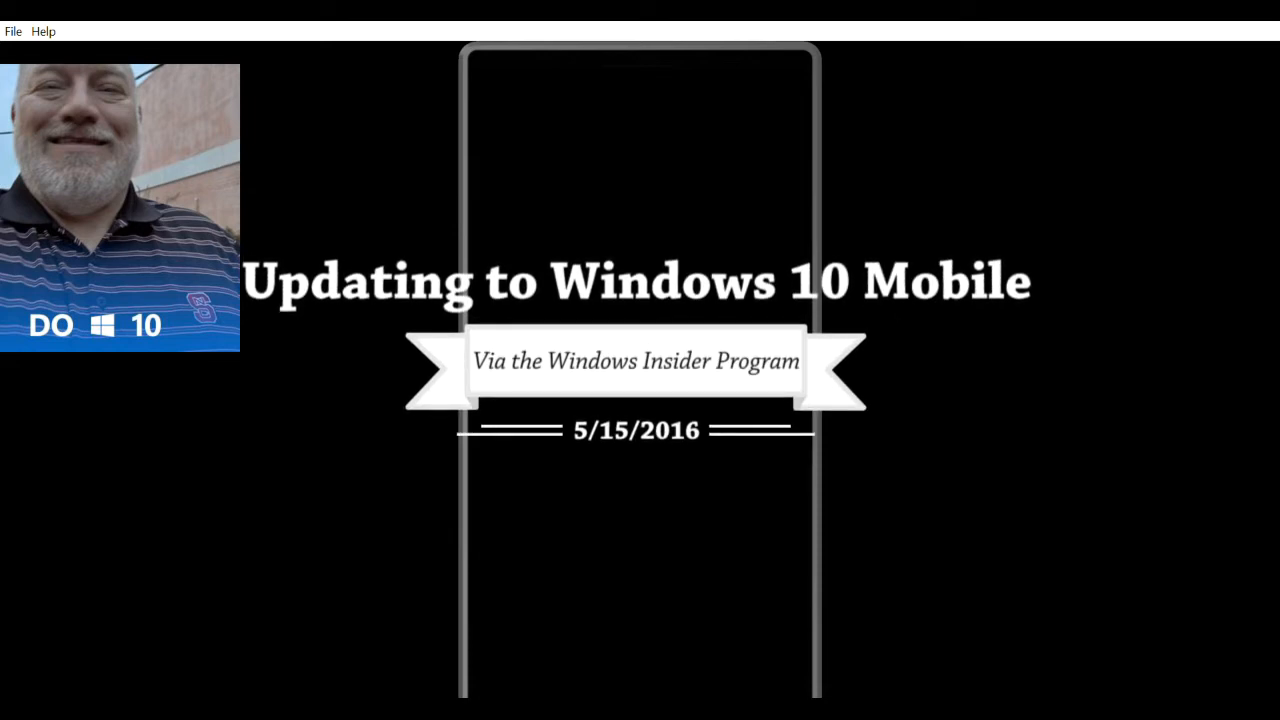
{"action": "mouse_move", "coordinate": [958, 621]}
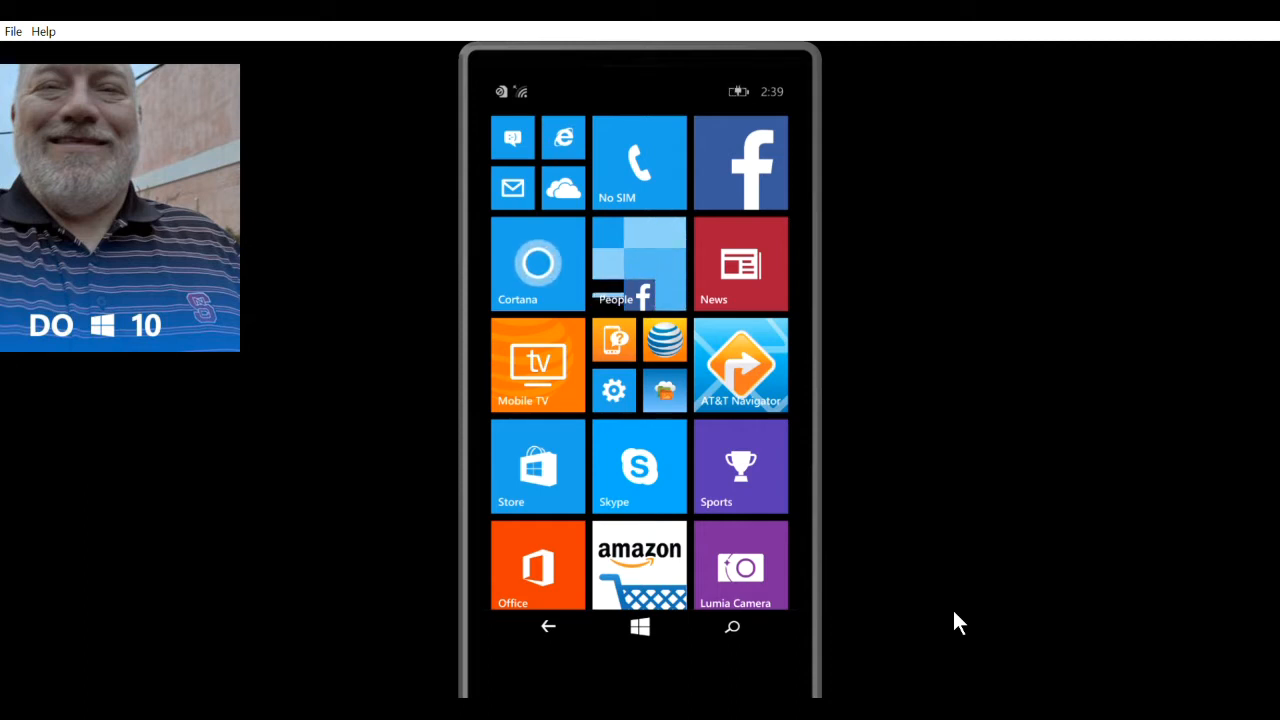
{"action": "mouse_move", "coordinate": [770, 375]}
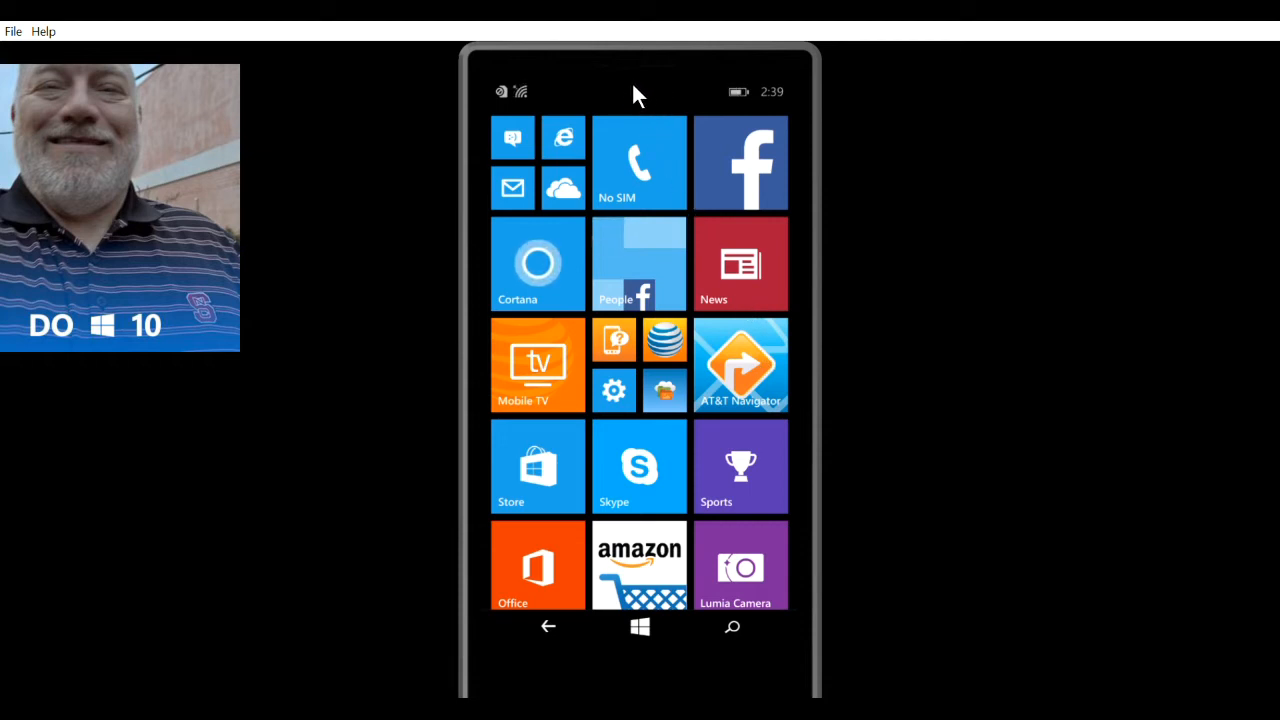
{"action": "mouse_move", "coordinate": [650, 95]}
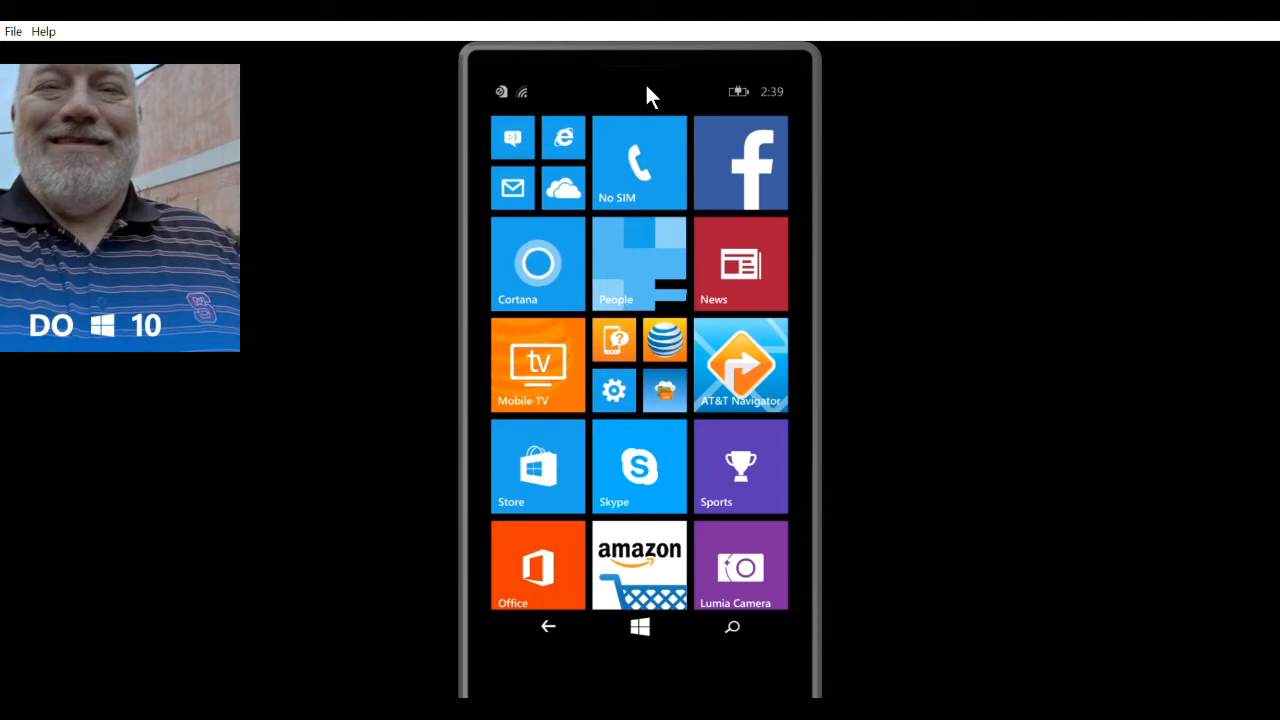
Pull down the Action Center over the Start screen, showing Wi-Fi connected.
{"action": "left_click_drag", "start_coordinate": [640, 75], "coordinate": [640, 300]}
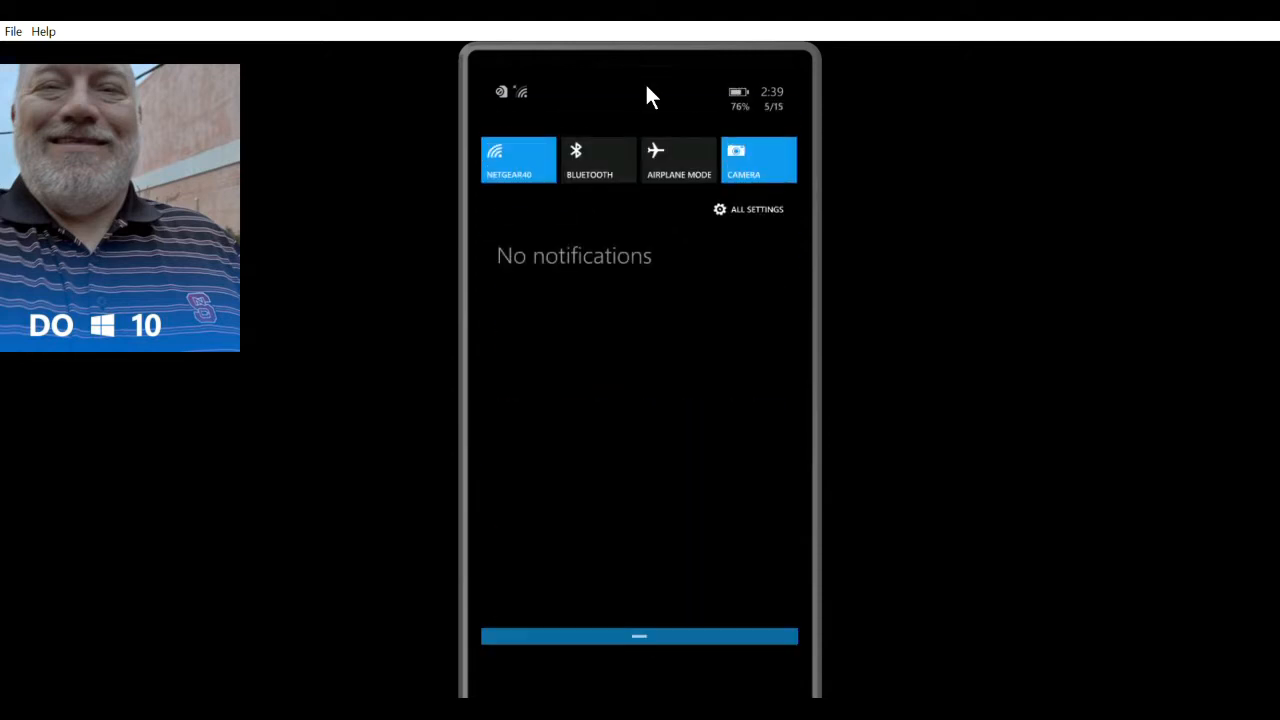
{"action": "mouse_move", "coordinate": [733, 200]}
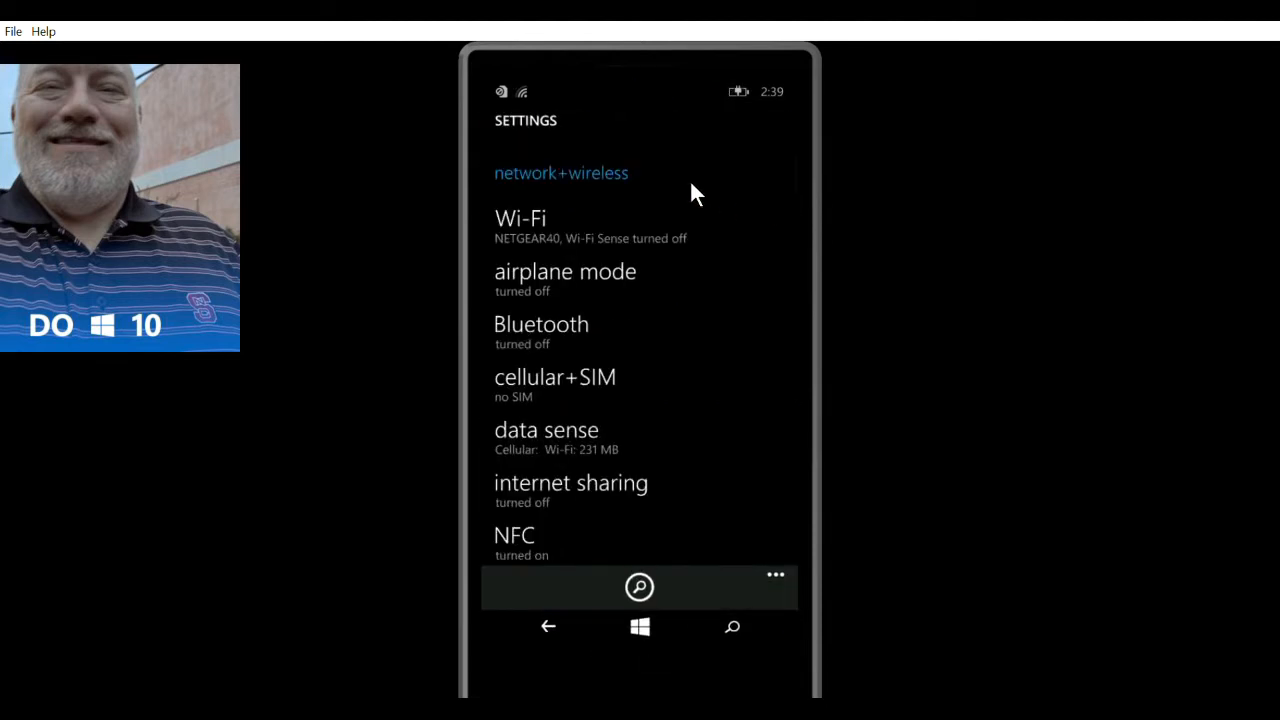
{"action": "mouse_move", "coordinate": [570, 180]}
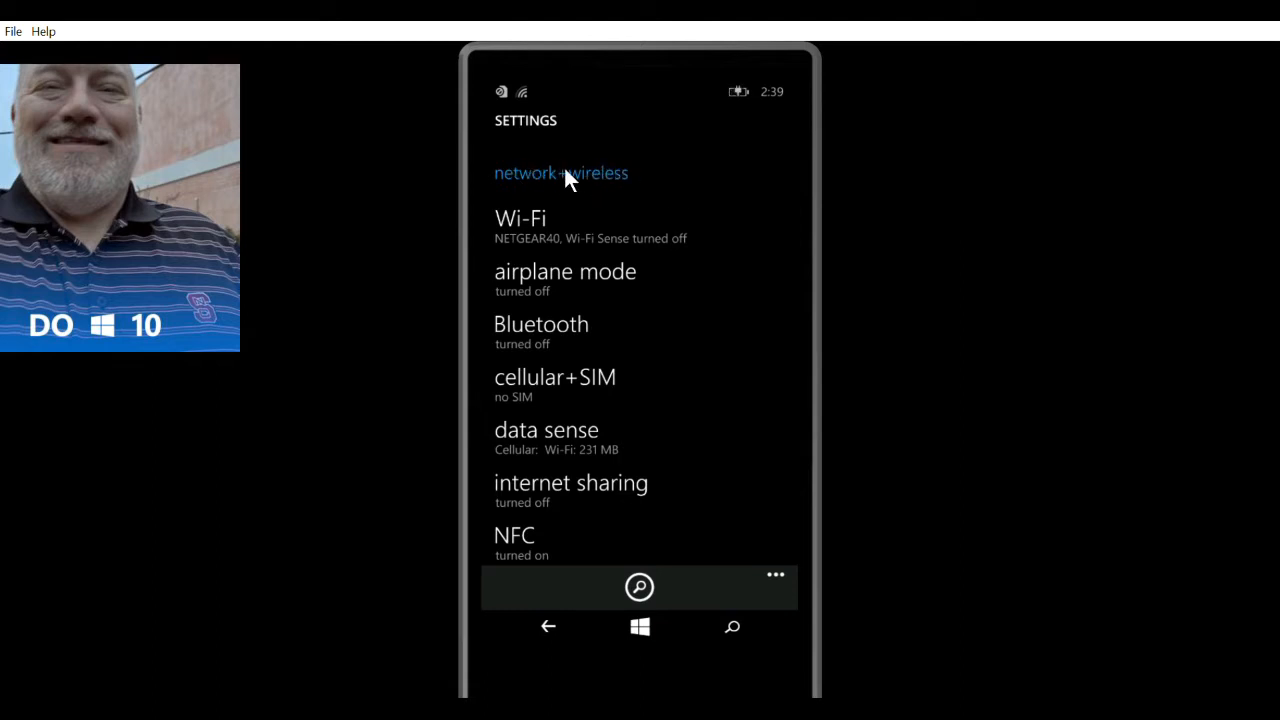
{"action": "mouse_move", "coordinate": [592, 177]}
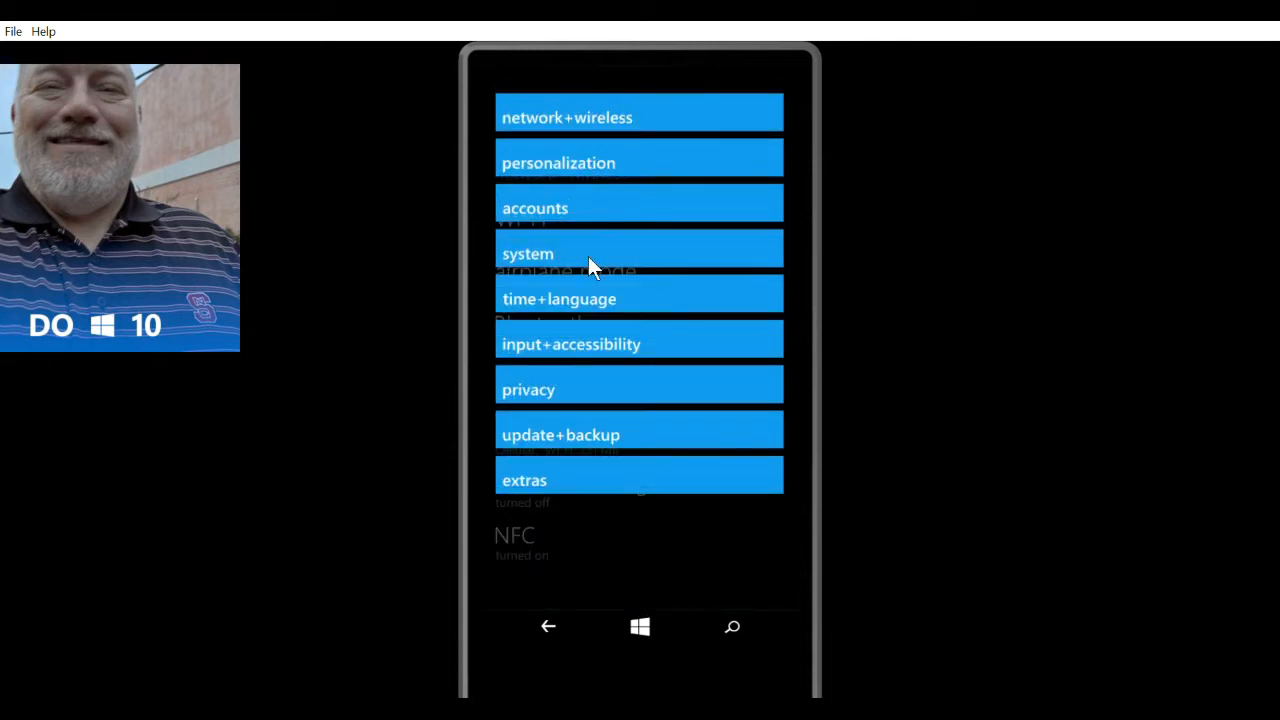
{"action": "mouse_move", "coordinate": [613, 431]}
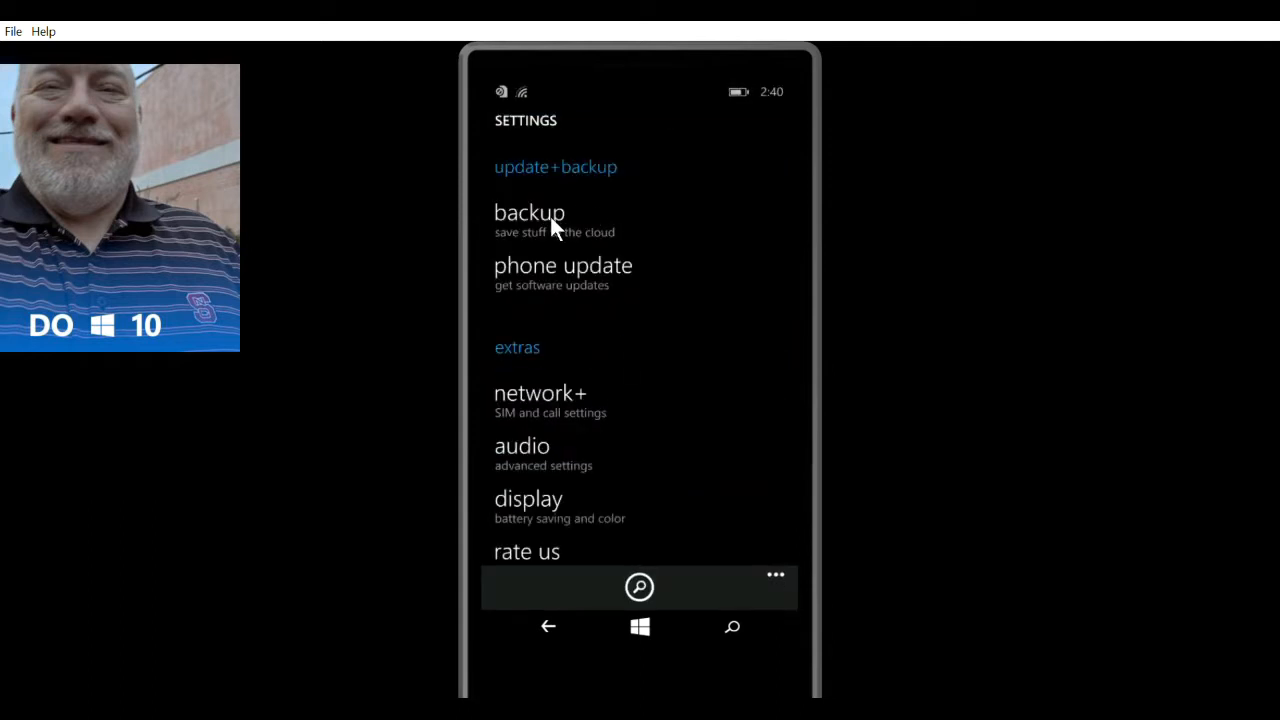
View the apps+settings backup page, confirming settings backup and app backup are on.
{"action": "left_click", "coordinate": [529, 212]}
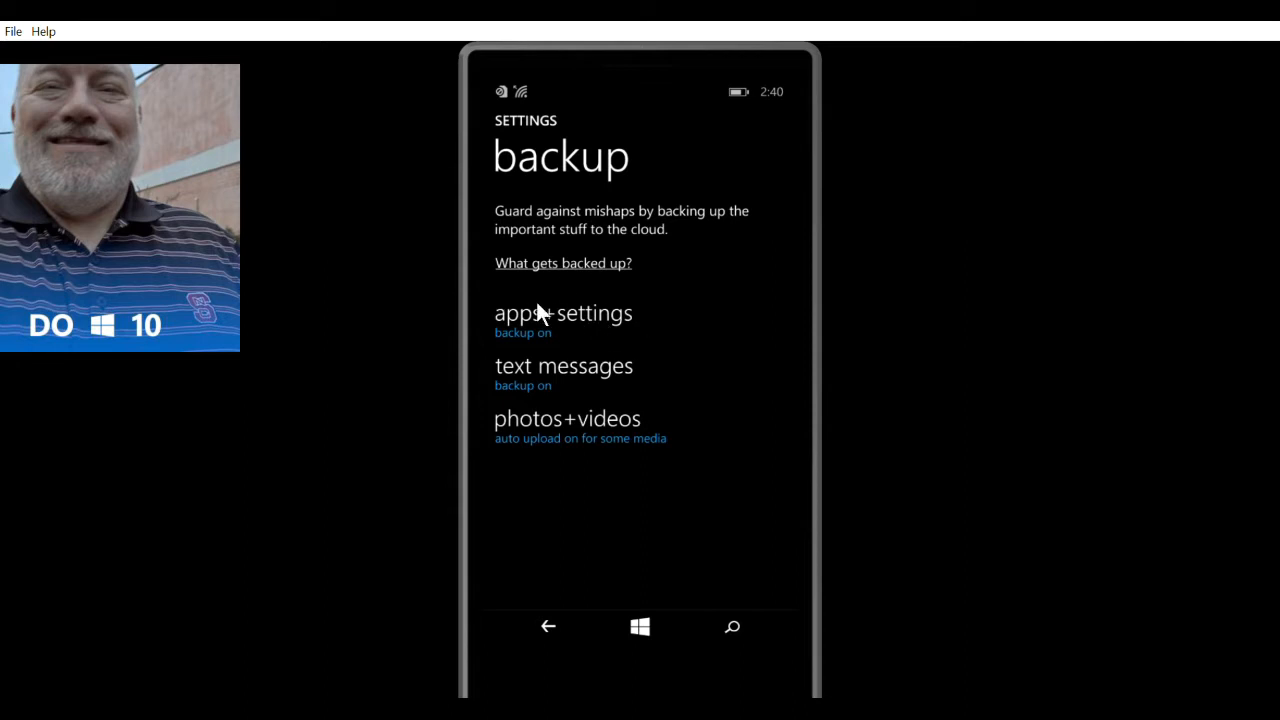
{"action": "mouse_move", "coordinate": [613, 345]}
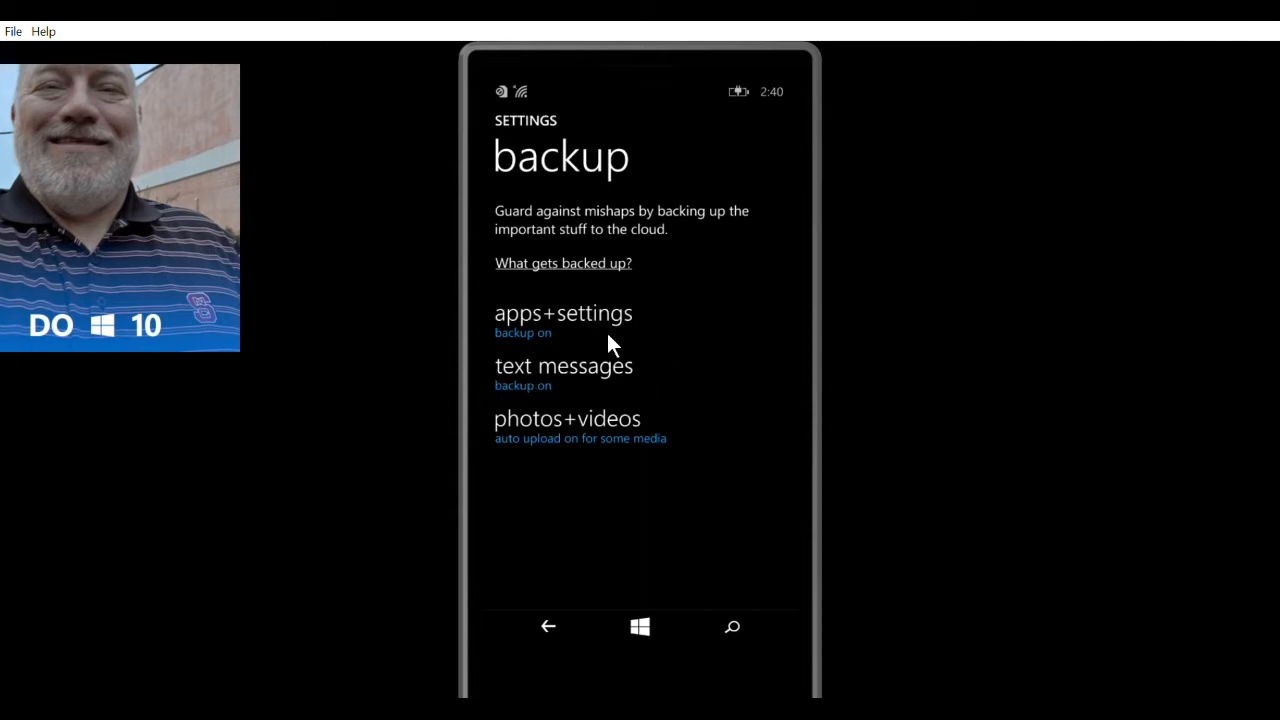
{"action": "mouse_move", "coordinate": [550, 337]}
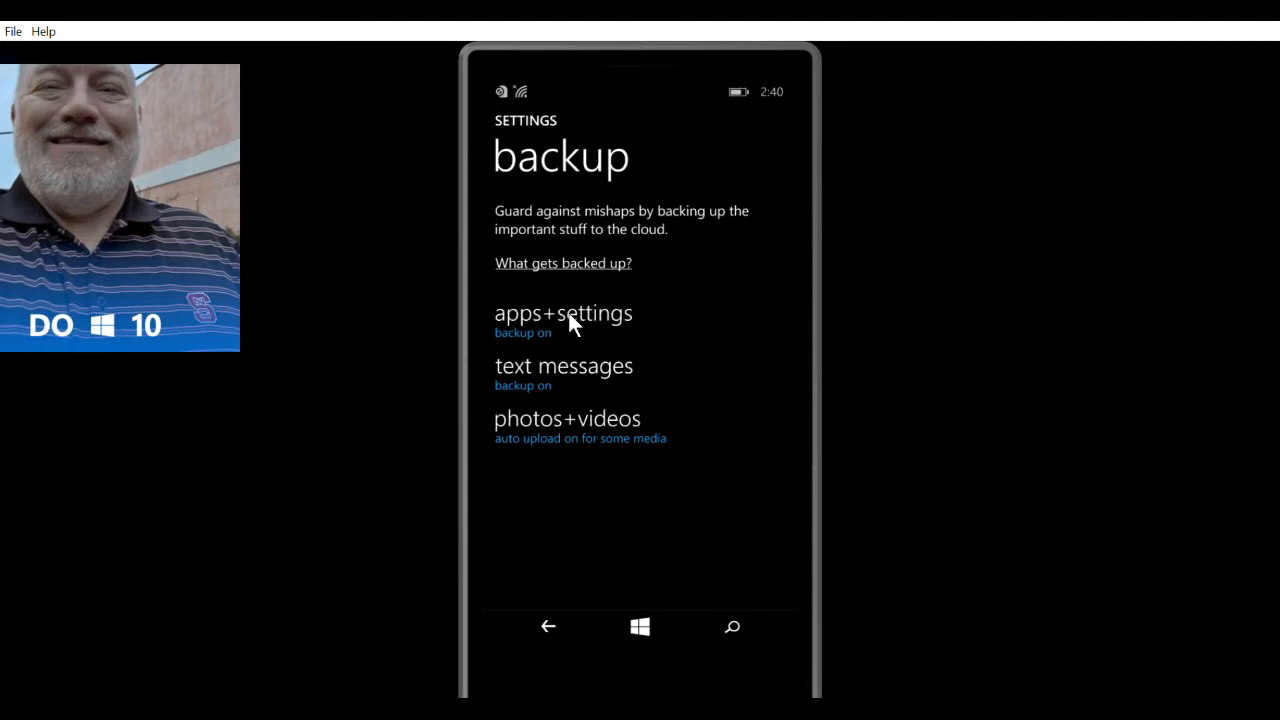
{"action": "left_click", "coordinate": [562, 313]}
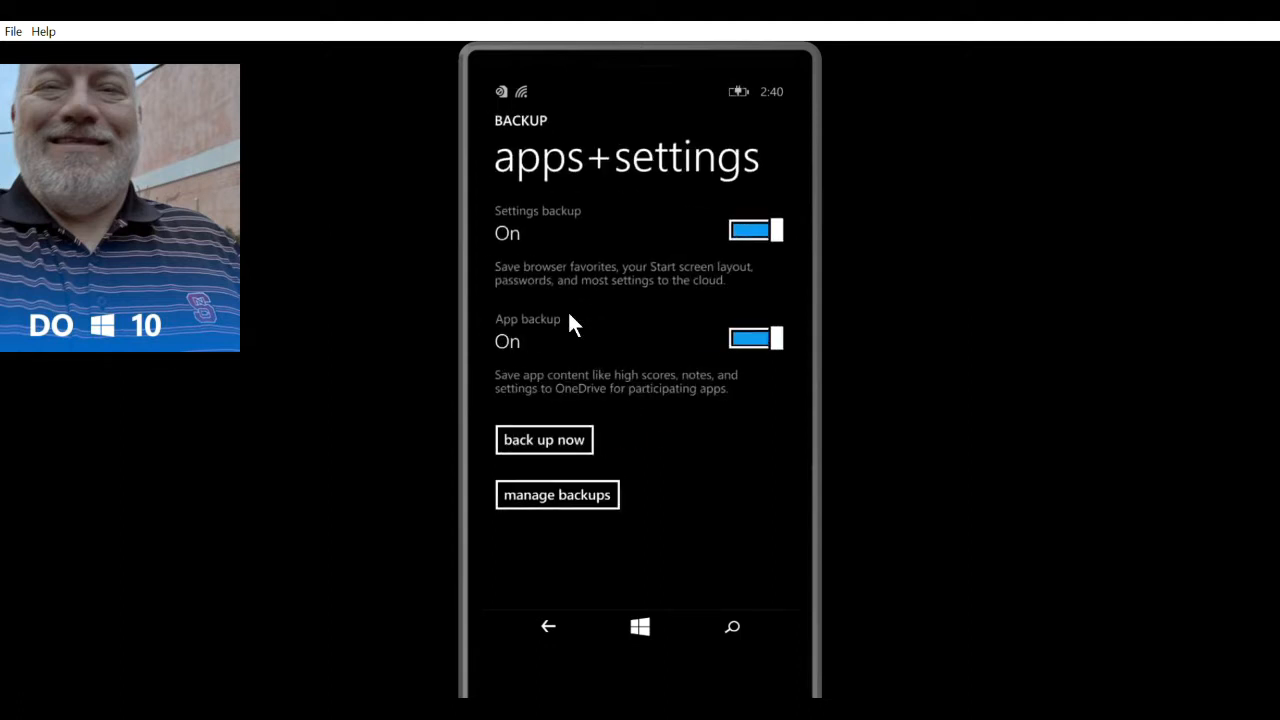
{"action": "mouse_move", "coordinate": [563, 430]}
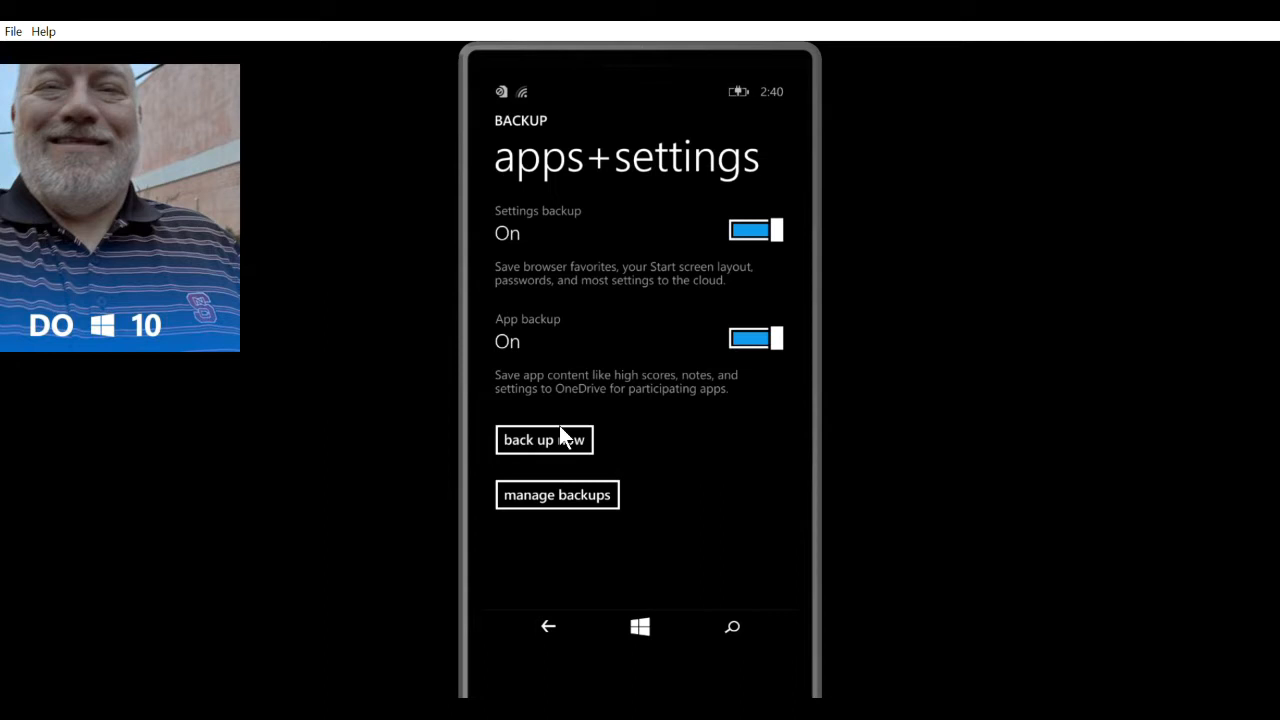
Start a backup, then launch the Store from the S section of the app list.
{"action": "left_click", "coordinate": [639, 626]}
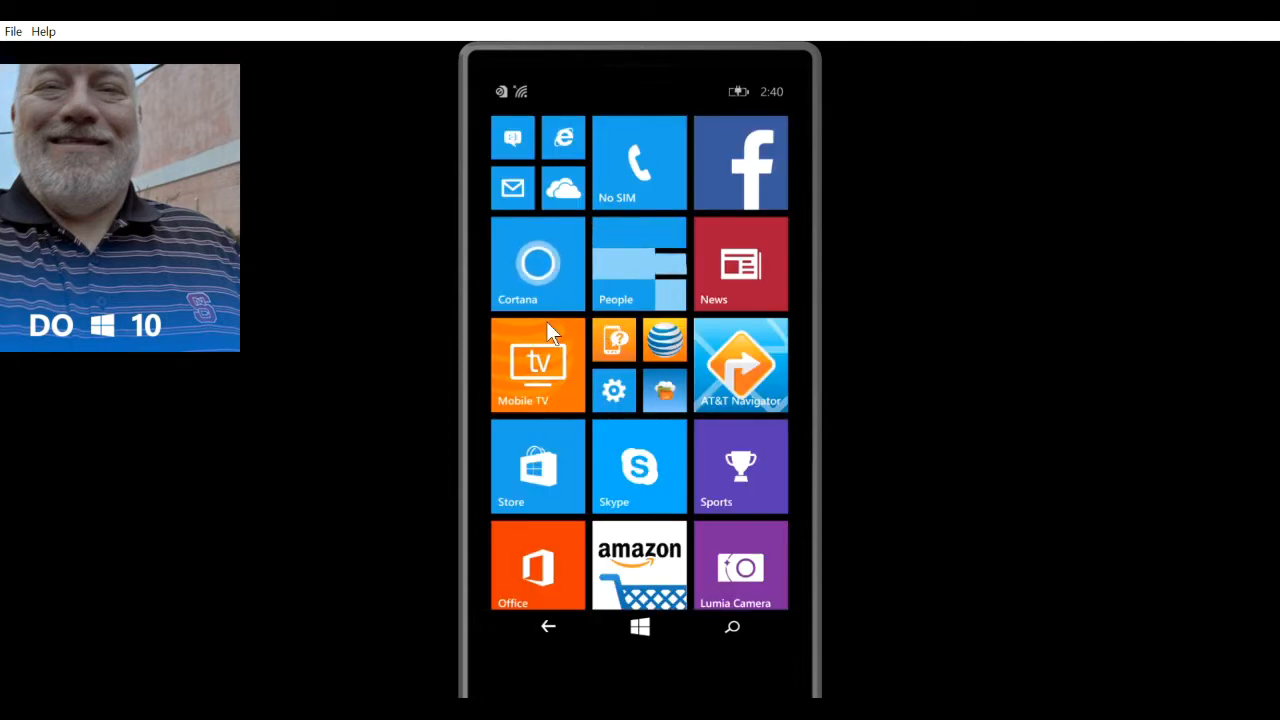
{"action": "mouse_move", "coordinate": [555, 405]}
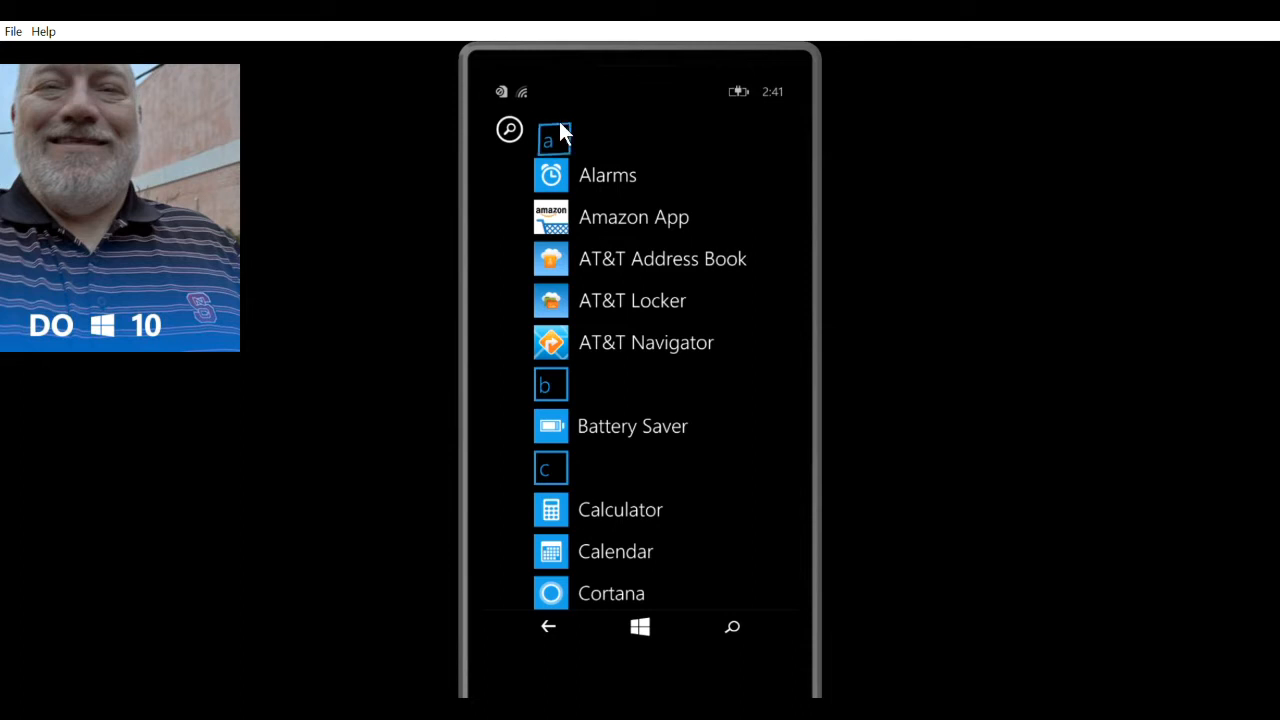
{"action": "left_click", "coordinate": [550, 138]}
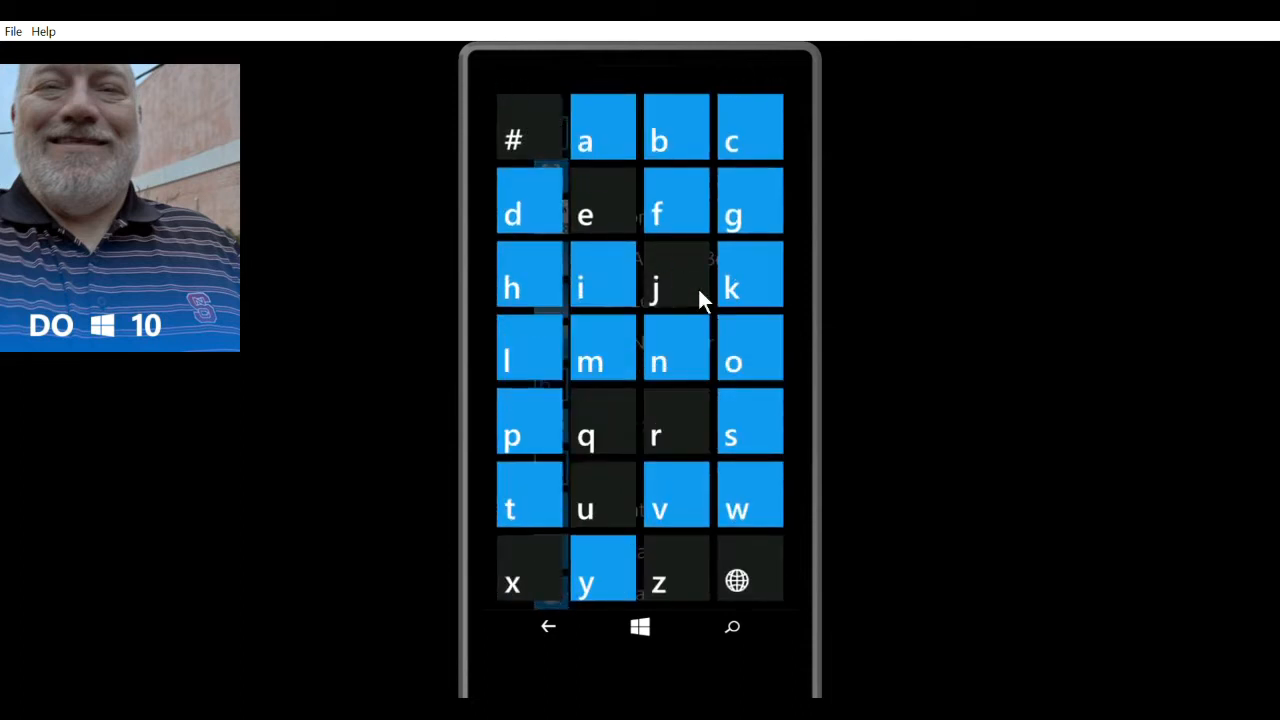
{"action": "mouse_move", "coordinate": [762, 420]}
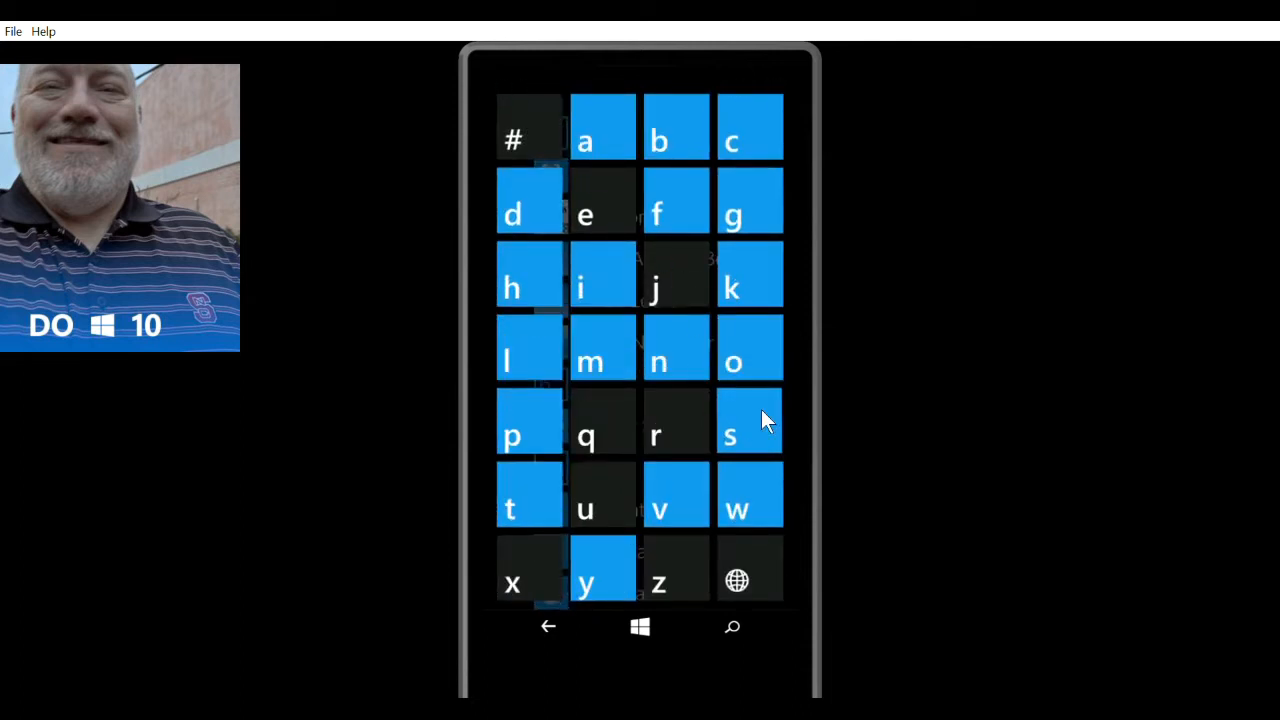
{"action": "left_click", "coordinate": [730, 435]}
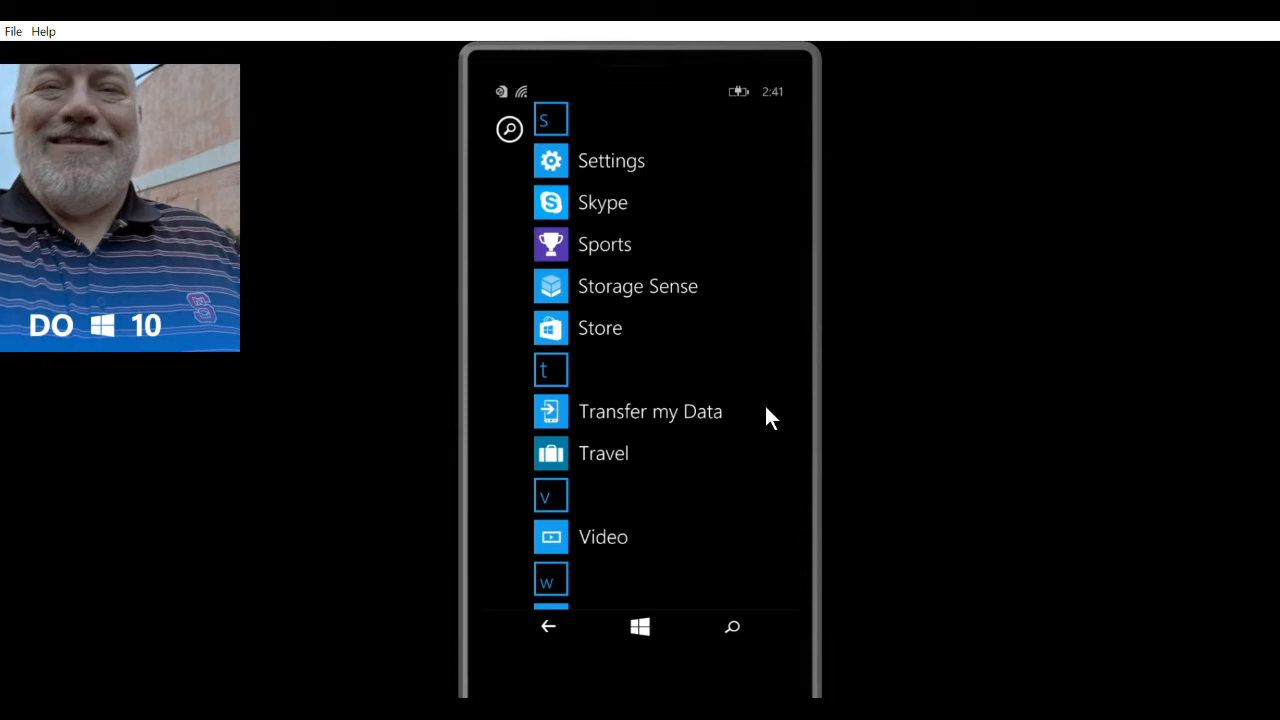
{"action": "mouse_move", "coordinate": [585, 330]}
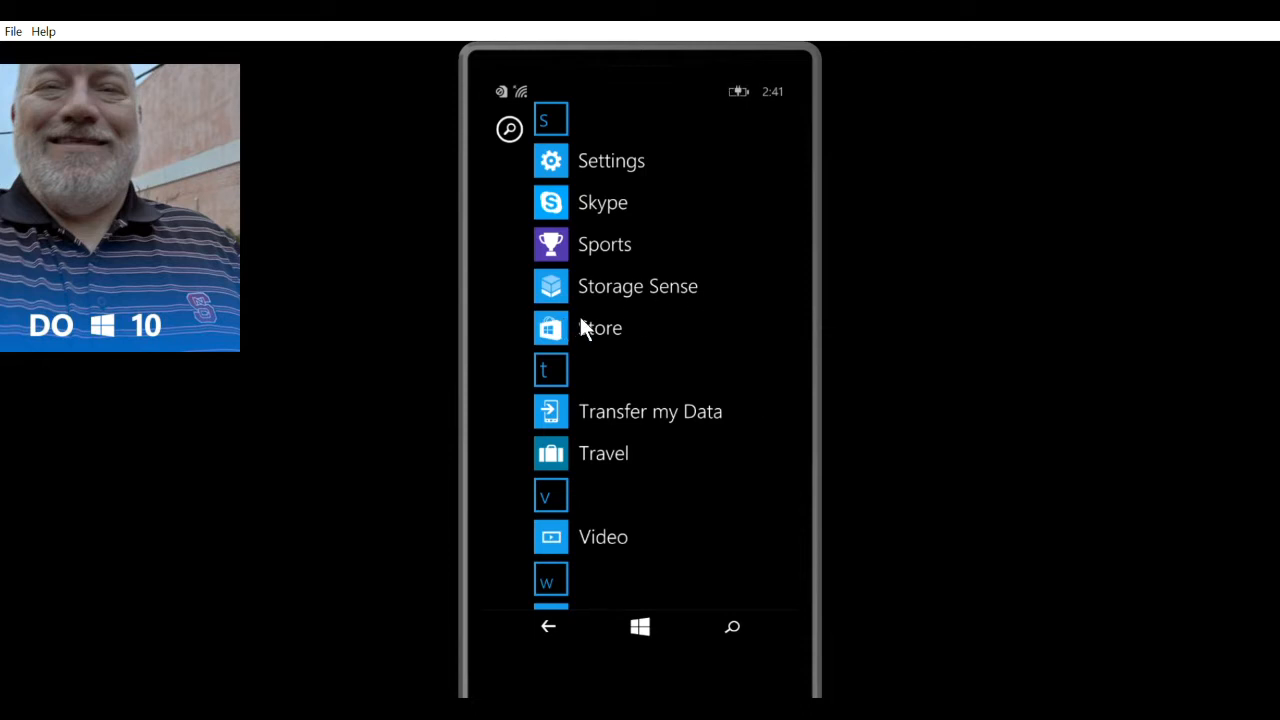
{"action": "left_click", "coordinate": [550, 328]}
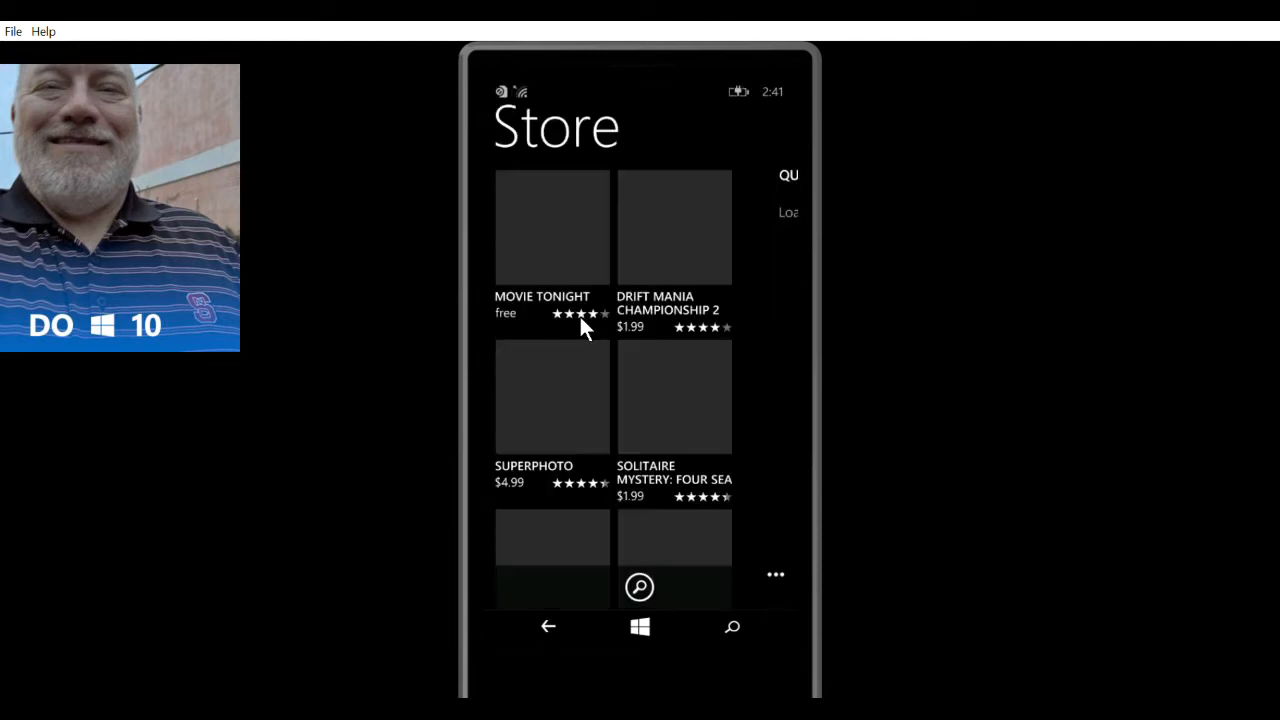
{"action": "mouse_move", "coordinate": [569, 609]}
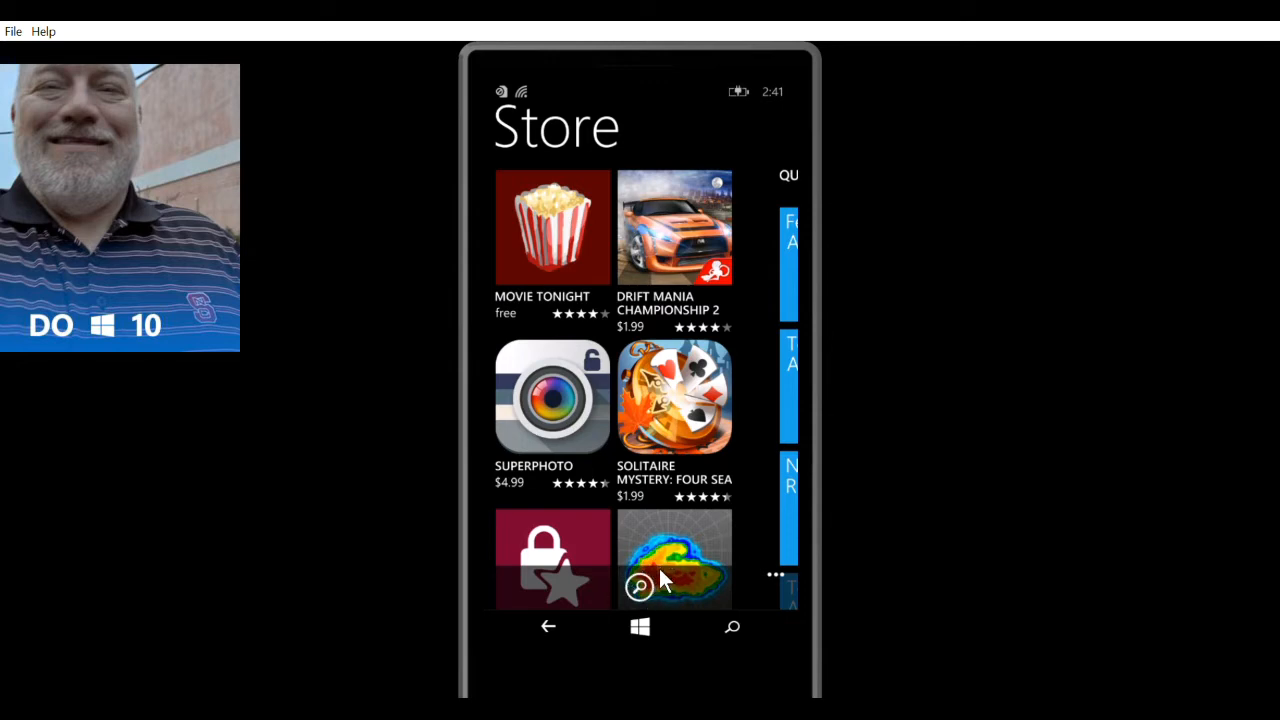
{"action": "mouse_move", "coordinate": [658, 588]}
{"action": "type", "text": "wi"}
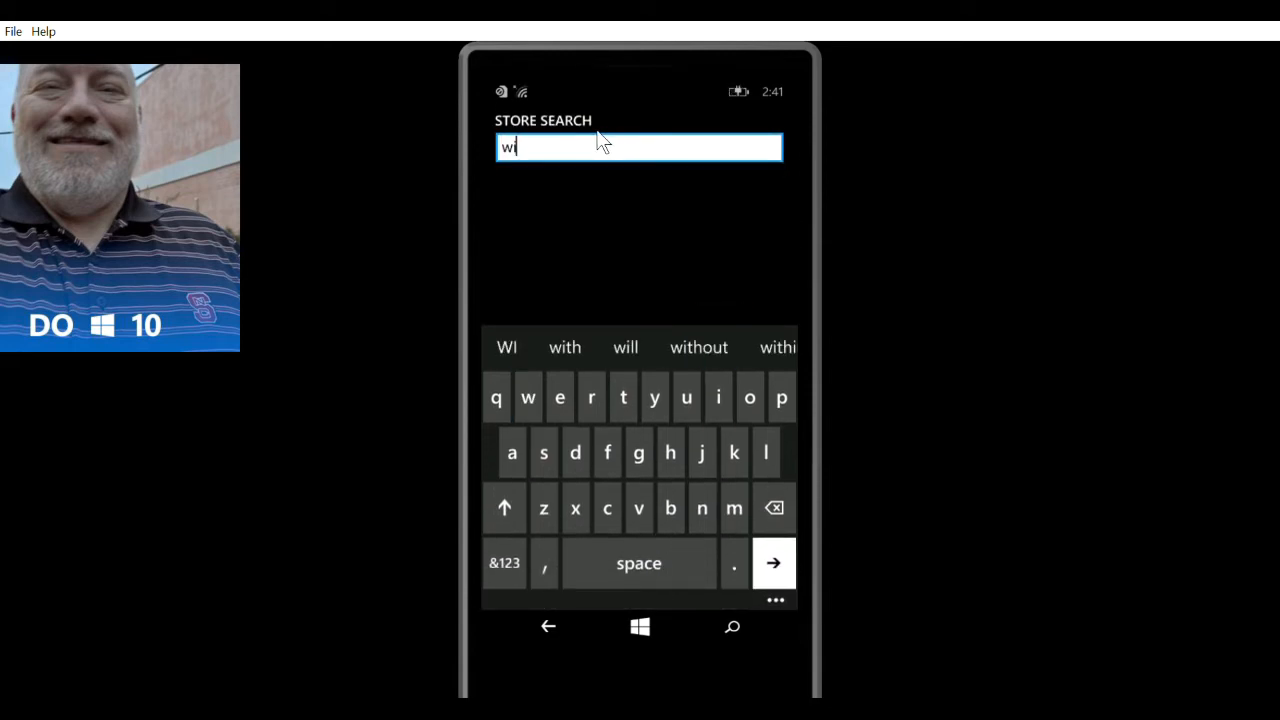
Search the Store for 'windows insider' to list Microsoft's Windows Insider app.
{"action": "type", "text": "ndows"}
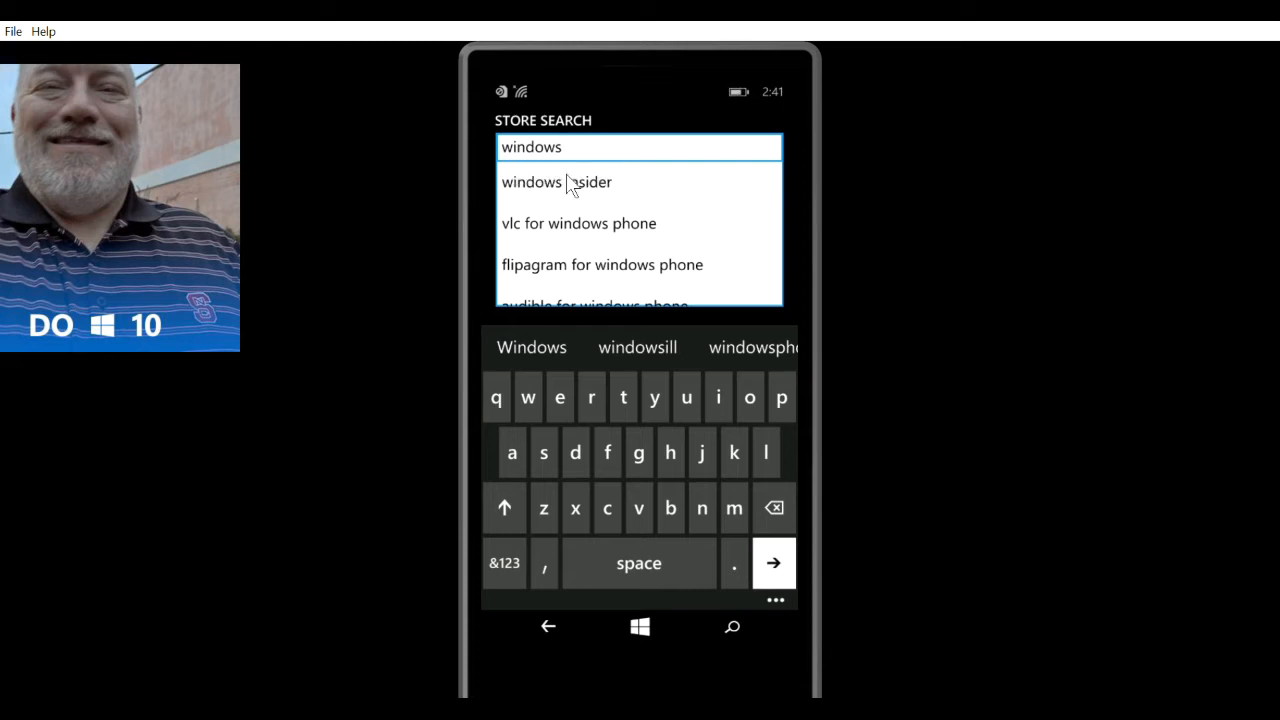
{"action": "mouse_move", "coordinate": [578, 183]}
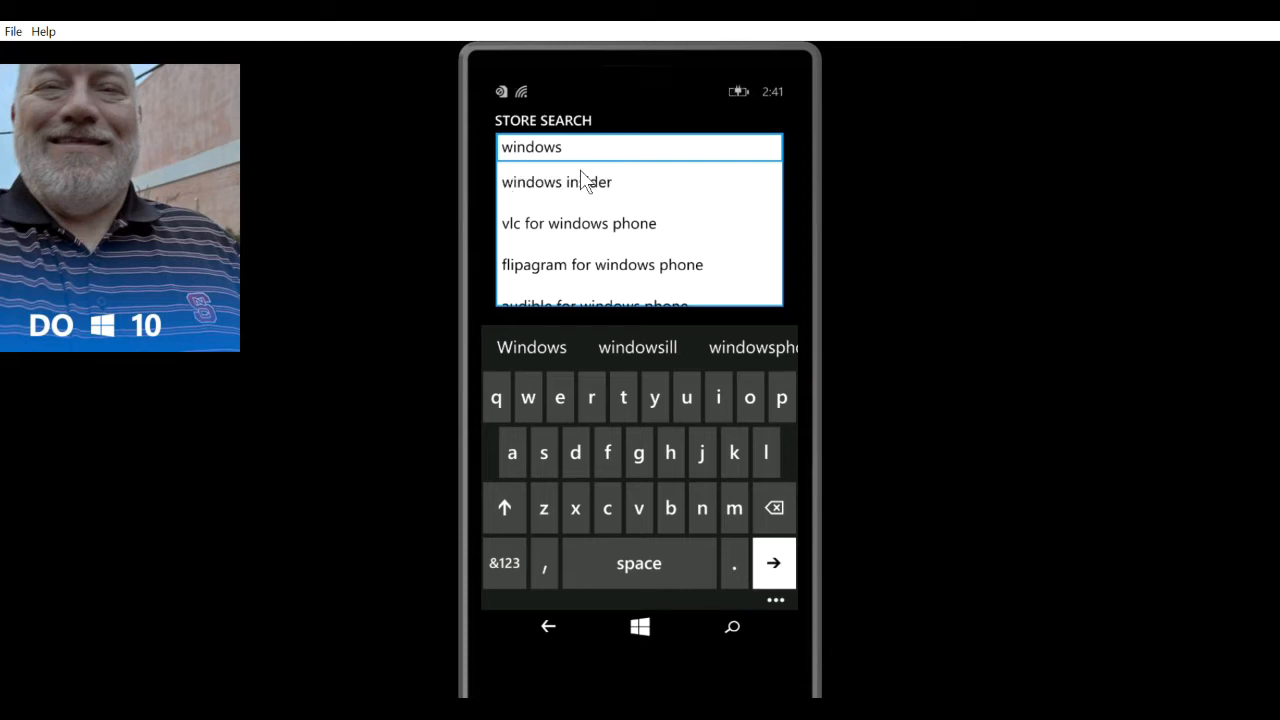
{"action": "left_click", "coordinate": [556, 182]}
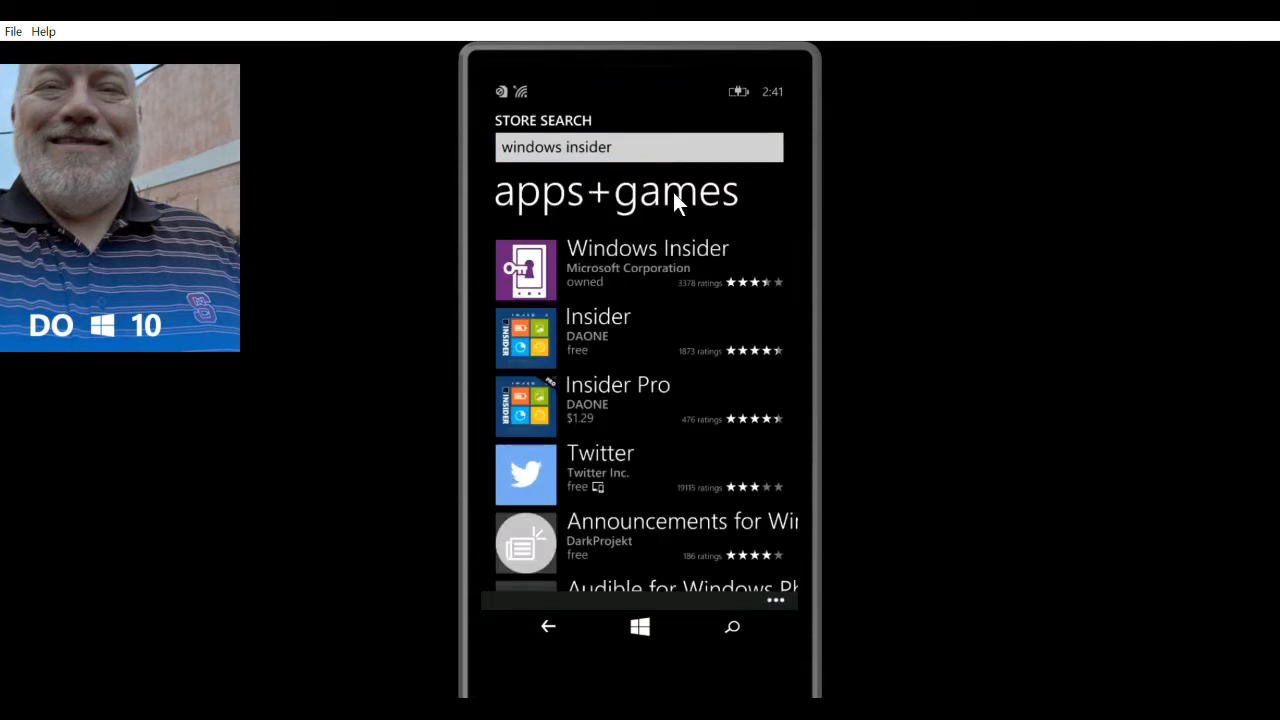
{"action": "mouse_move", "coordinate": [790, 225]}
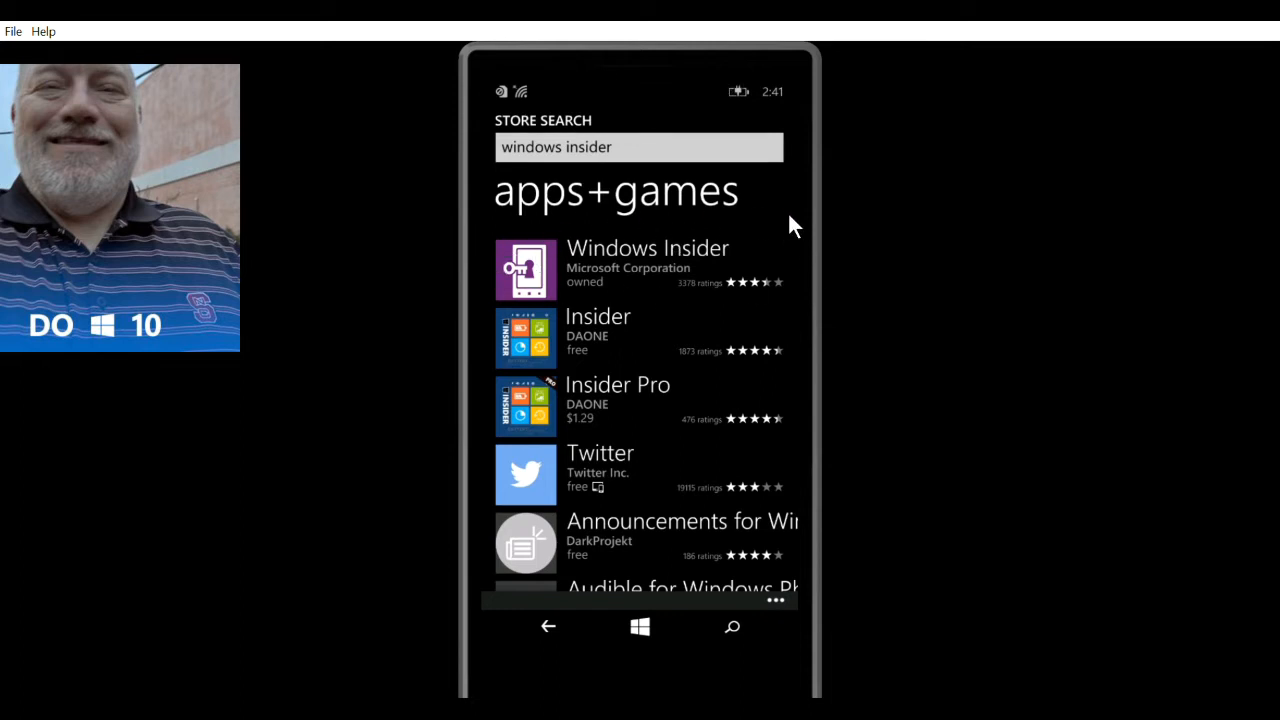
{"action": "mouse_move", "coordinate": [610, 270]}
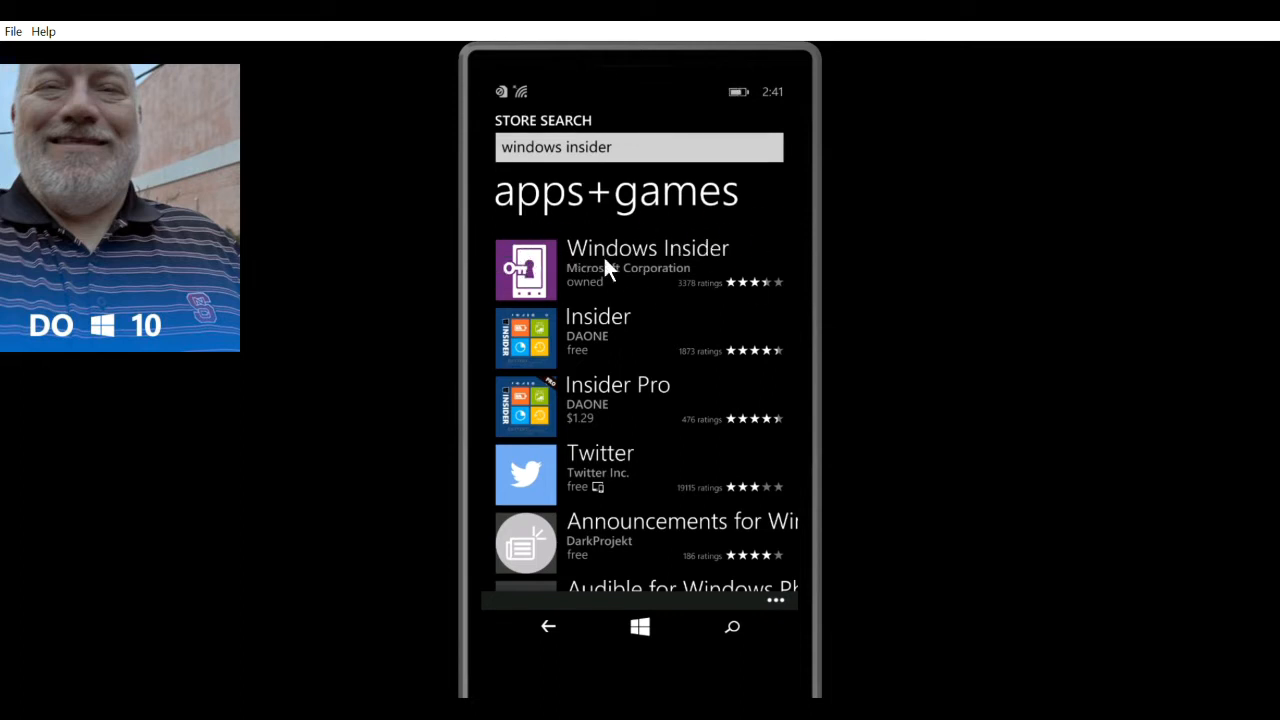
Install Windows Insider from its Store page until it shows App installed.
{"action": "left_click", "coordinate": [647, 248]}
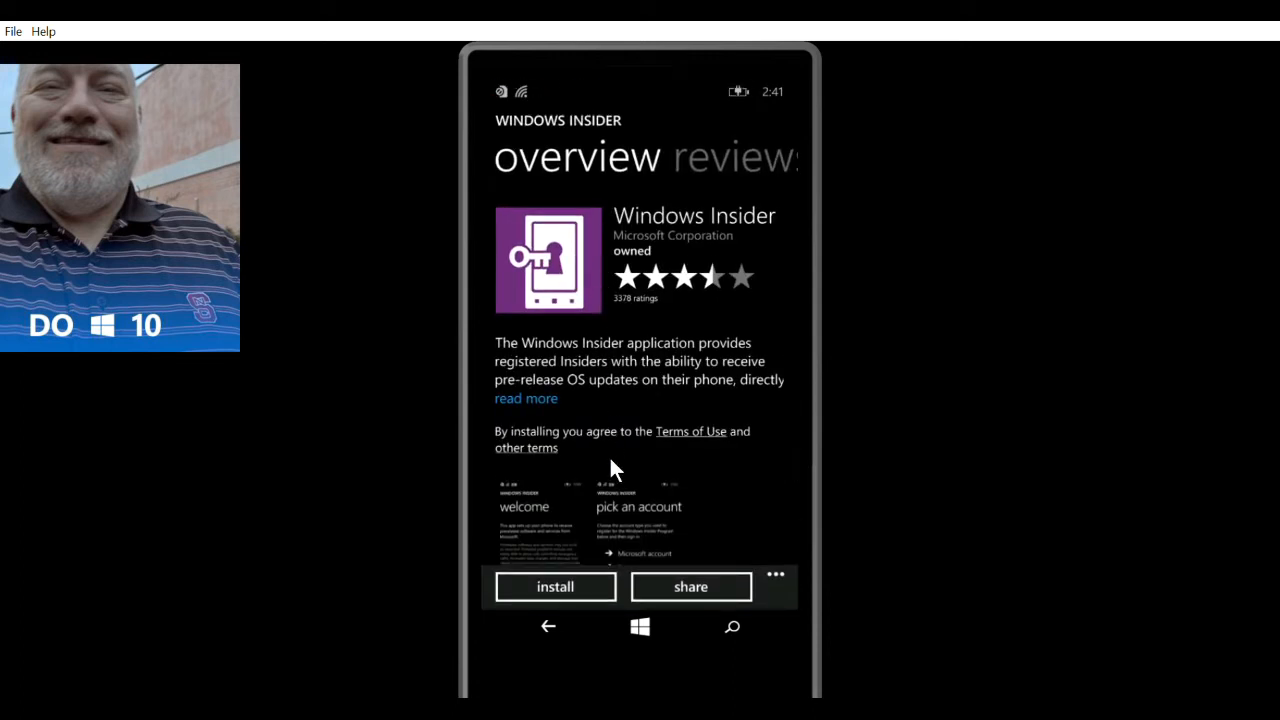
{"action": "mouse_move", "coordinate": [540, 610]}
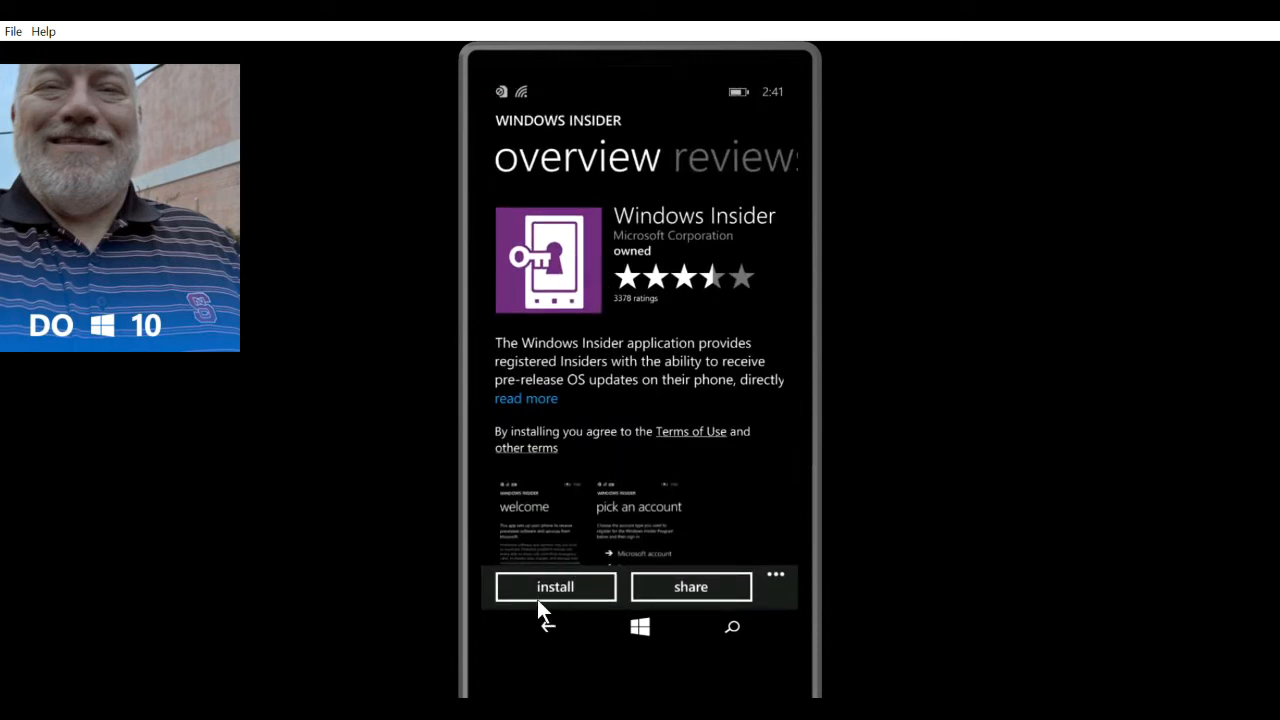
{"action": "left_click", "coordinate": [555, 586]}
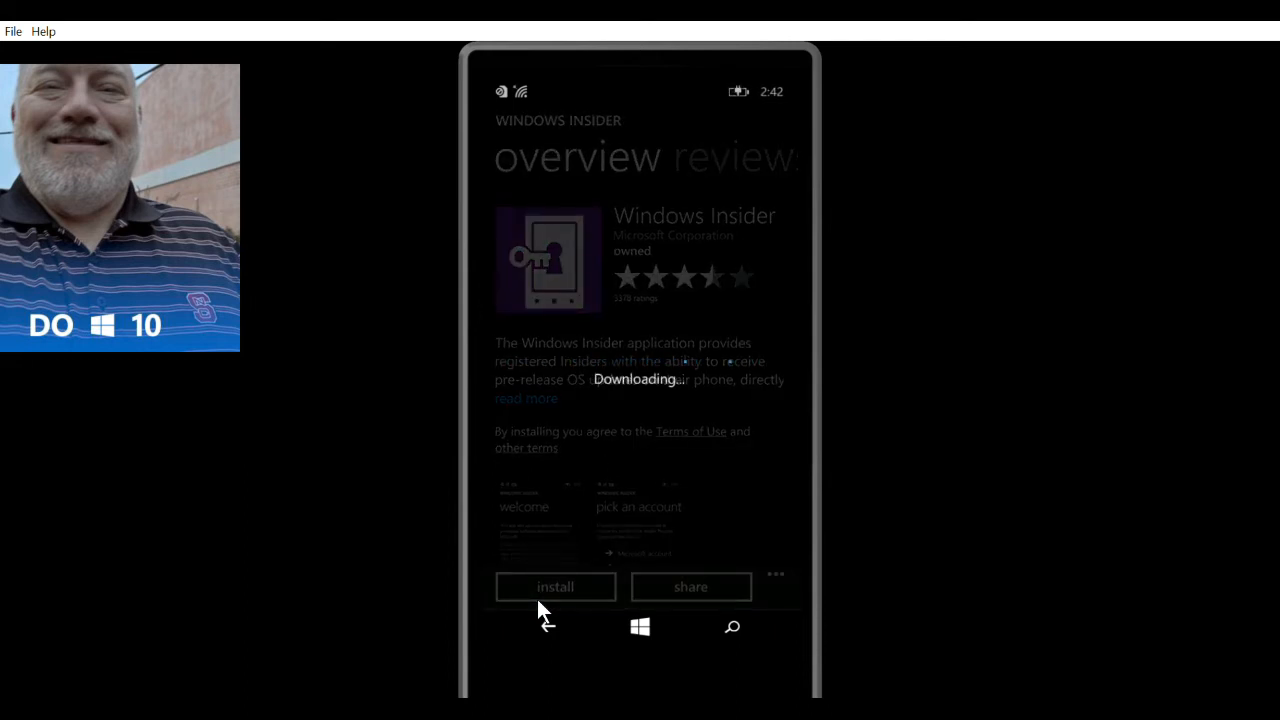
{"action": "left_click", "coordinate": [555, 586]}
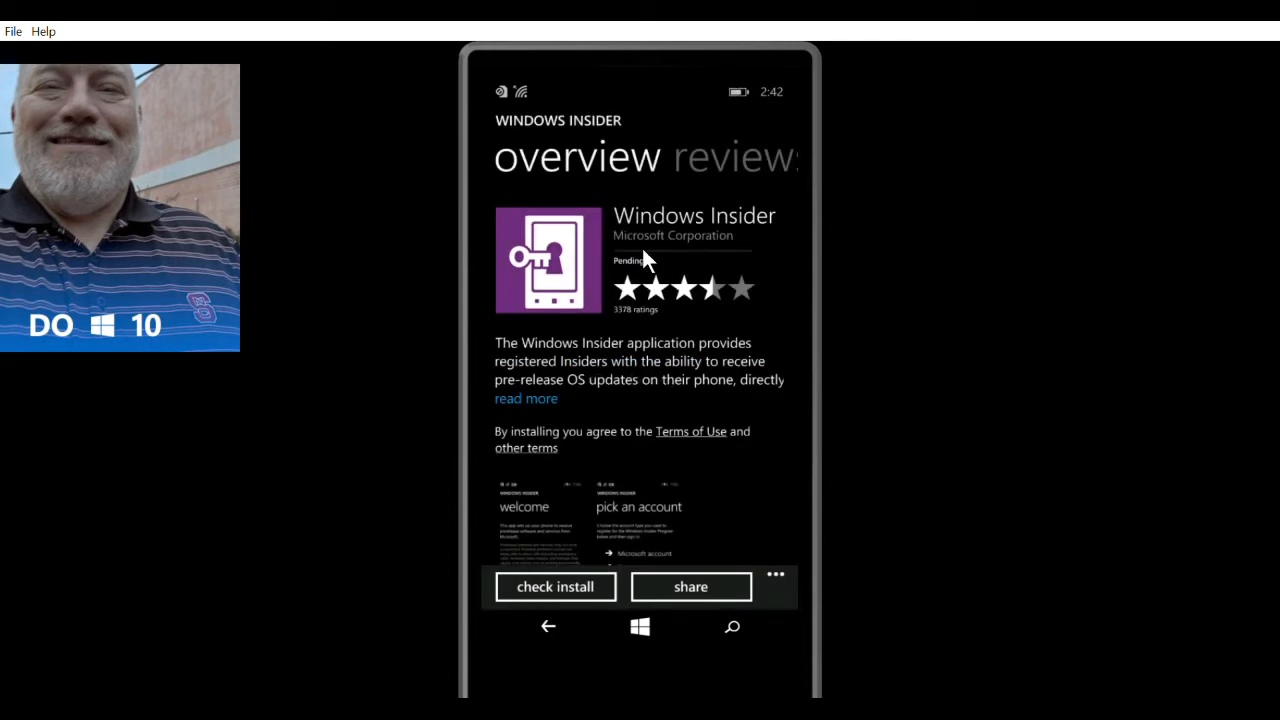
{"action": "mouse_move", "coordinate": [688, 248]}
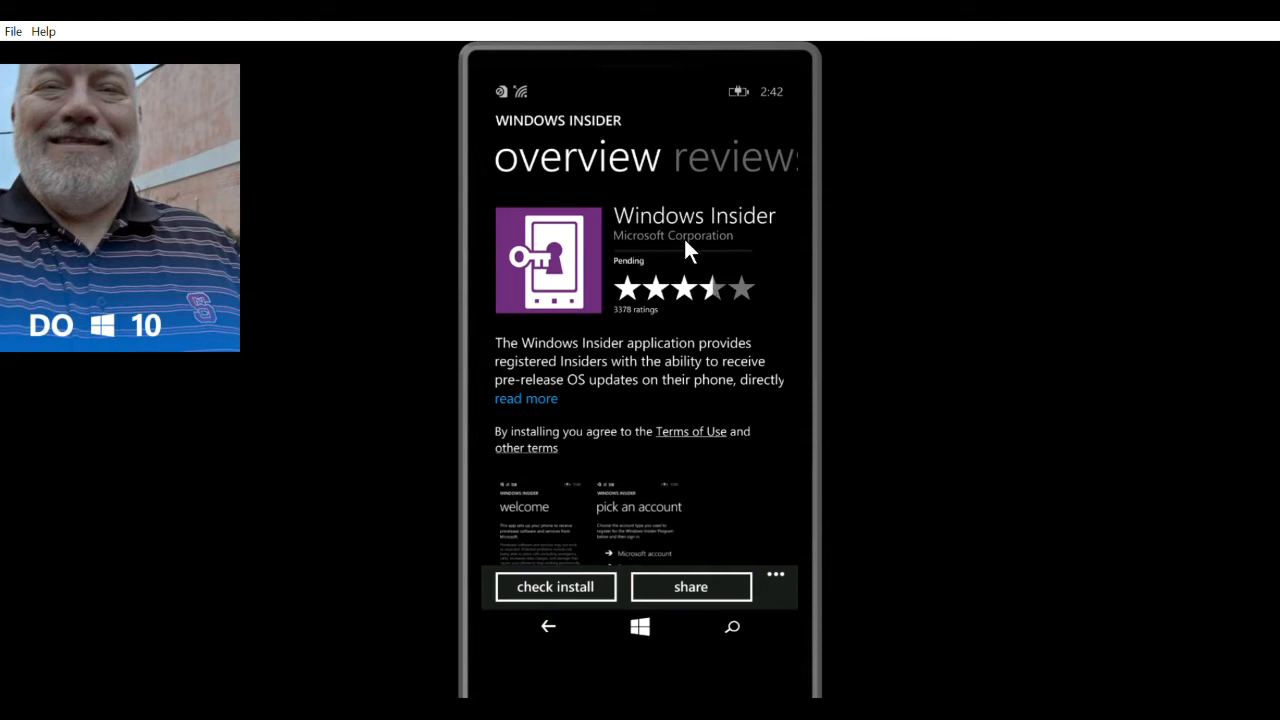
{"action": "left_click", "coordinate": [555, 586]}
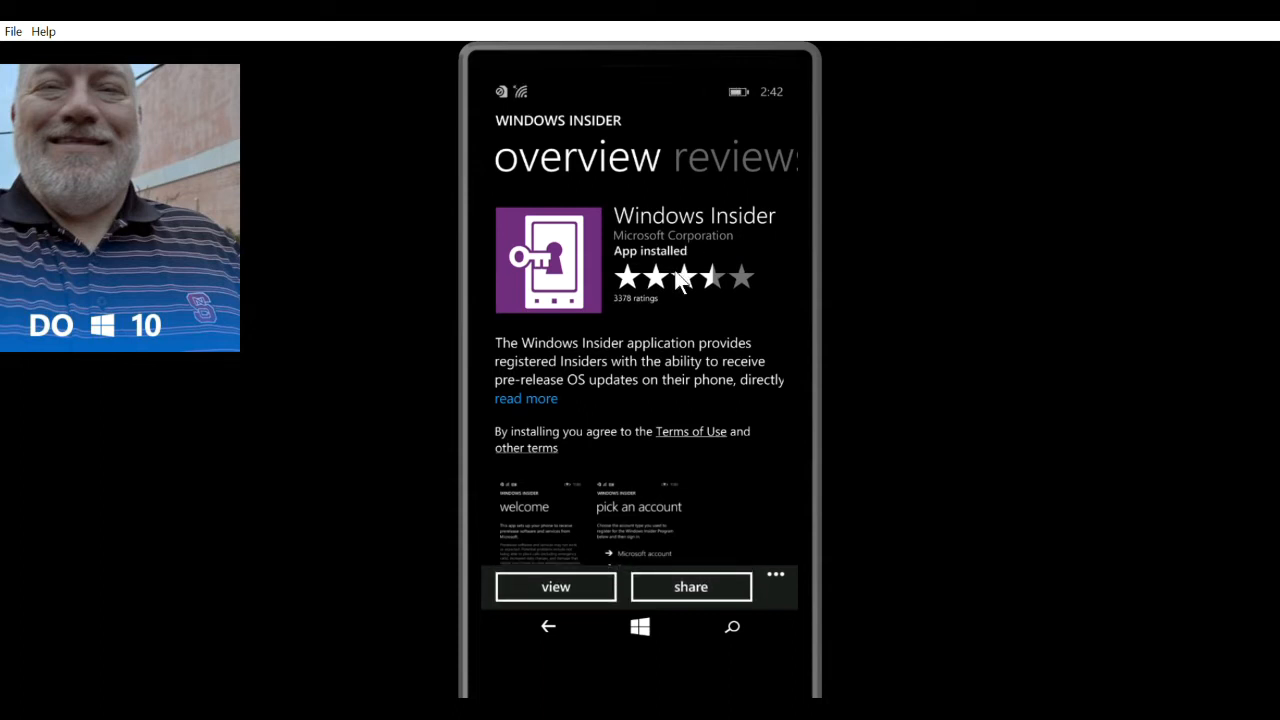
{"action": "mouse_move", "coordinate": [585, 570]}
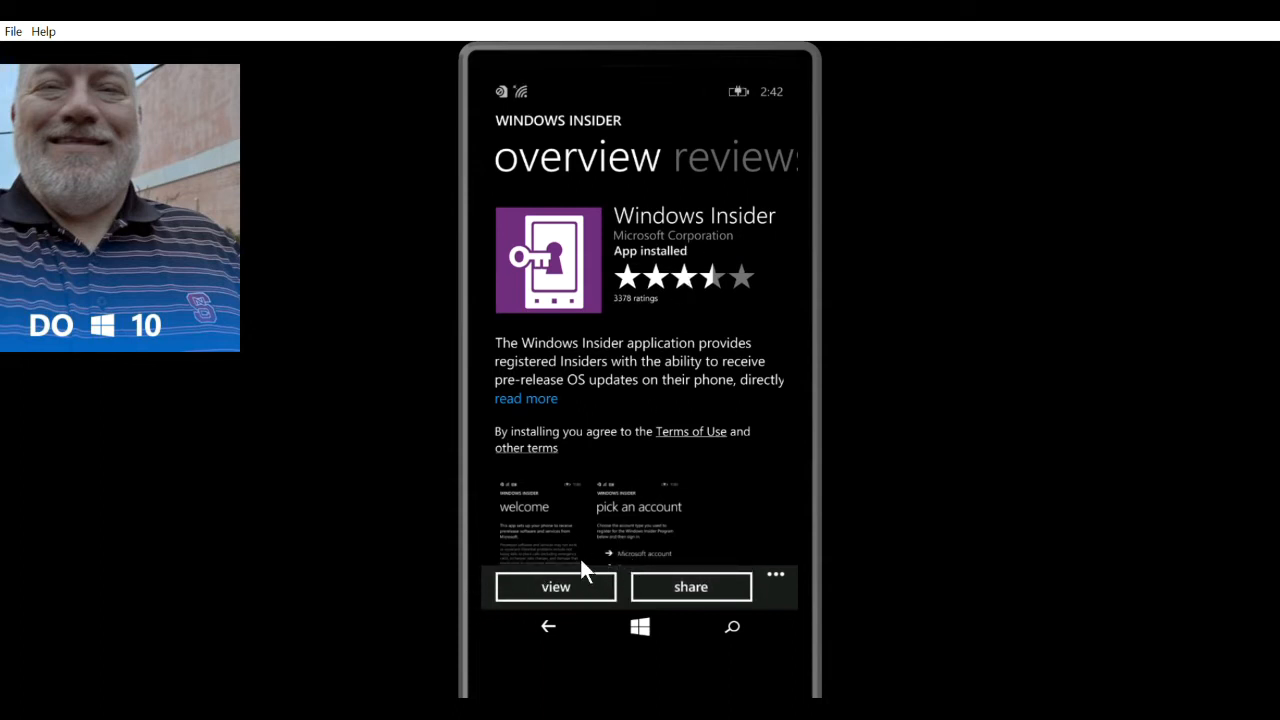
{"action": "mouse_move", "coordinate": [568, 584]}
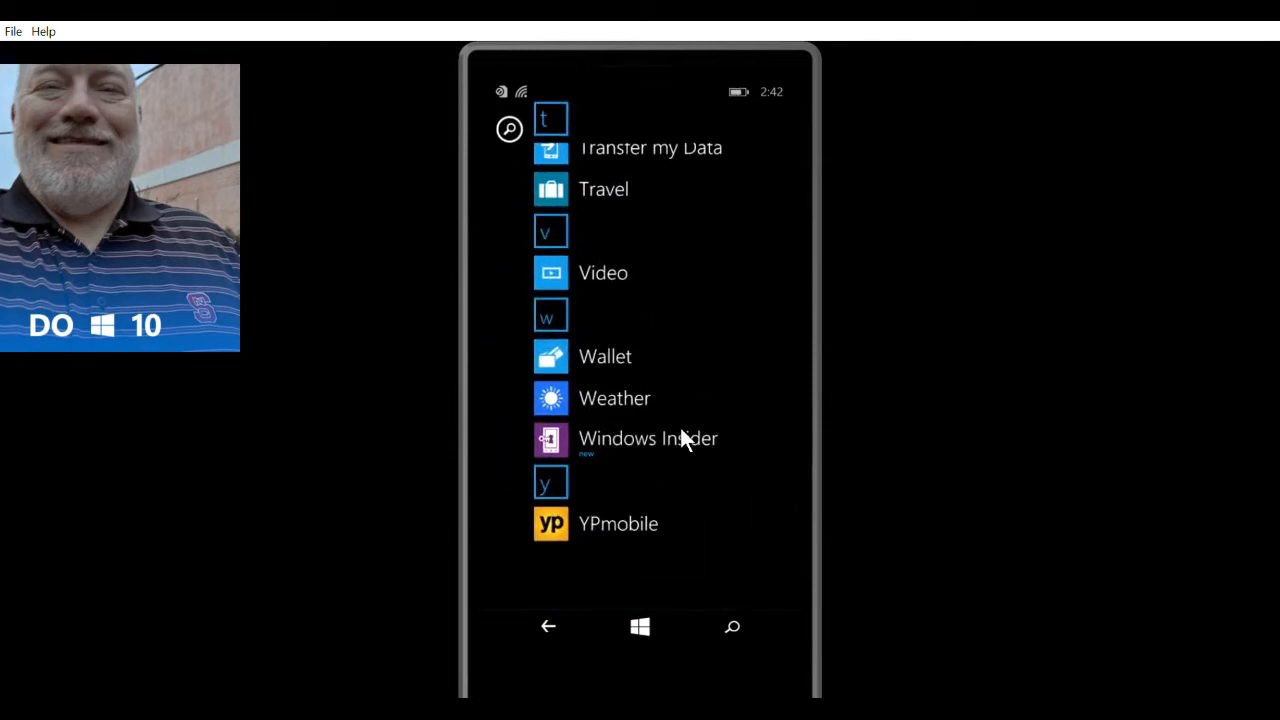
{"action": "mouse_move", "coordinate": [590, 428]}
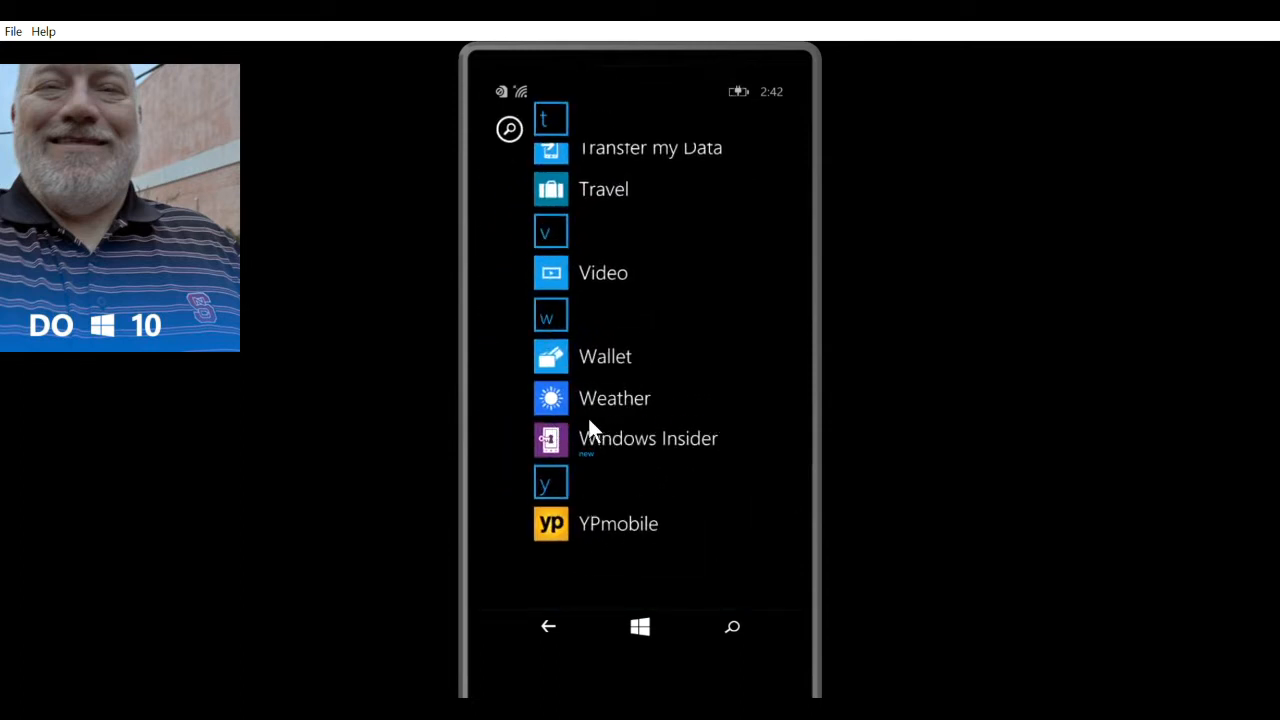
{"action": "mouse_move", "coordinate": [625, 445]}
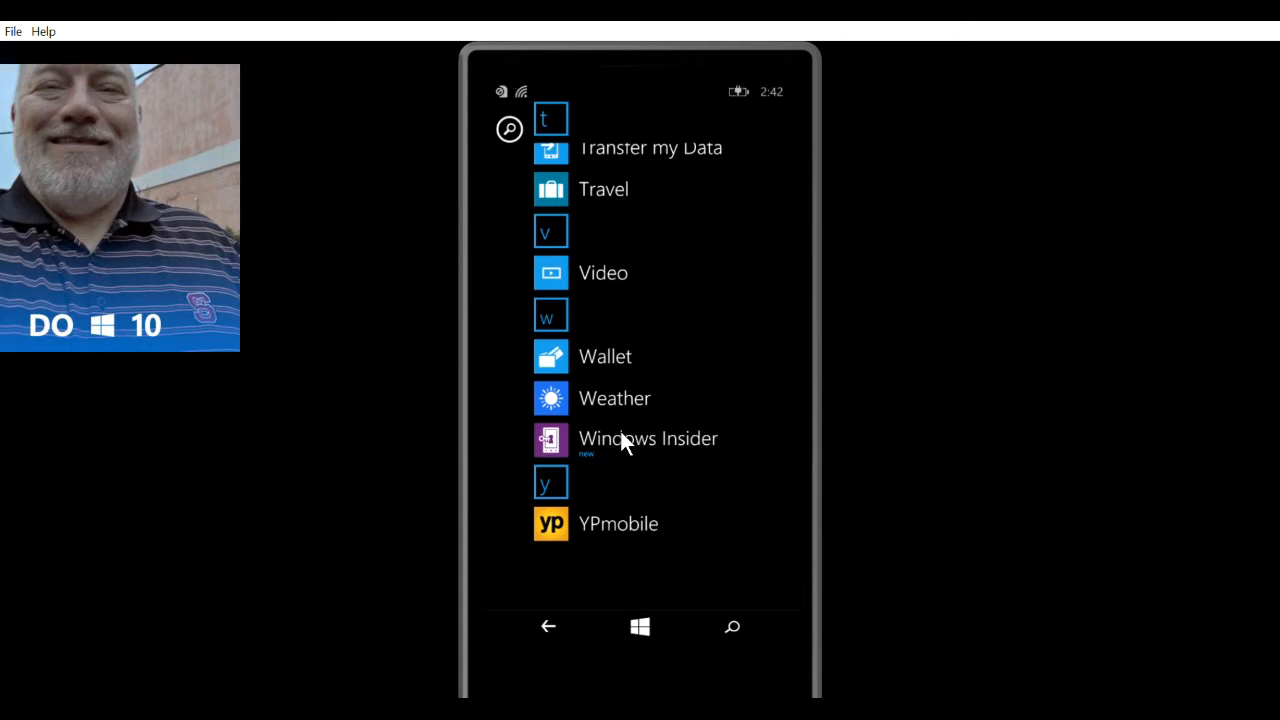
Launch Windows Insider from the app list to its welcome screen.
{"action": "left_click", "coordinate": [648, 438]}
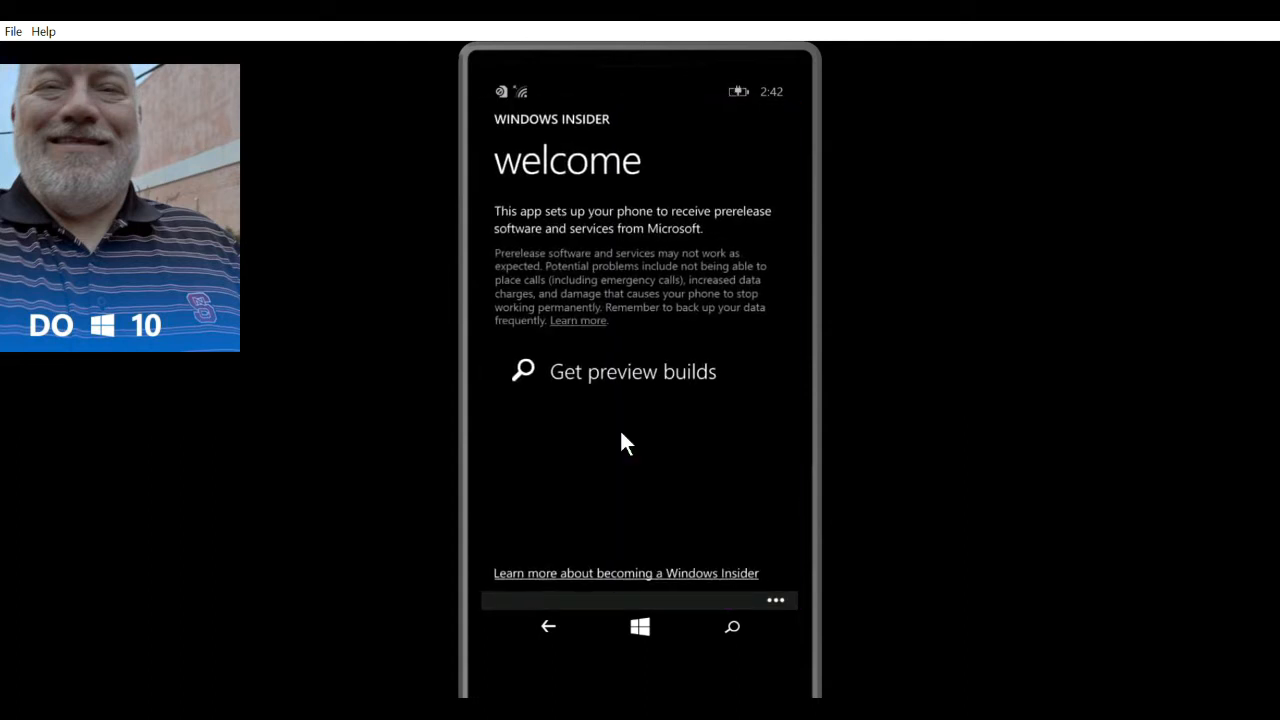
{"action": "mouse_move", "coordinate": [535, 438]}
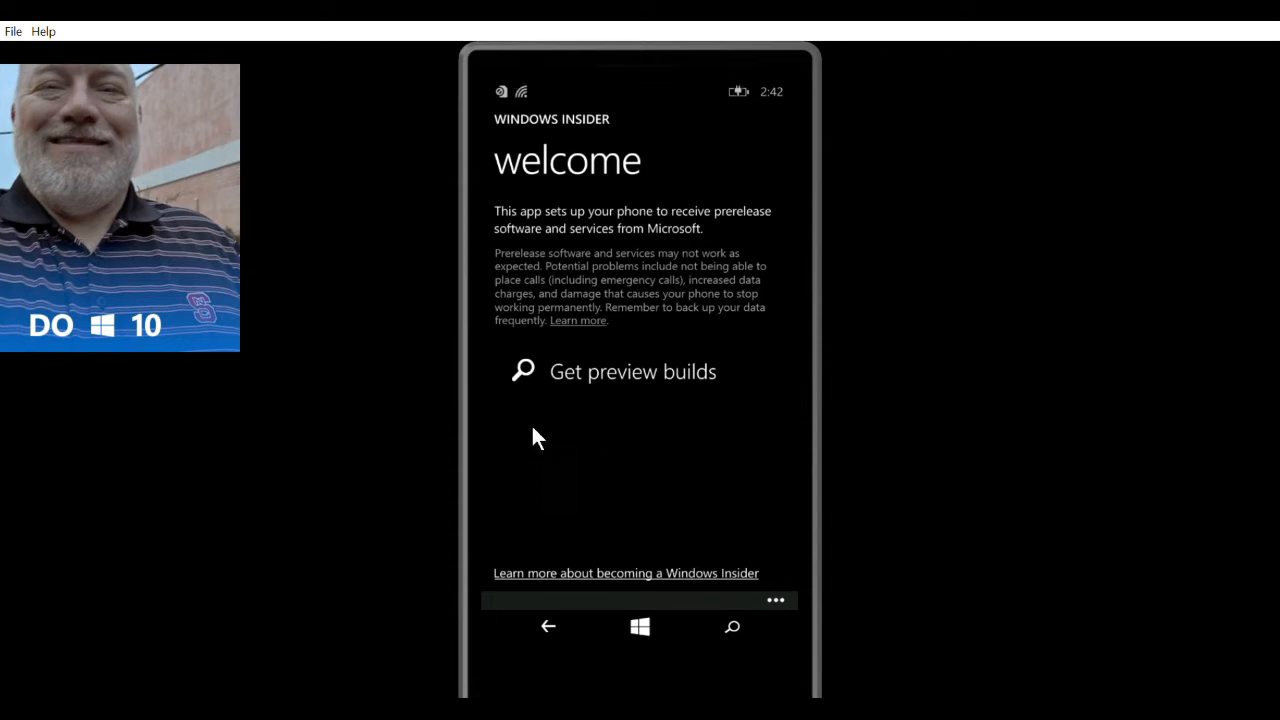
{"action": "mouse_move", "coordinate": [700, 348]}
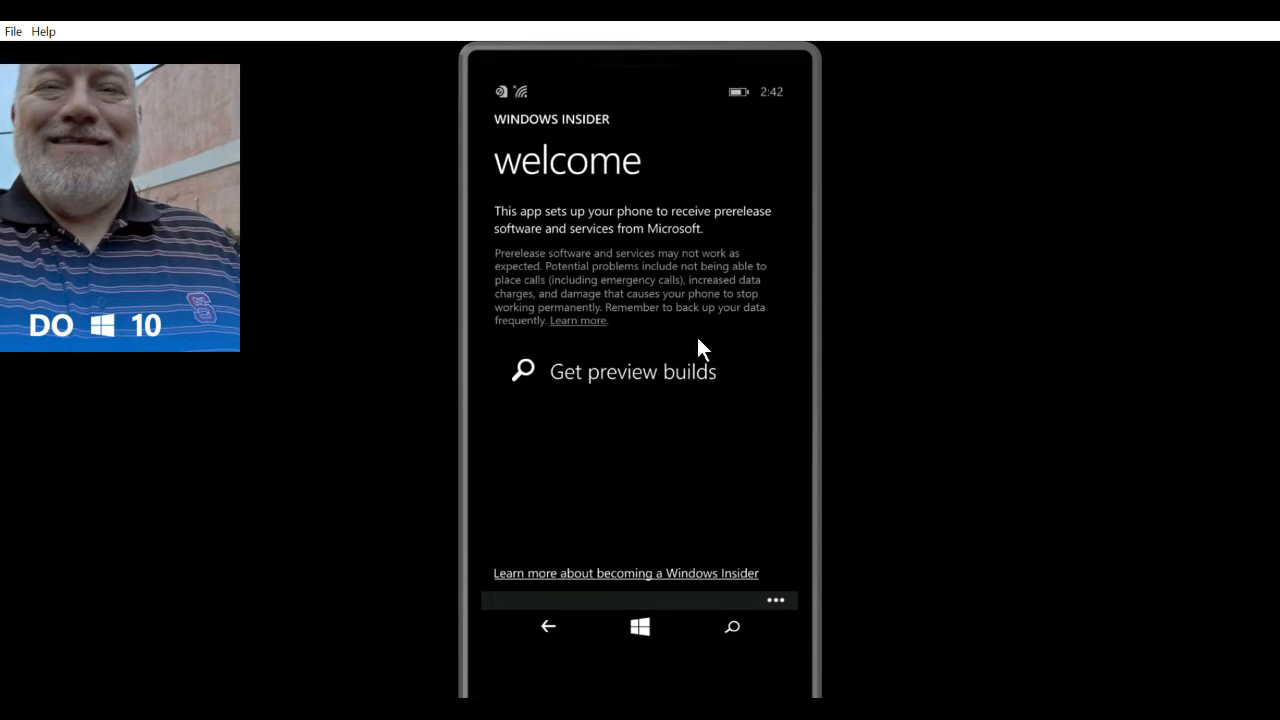
{"action": "mouse_move", "coordinate": [715, 388]}
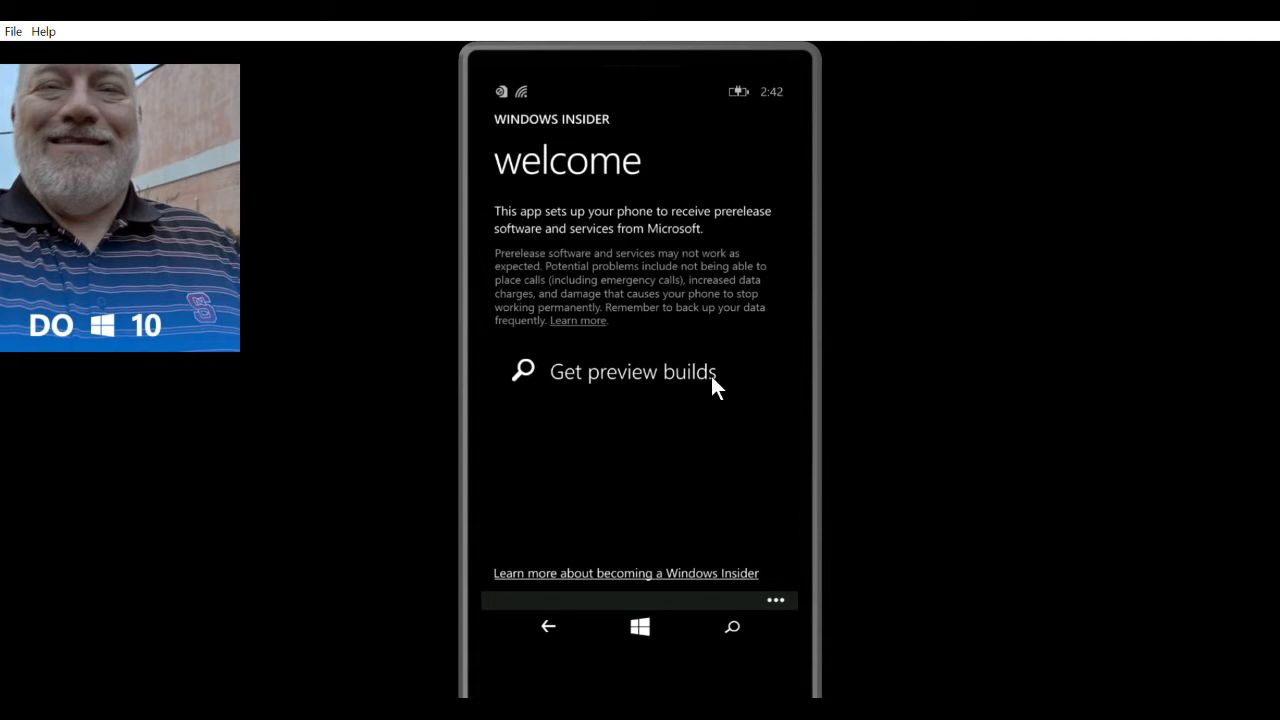
Choose Get preview builds and continue past the important notice to the agreement.
{"action": "left_click", "coordinate": [633, 371]}
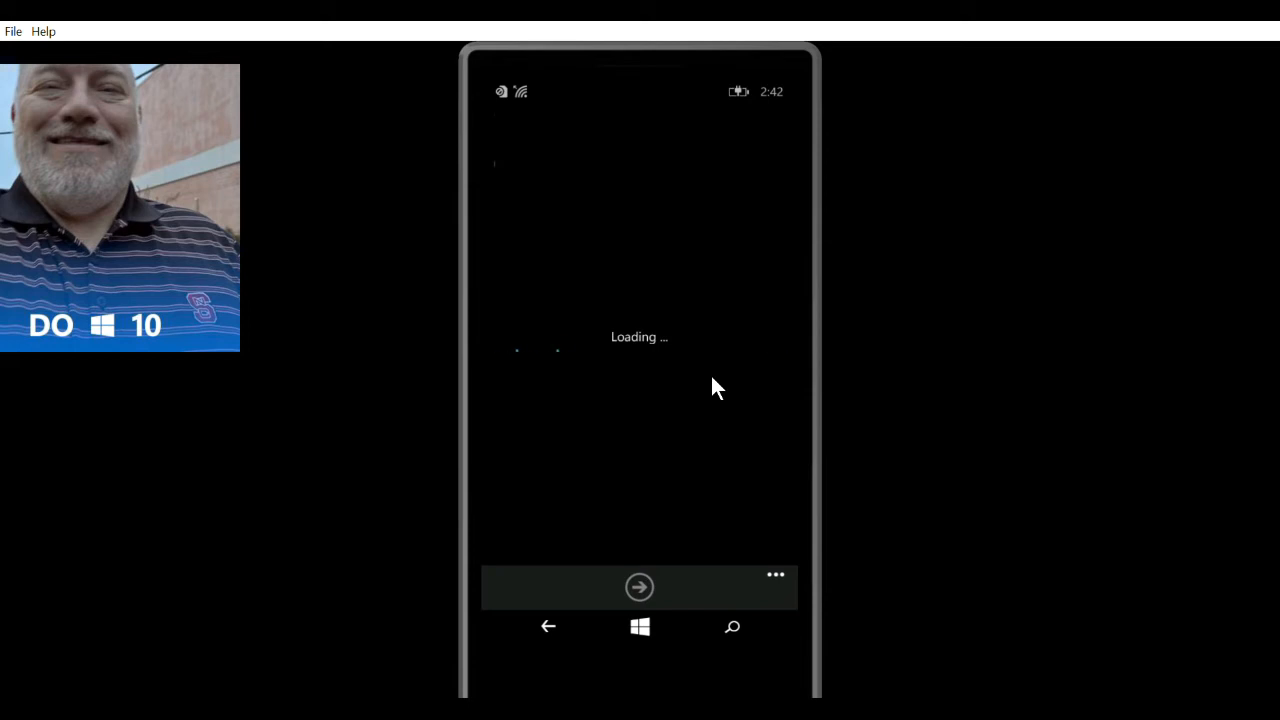
{"action": "mouse_move", "coordinate": [866, 247]}
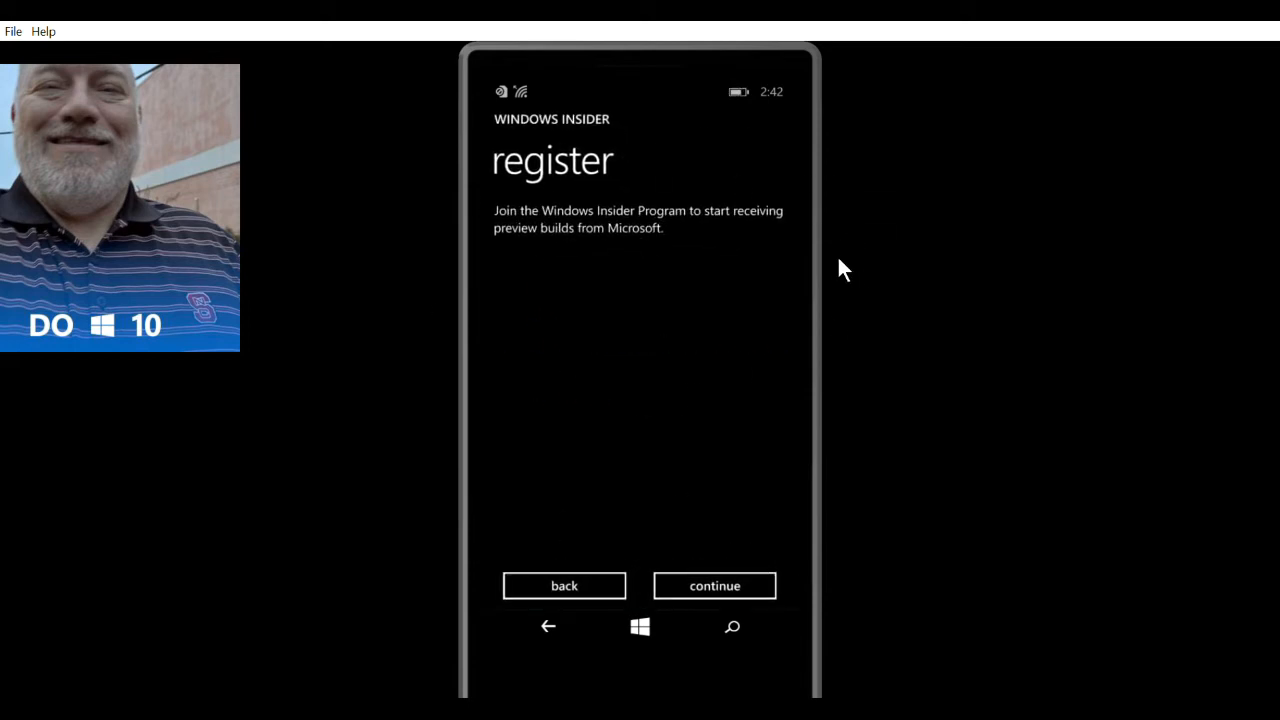
{"action": "left_click", "coordinate": [714, 585]}
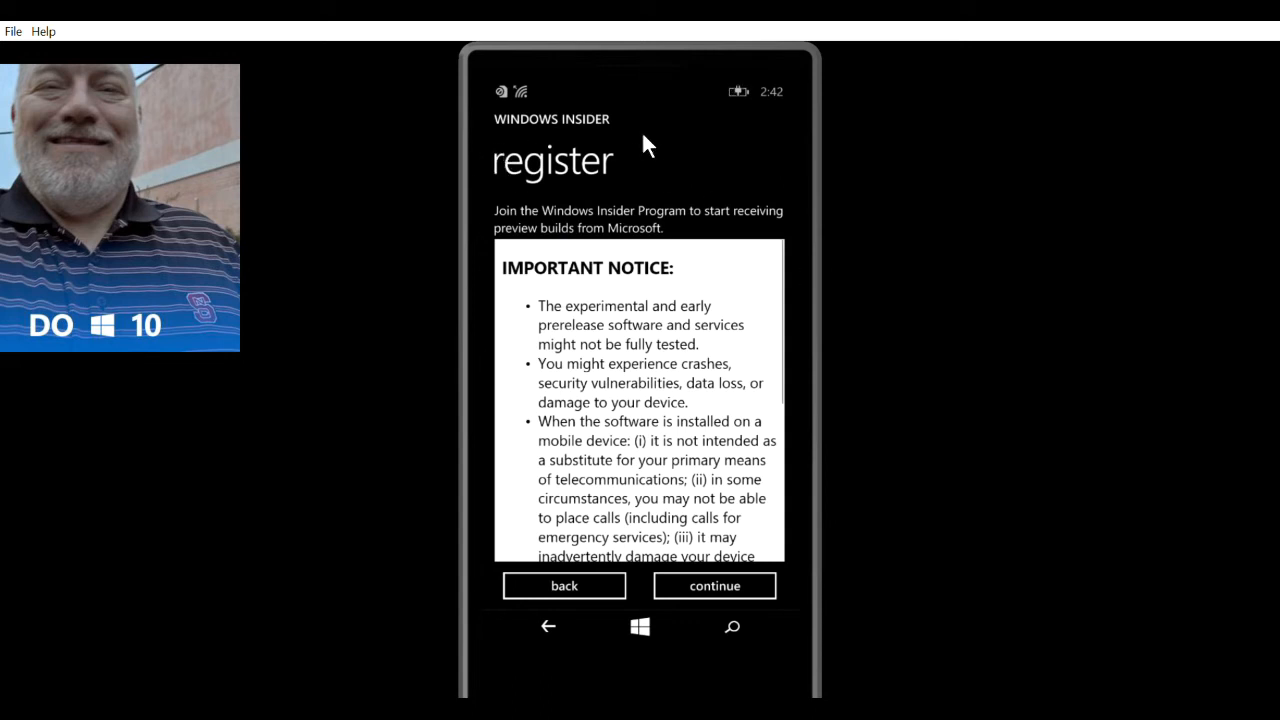
{"action": "mouse_move", "coordinate": [725, 198]}
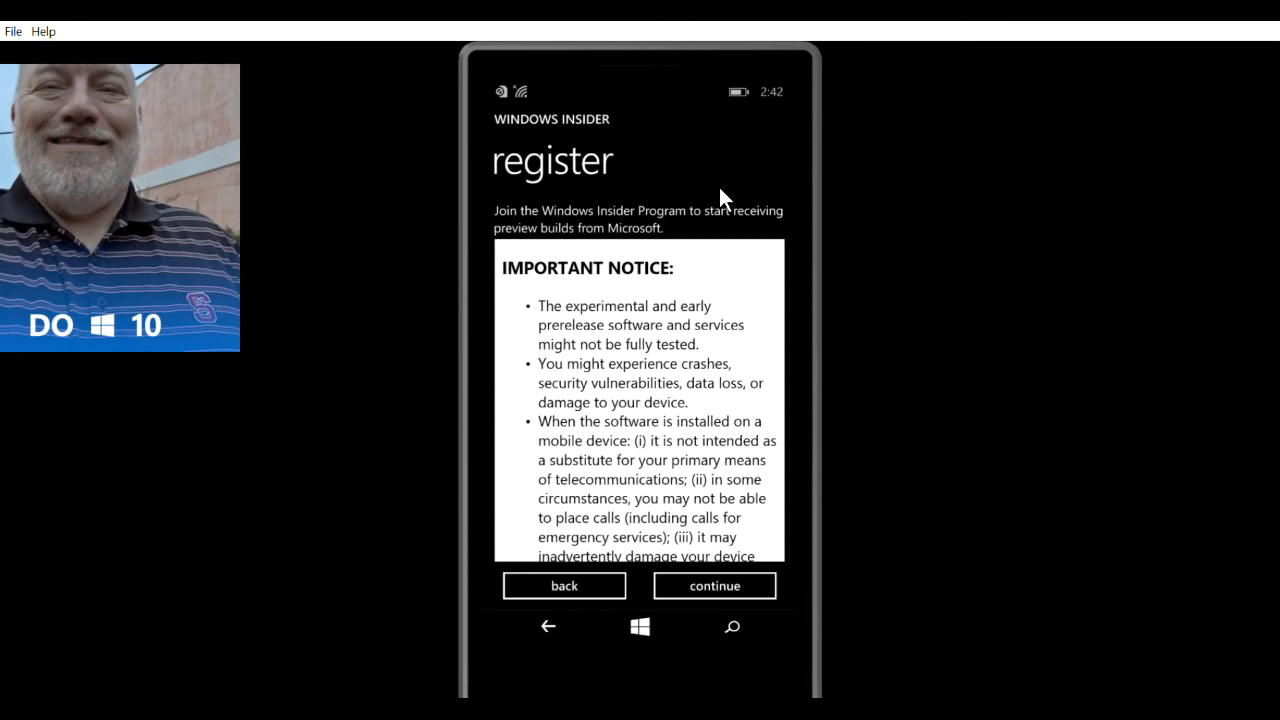
{"action": "mouse_move", "coordinate": [730, 582]}
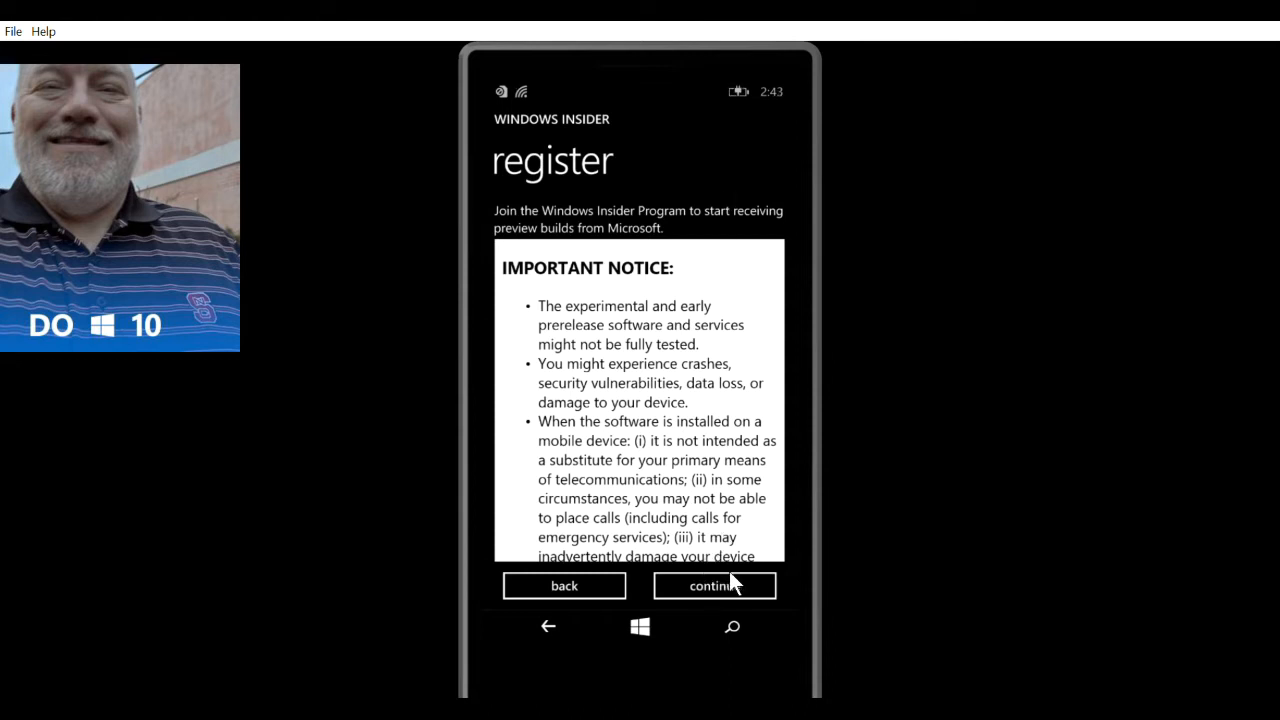
{"action": "left_click", "coordinate": [714, 585]}
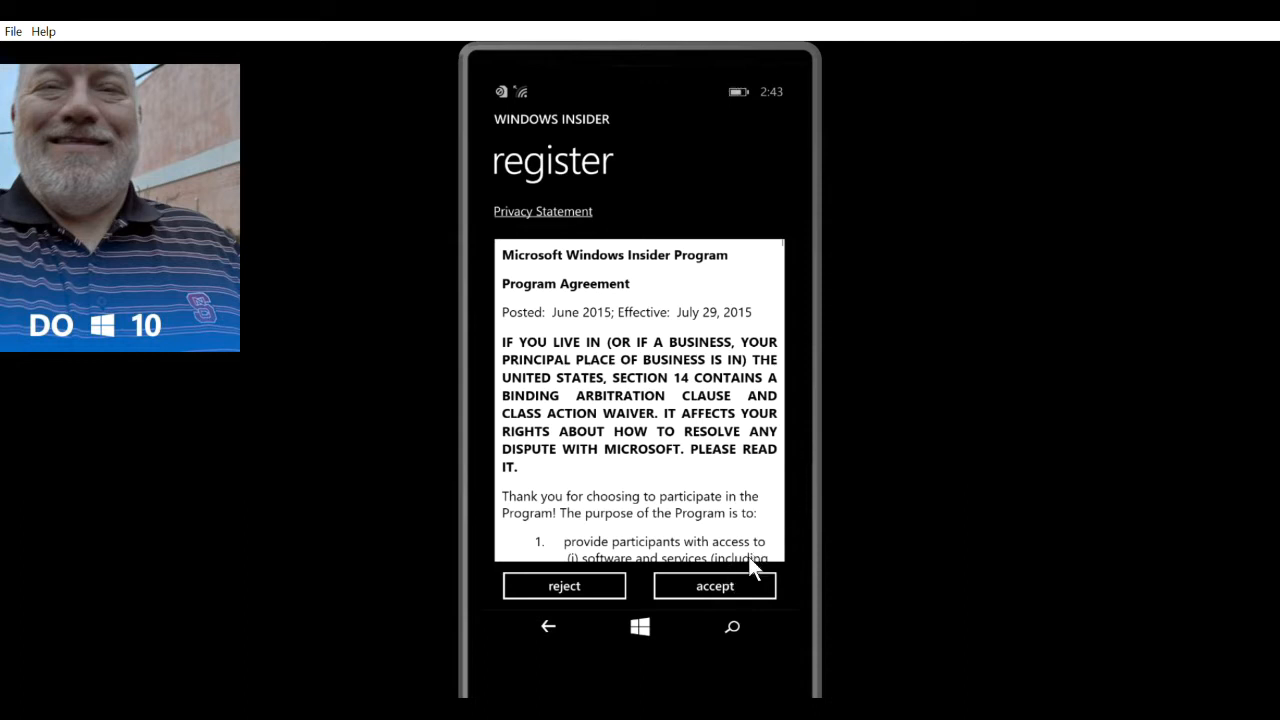
{"action": "mouse_move", "coordinate": [720, 586]}
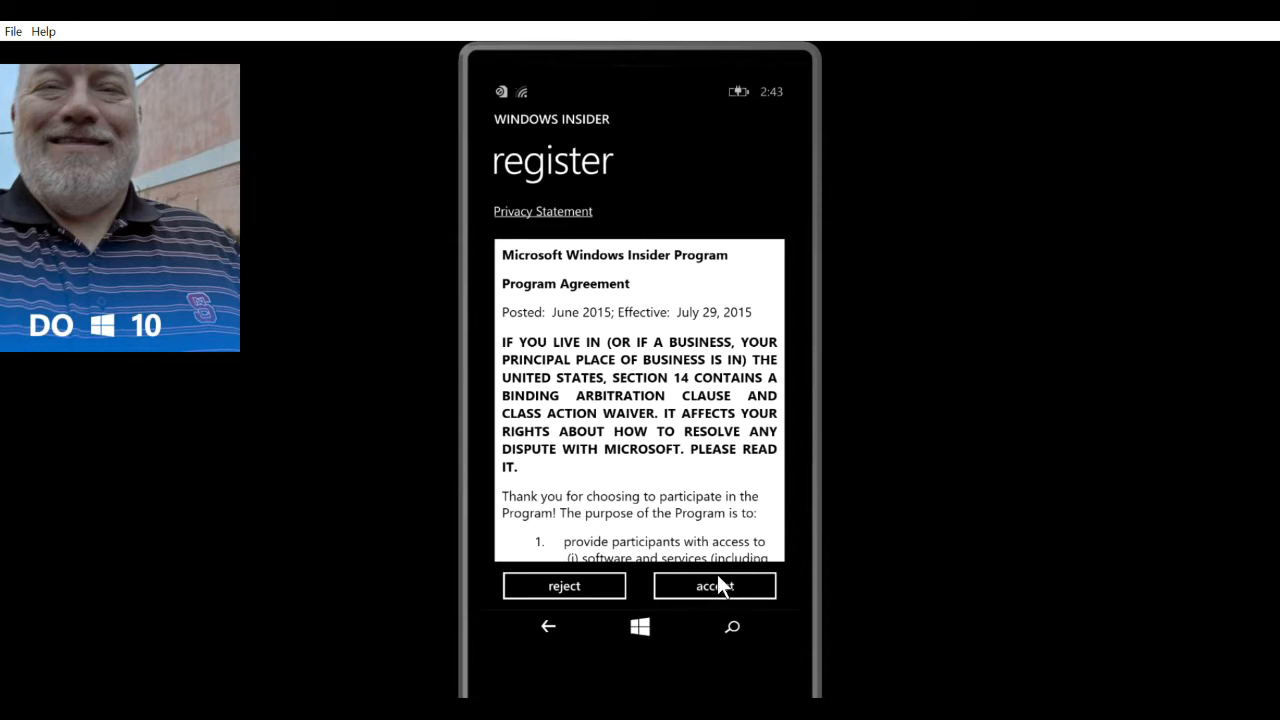
Accept the Insider Program Agreement and submit the interest survey unchanged.
{"action": "left_click", "coordinate": [714, 585]}
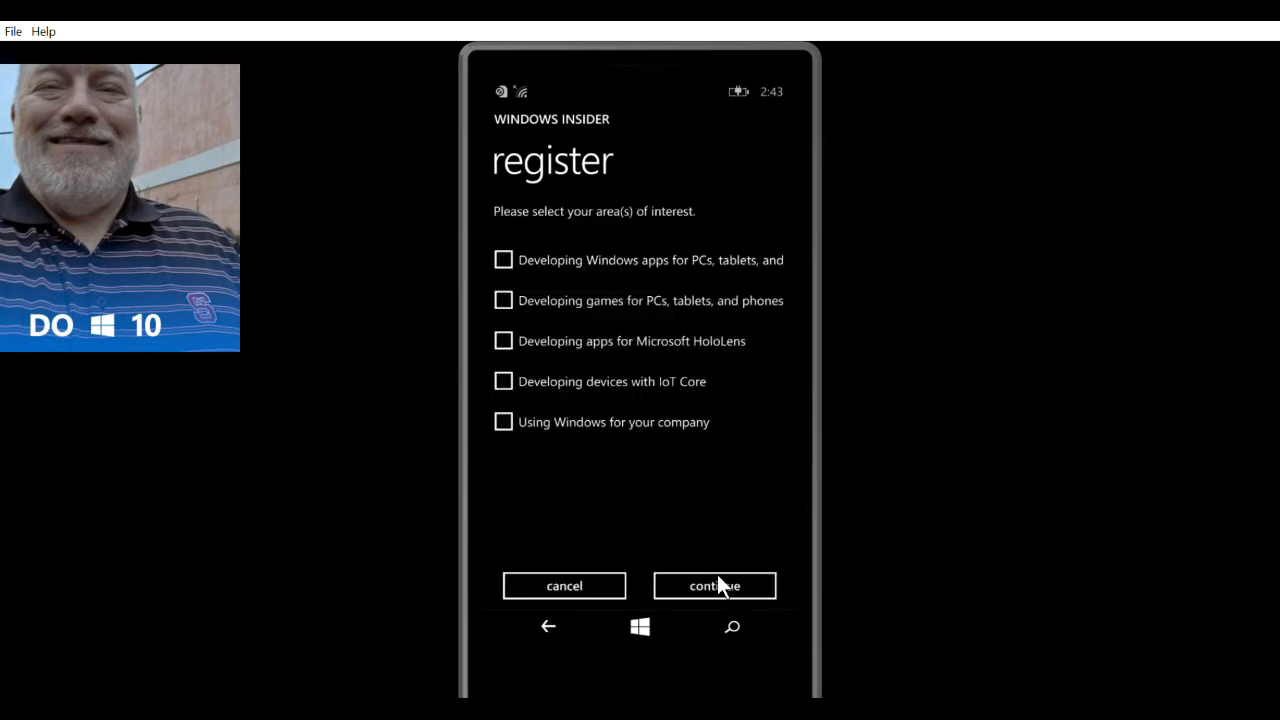
{"action": "mouse_move", "coordinate": [528, 288]}
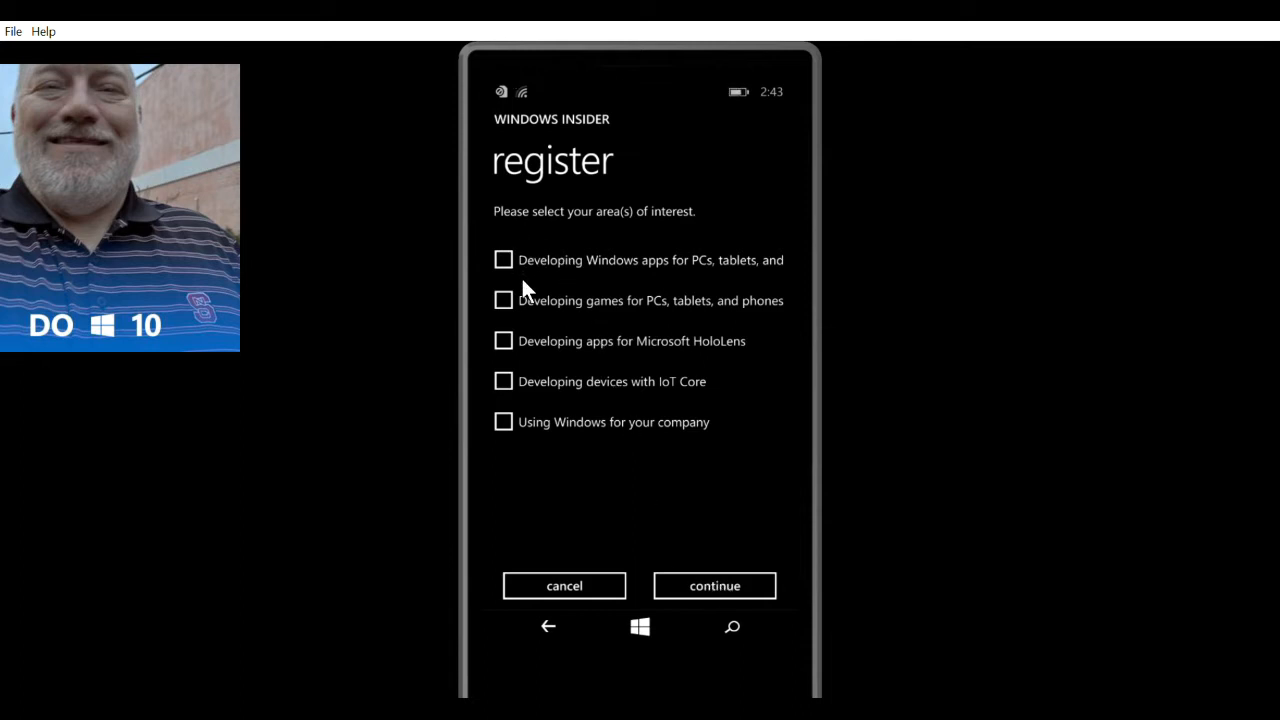
{"action": "mouse_move", "coordinate": [510, 240]}
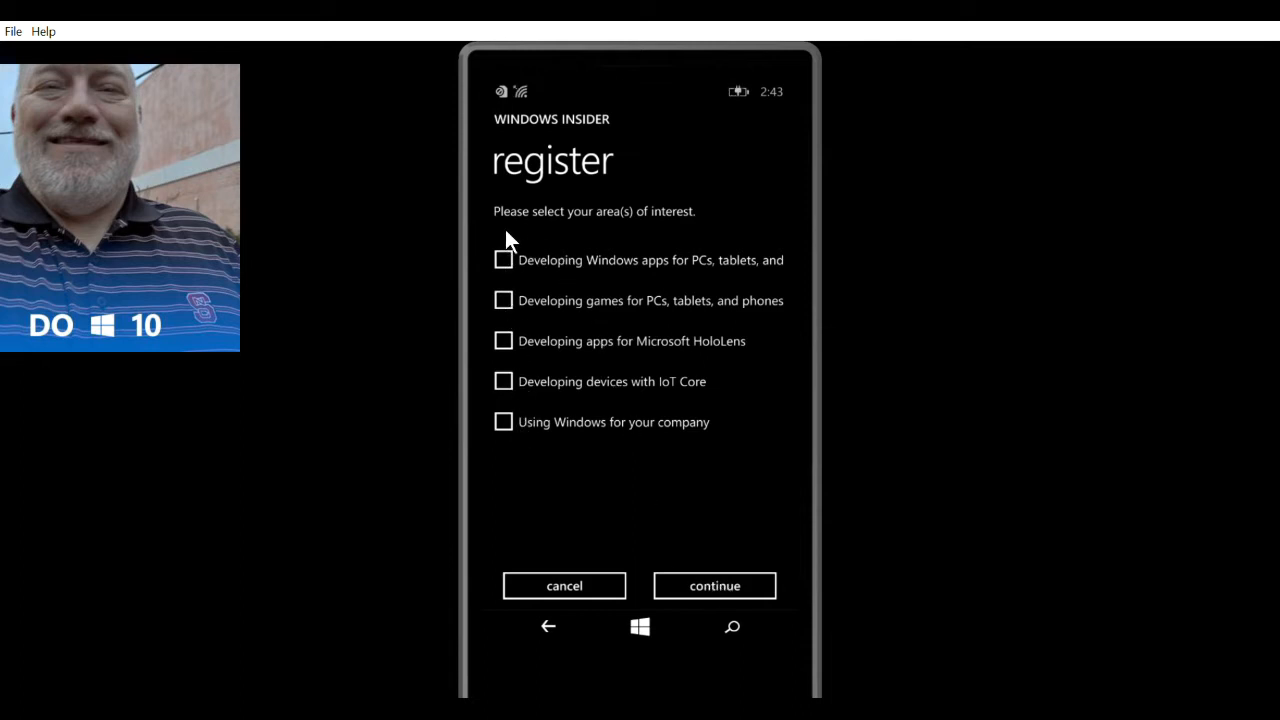
{"action": "mouse_move", "coordinate": [560, 393]}
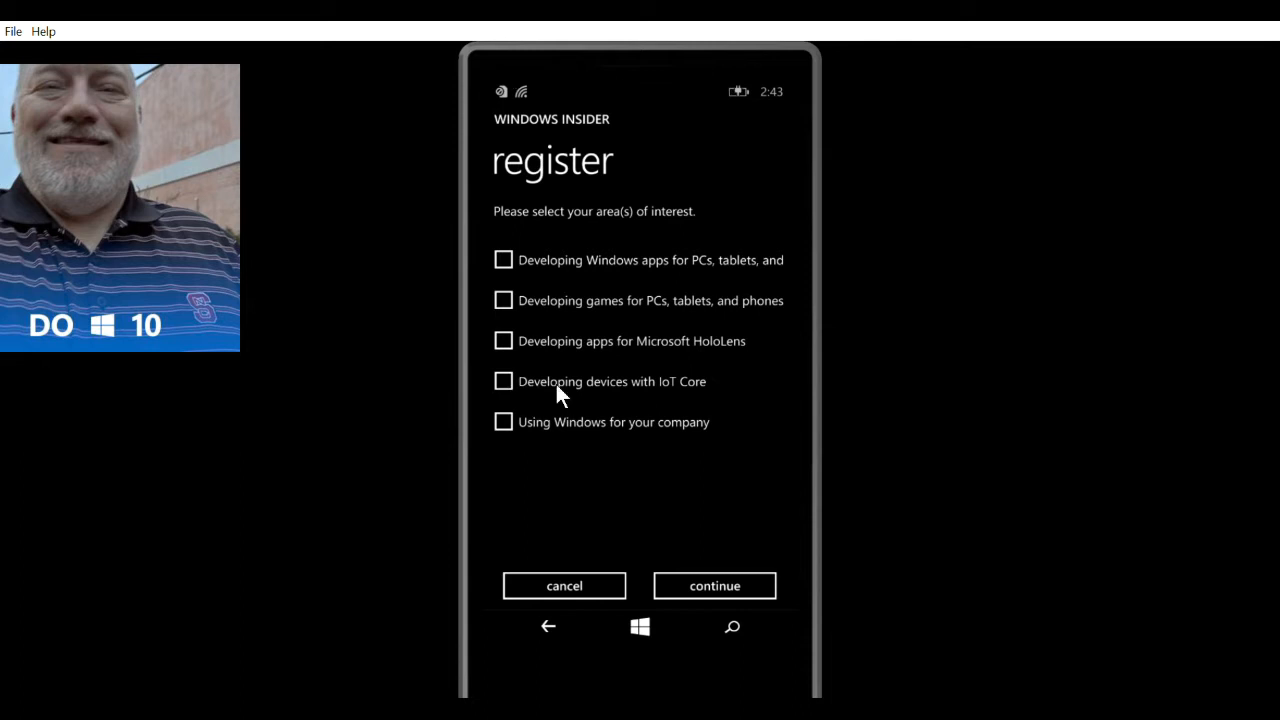
{"action": "mouse_move", "coordinate": [557, 475]}
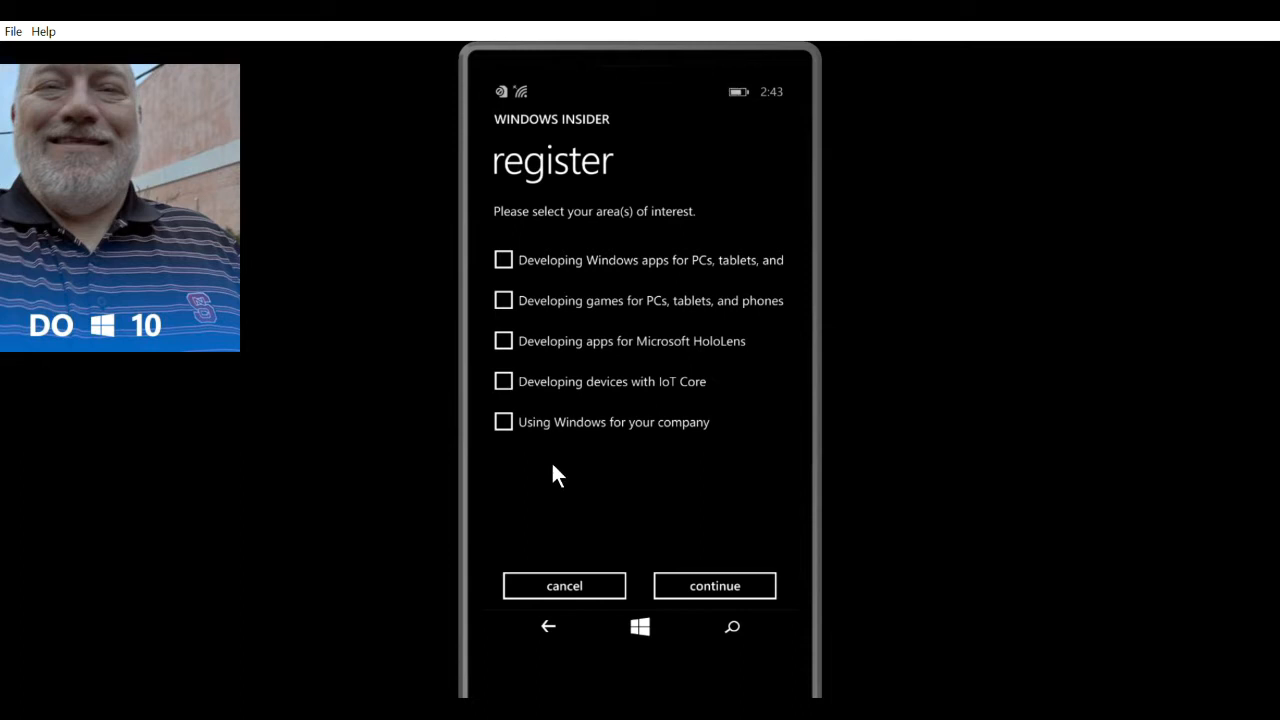
{"action": "mouse_move", "coordinate": [521, 457]}
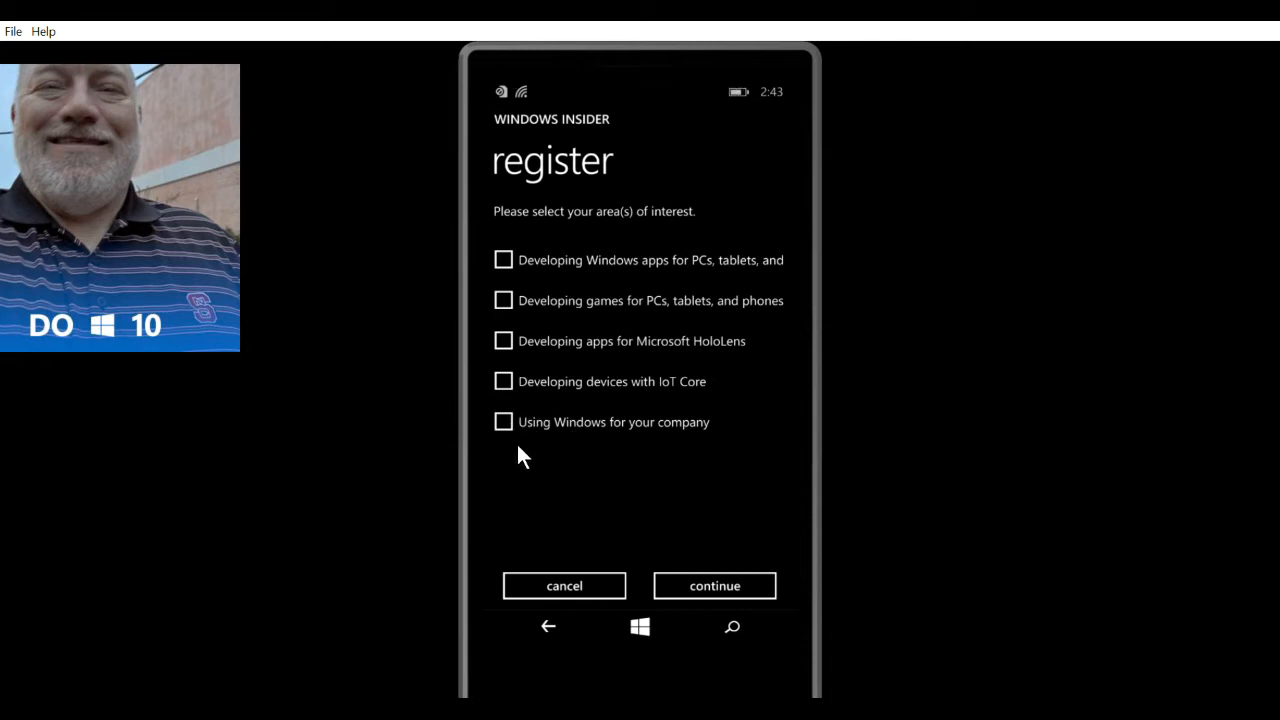
{"action": "mouse_move", "coordinate": [480, 438]}
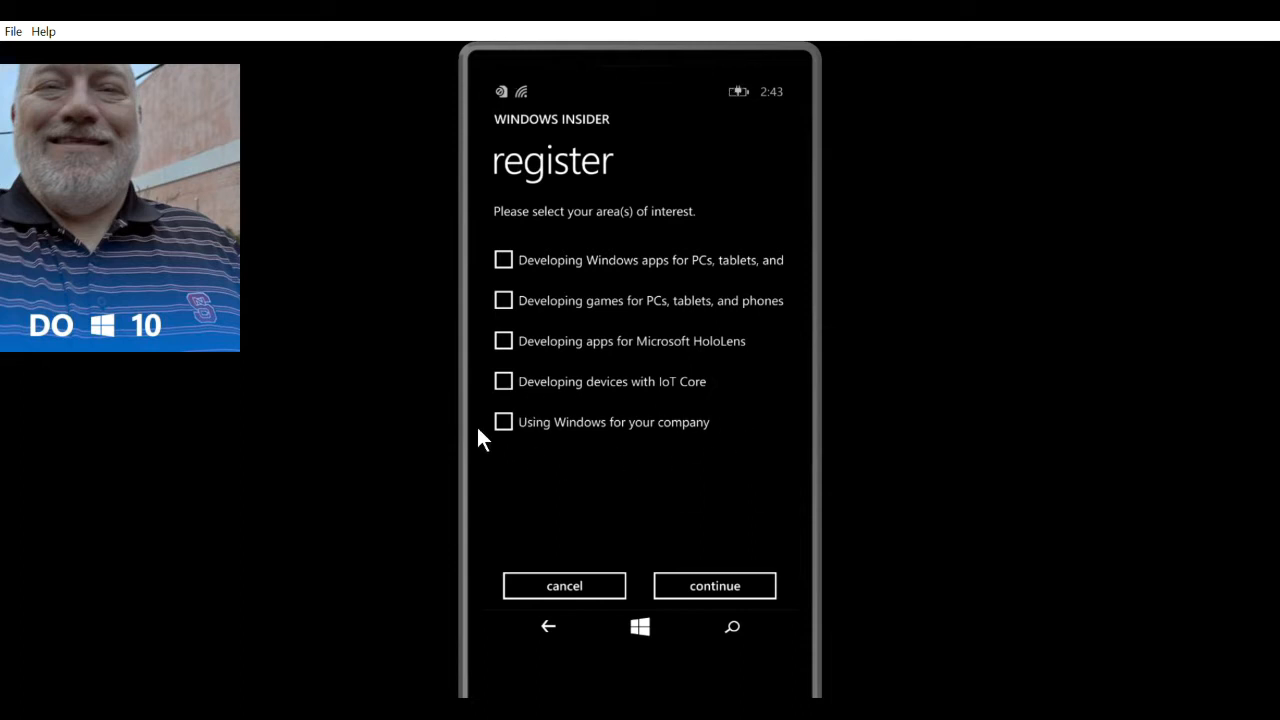
{"action": "mouse_move", "coordinate": [538, 453]}
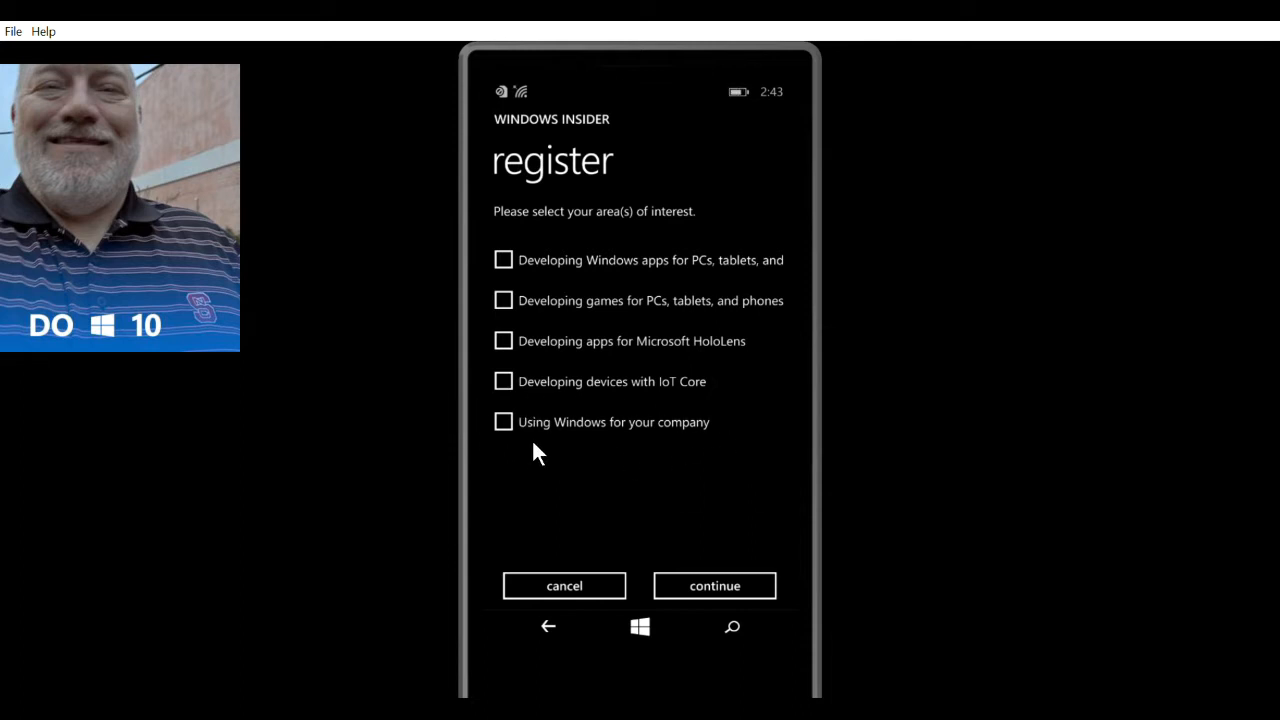
{"action": "left_click", "coordinate": [713, 585]}
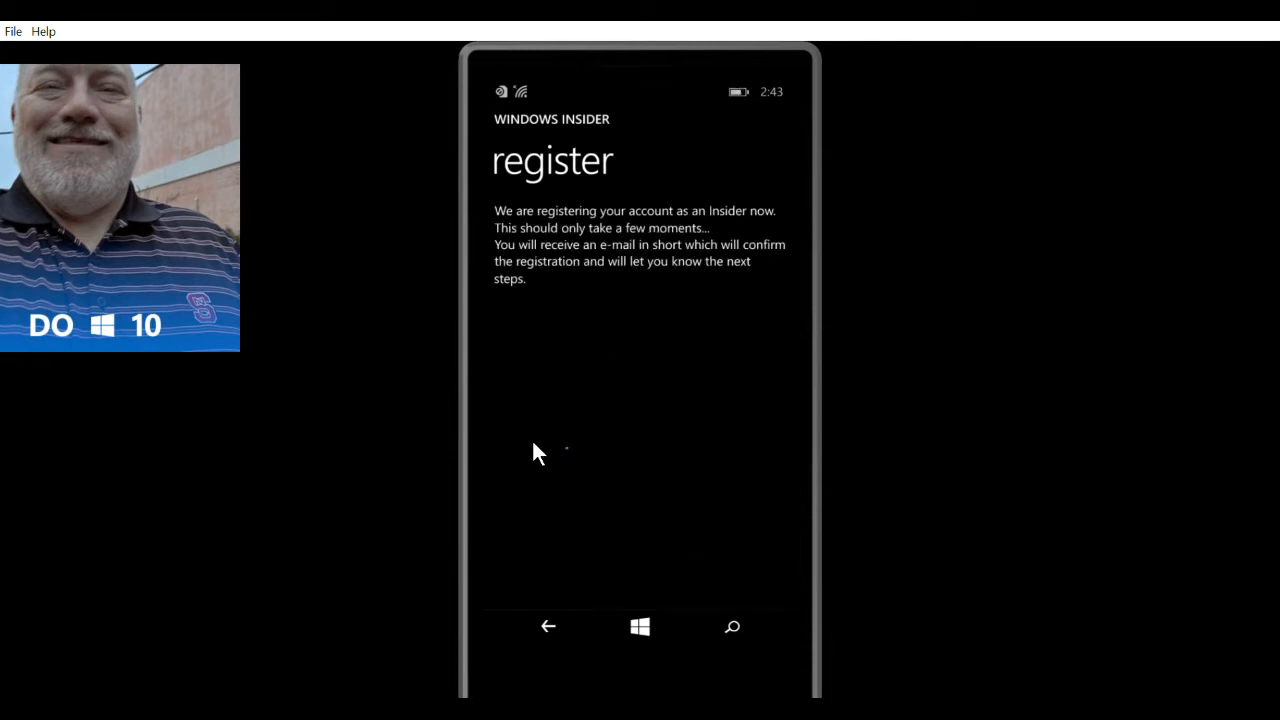
{"action": "mouse_move", "coordinate": [857, 211]}
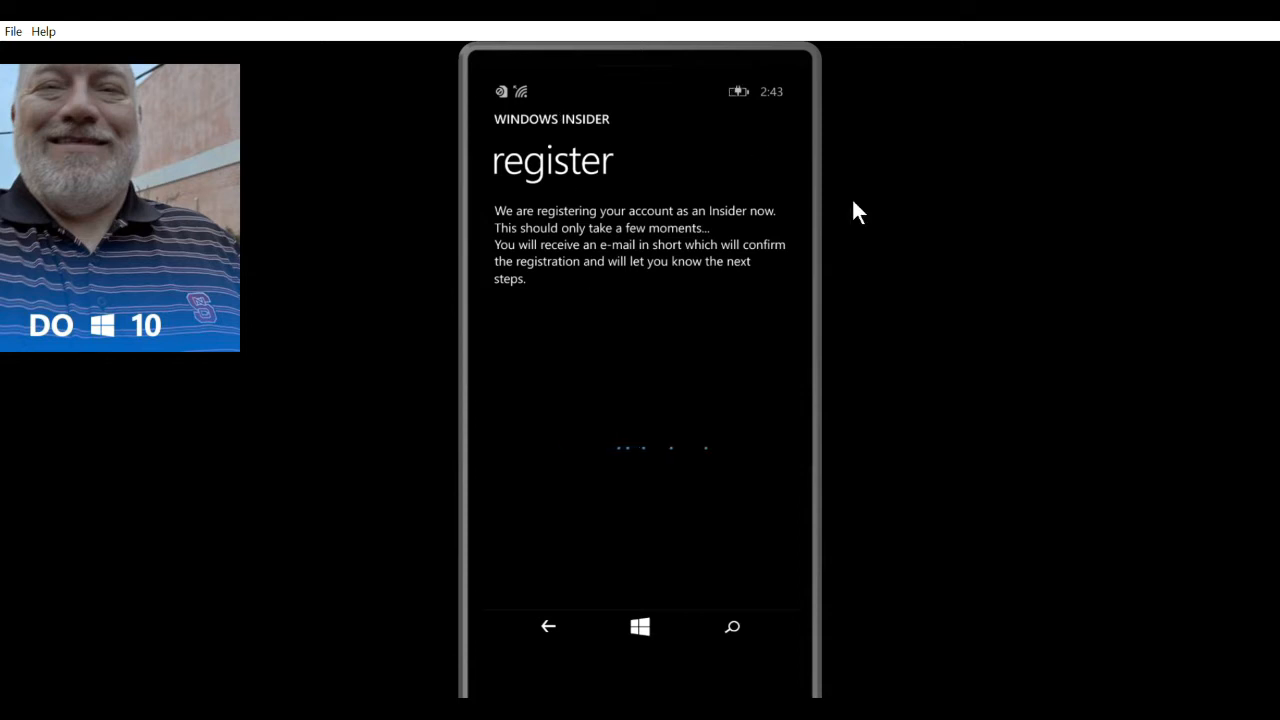
{"action": "mouse_move", "coordinate": [874, 274]}
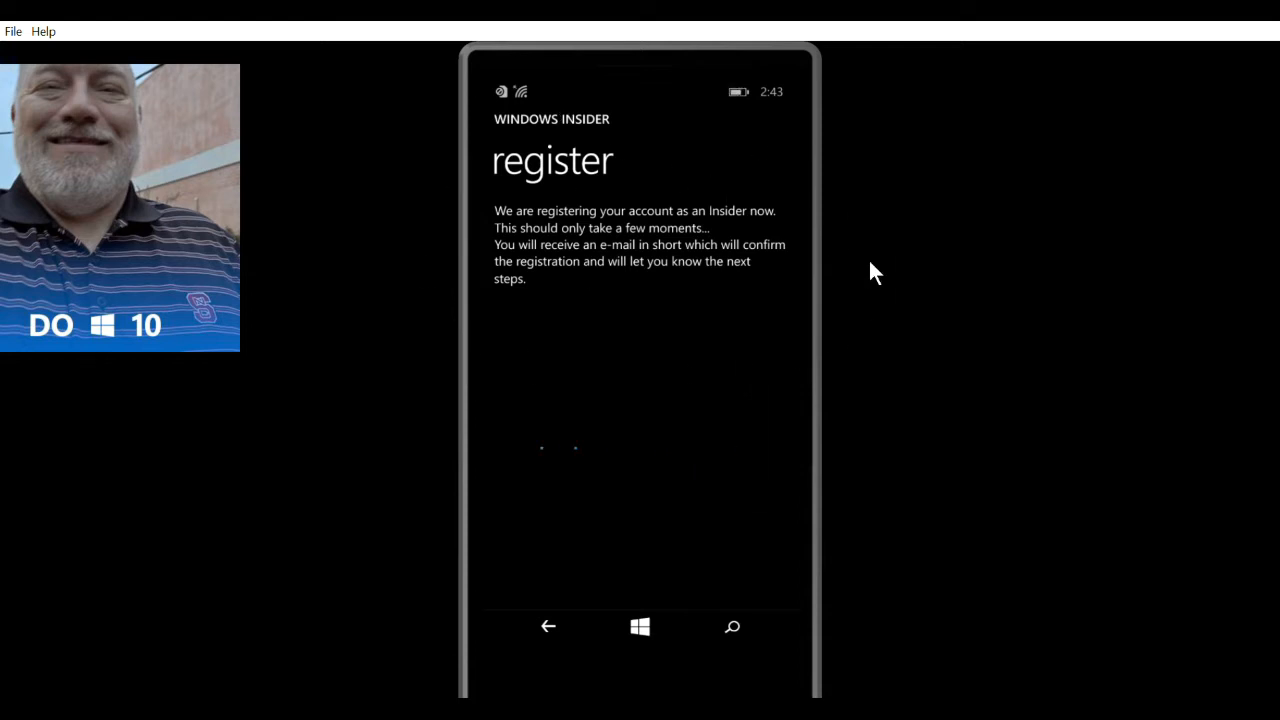
{"action": "mouse_move", "coordinate": [462, 194]}
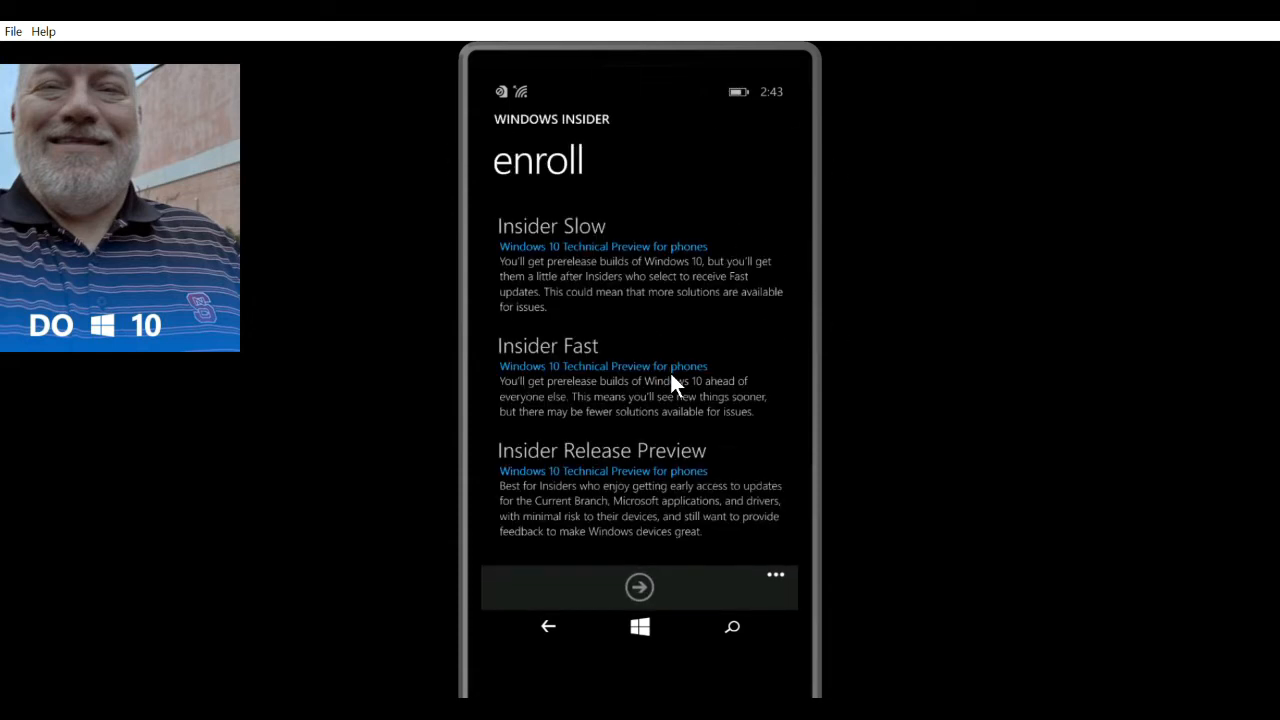
{"action": "mouse_move", "coordinate": [762, 435]}
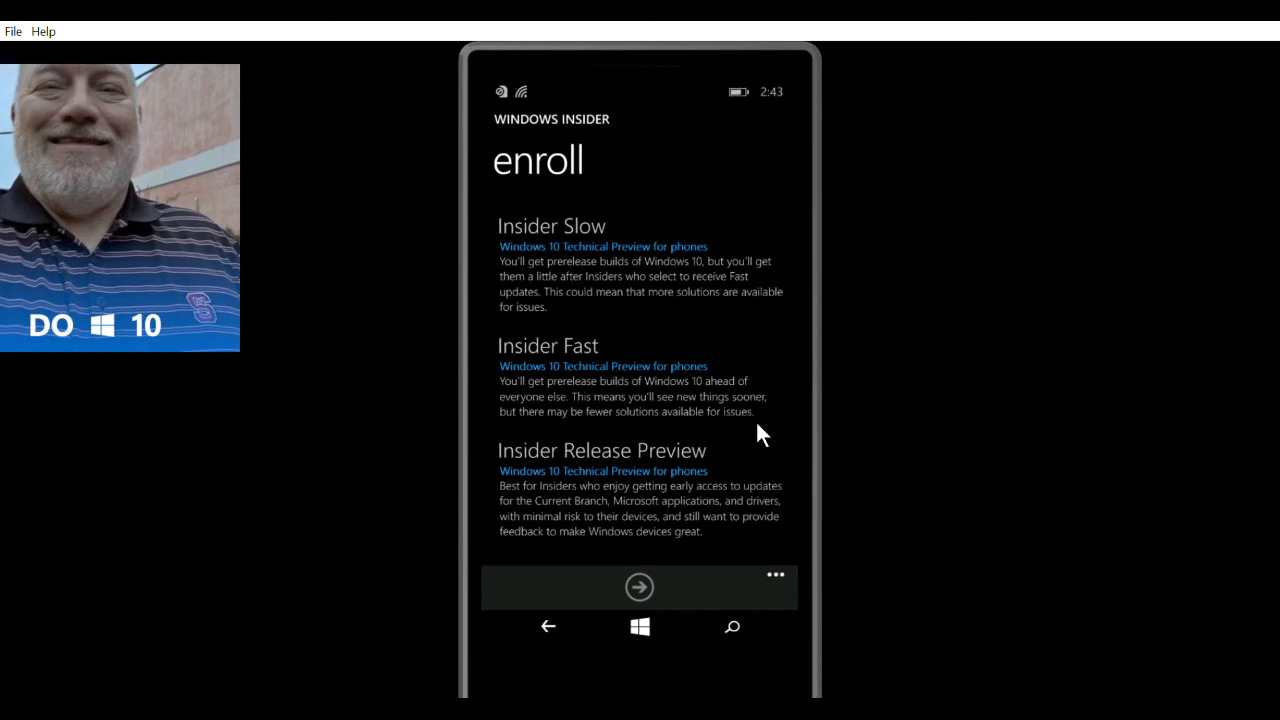
{"action": "mouse_move", "coordinate": [800, 505]}
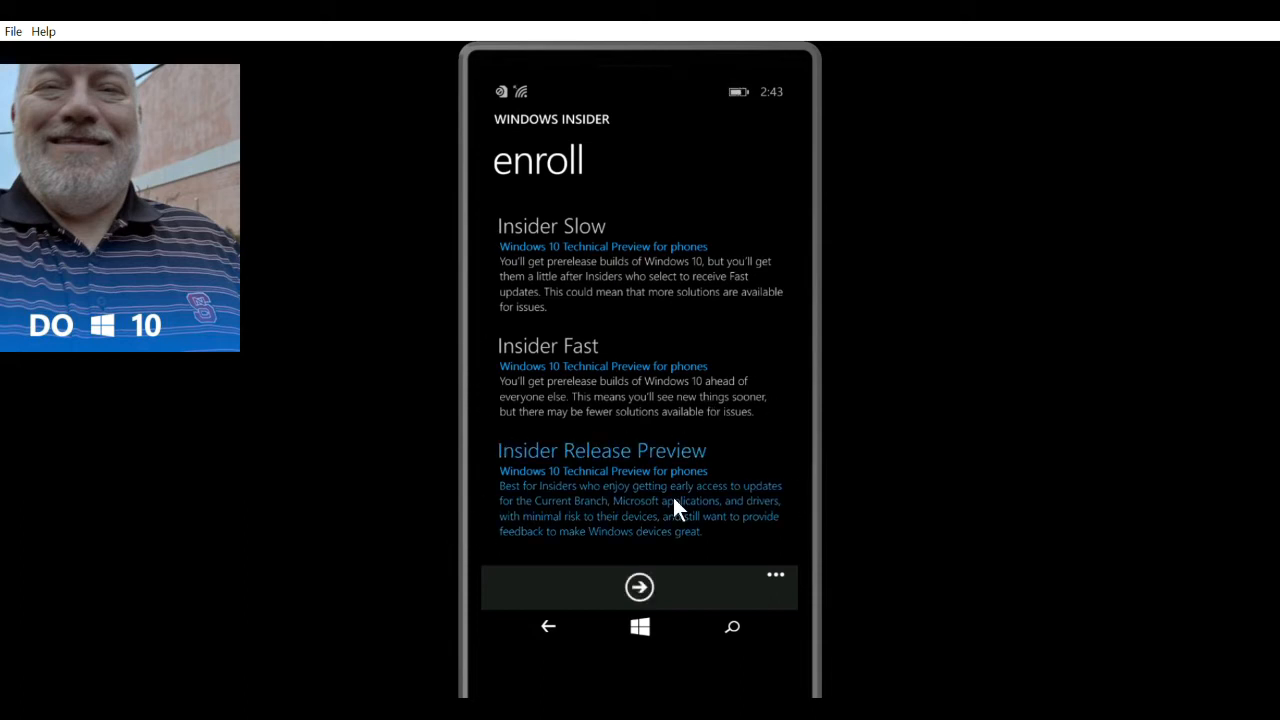
{"action": "mouse_move", "coordinate": [525, 503]}
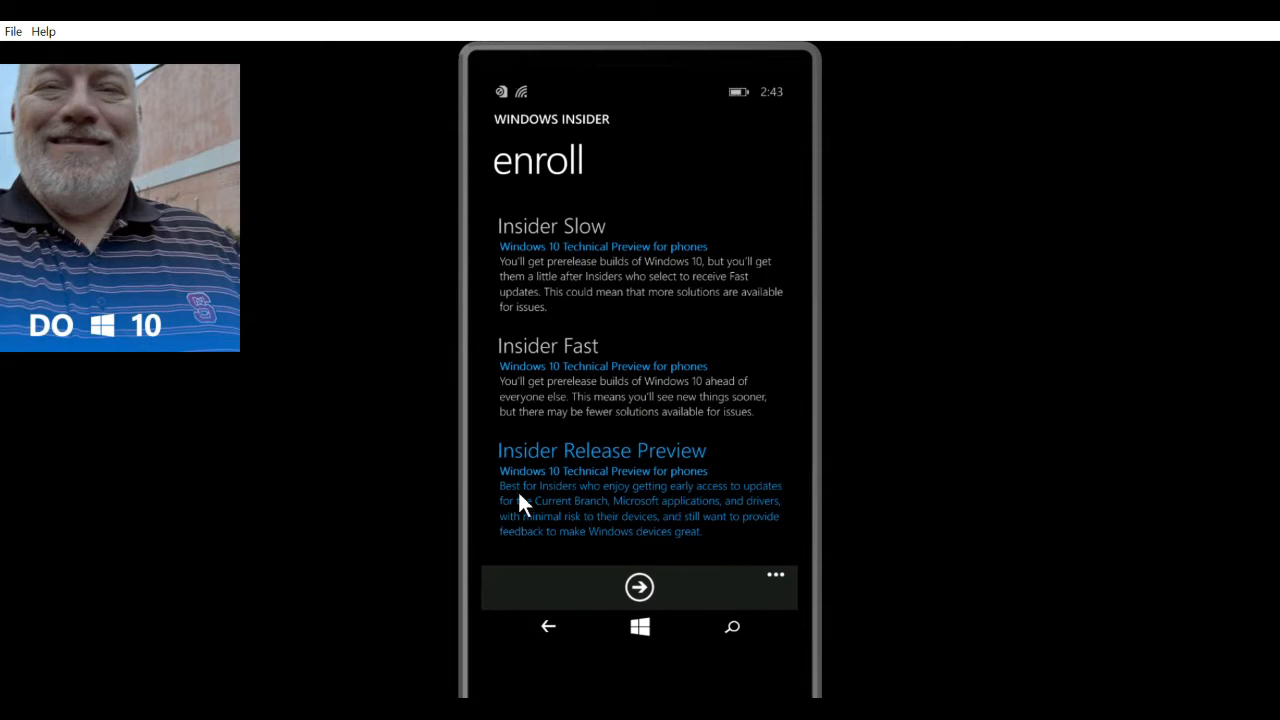
{"action": "mouse_move", "coordinate": [618, 375]}
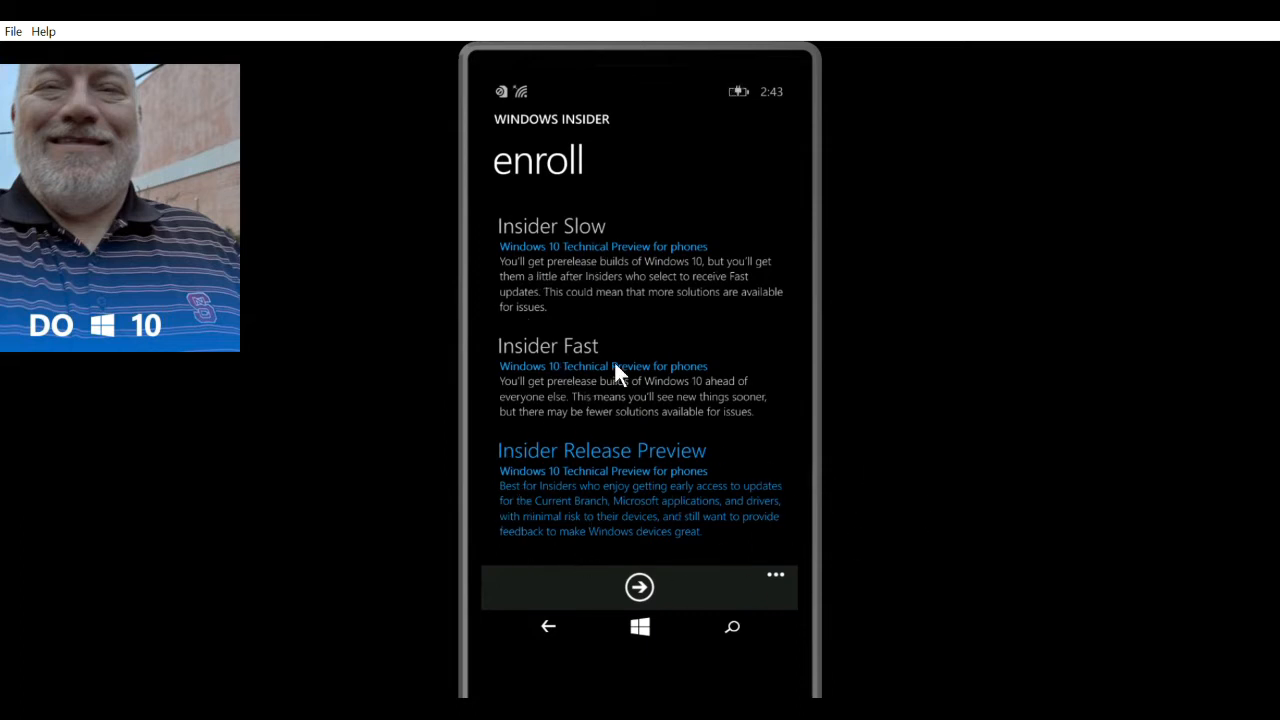
{"action": "mouse_move", "coordinate": [446, 382]}
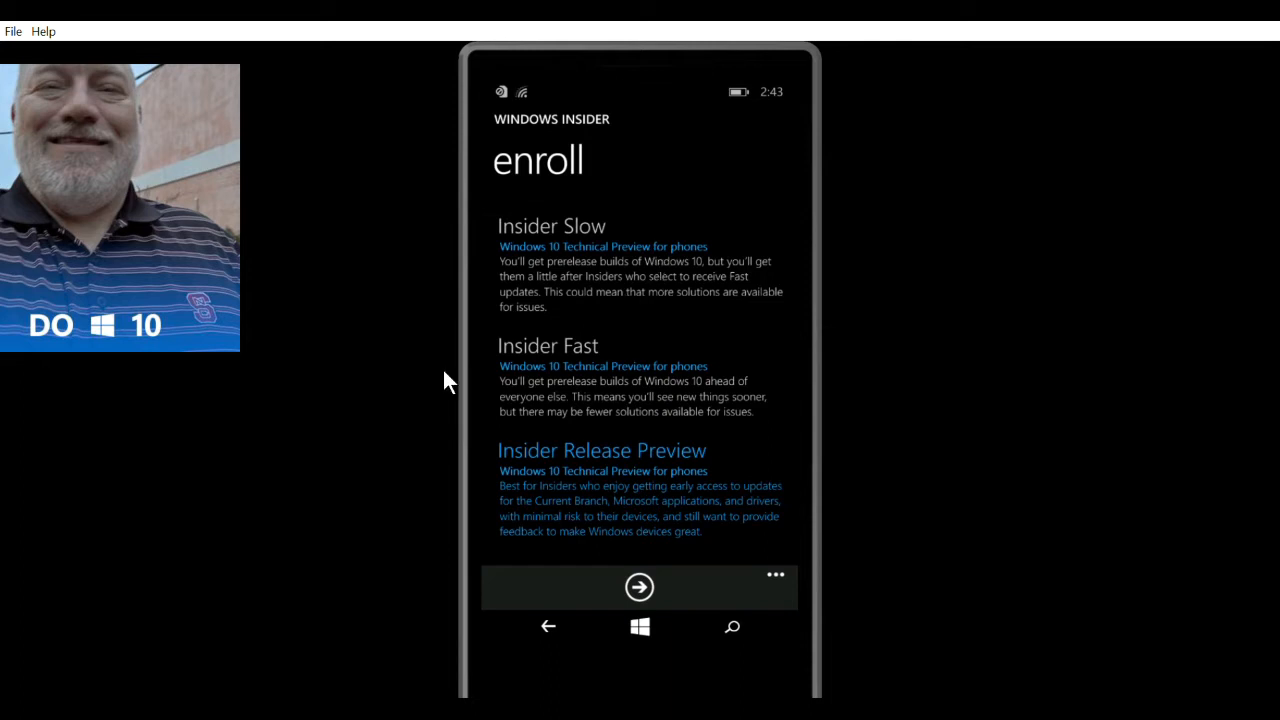
{"action": "mouse_move", "coordinate": [792, 262]}
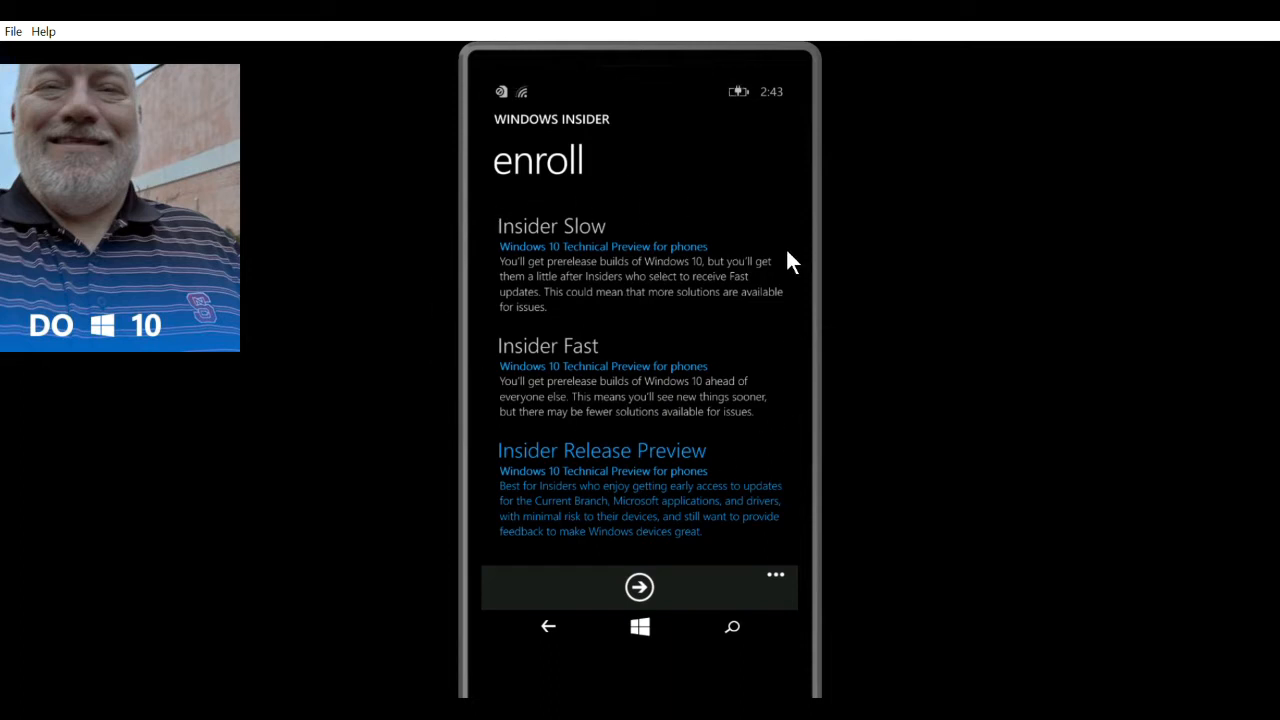
{"action": "mouse_move", "coordinate": [470, 432]}
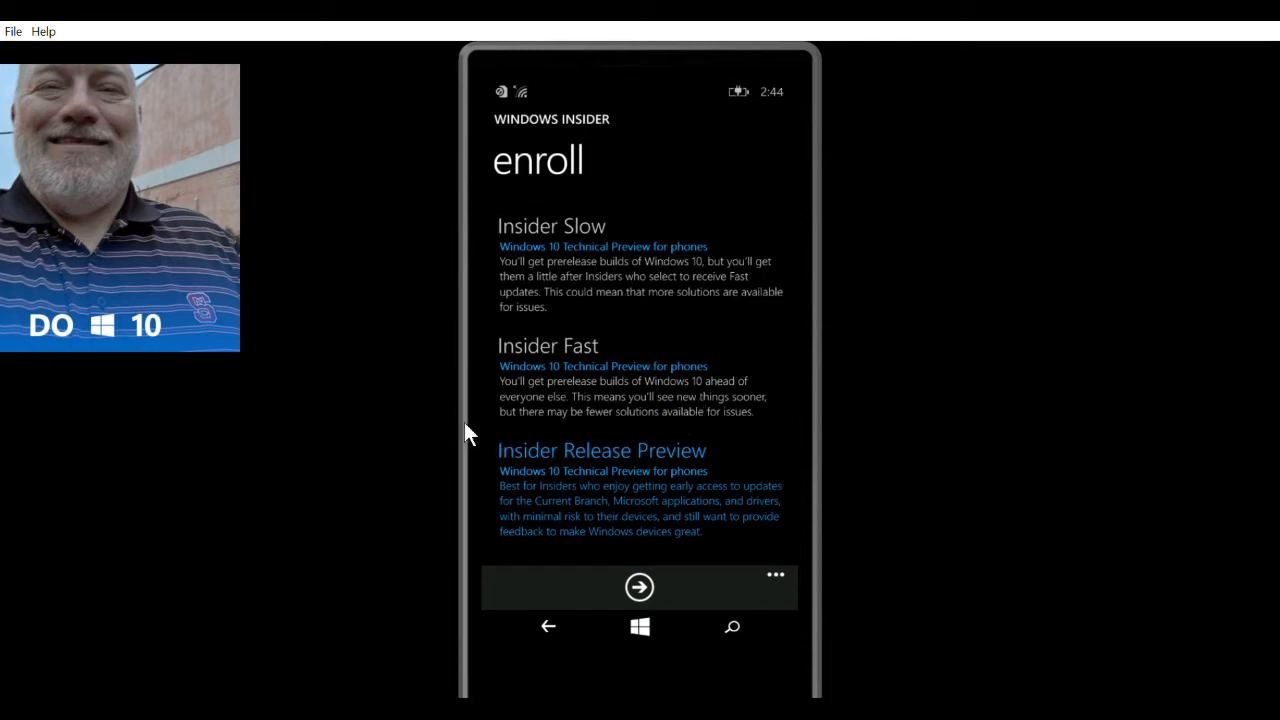
Confirm Insider Release Preview and accept the prerelease software risks.
{"action": "left_click", "coordinate": [639, 586]}
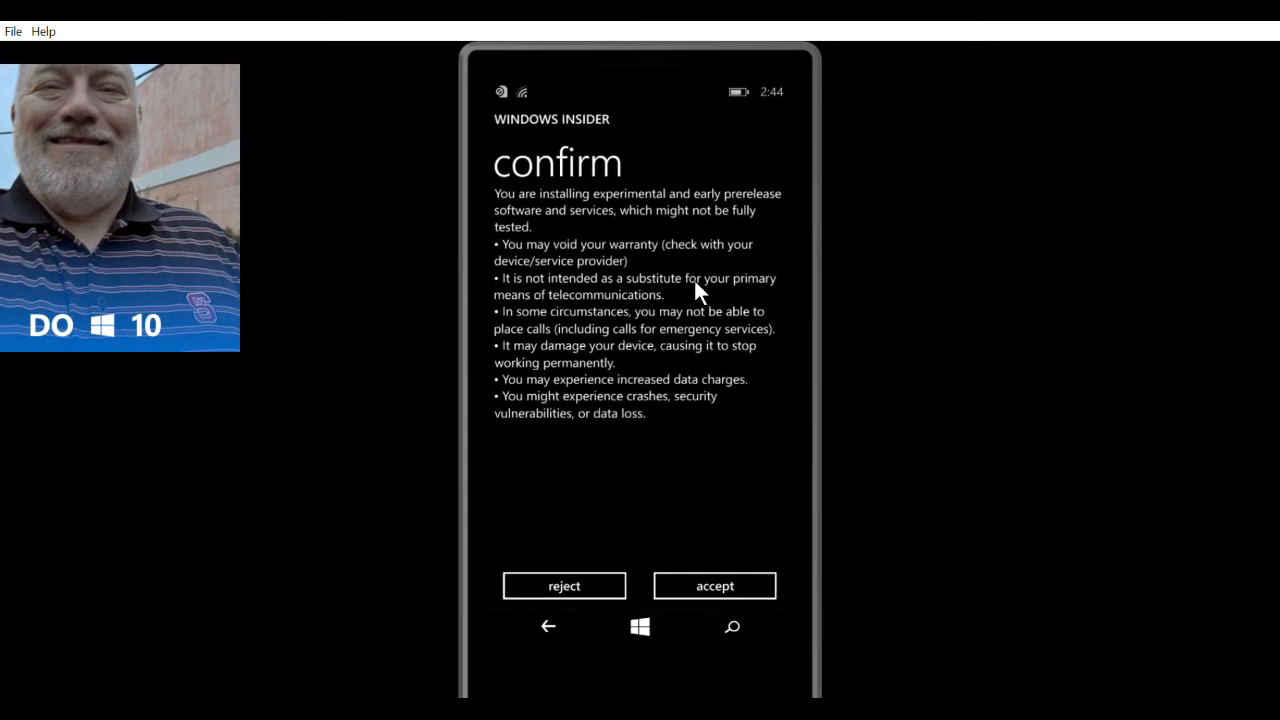
{"action": "mouse_move", "coordinate": [556, 220]}
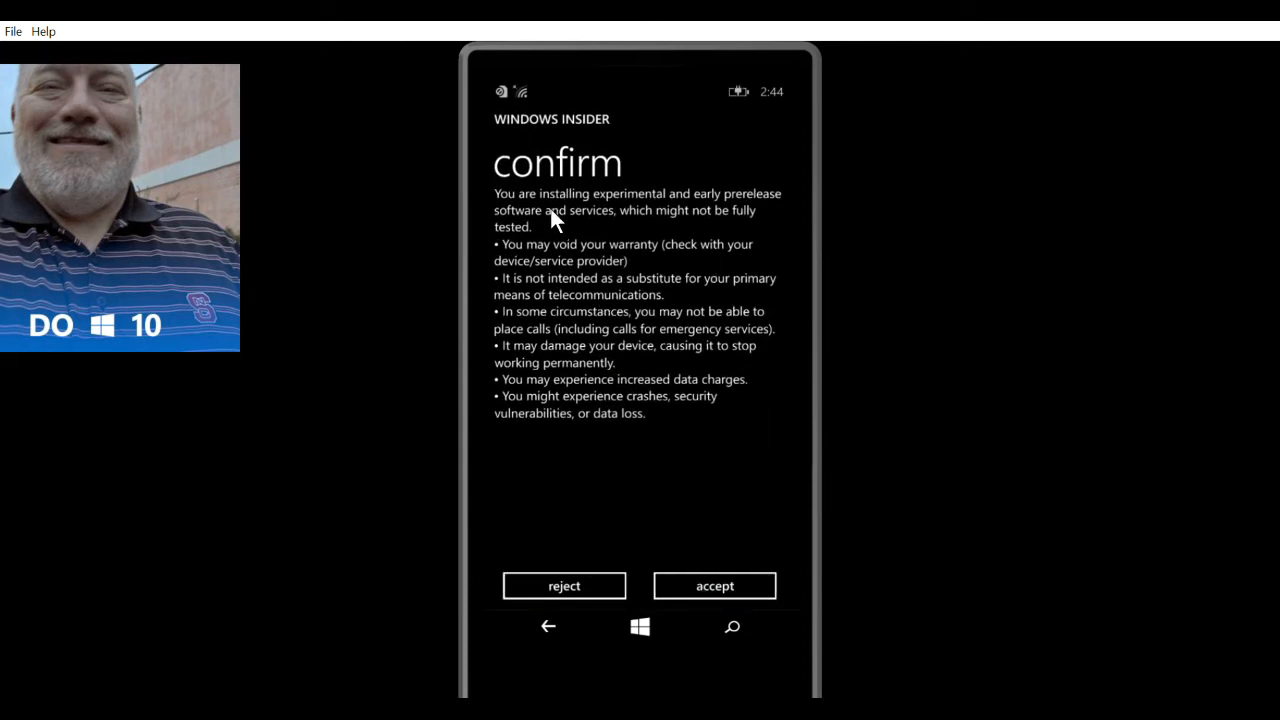
{"action": "mouse_move", "coordinate": [725, 253]}
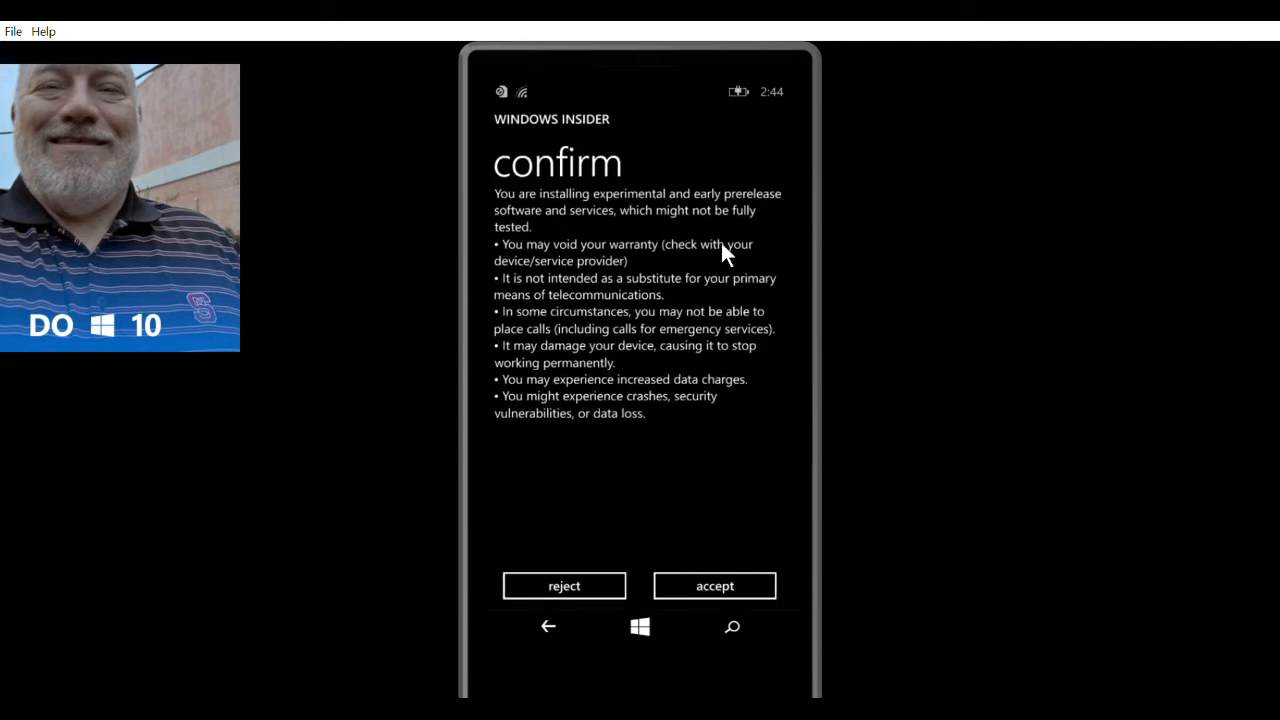
{"action": "mouse_move", "coordinate": [760, 487]}
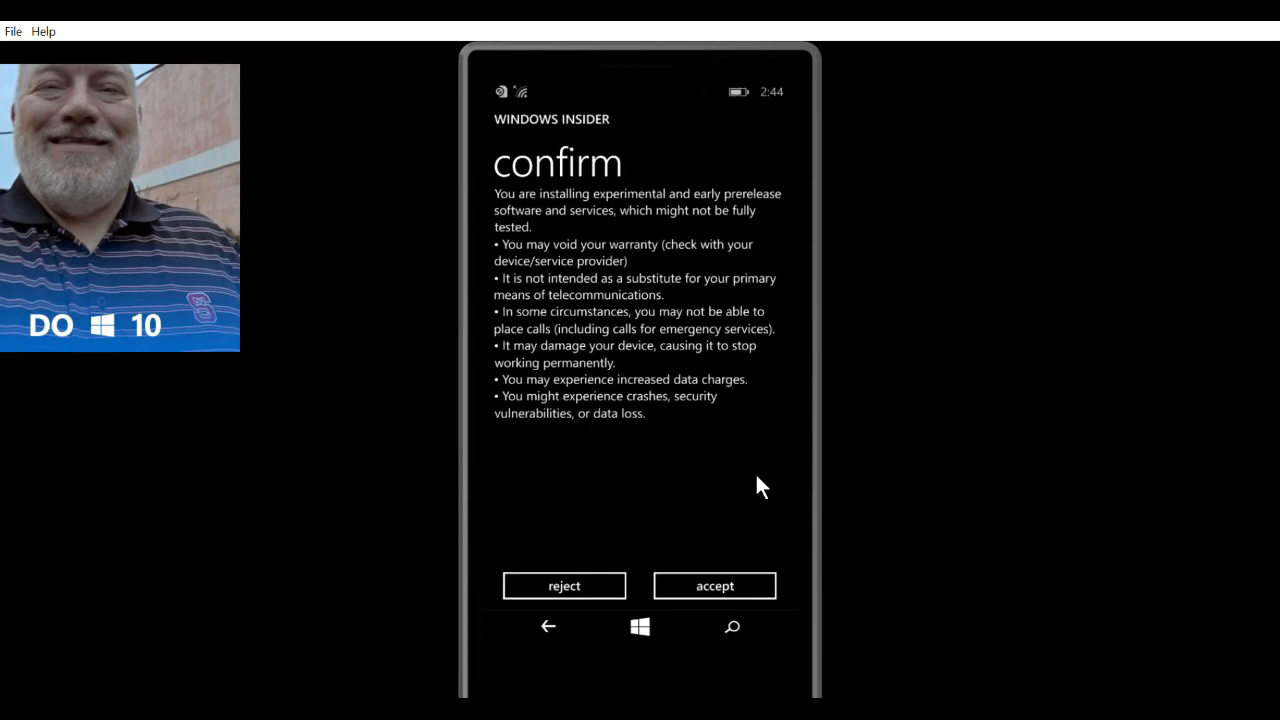
{"action": "mouse_move", "coordinate": [760, 455]}
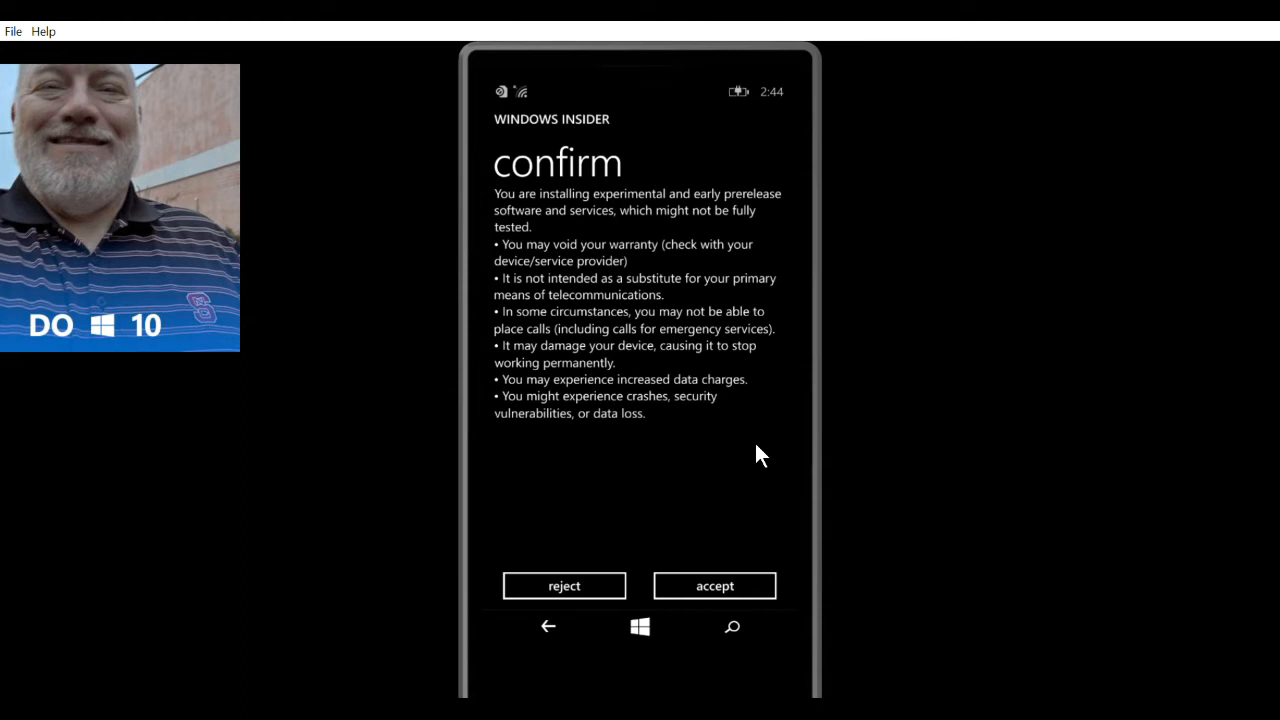
{"action": "mouse_move", "coordinate": [715, 570]}
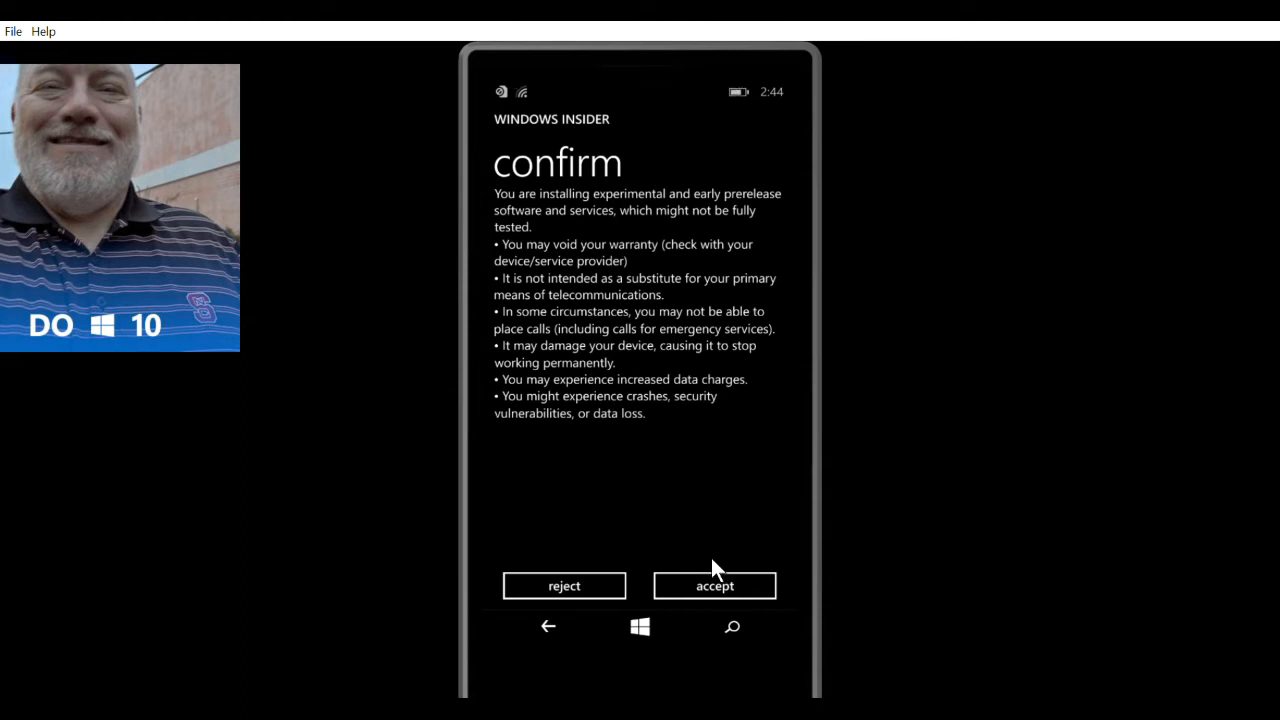
{"action": "left_click", "coordinate": [714, 585]}
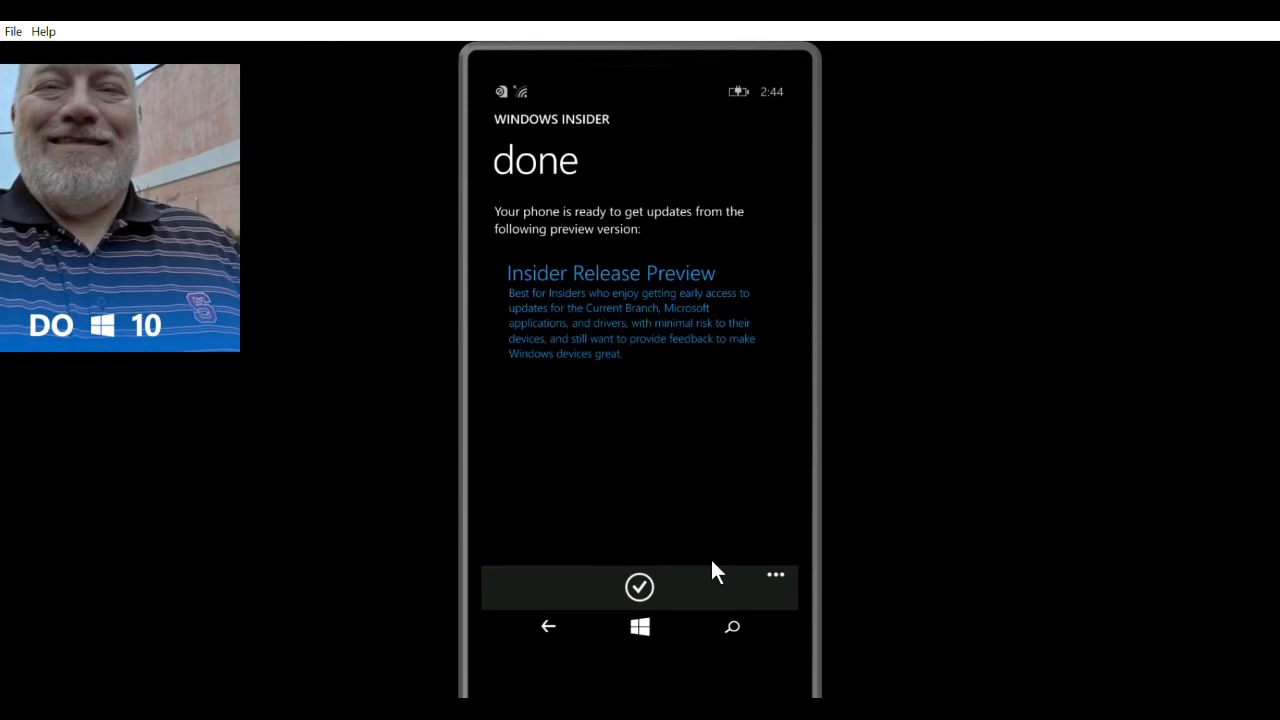
{"action": "mouse_move", "coordinate": [708, 425]}
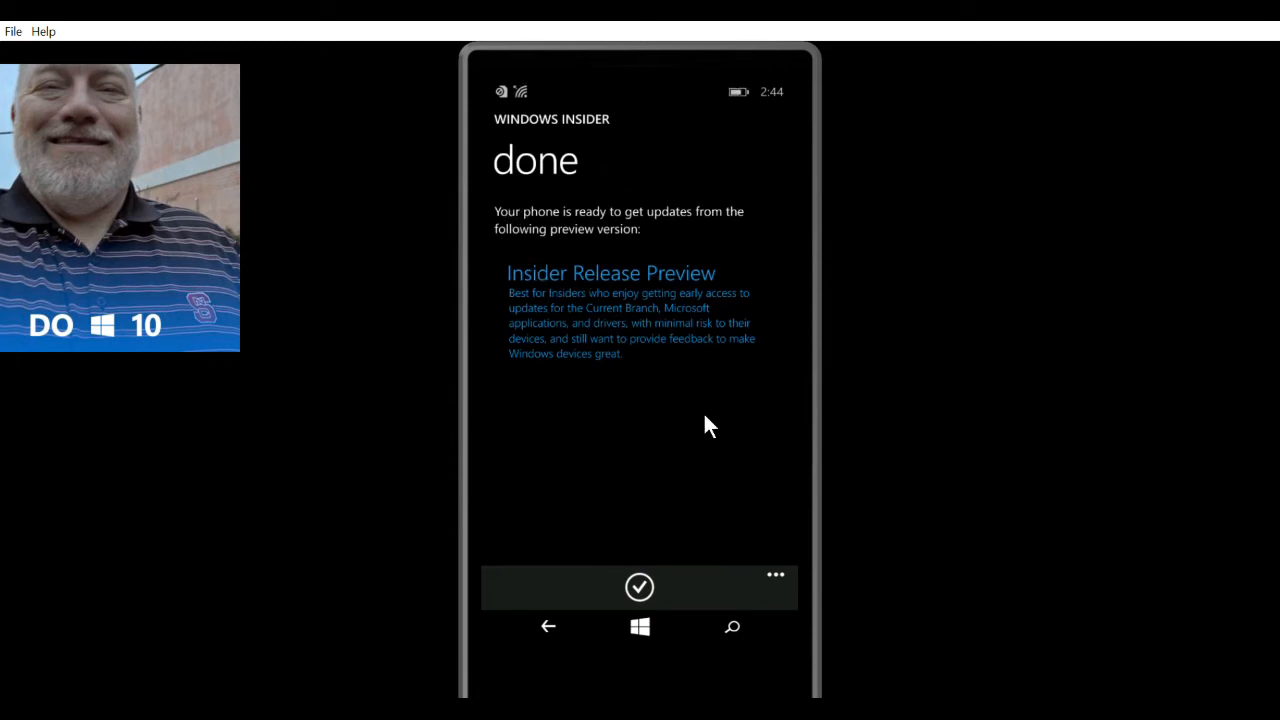
{"action": "mouse_move", "coordinate": [725, 210]}
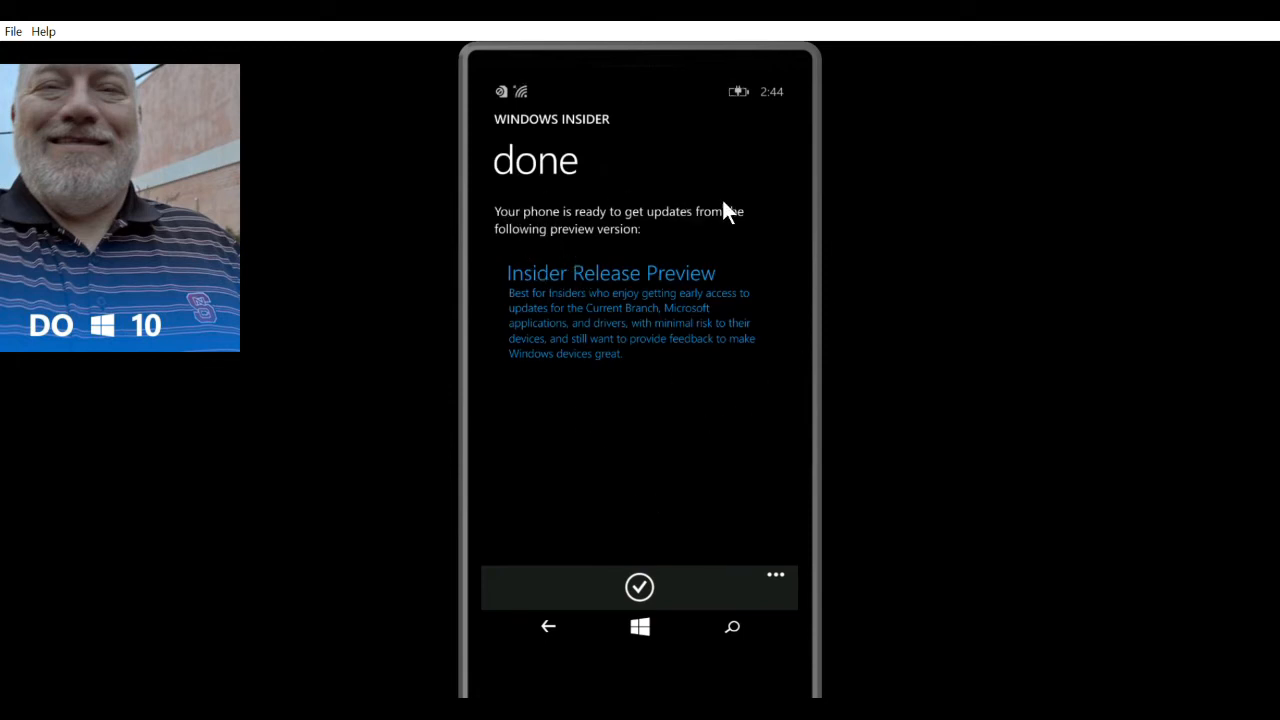
{"action": "mouse_move", "coordinate": [660, 240]}
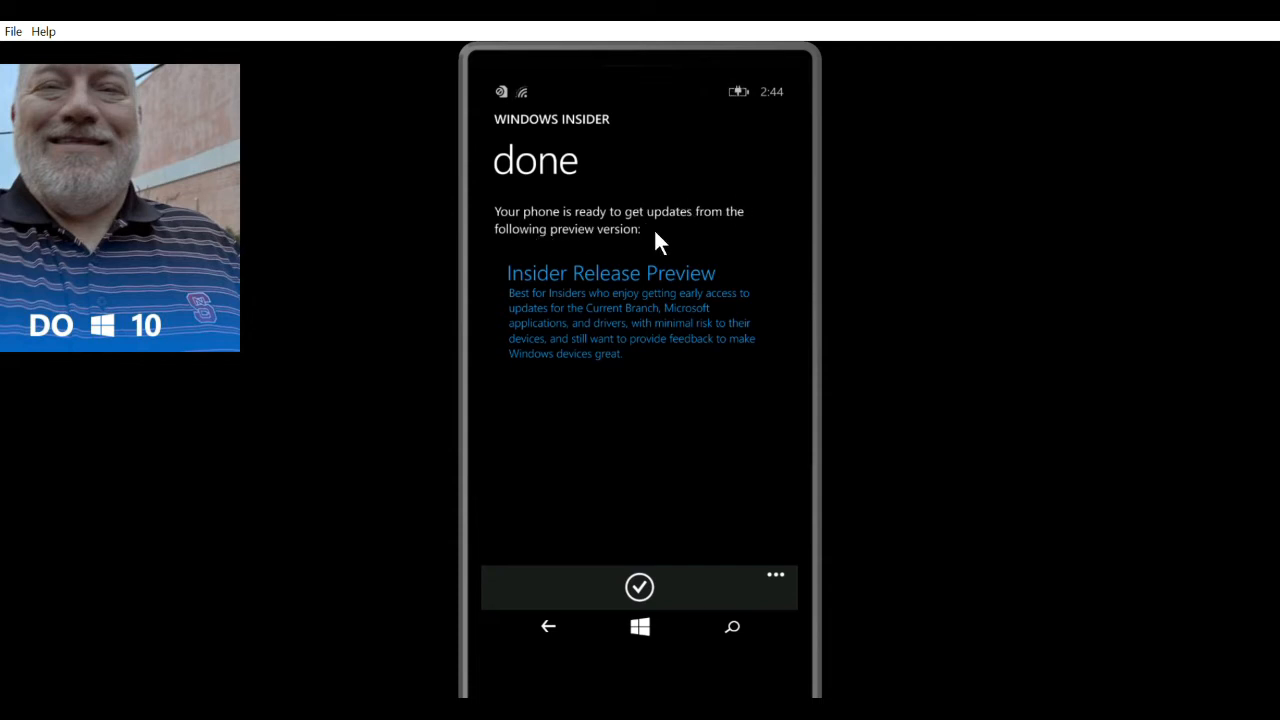
{"action": "mouse_move", "coordinate": [535, 275]}
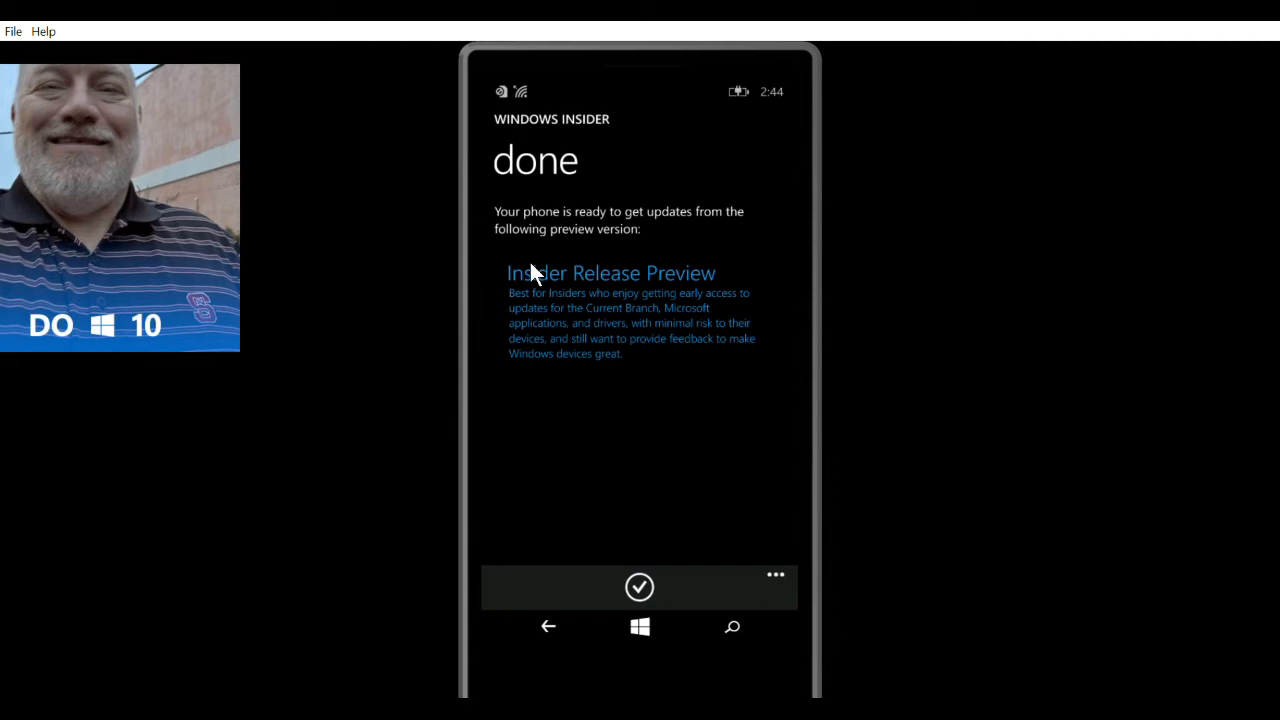
{"action": "mouse_move", "coordinate": [535, 268]}
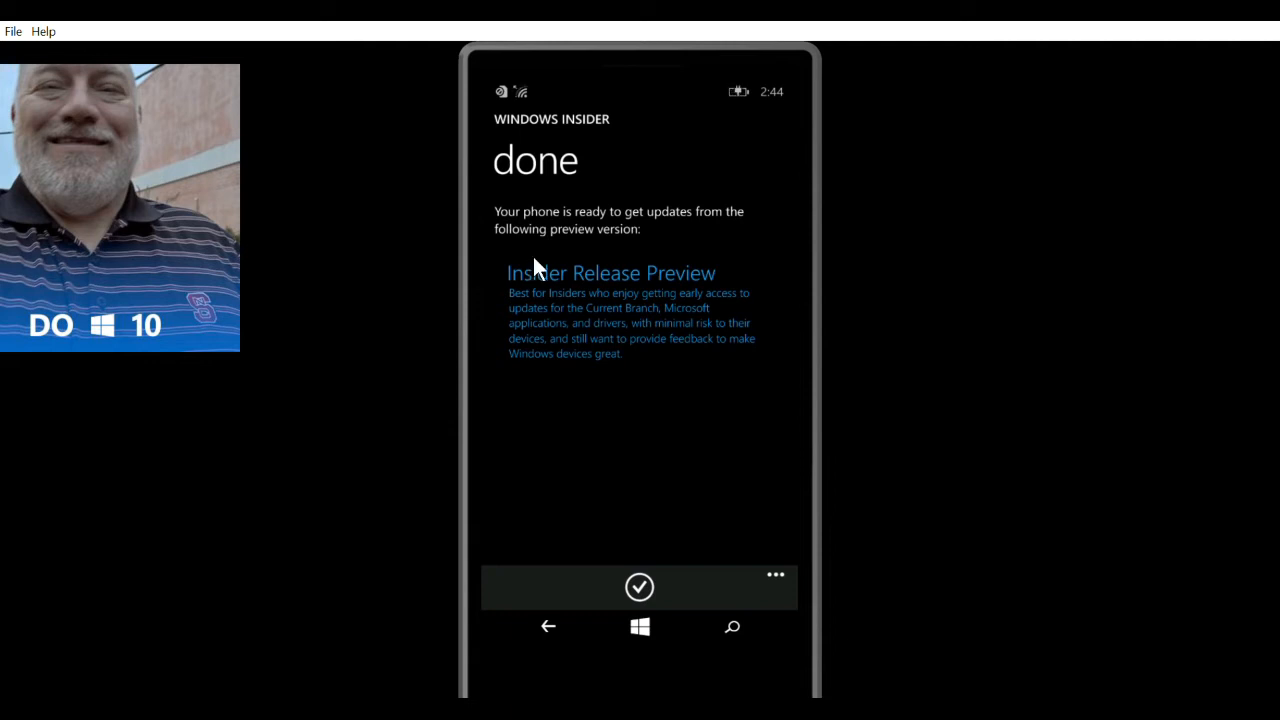
{"action": "mouse_move", "coordinate": [768, 345]}
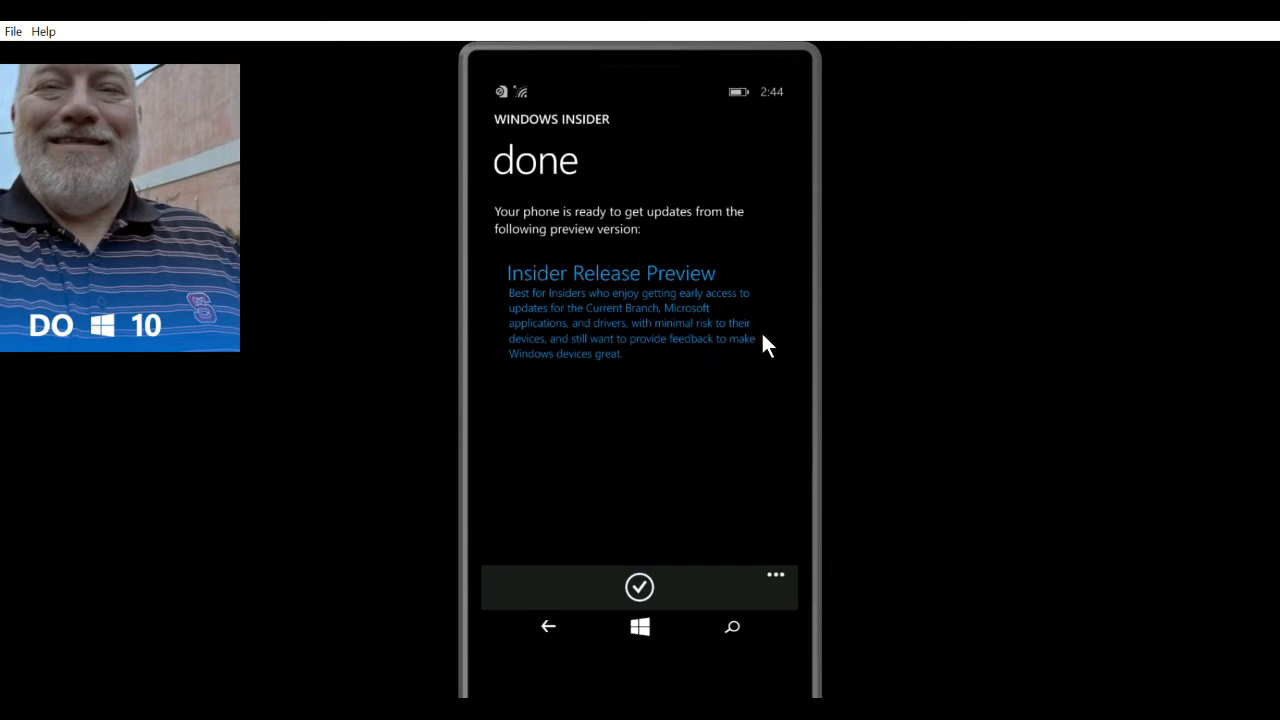
{"action": "mouse_move", "coordinate": [670, 580]}
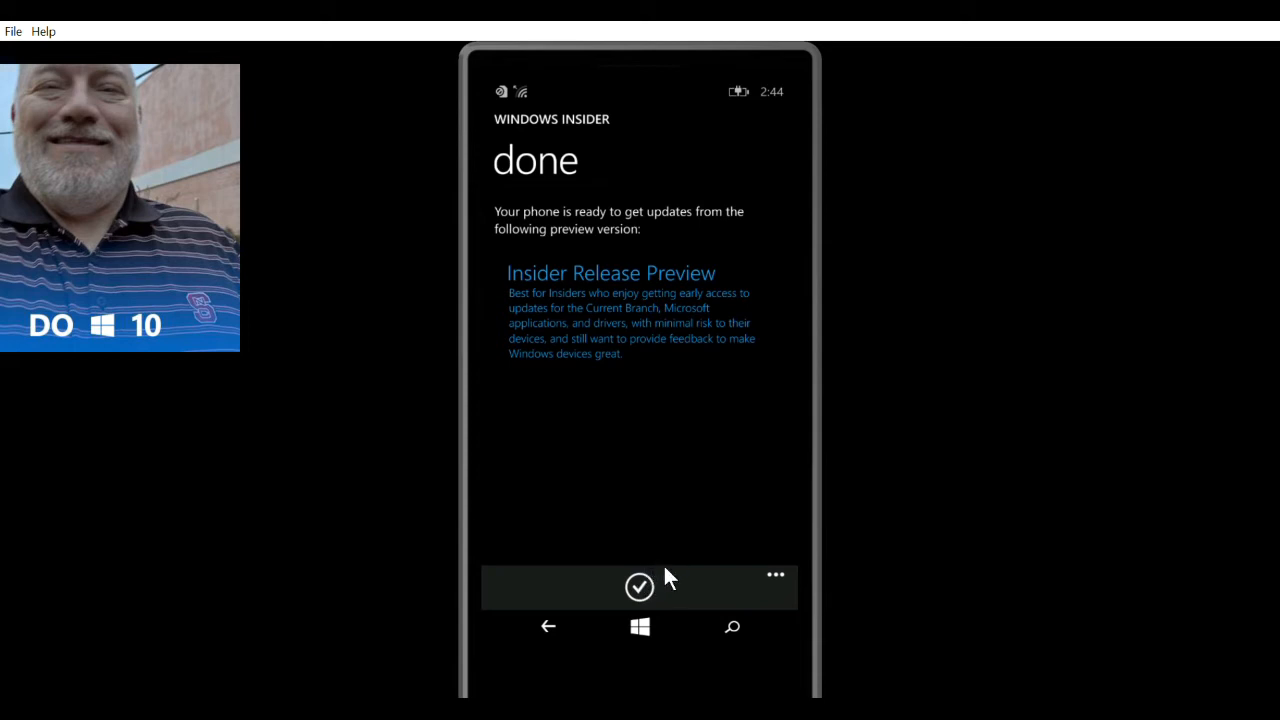
{"action": "mouse_move", "coordinate": [650, 582]}
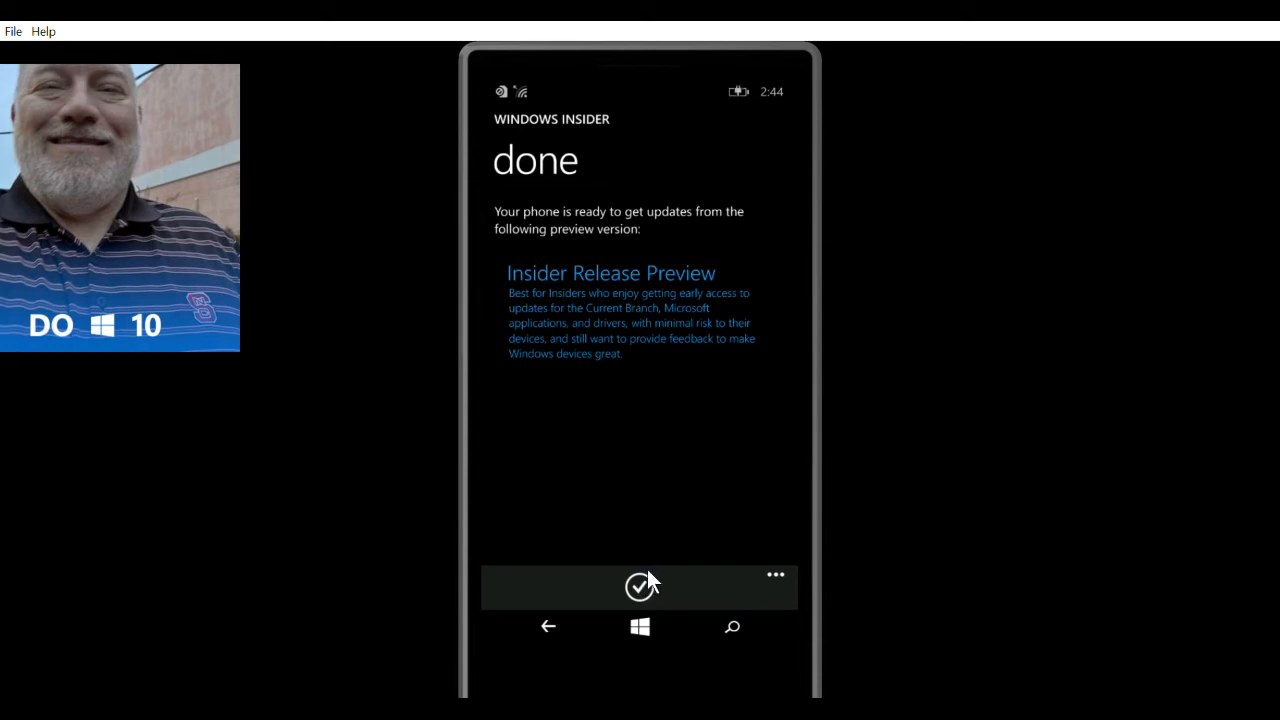
Tap the checkmark on the done page to exit Windows Insider.
{"action": "left_click", "coordinate": [639, 586]}
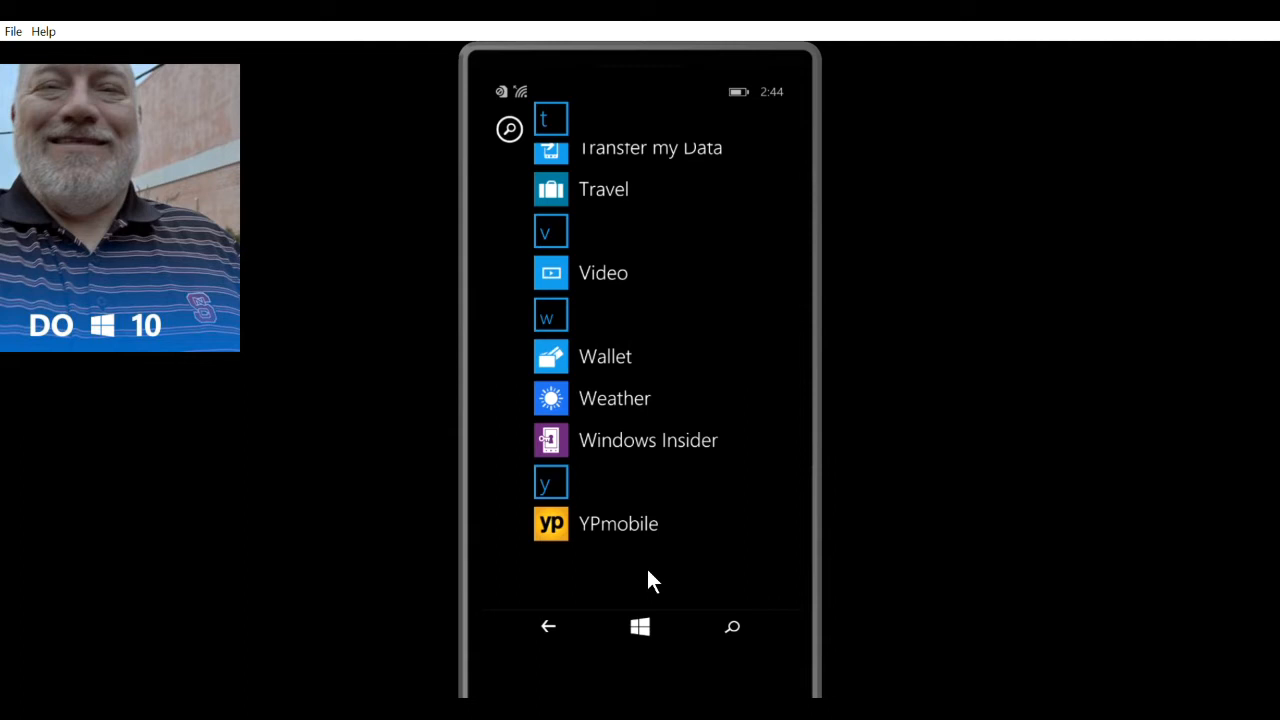
{"action": "mouse_move", "coordinate": [697, 228]}
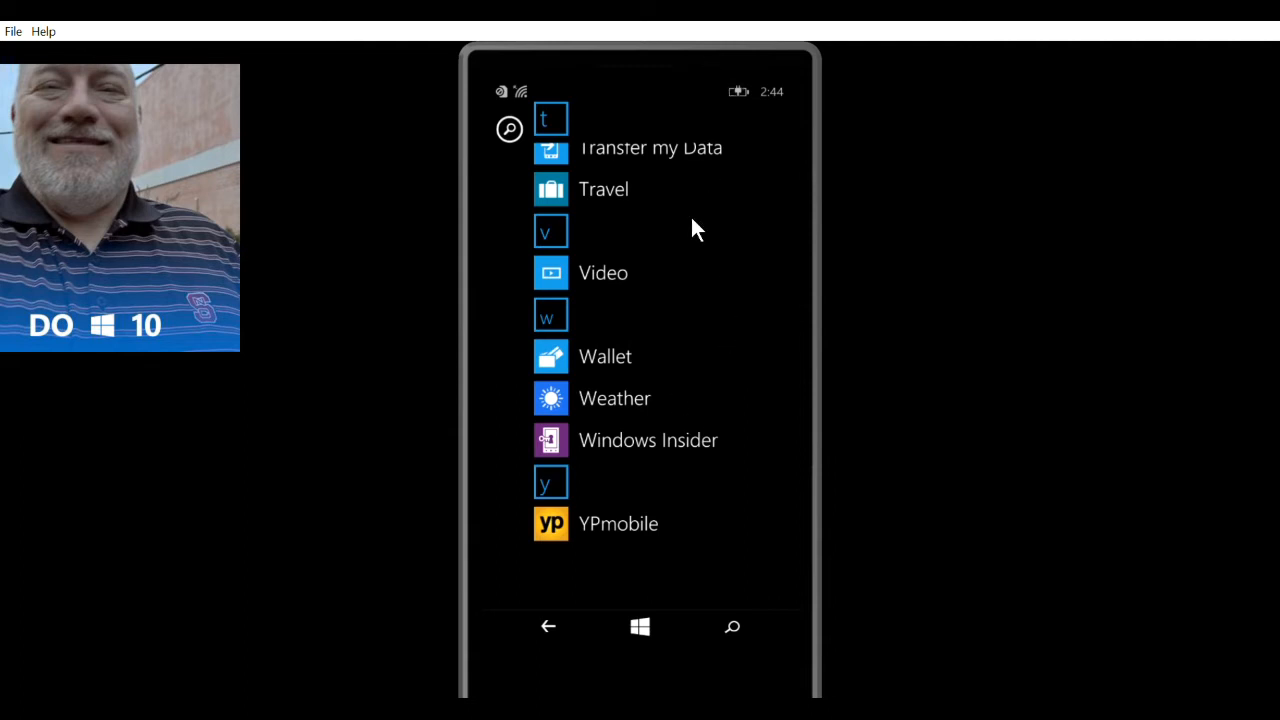
Scroll the Windows Phone 8.1 app list back up to the P and S entries, including Settings.
{"action": "scroll", "scroll_direction": "up", "scroll_amount": 3}
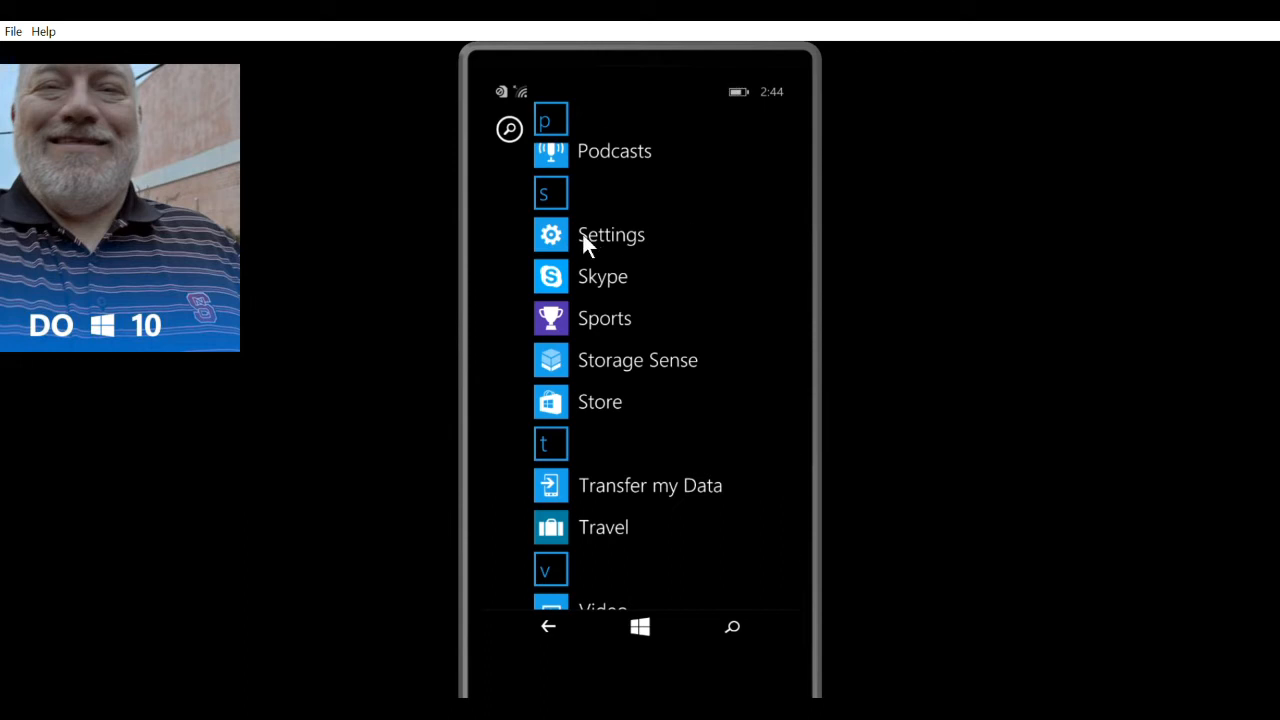
{"action": "mouse_move", "coordinate": [585, 230]}
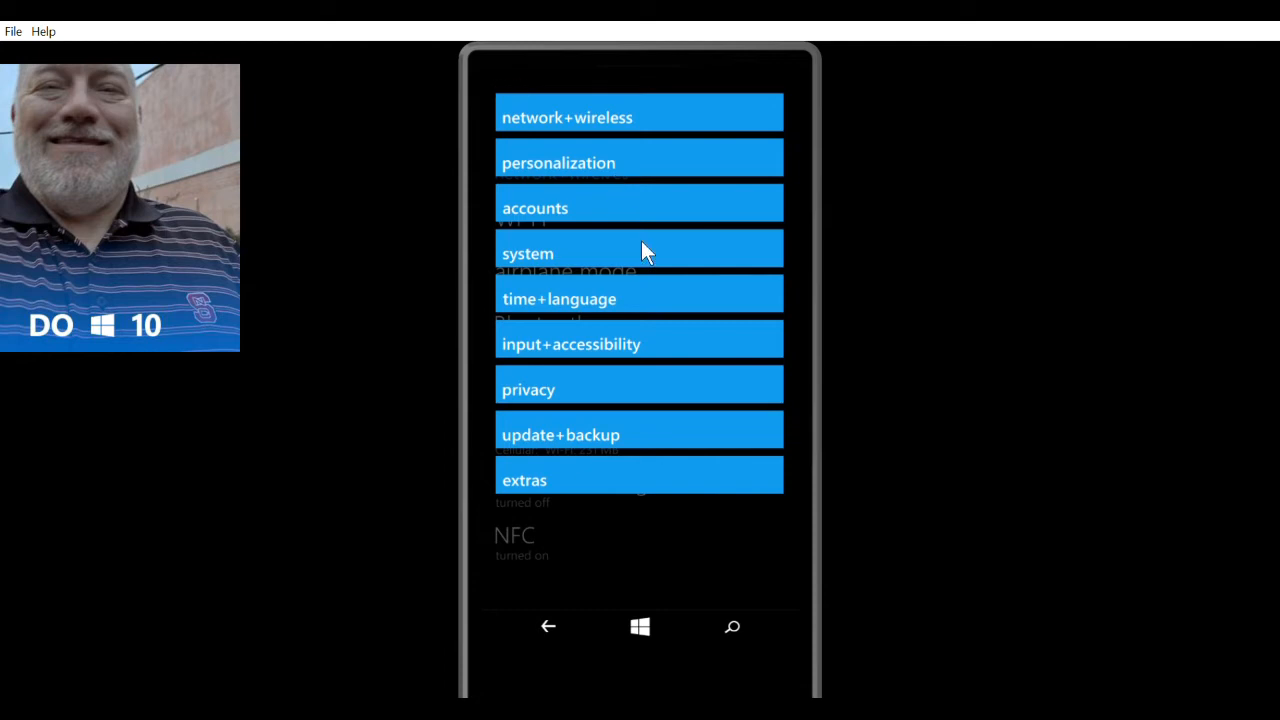
{"action": "mouse_move", "coordinate": [600, 425]}
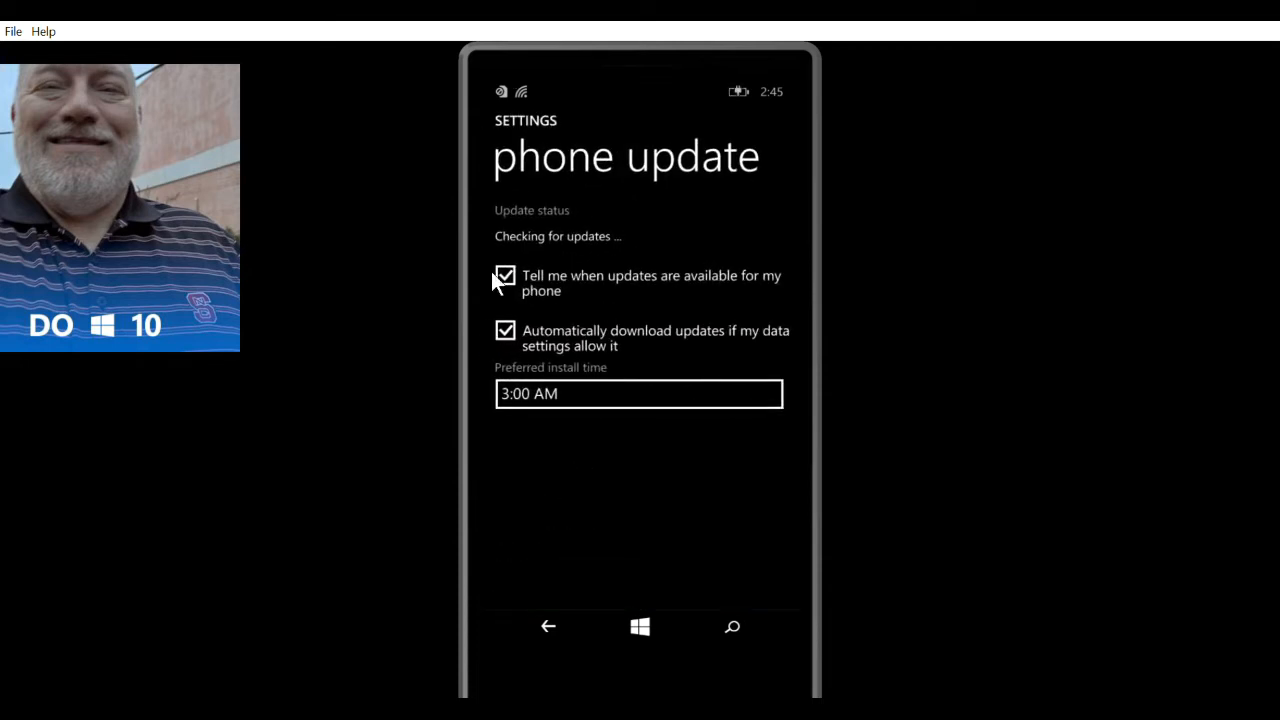
{"action": "mouse_move", "coordinate": [743, 363]}
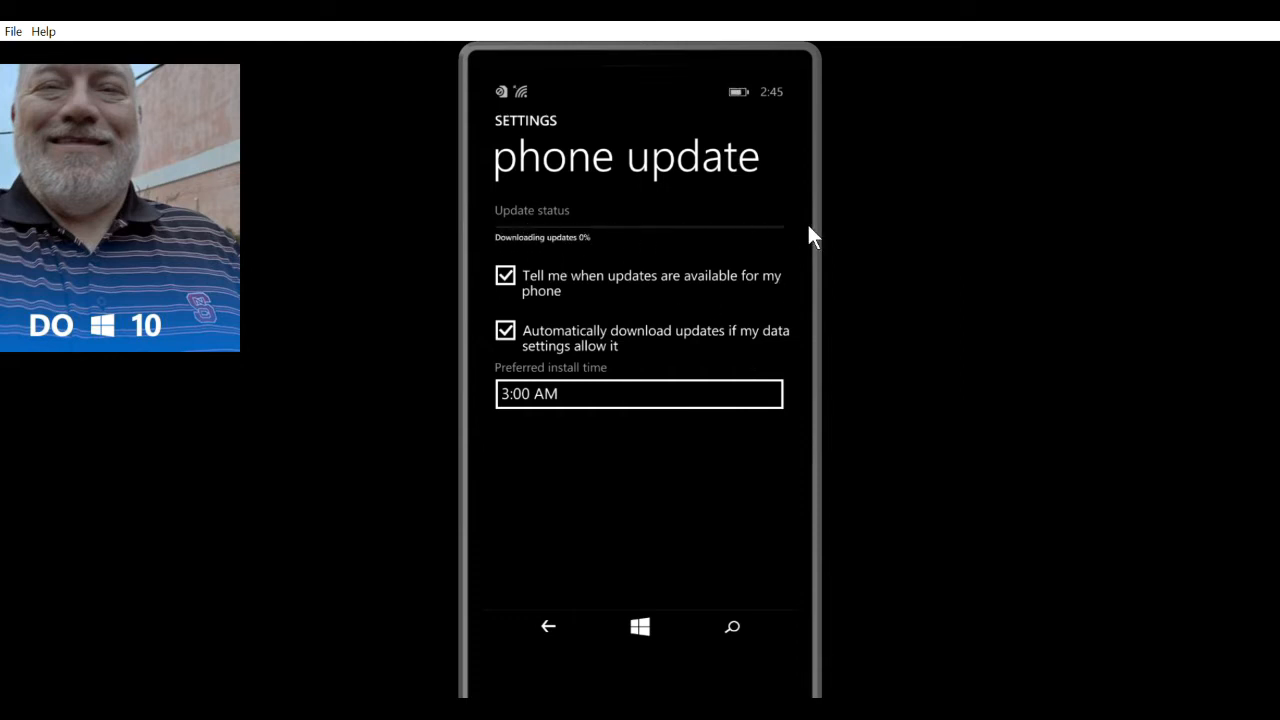
{"action": "mouse_move", "coordinate": [492, 243]}
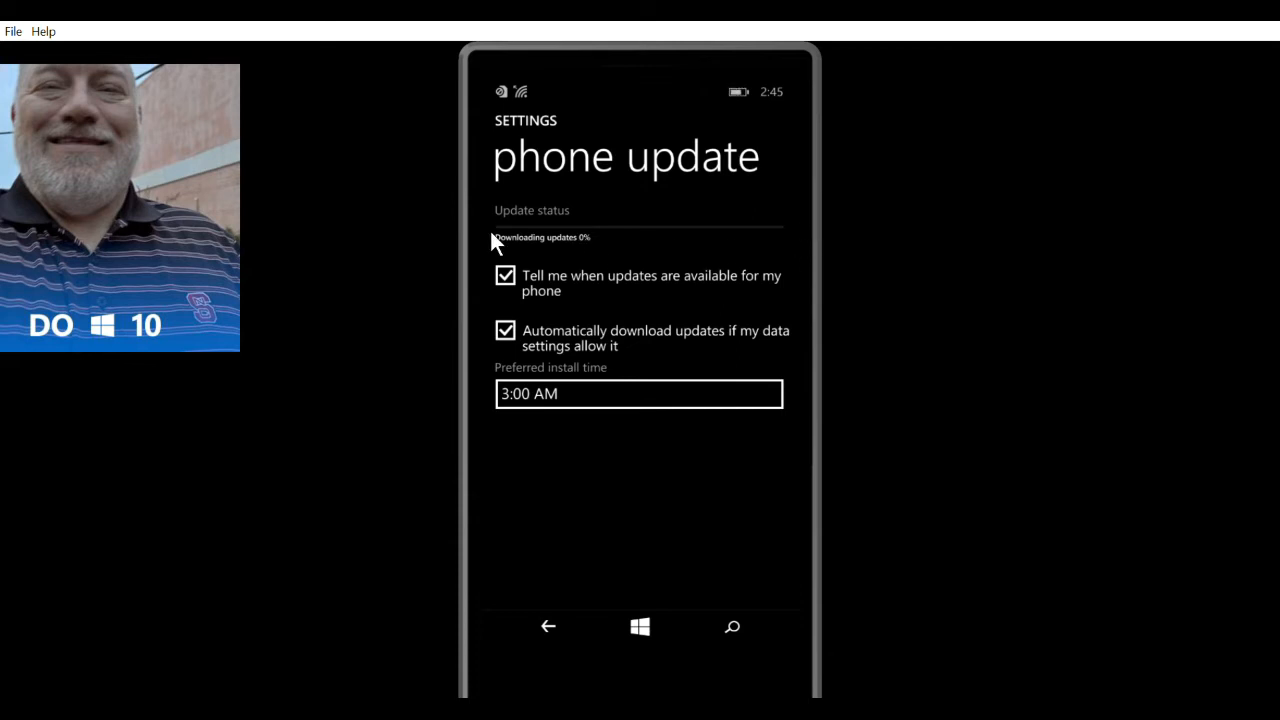
{"action": "mouse_move", "coordinate": [760, 210]}
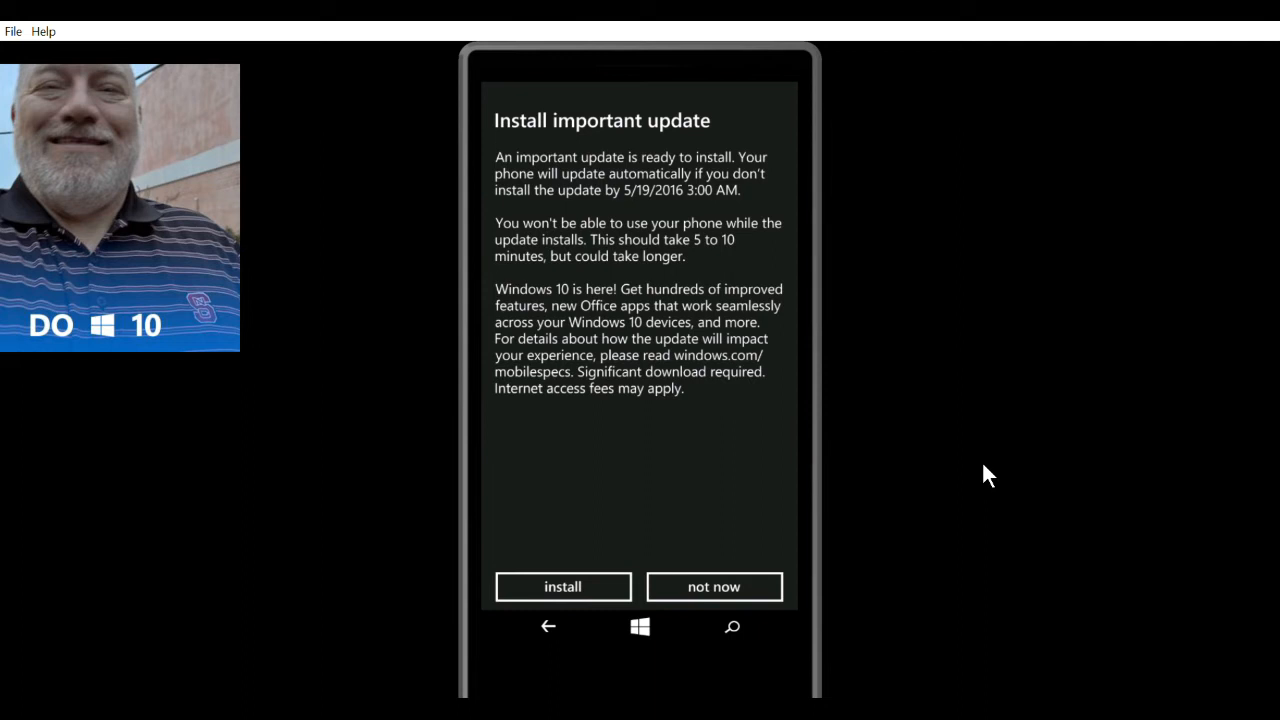
{"action": "mouse_move", "coordinate": [933, 380]}
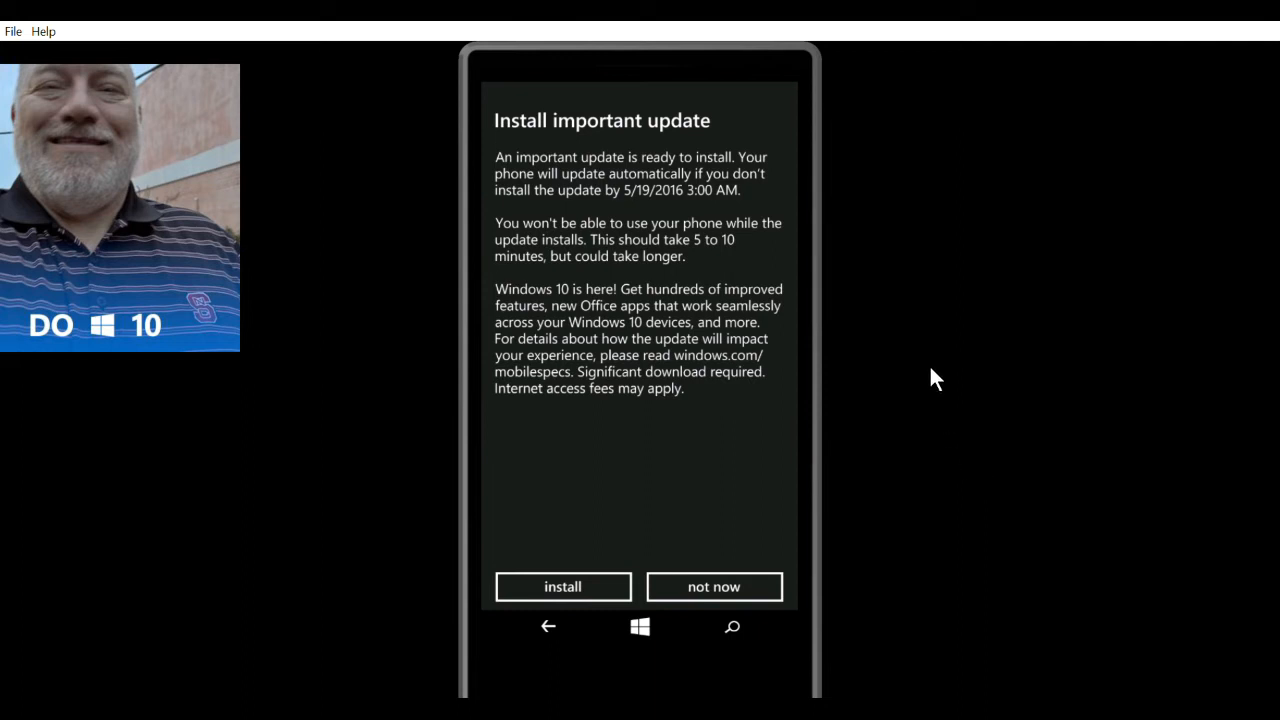
{"action": "mouse_move", "coordinate": [585, 355]}
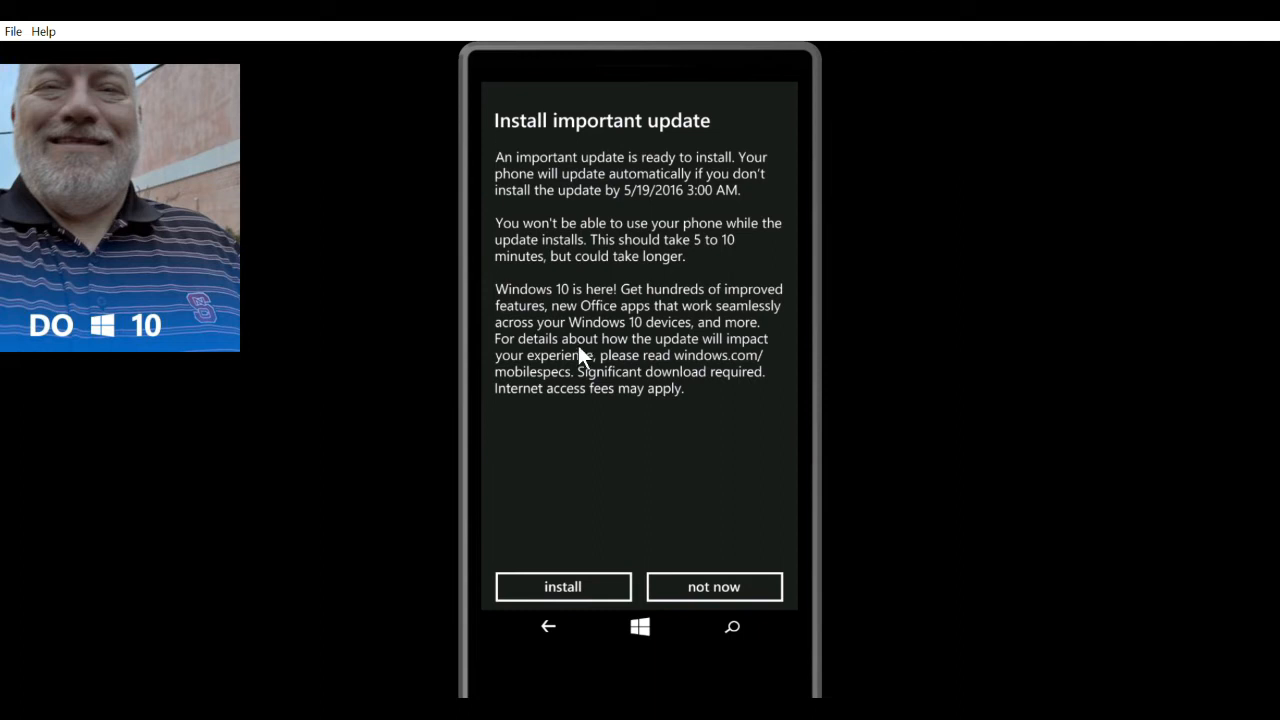
{"action": "mouse_move", "coordinate": [548, 455]}
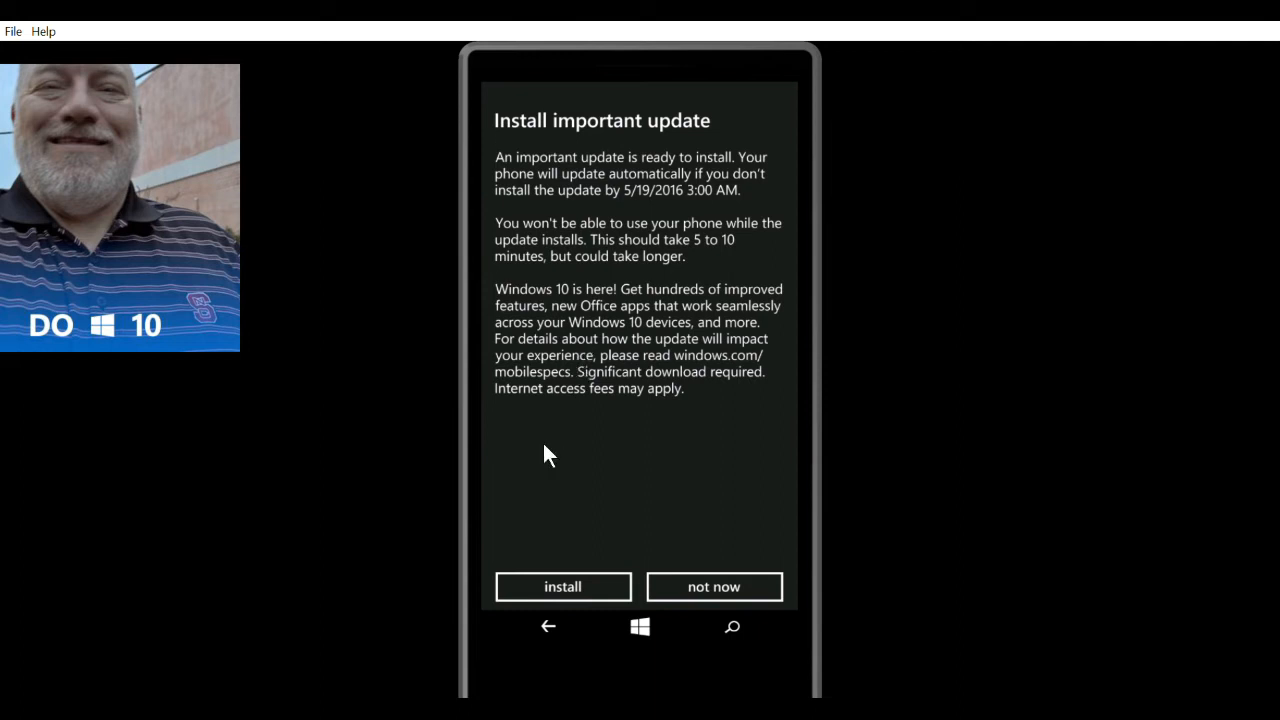
{"action": "mouse_move", "coordinate": [513, 565]}
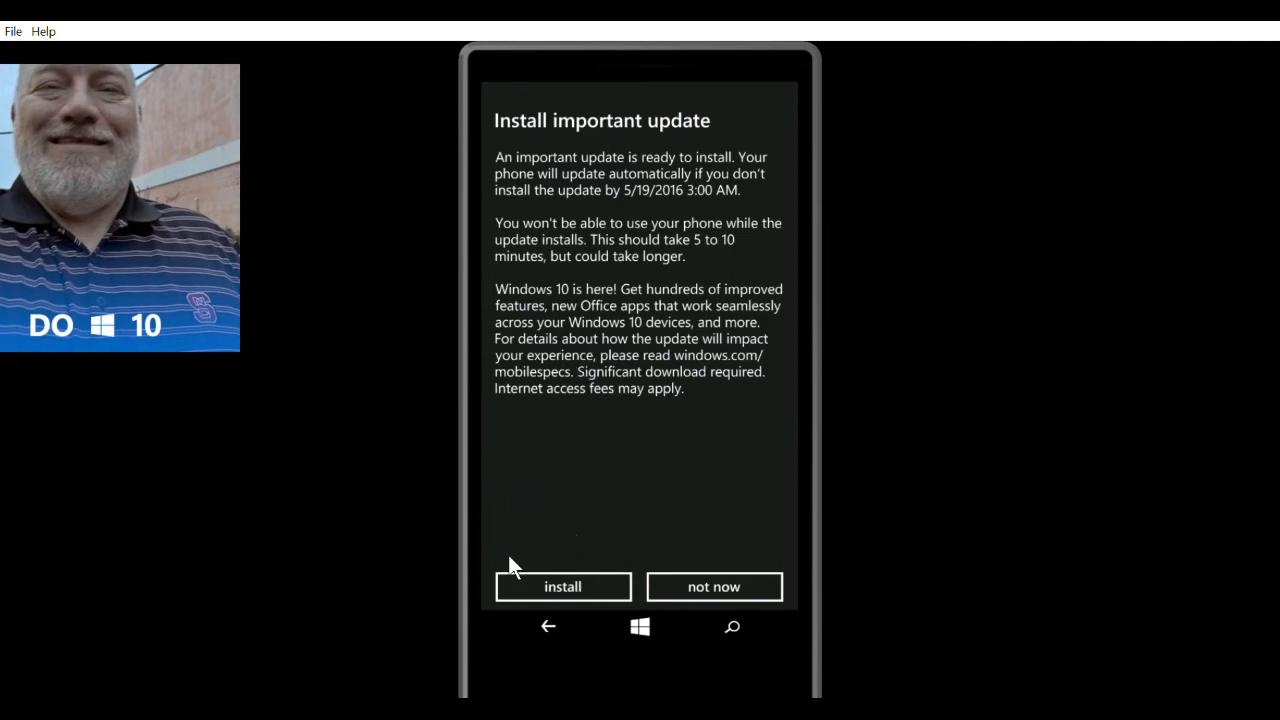
{"action": "mouse_move", "coordinate": [610, 540]}
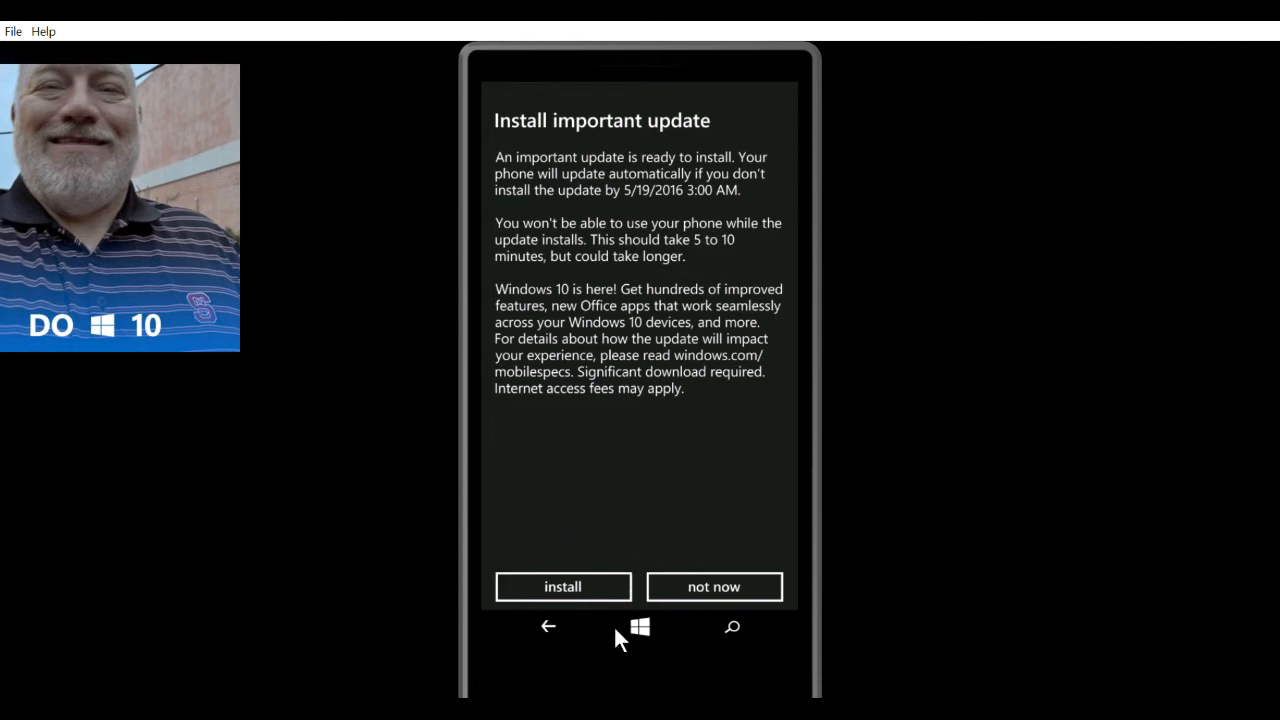
Install the important Windows 10 update and accept the Microsoft Service Agreement.
{"action": "left_click", "coordinate": [562, 586]}
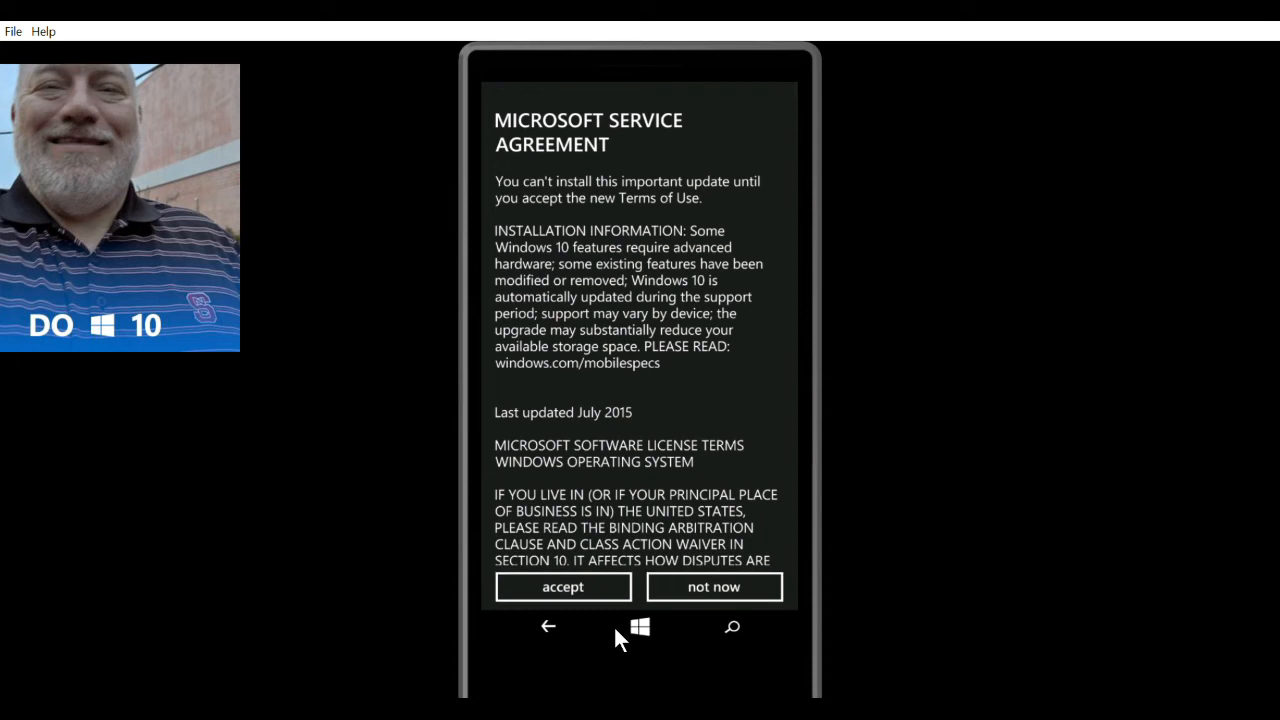
{"action": "mouse_move", "coordinate": [590, 587]}
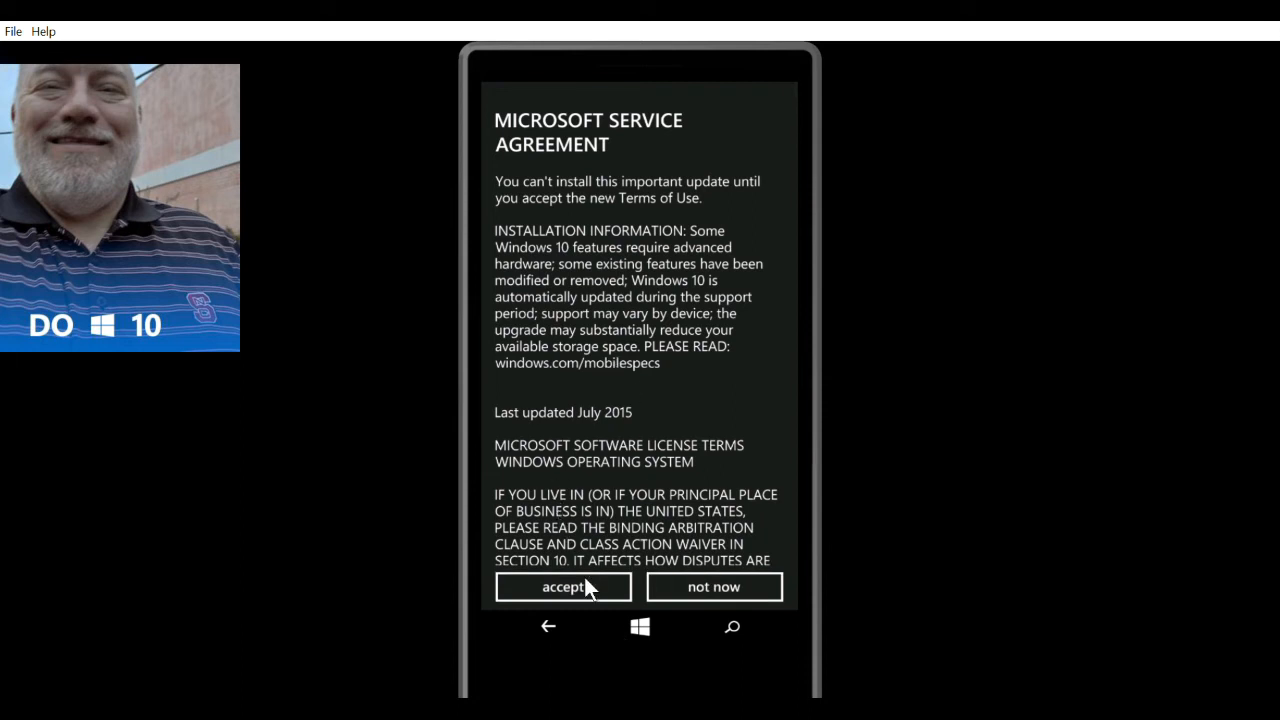
{"action": "left_click", "coordinate": [563, 587]}
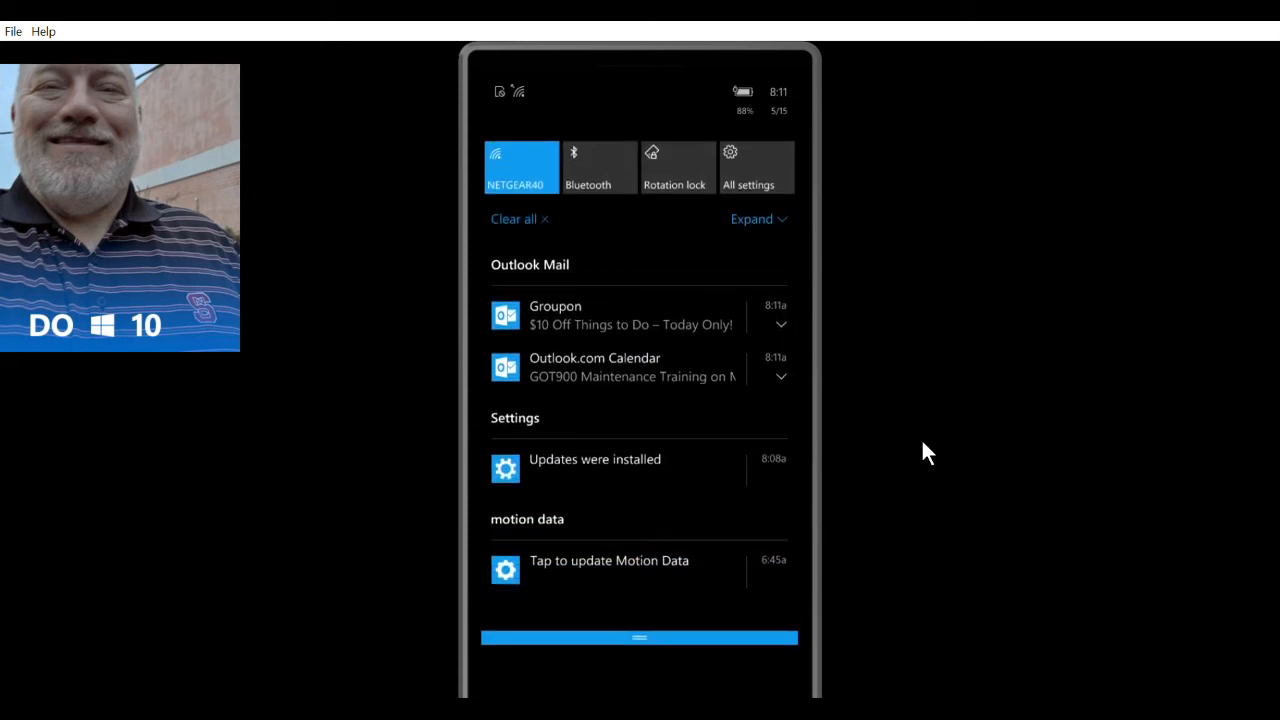
{"action": "mouse_move", "coordinate": [780, 463]}
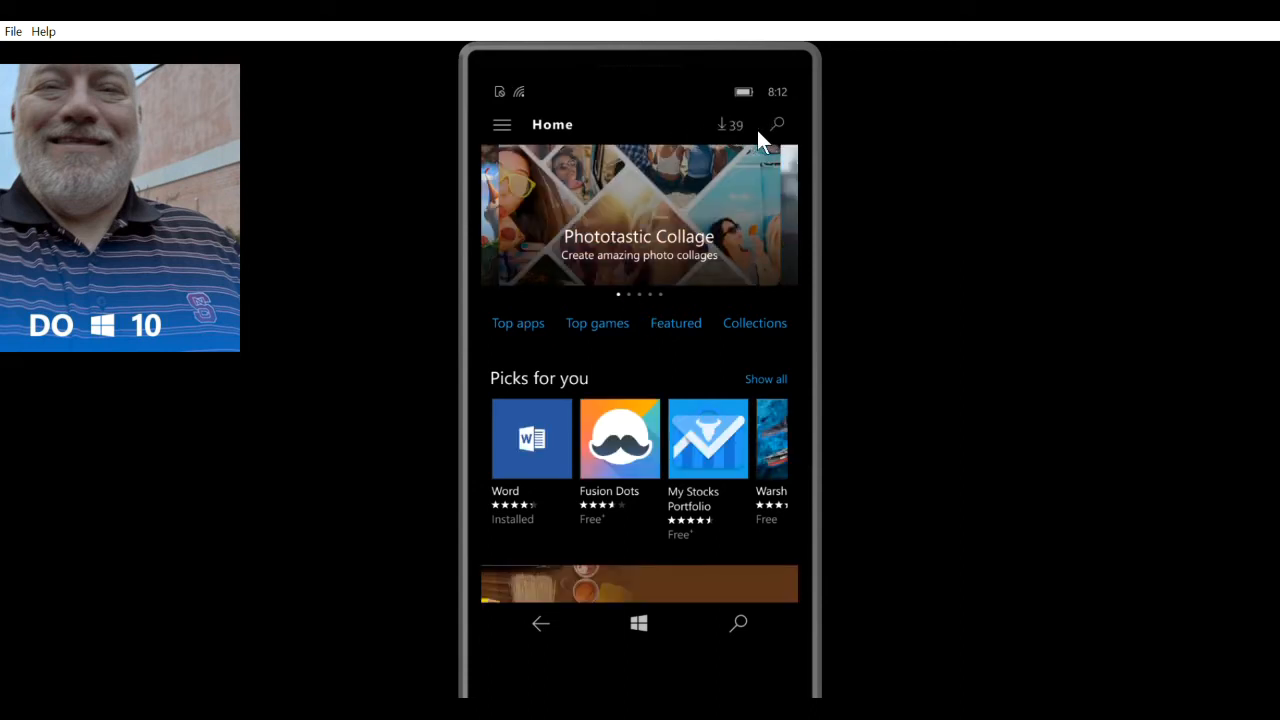
{"action": "mouse_move", "coordinate": [751, 135]}
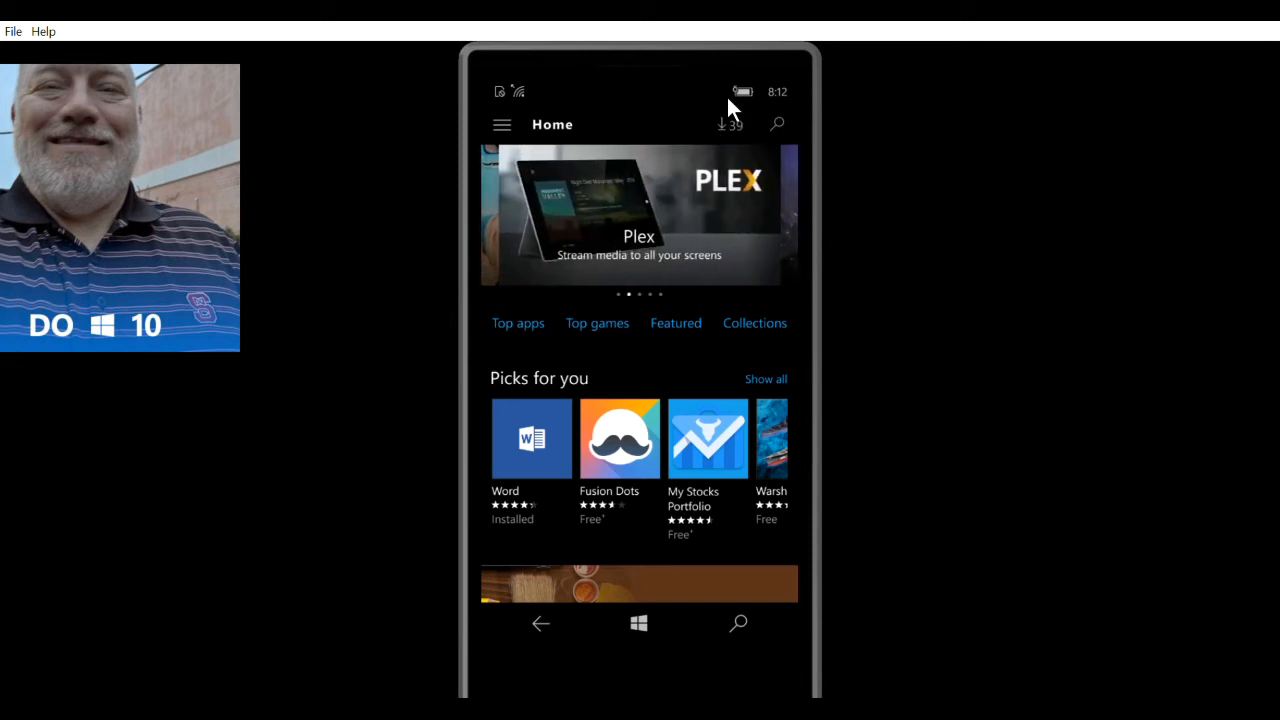
{"action": "mouse_move", "coordinate": [725, 123]}
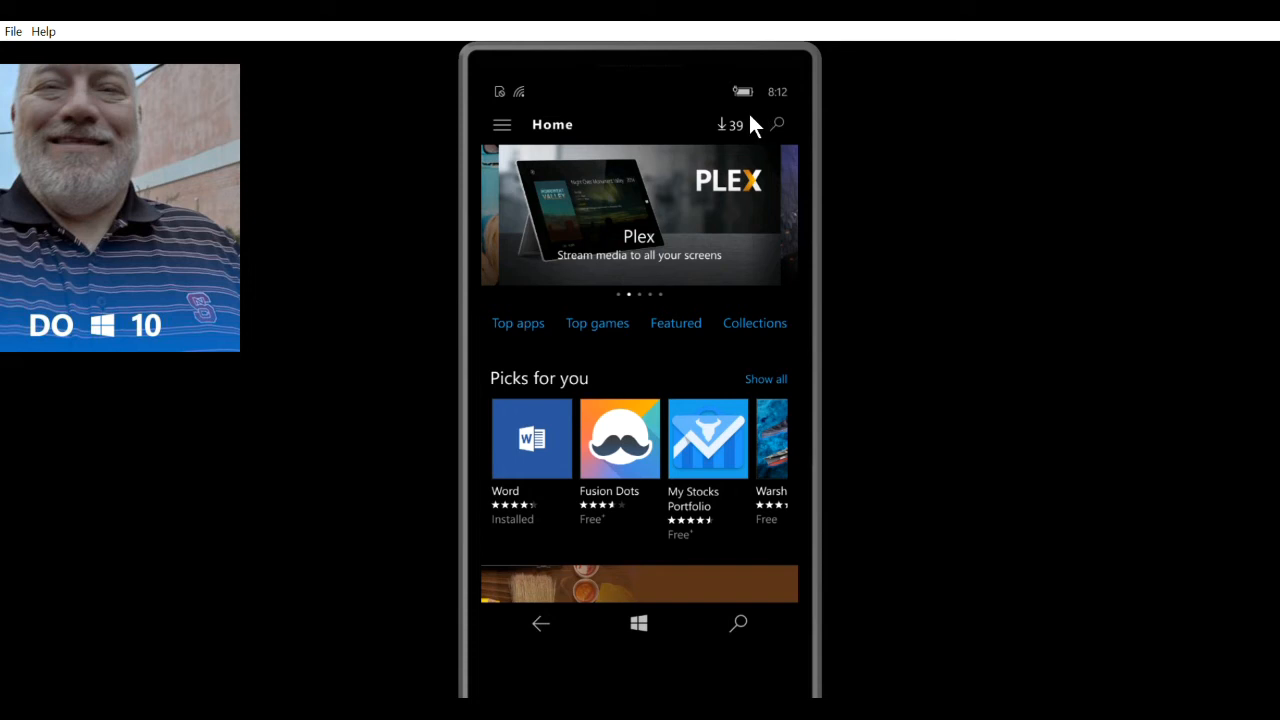
Open the Store's Downloads and updates queue and scroll through the 39 pending app updates.
{"action": "left_click", "coordinate": [728, 124]}
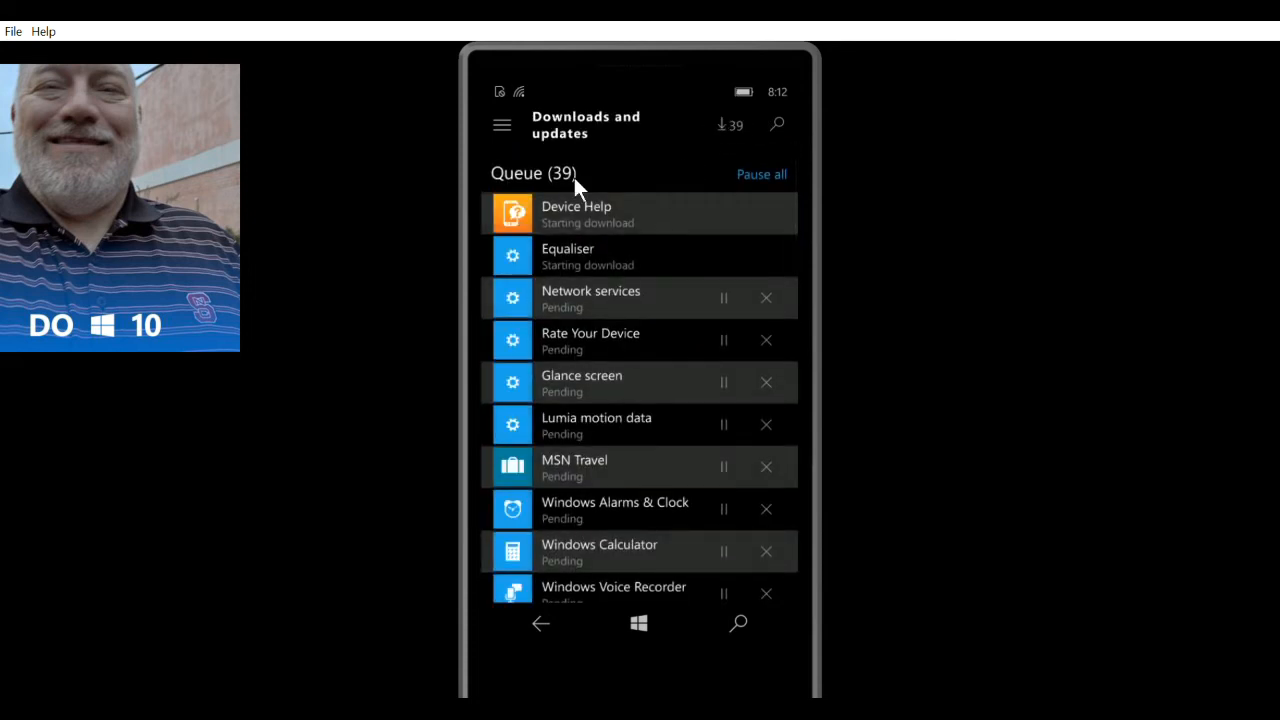
{"action": "mouse_move", "coordinate": [733, 357]}
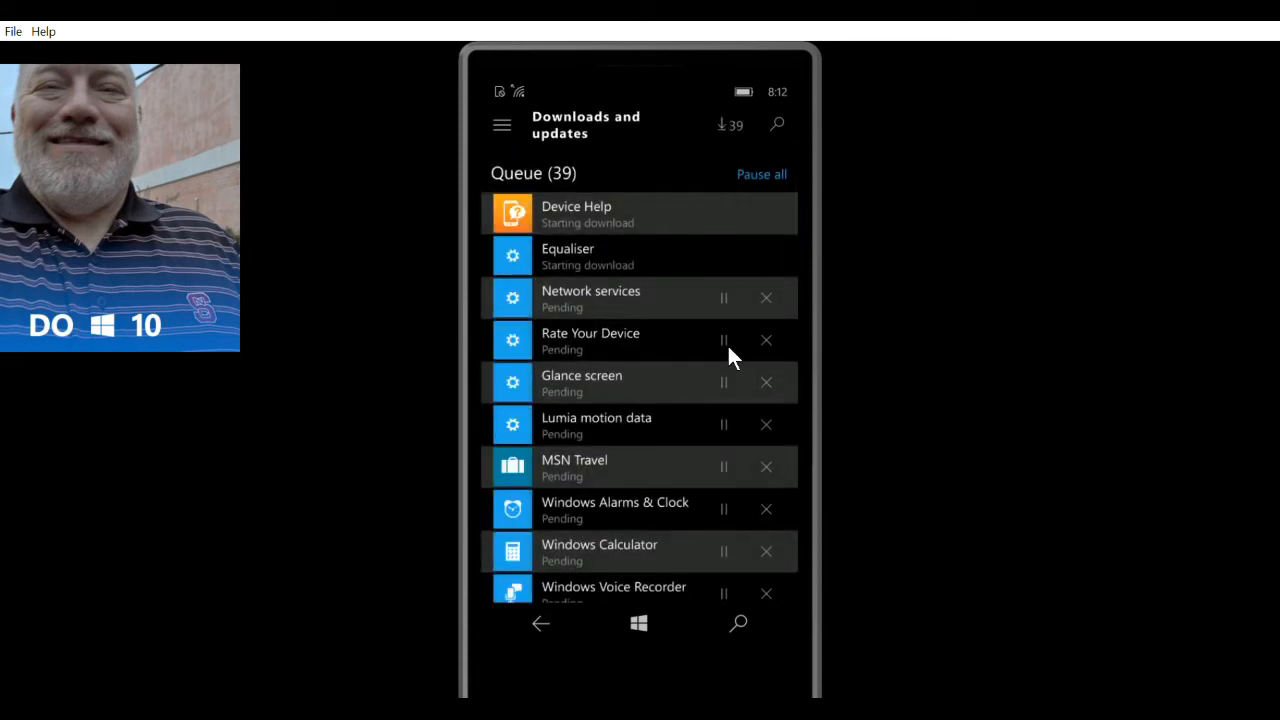
{"action": "scroll", "scroll_direction": "down", "scroll_amount": 3}
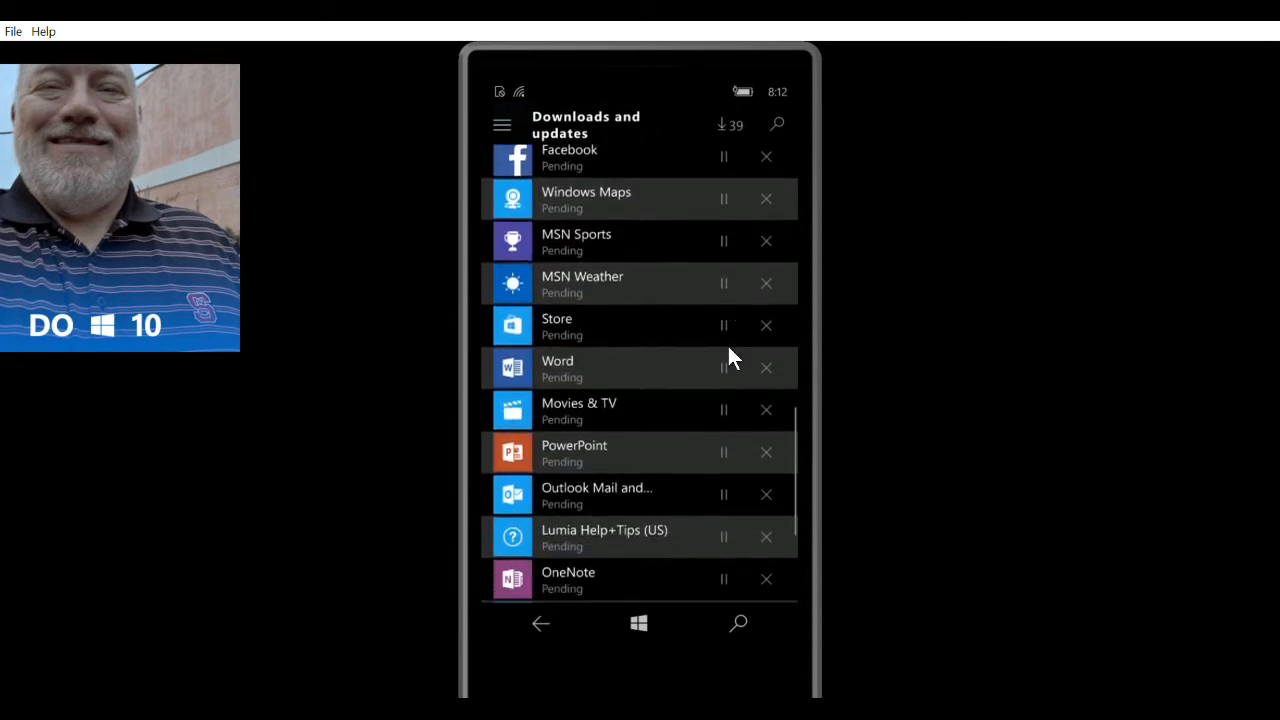
{"action": "scroll", "scroll_direction": "down", "scroll_amount": 3}
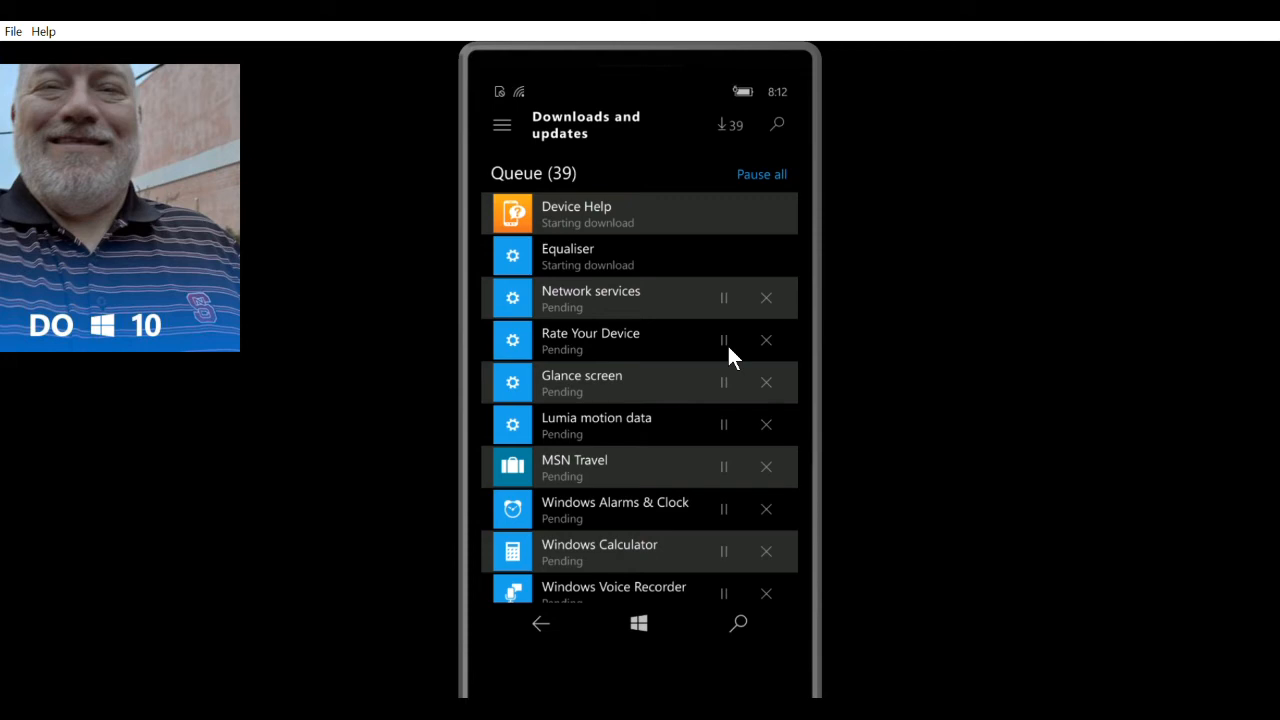
{"action": "scroll", "scroll_direction": "down", "scroll_amount": 3}
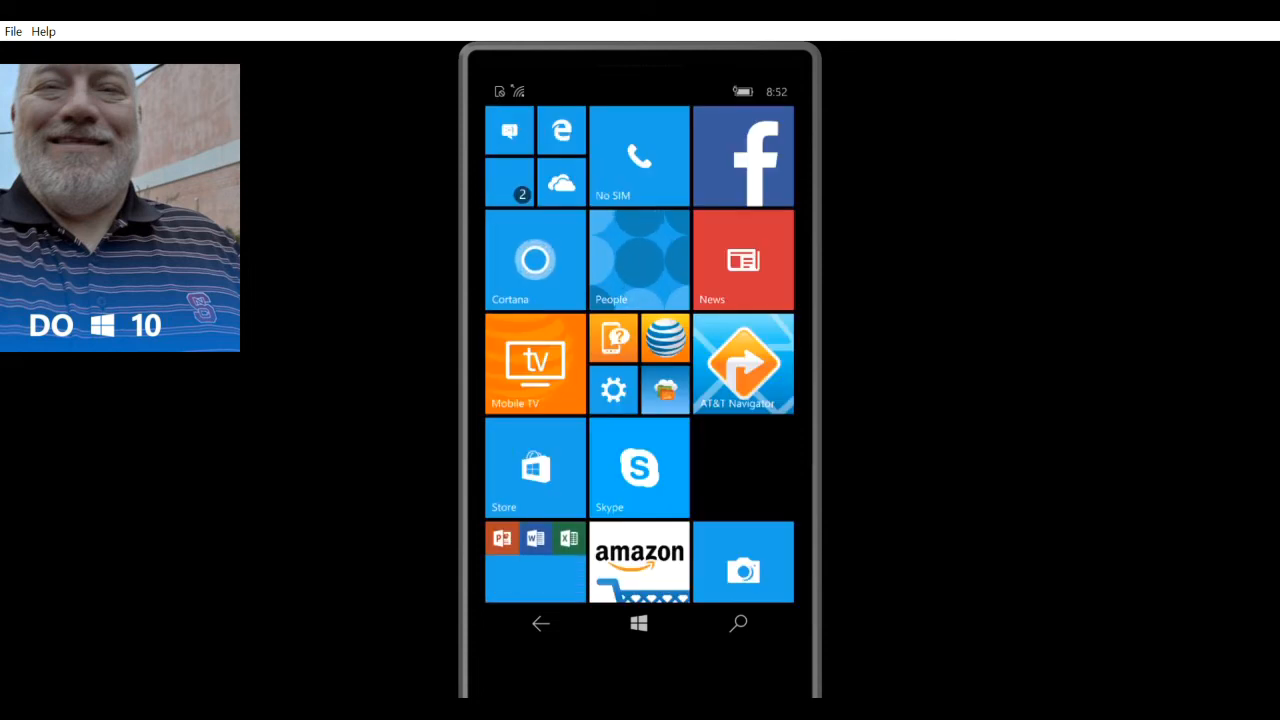
{"action": "mouse_move", "coordinate": [715, 463]}
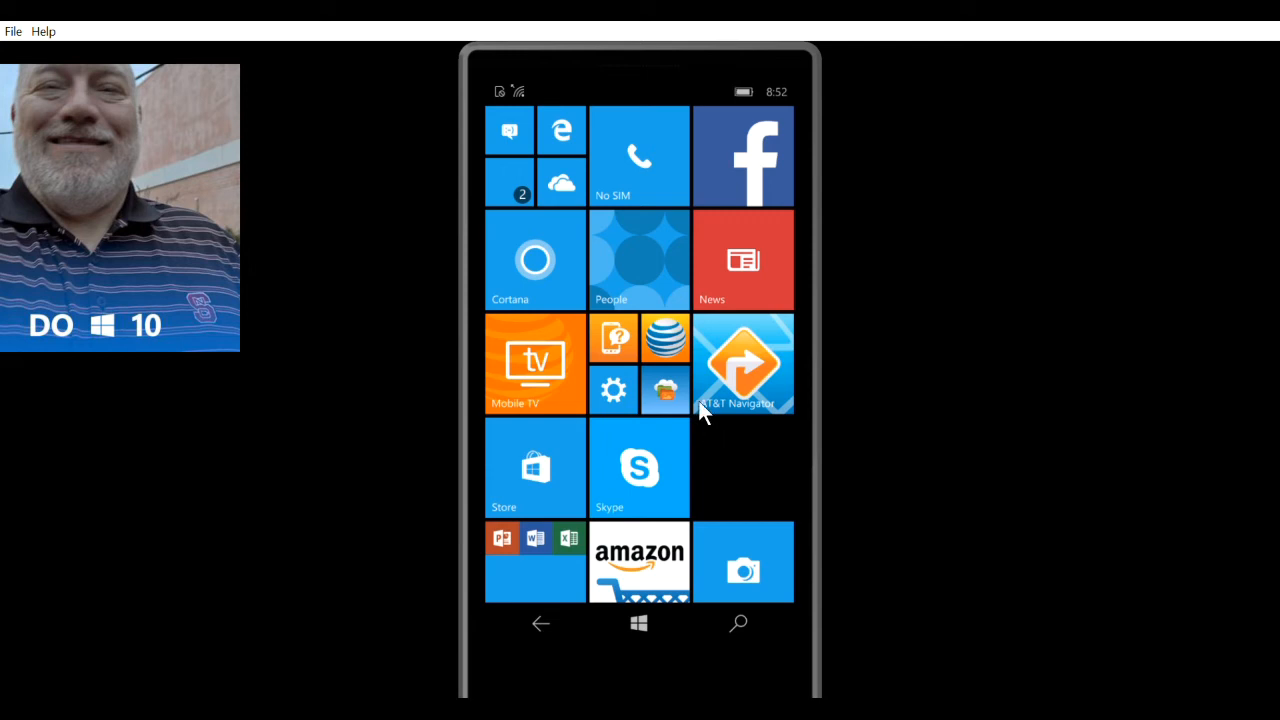
{"action": "mouse_move", "coordinate": [720, 535]}
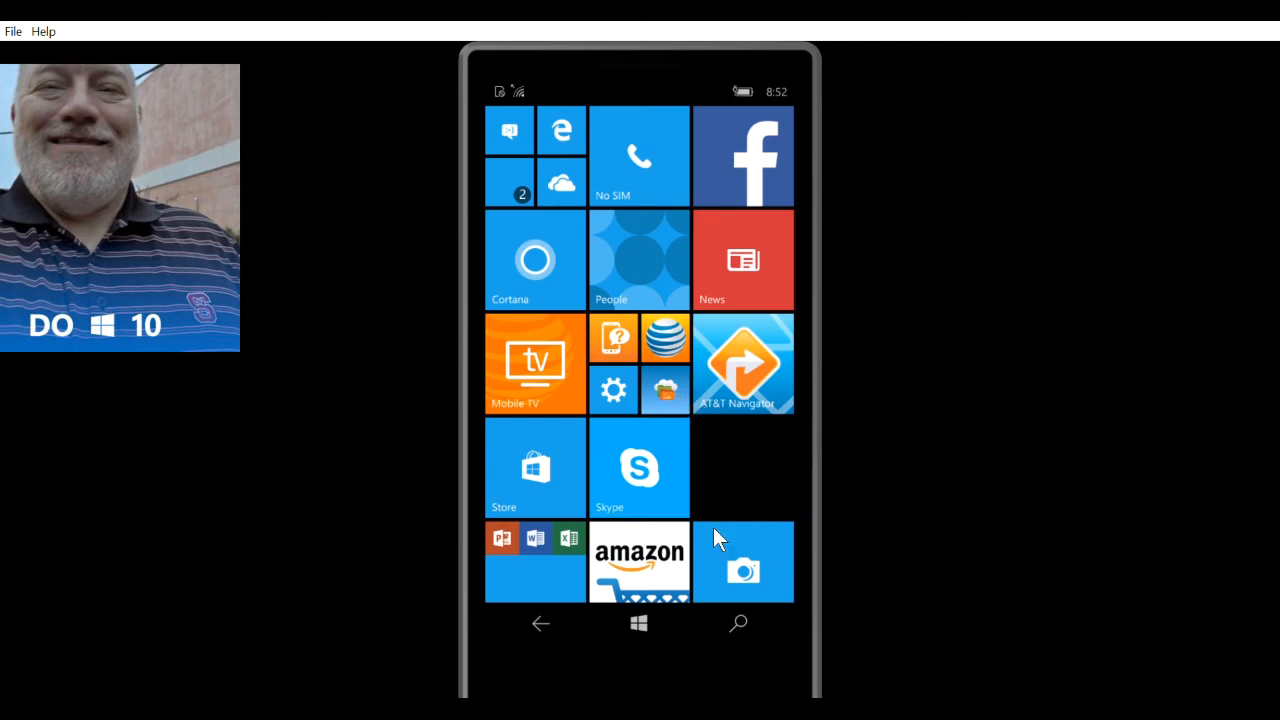
{"action": "mouse_move", "coordinate": [720, 450]}
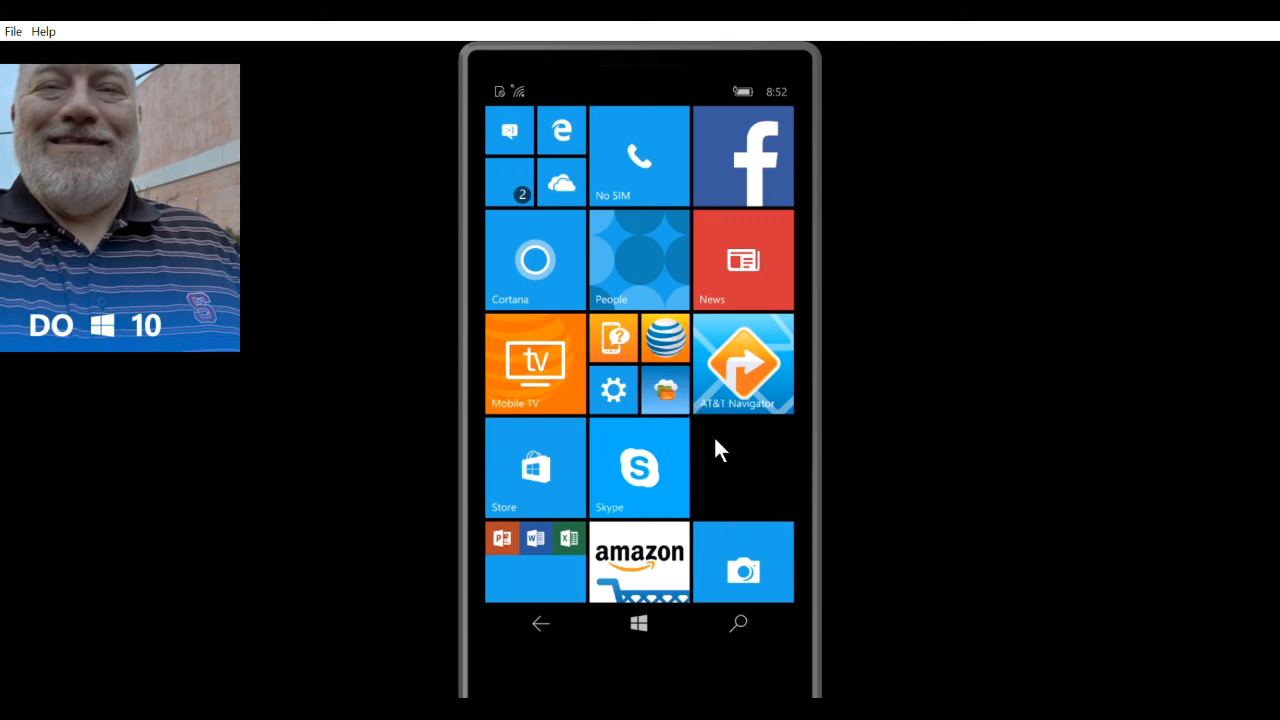
{"action": "mouse_move", "coordinate": [723, 476]}
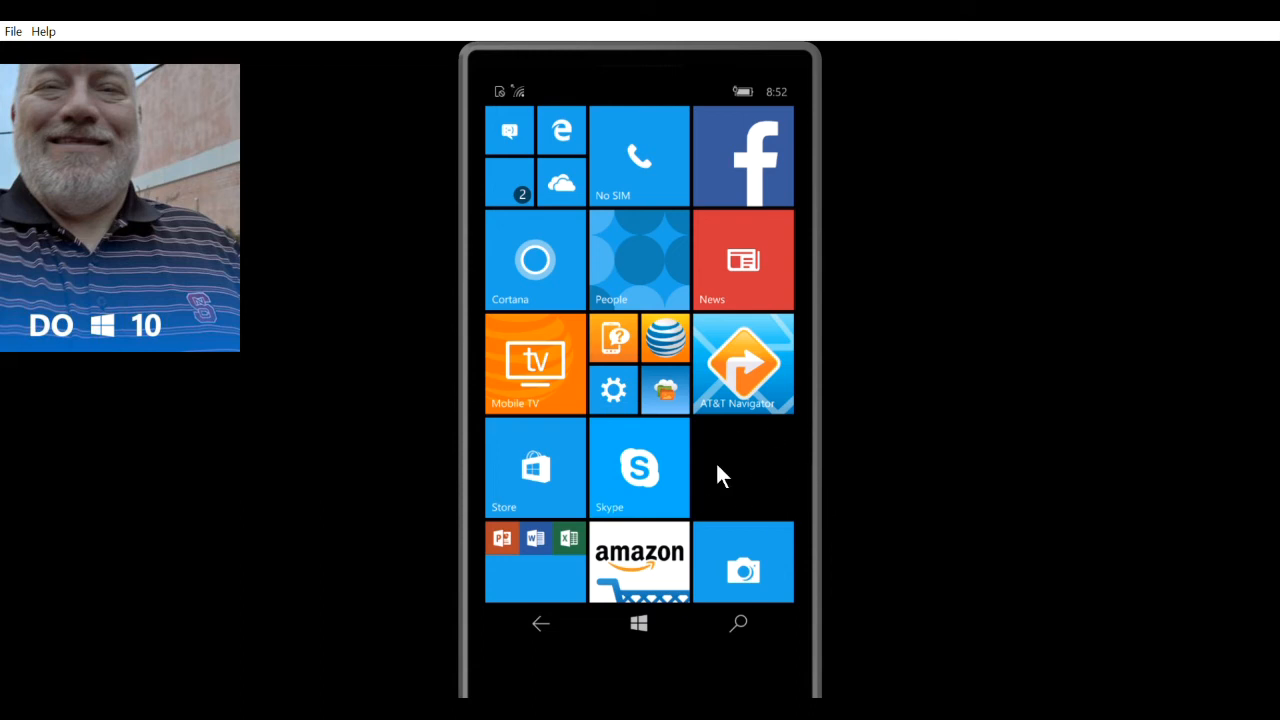
{"action": "mouse_move", "coordinate": [688, 97]}
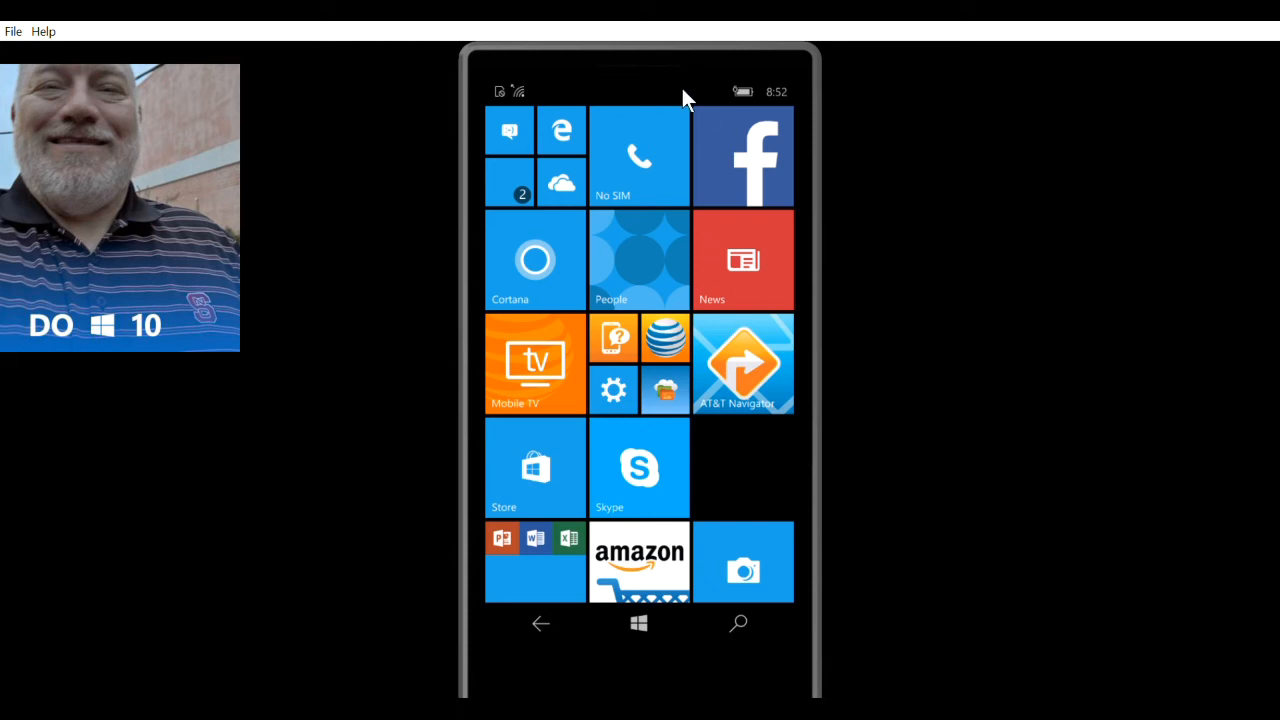
{"action": "mouse_move", "coordinate": [630, 85]}
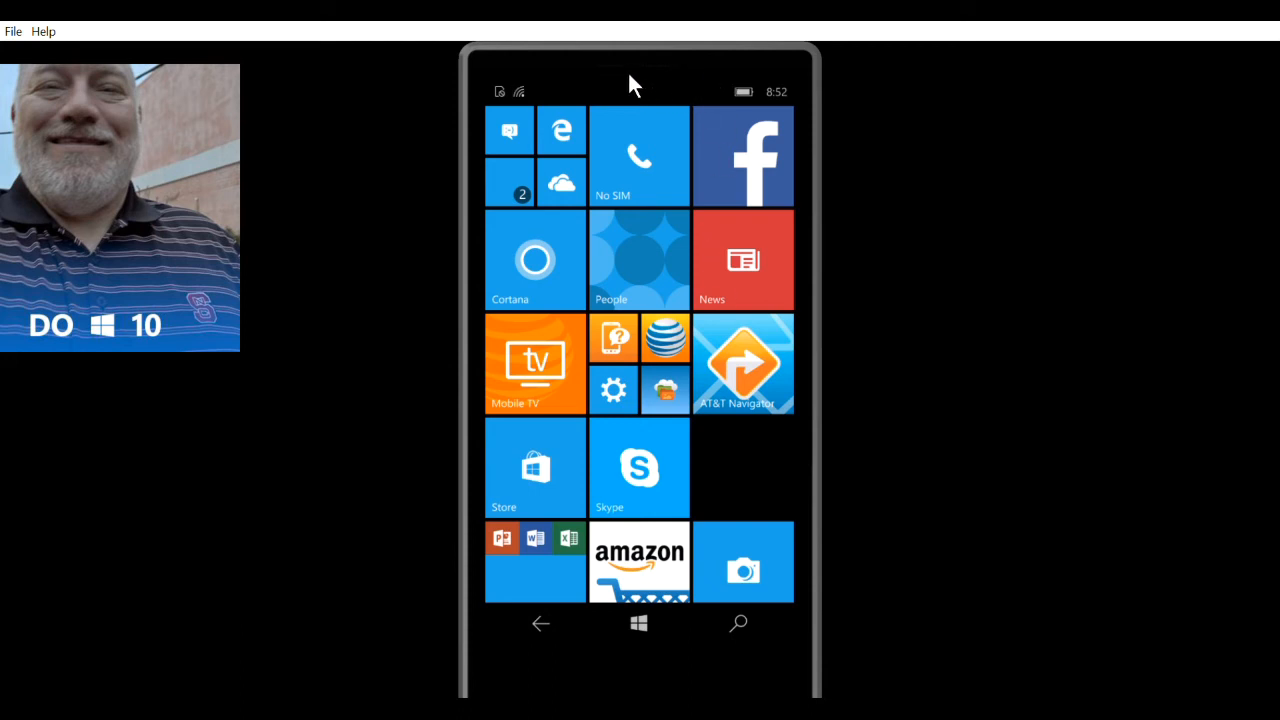
{"action": "mouse_move", "coordinate": [645, 95]}
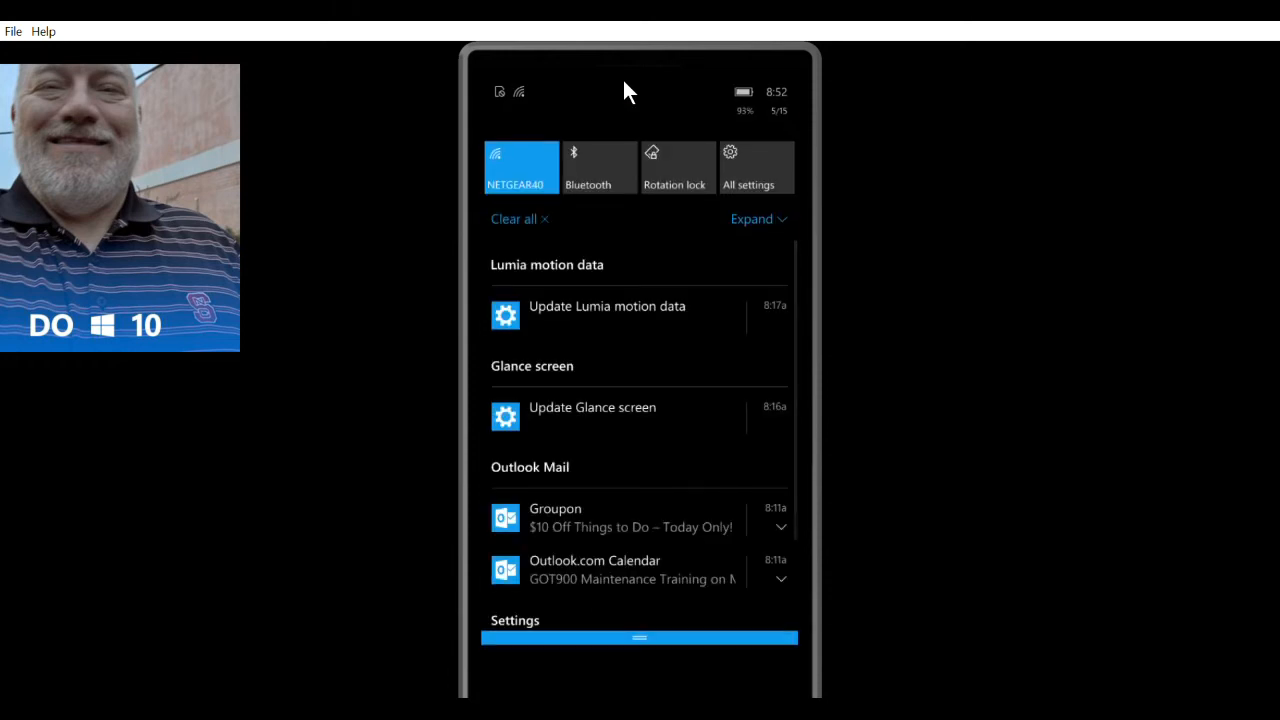
{"action": "mouse_move", "coordinate": [778, 165]}
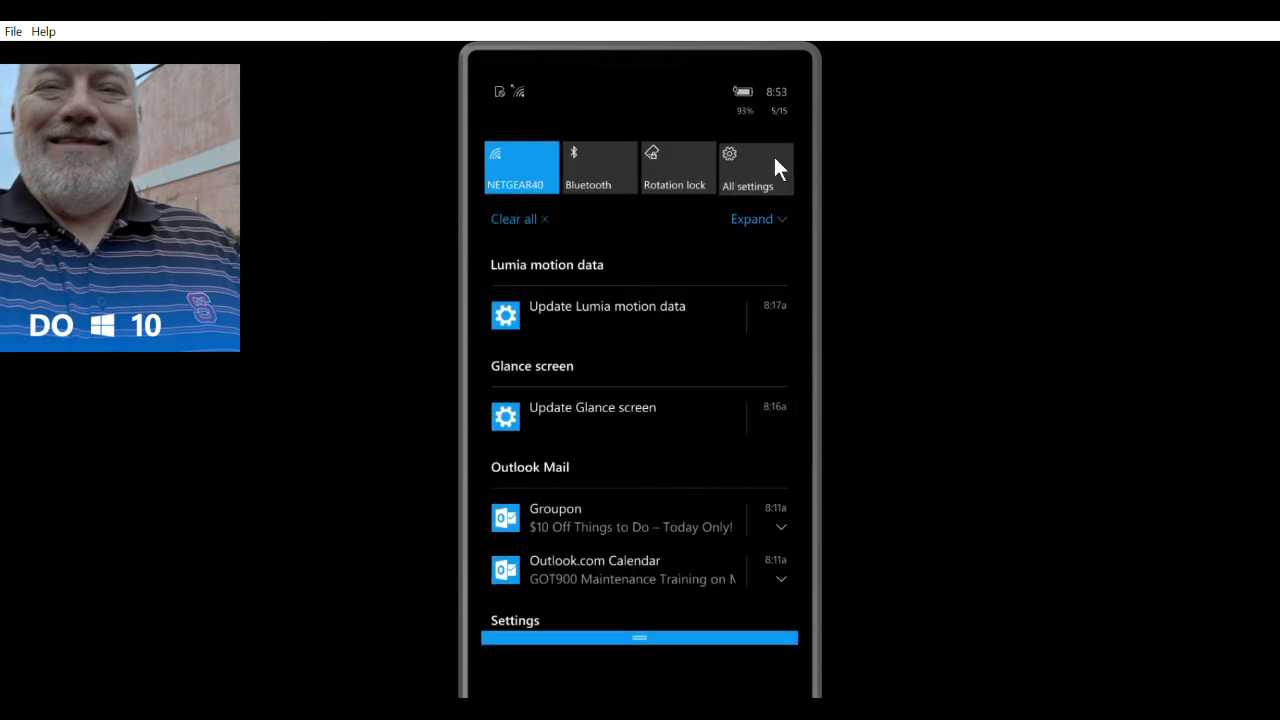
Open All settings from Action Center to reach the System page.
{"action": "left_click", "coordinate": [746, 165]}
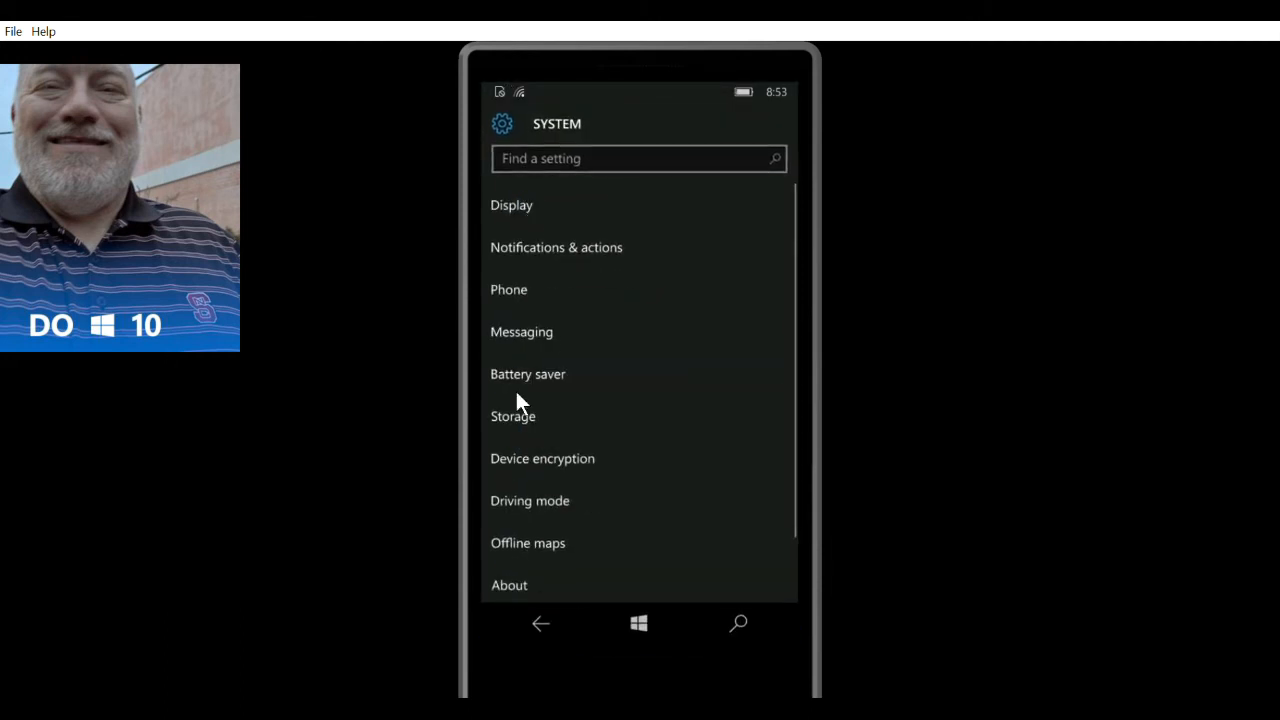
{"action": "mouse_move", "coordinate": [528, 588]}
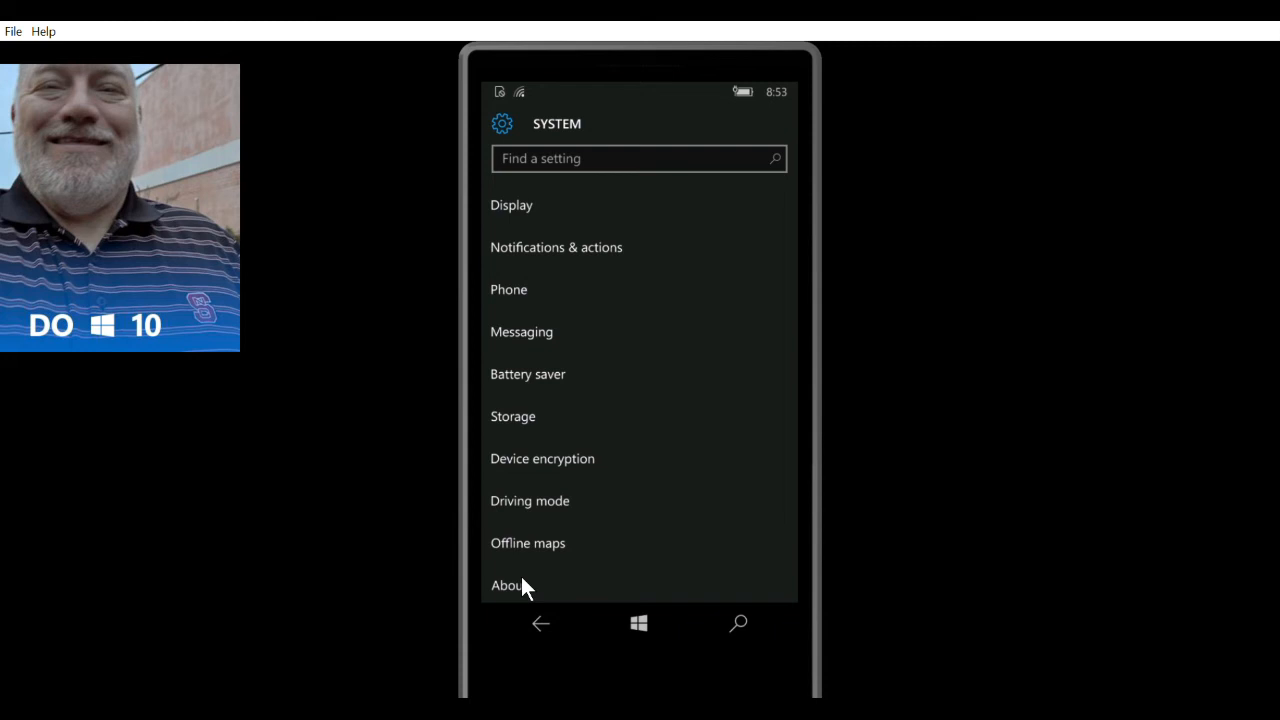
Open About in System settings to view version 1511, build 10.0.10586.107.
{"action": "left_click", "coordinate": [505, 585]}
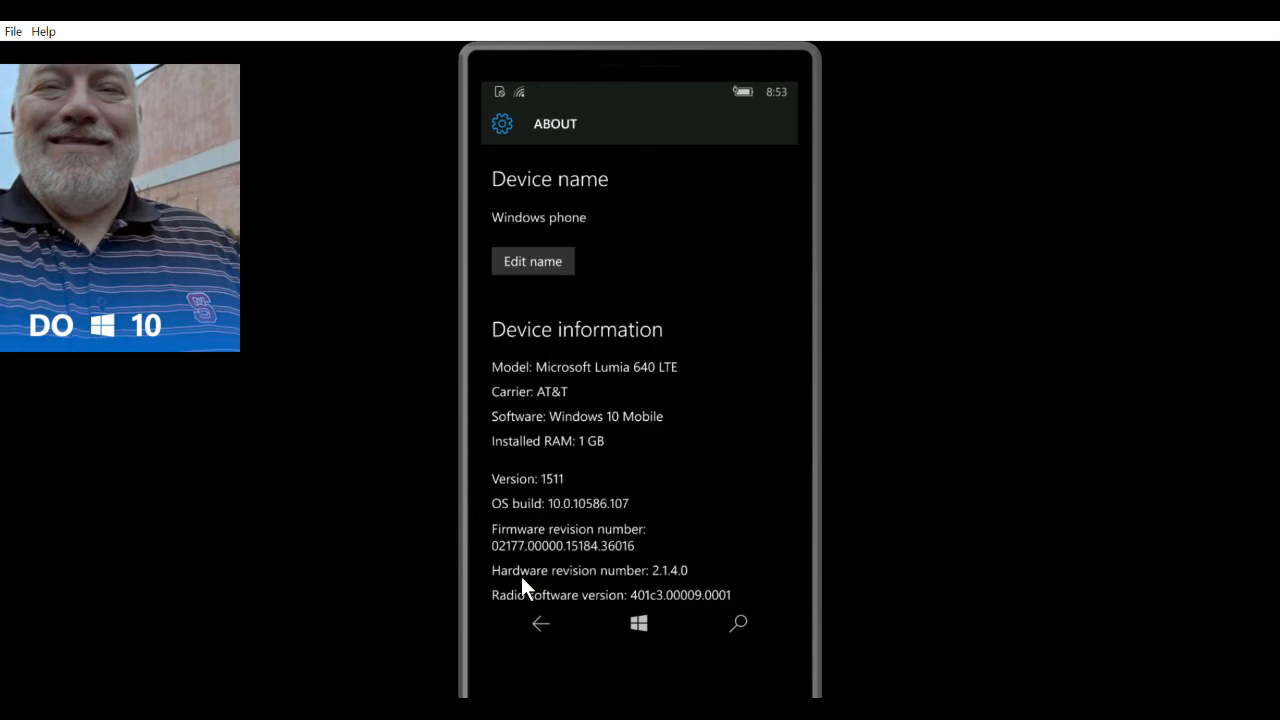
{"action": "mouse_move", "coordinate": [625, 417]}
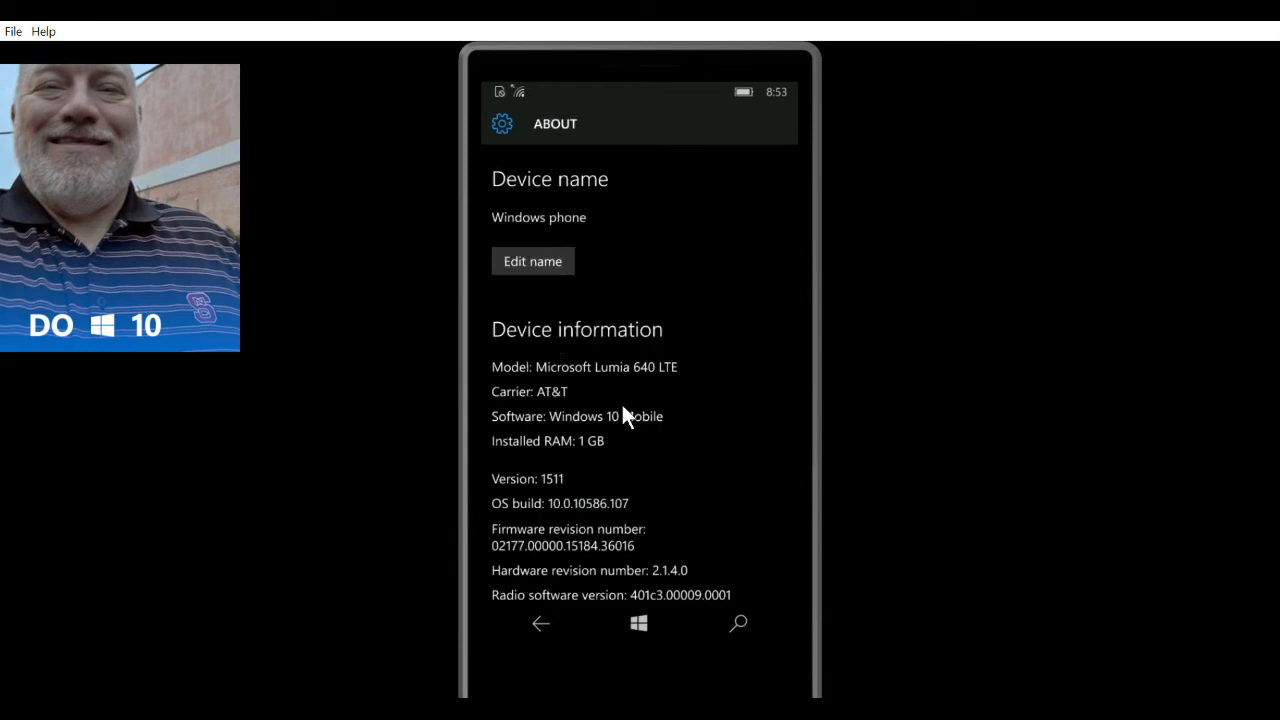
{"action": "mouse_move", "coordinate": [560, 391]}
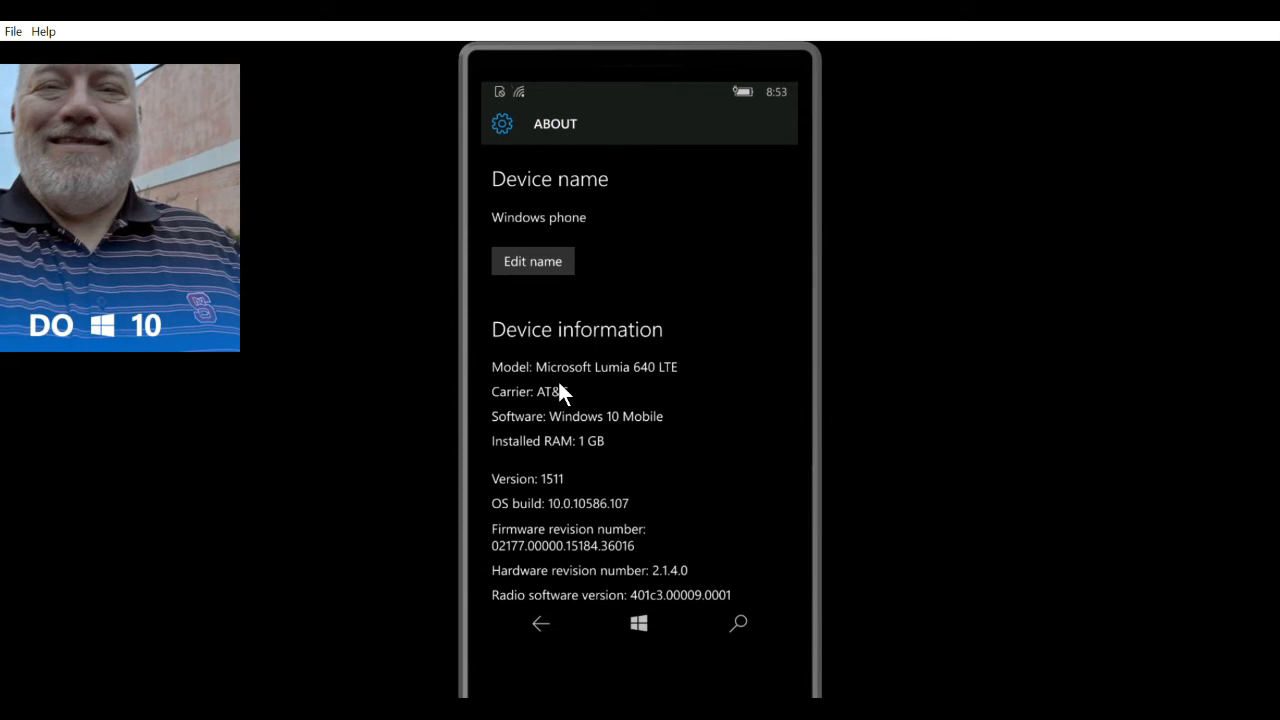
{"action": "mouse_move", "coordinate": [655, 488]}
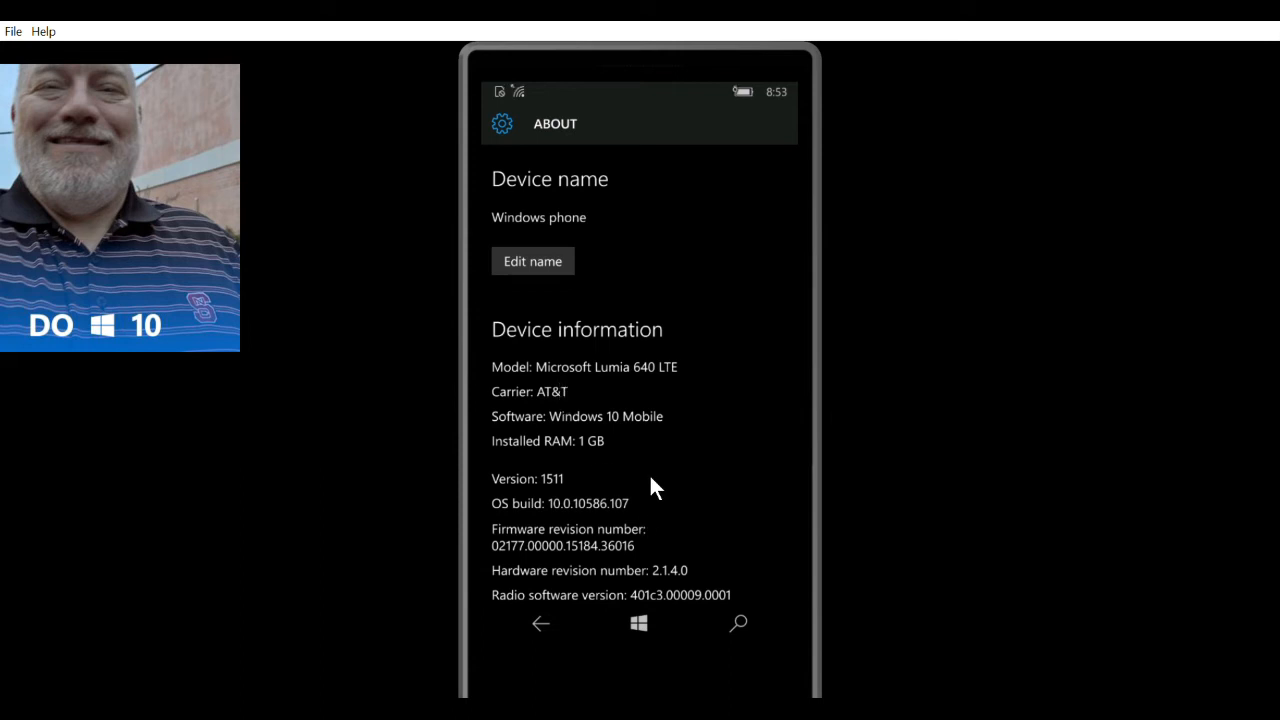
{"action": "mouse_move", "coordinate": [640, 515]}
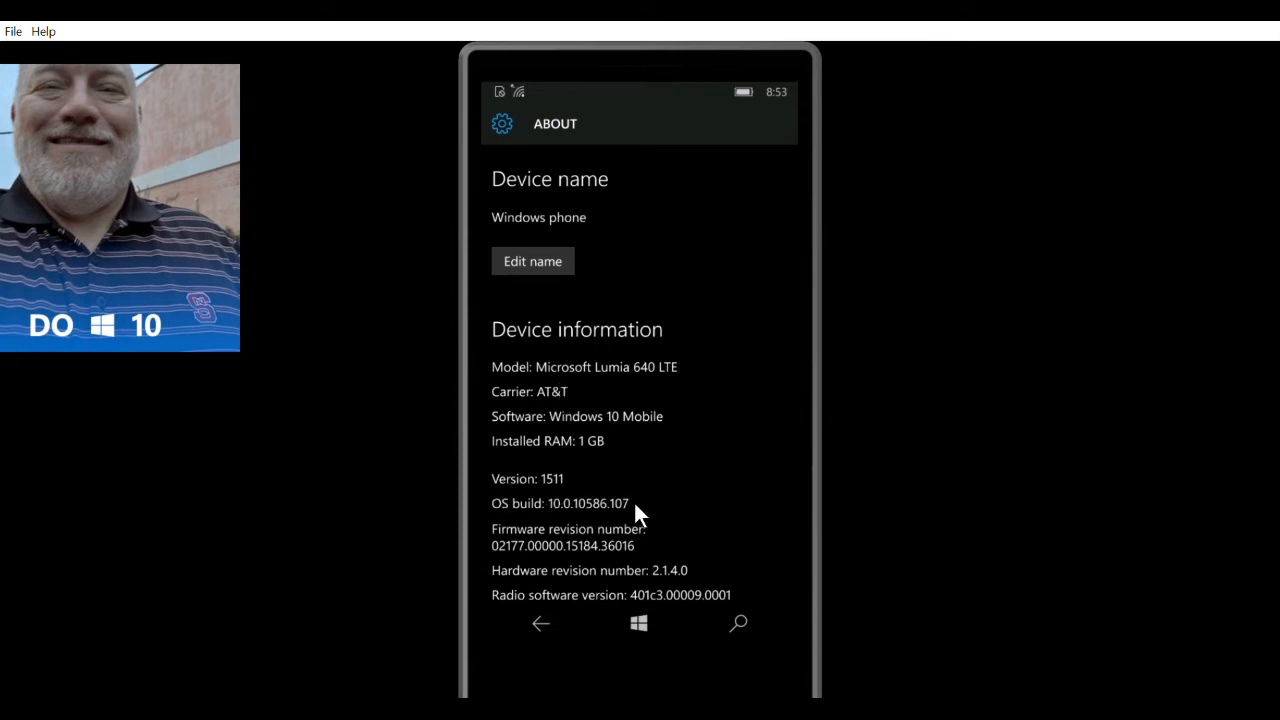
{"action": "mouse_move", "coordinate": [595, 505]}
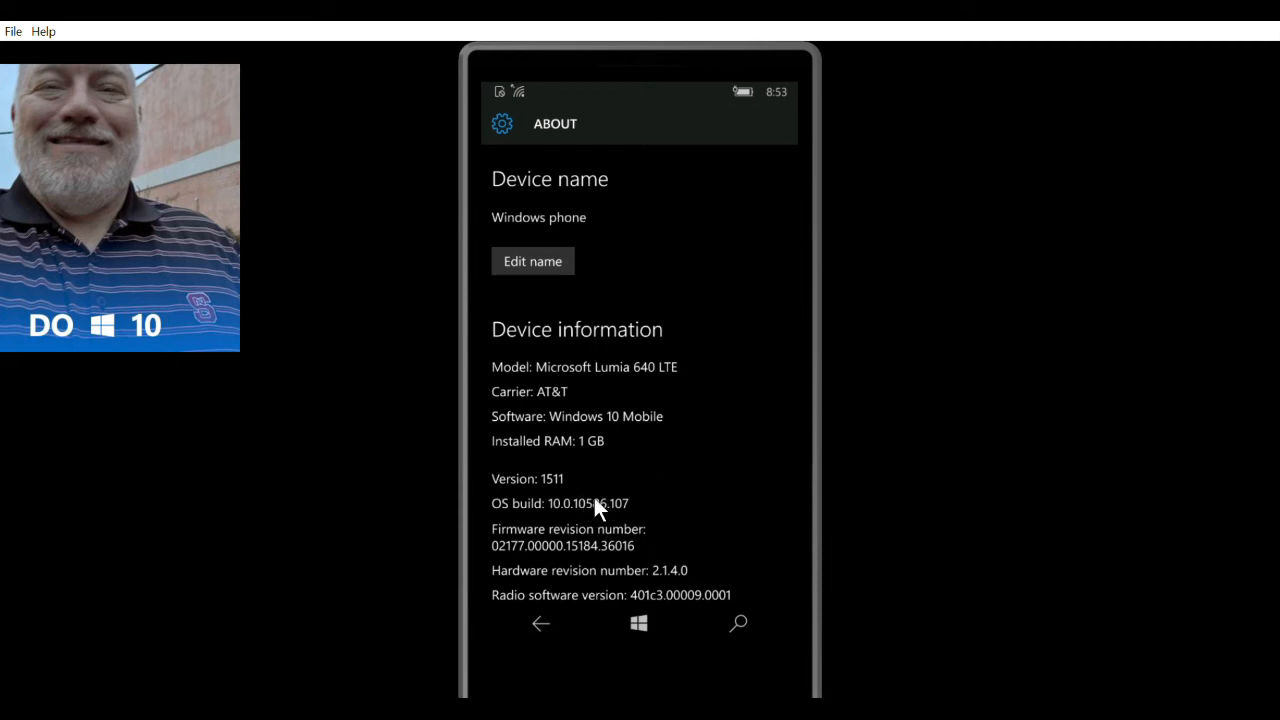
{"action": "mouse_move", "coordinate": [588, 503]}
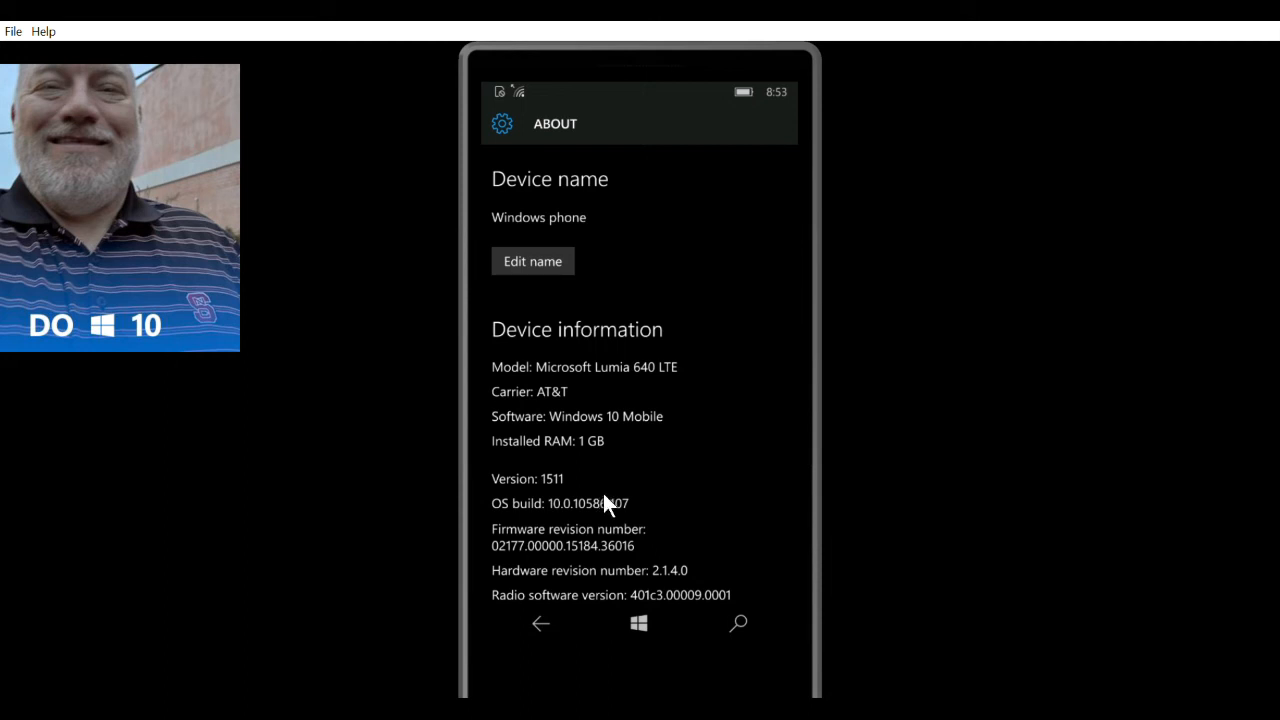
{"action": "mouse_move", "coordinate": [630, 514]}
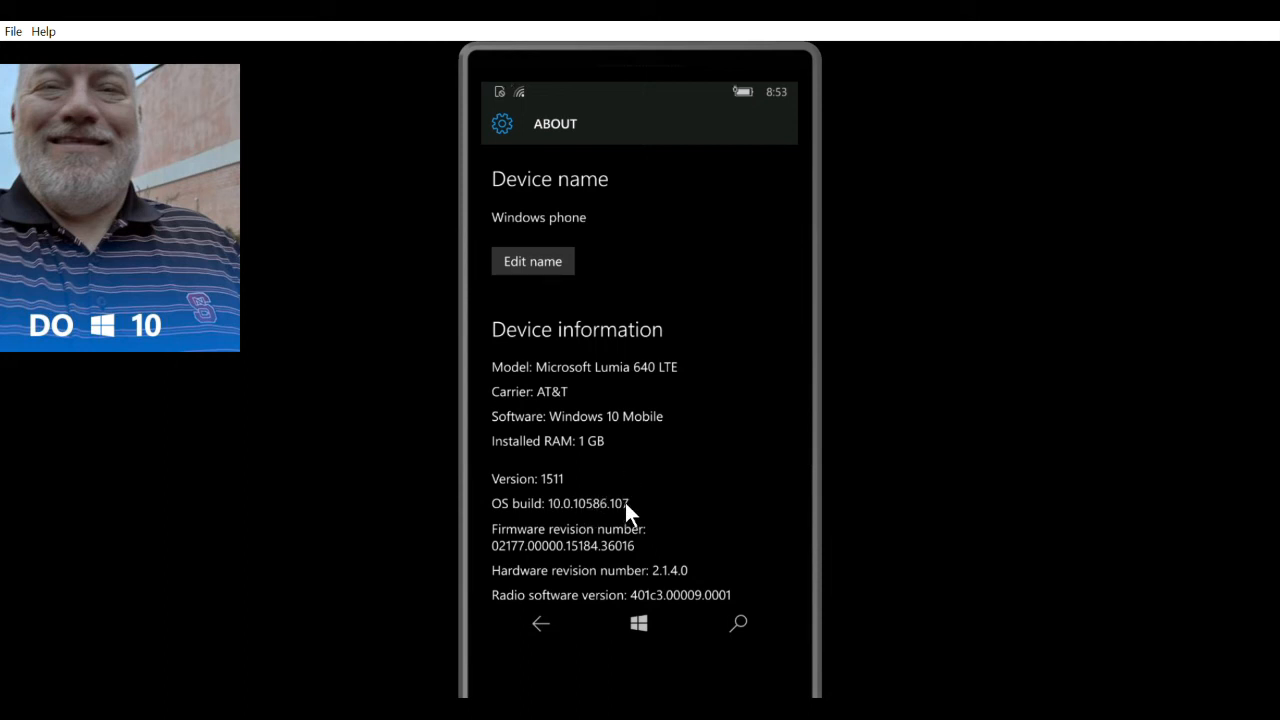
{"action": "mouse_move", "coordinate": [585, 489]}
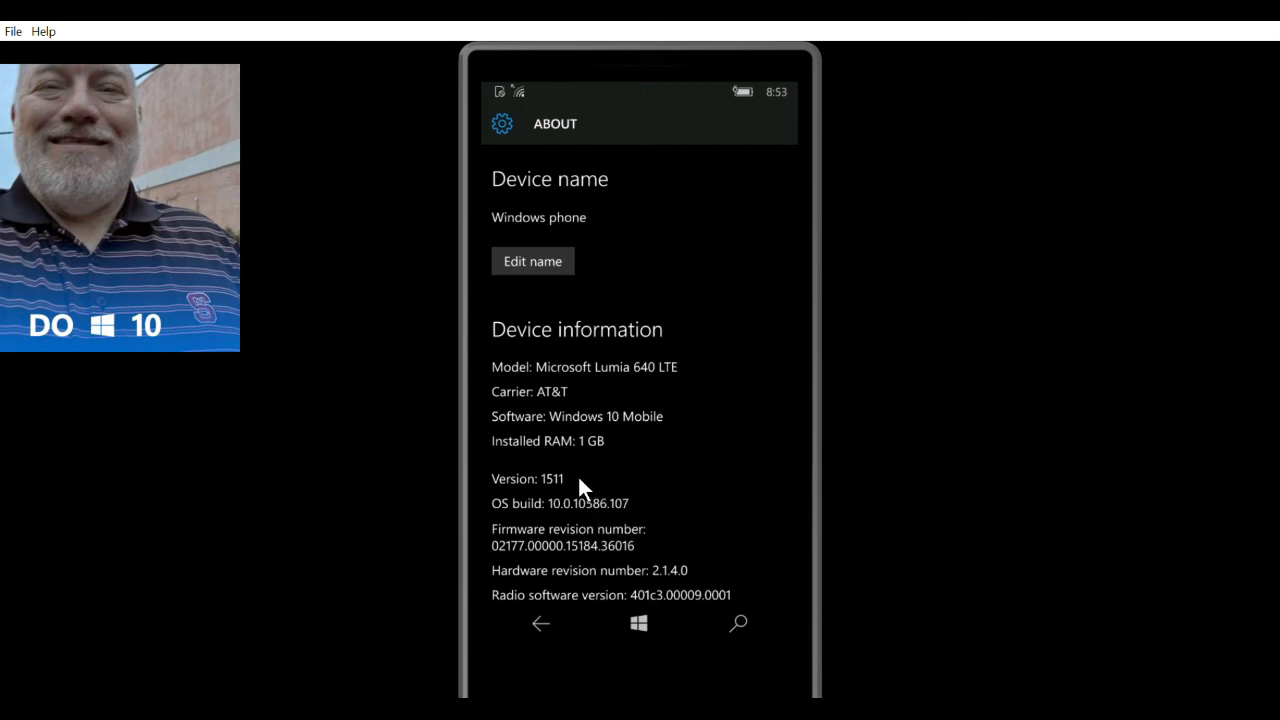
{"action": "mouse_move", "coordinate": [630, 502]}
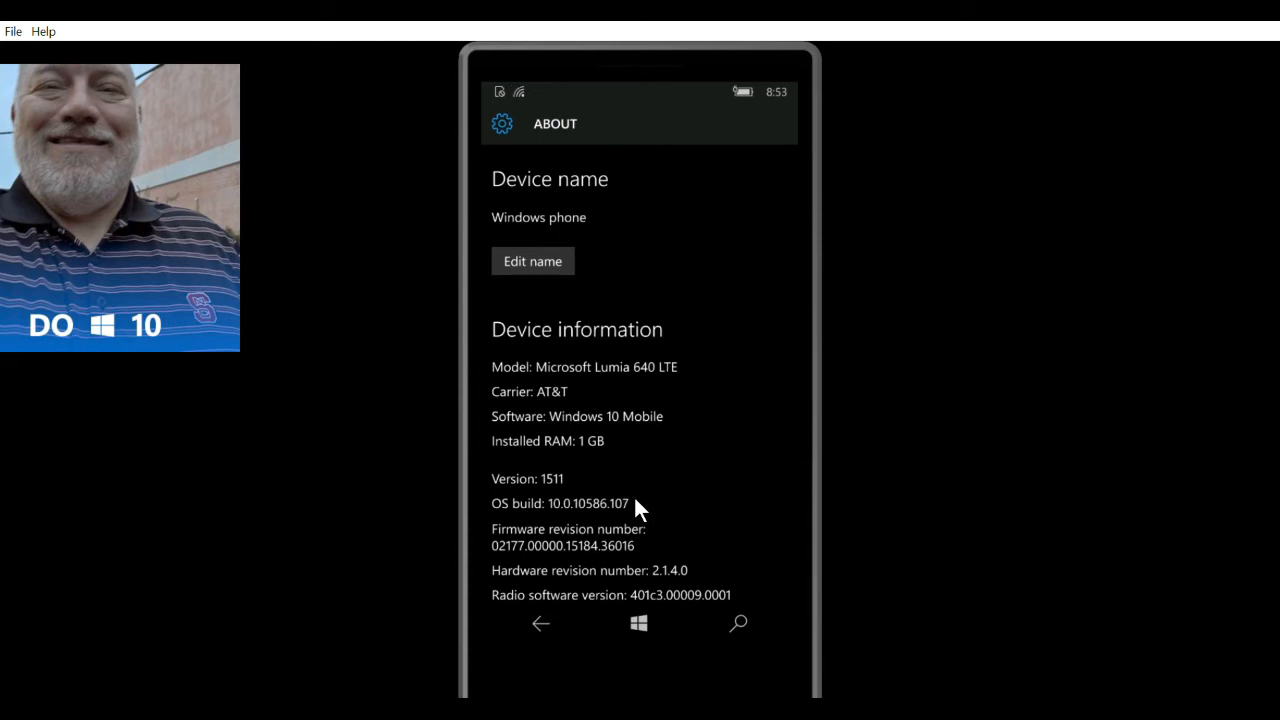
{"action": "mouse_move", "coordinate": [667, 610]}
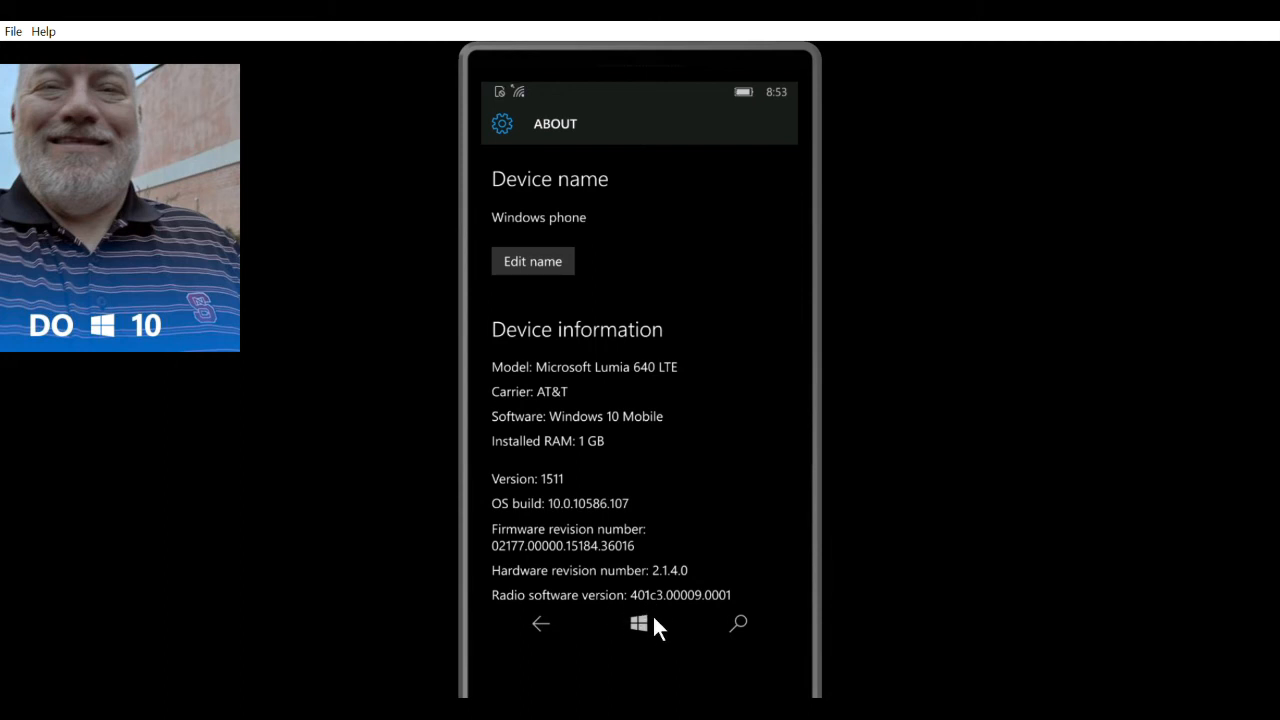
Jump the All apps list to W, showing Wallet, Weather and Windows Insider.
{"action": "left_click", "coordinate": [639, 623]}
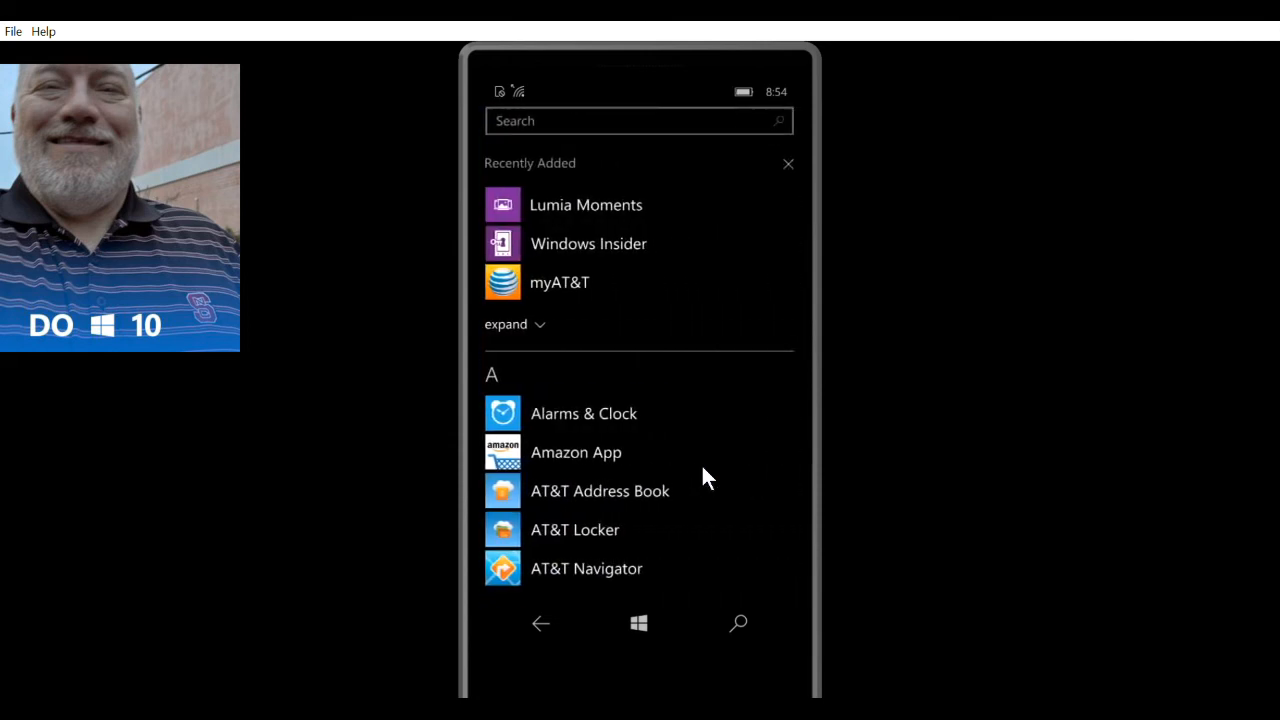
{"action": "mouse_move", "coordinate": [505, 378]}
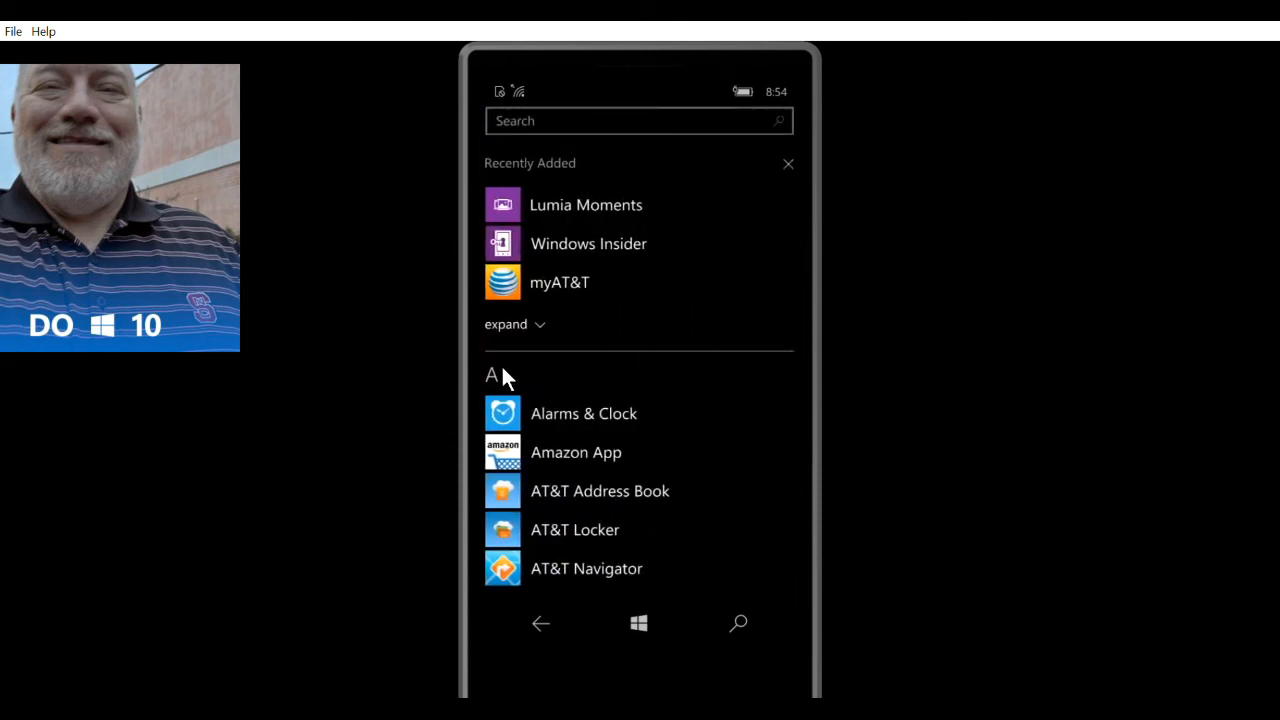
{"action": "left_click", "coordinate": [491, 375]}
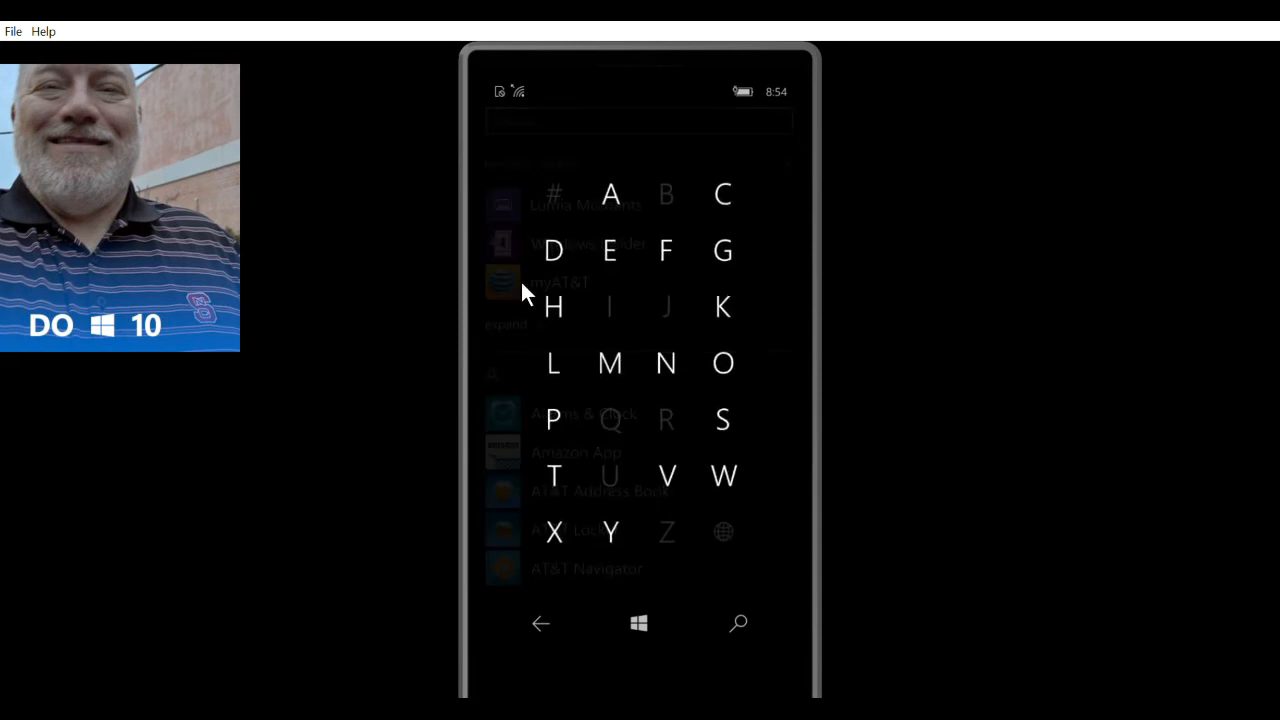
{"action": "mouse_move", "coordinate": [738, 427]}
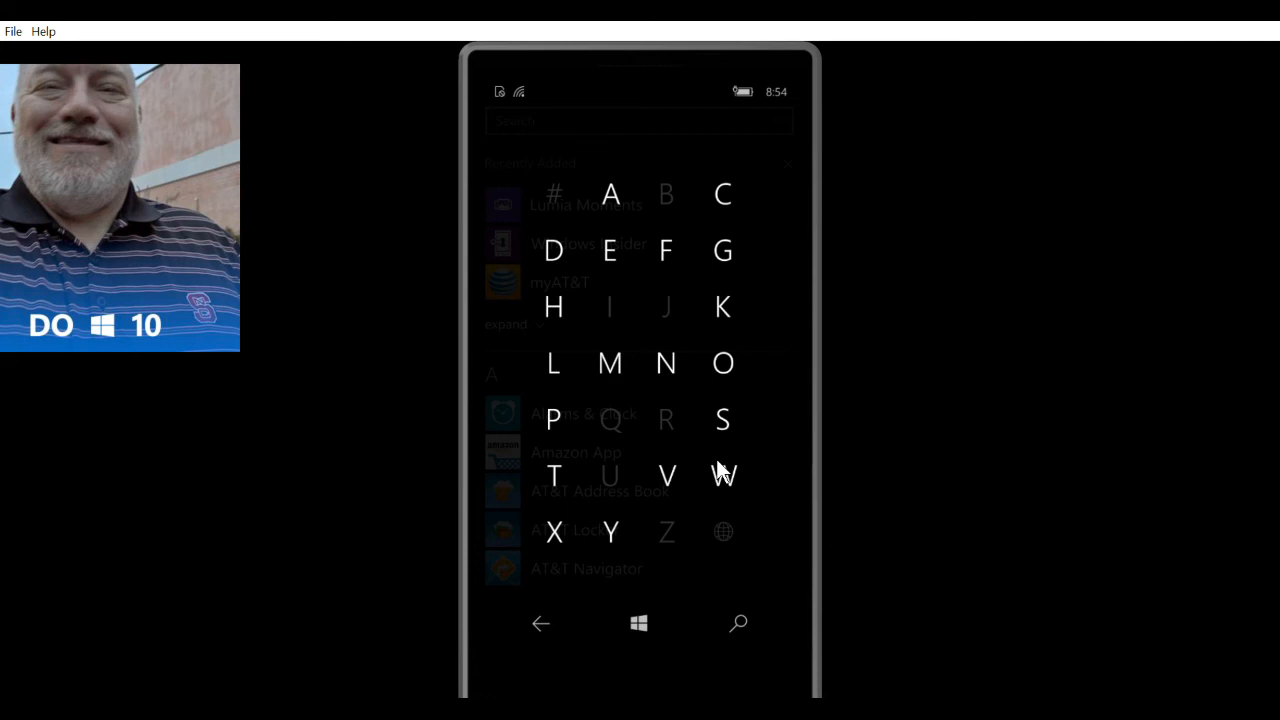
{"action": "left_click", "coordinate": [723, 475]}
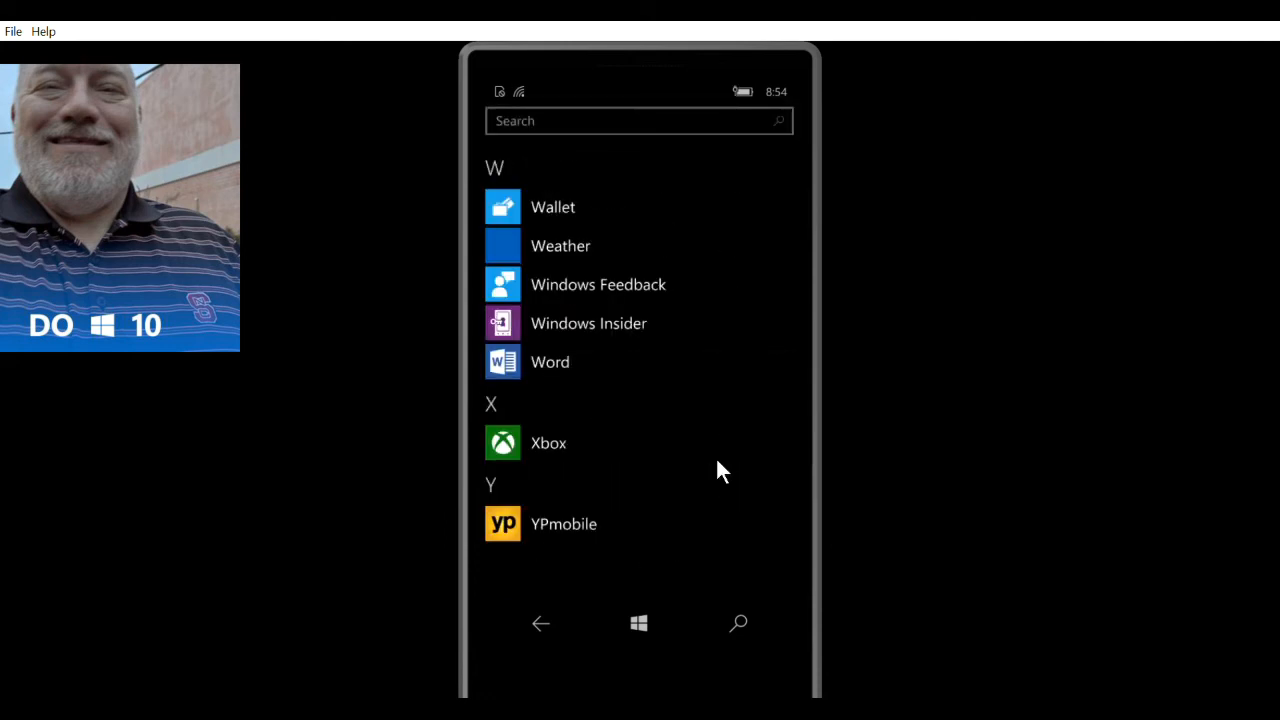
{"action": "mouse_move", "coordinate": [517, 308]}
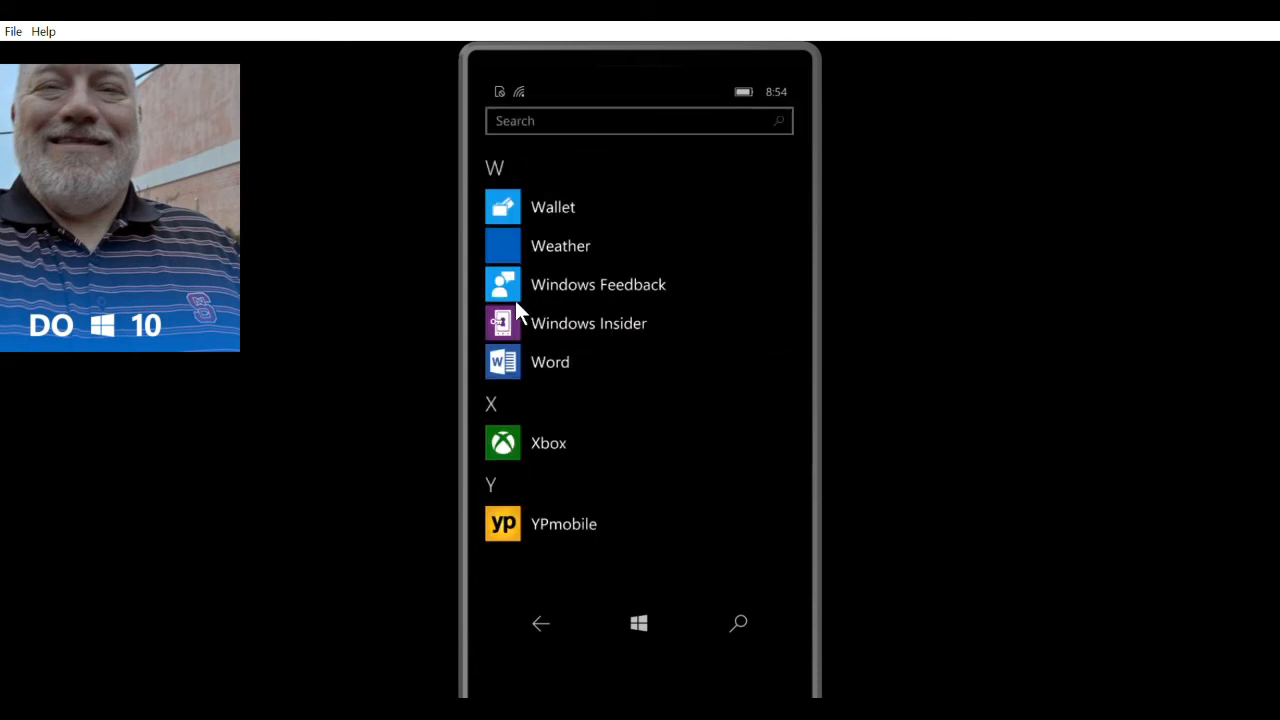
Launch Windows Insider, start enrollment, and scroll to the Production option.
{"action": "left_click", "coordinate": [588, 323]}
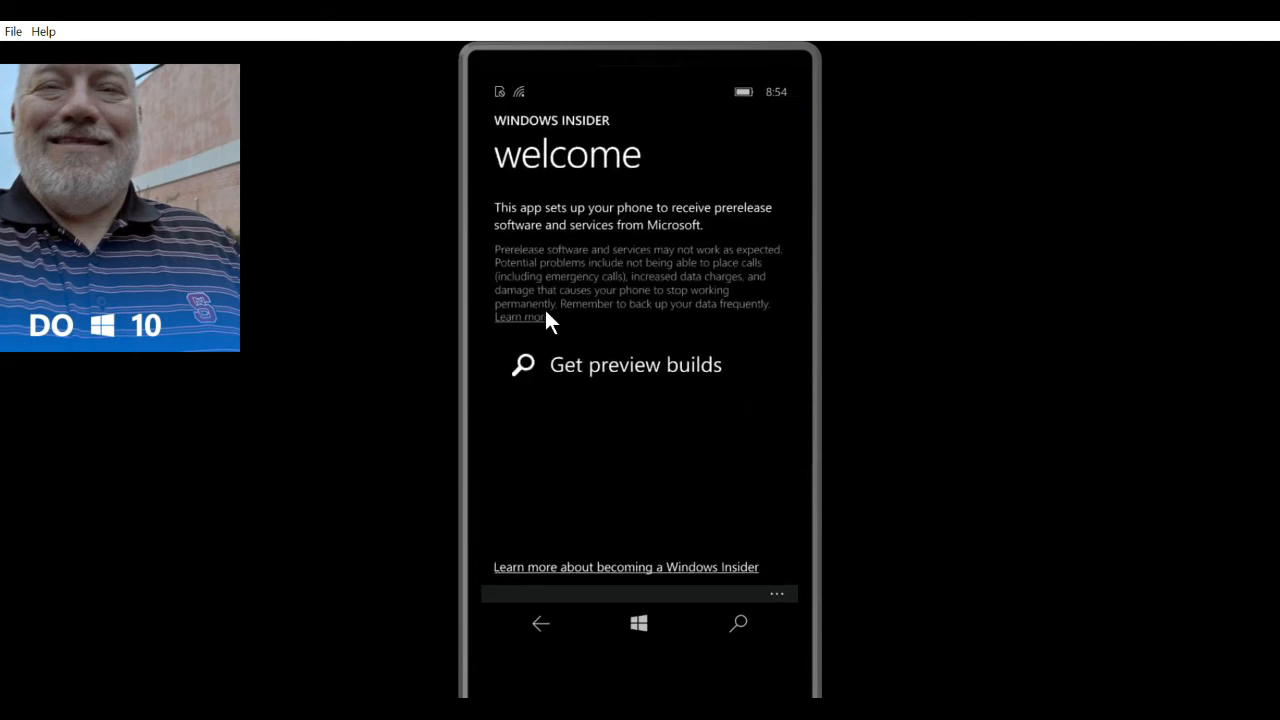
{"action": "mouse_move", "coordinate": [770, 390]}
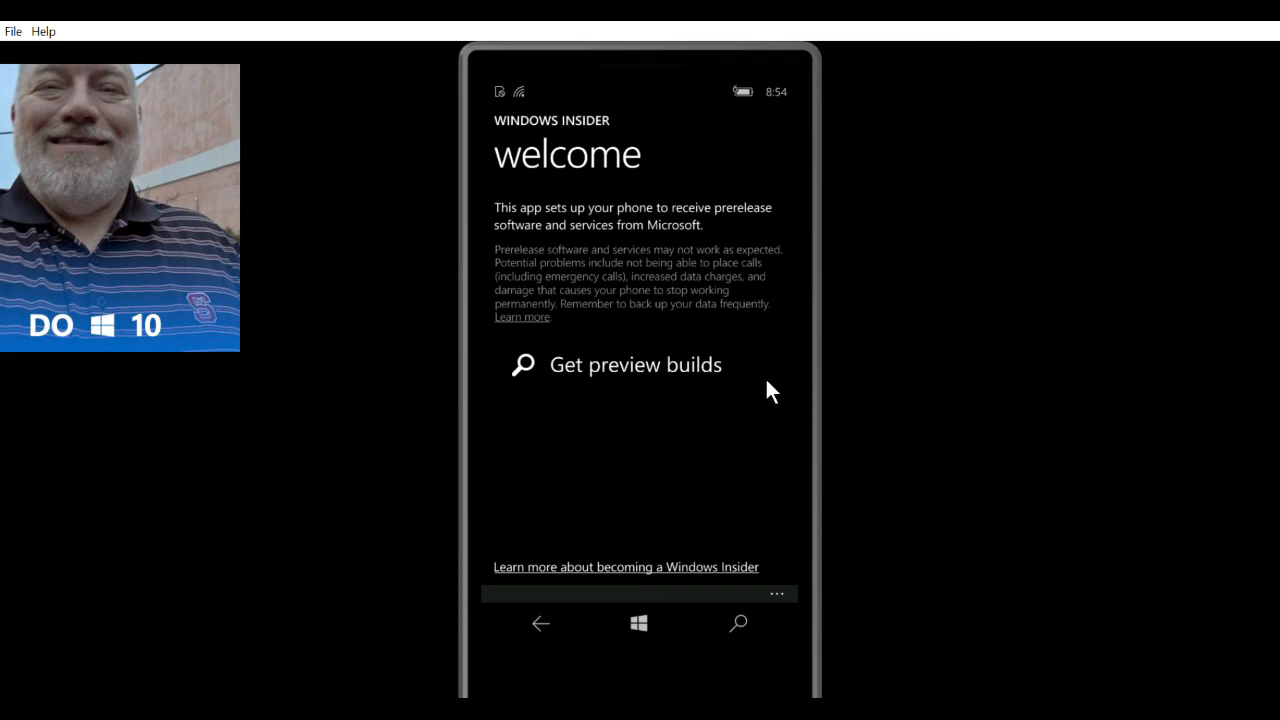
{"action": "left_click", "coordinate": [635, 364]}
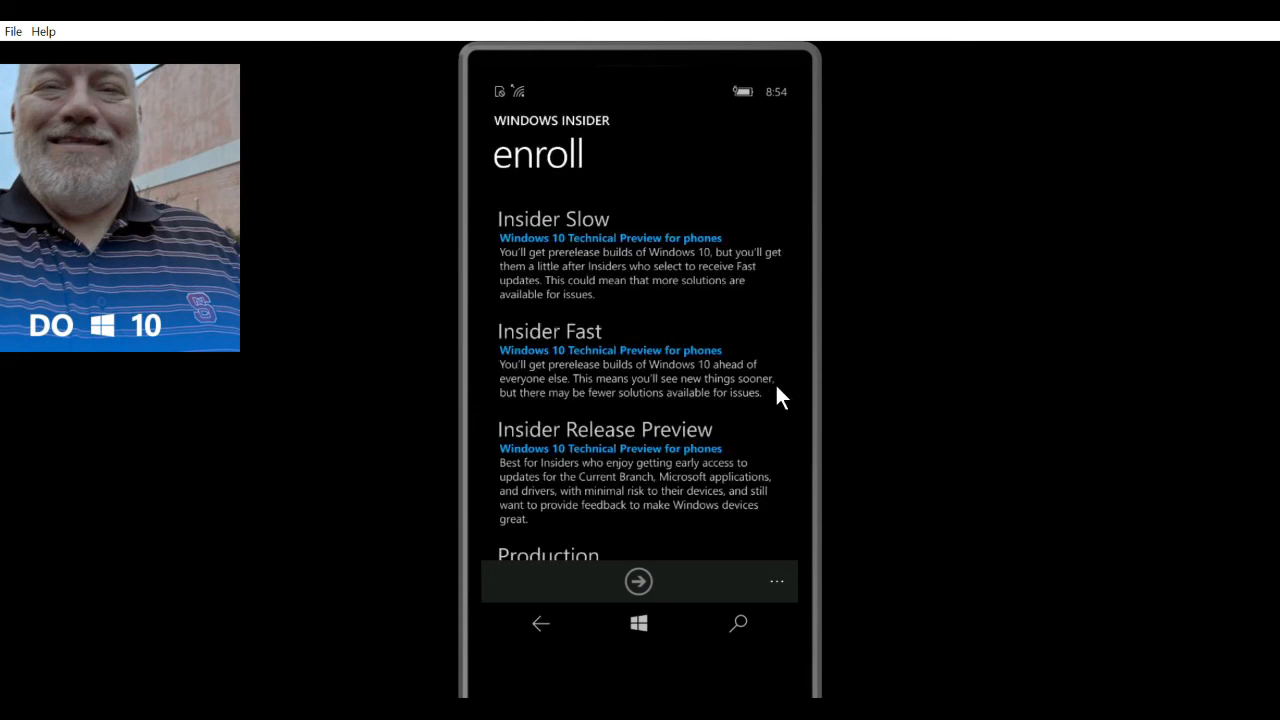
{"action": "mouse_move", "coordinate": [785, 410]}
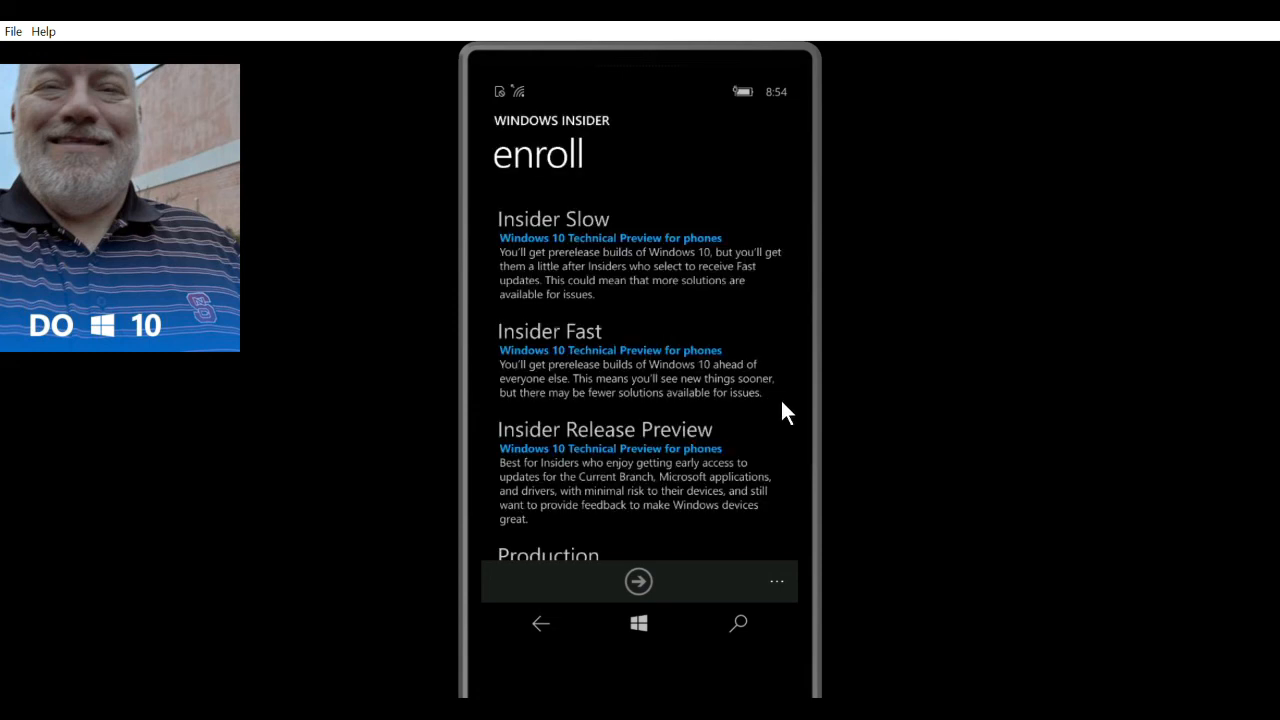
{"action": "scroll", "scroll_direction": "down", "scroll_amount": 3}
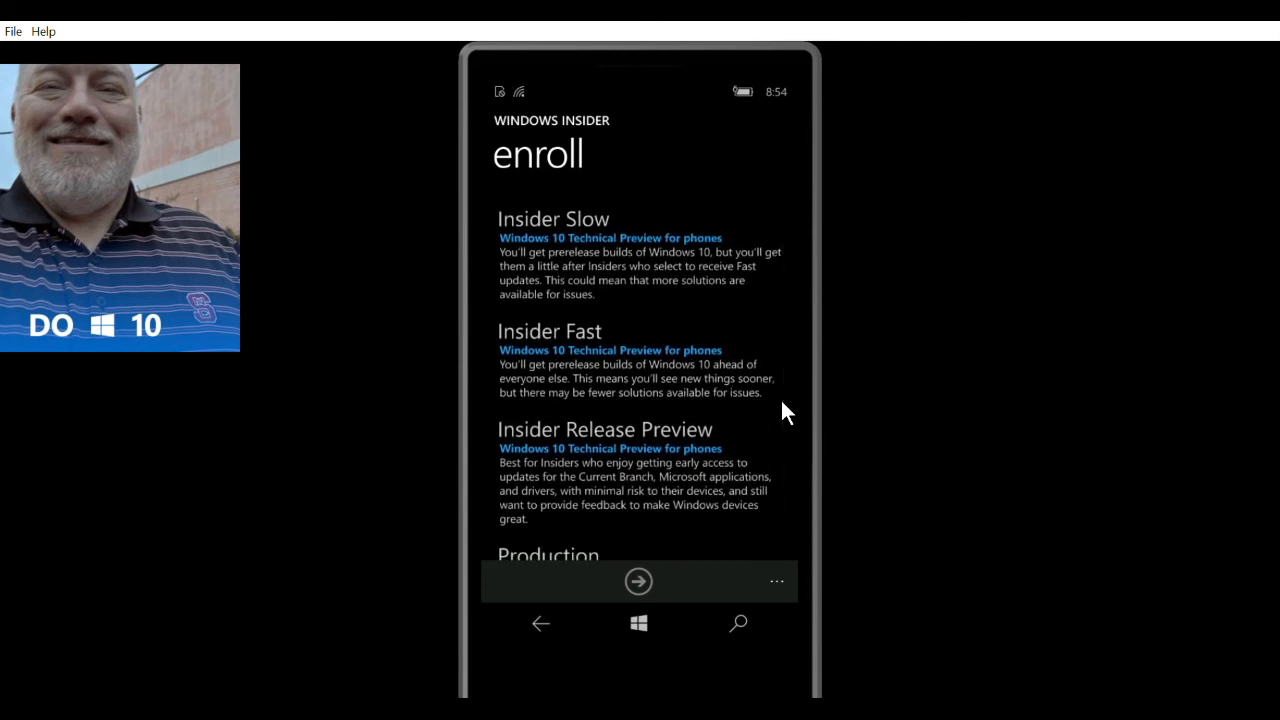
{"action": "mouse_move", "coordinate": [780, 443]}
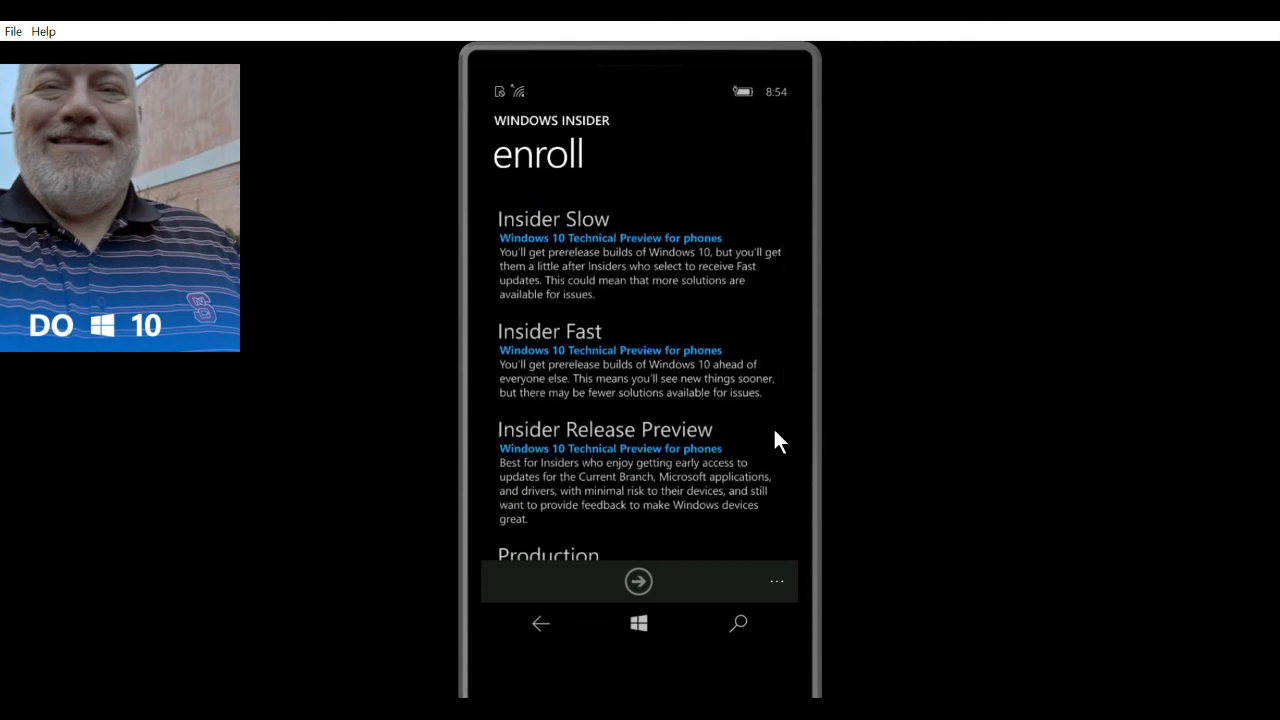
{"action": "mouse_move", "coordinate": [757, 518]}
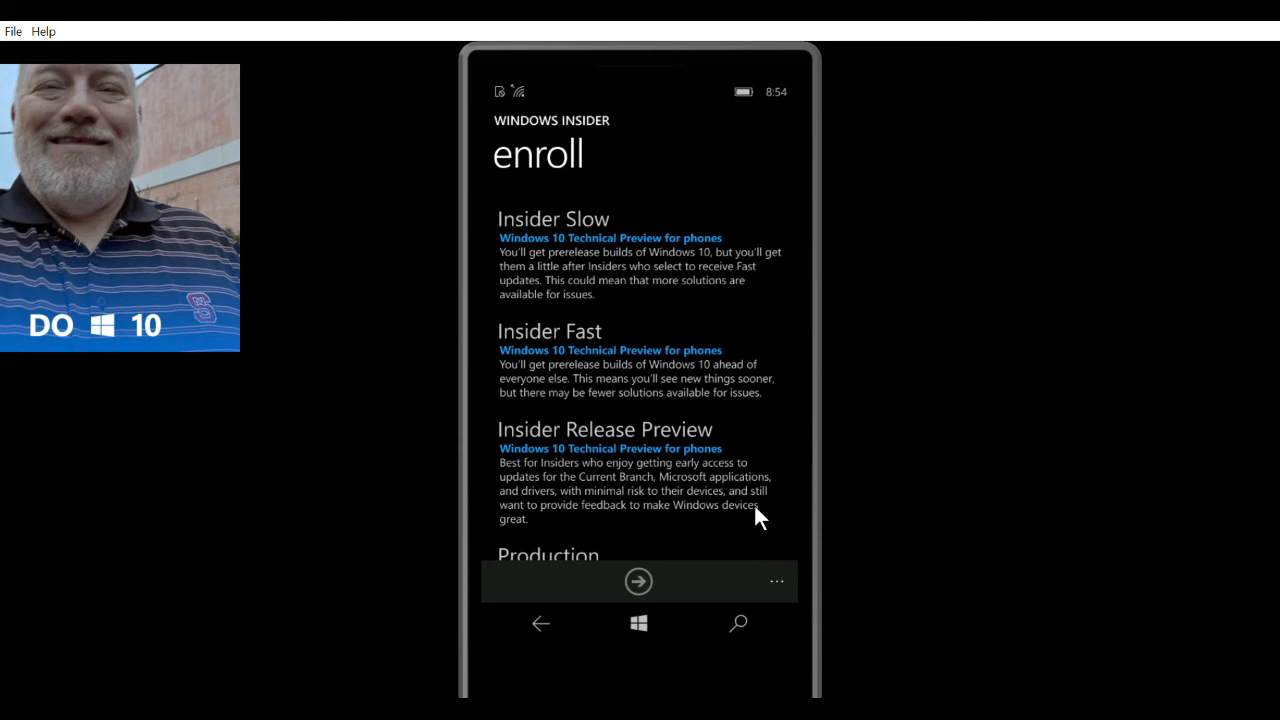
{"action": "scroll", "scroll_direction": "down", "scroll_amount": 3}
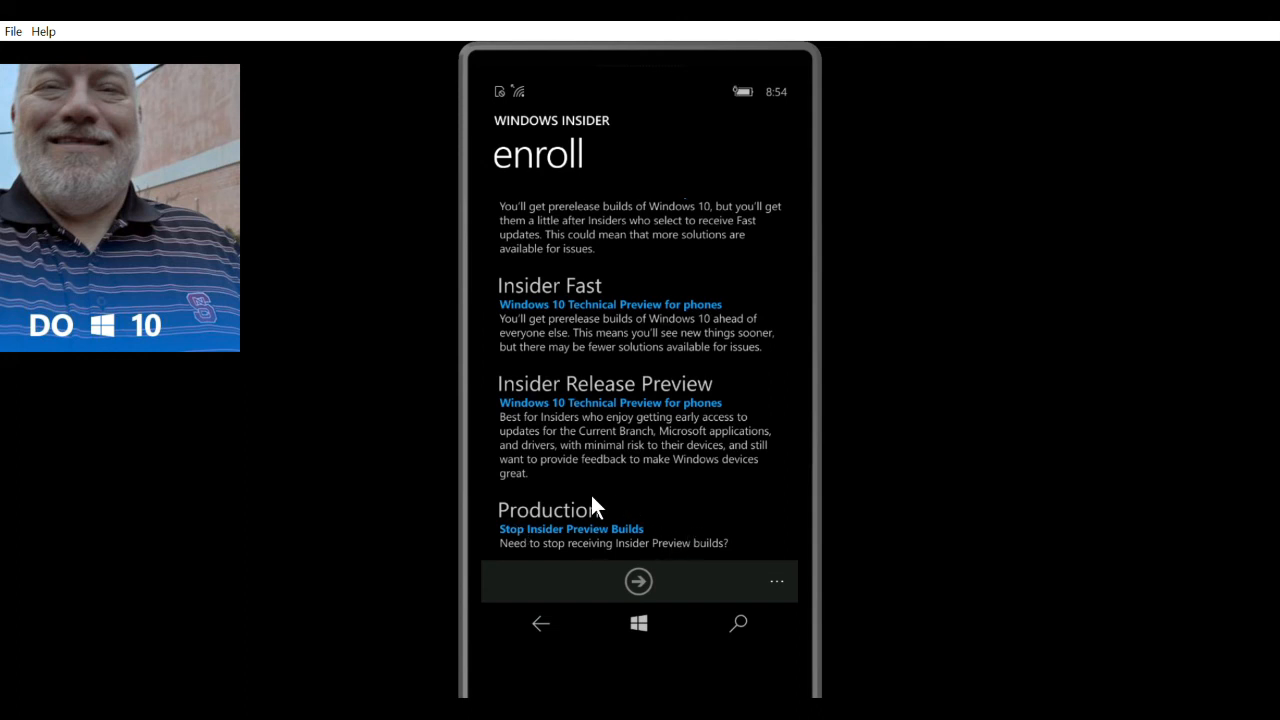
{"action": "mouse_move", "coordinate": [725, 540]}
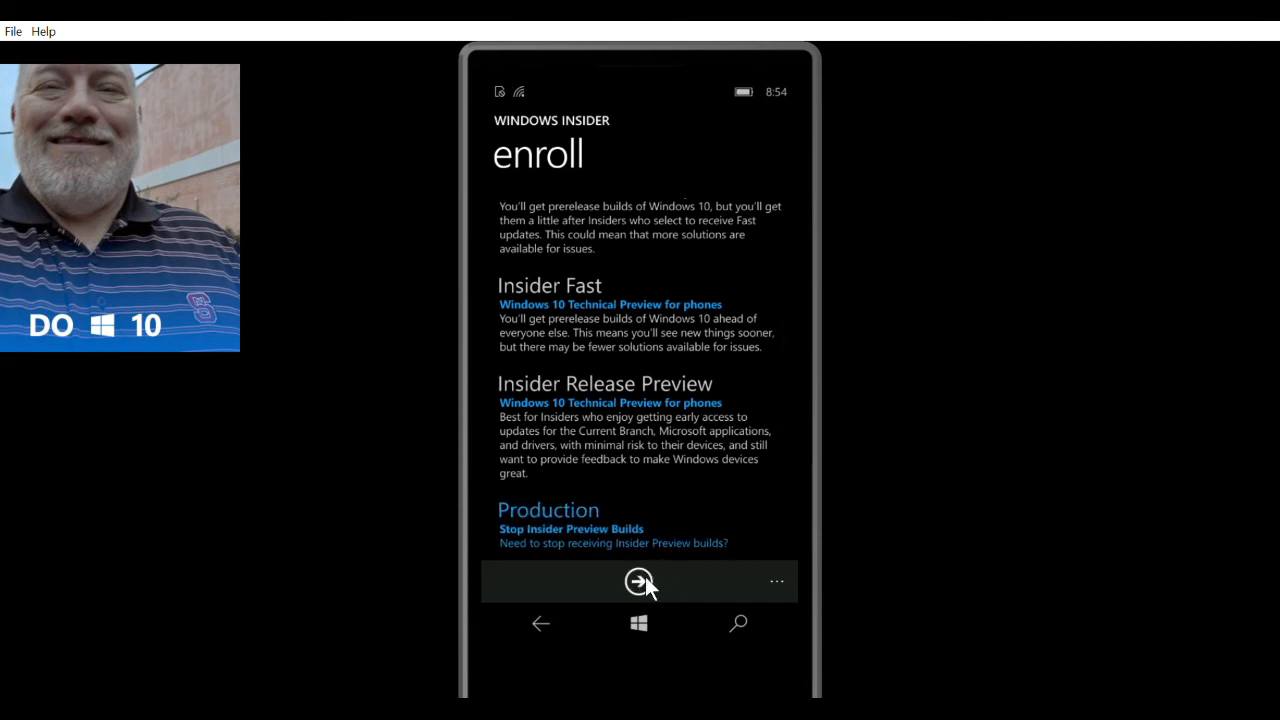
{"action": "mouse_move", "coordinate": [668, 583]}
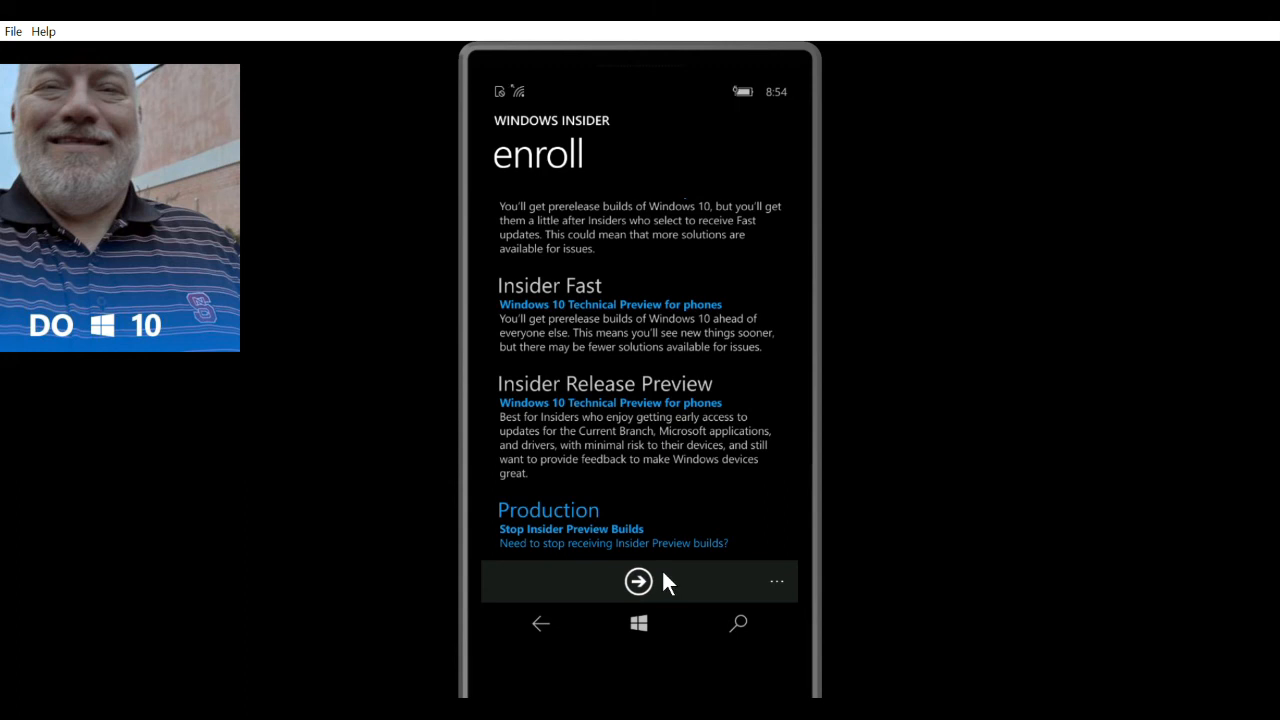
Proceed with Production and accept stopping Insider Preview builds.
{"action": "left_click", "coordinate": [638, 581]}
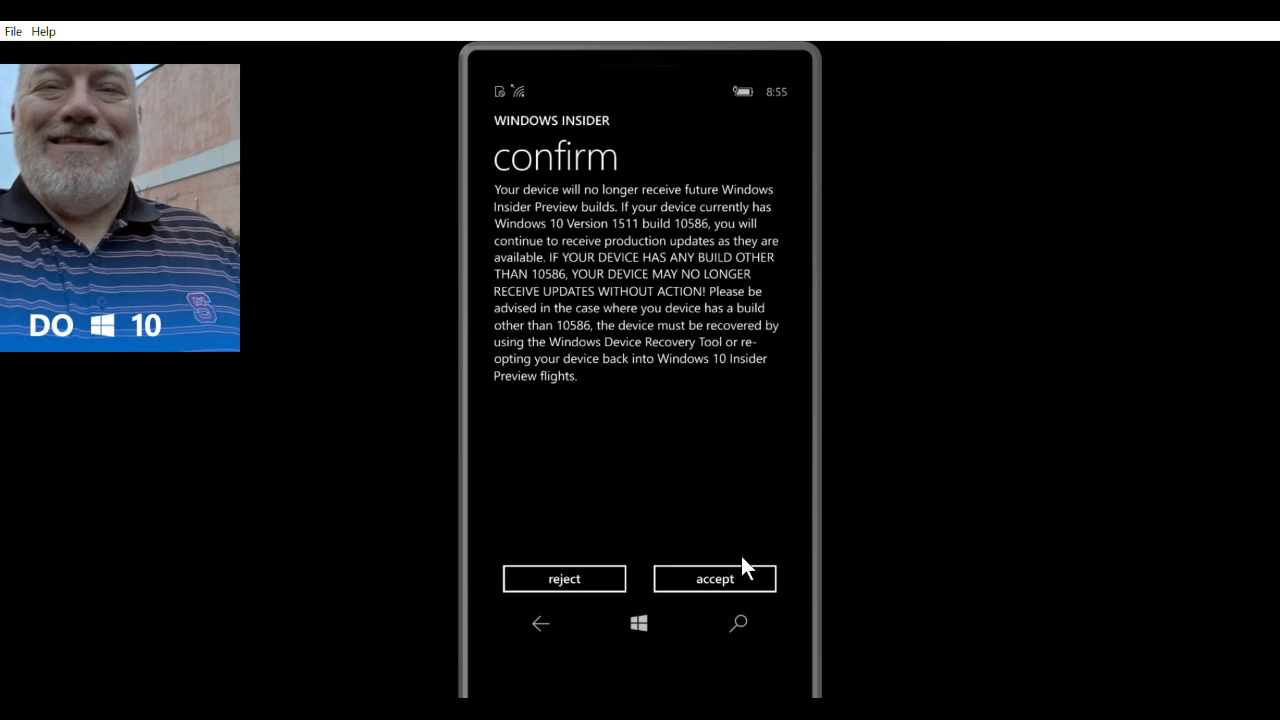
{"action": "left_click", "coordinate": [714, 578]}
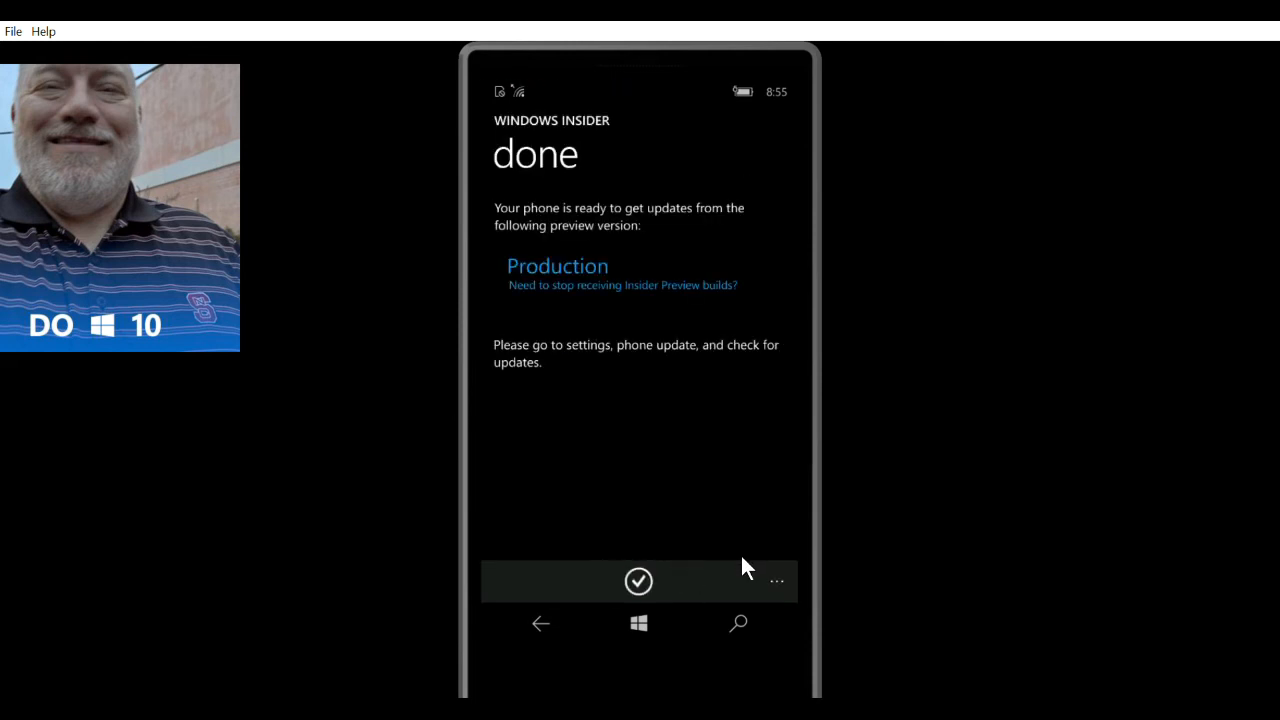
{"action": "mouse_move", "coordinate": [622, 197]}
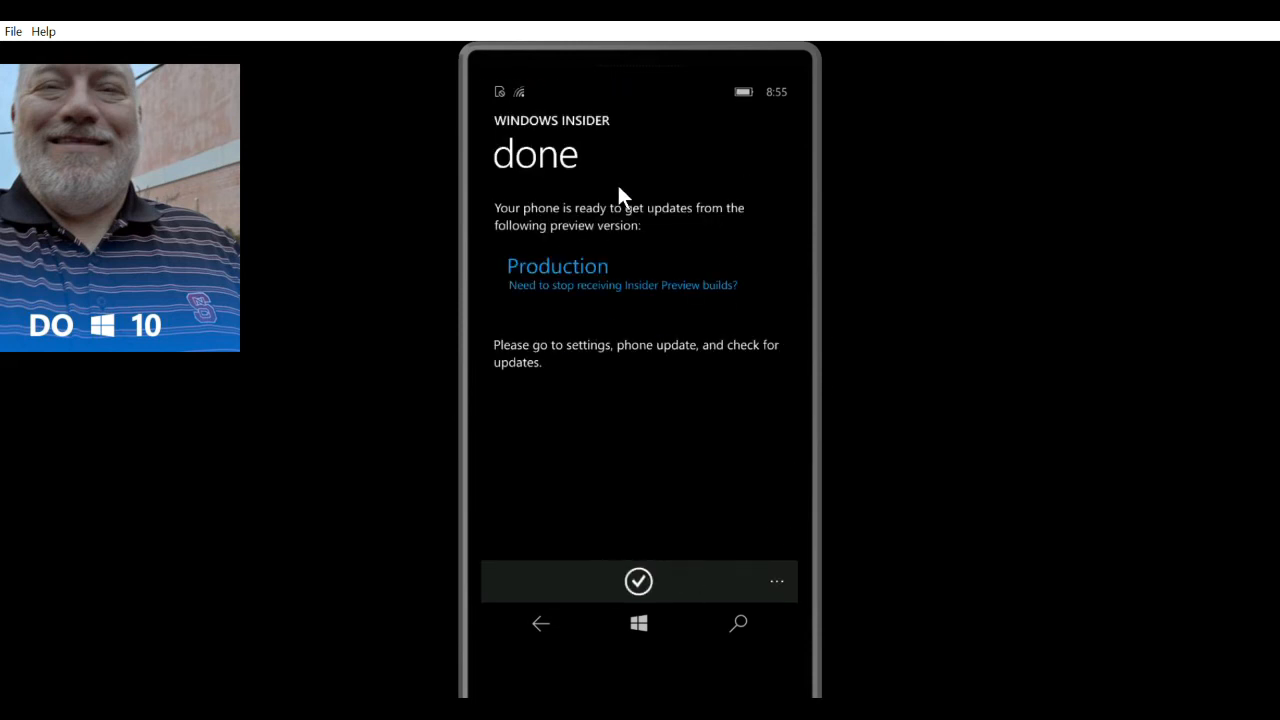
{"action": "mouse_move", "coordinate": [650, 582]}
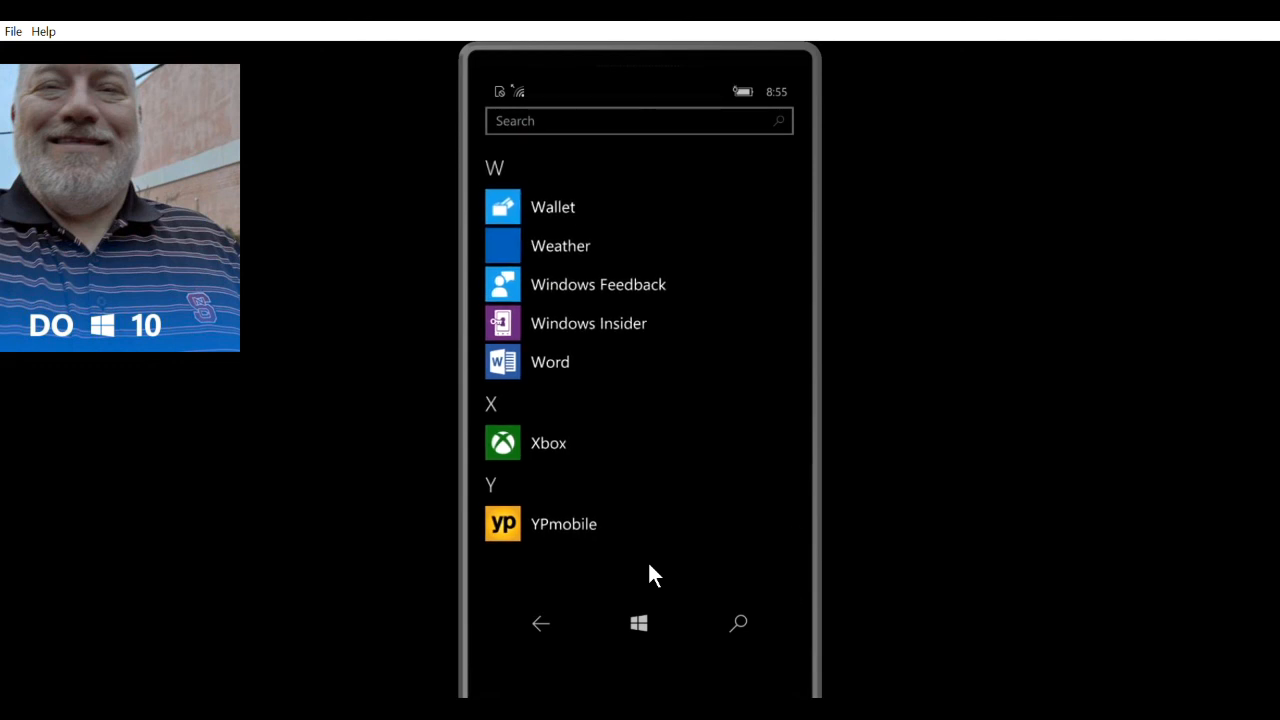
{"action": "mouse_move", "coordinate": [713, 445]}
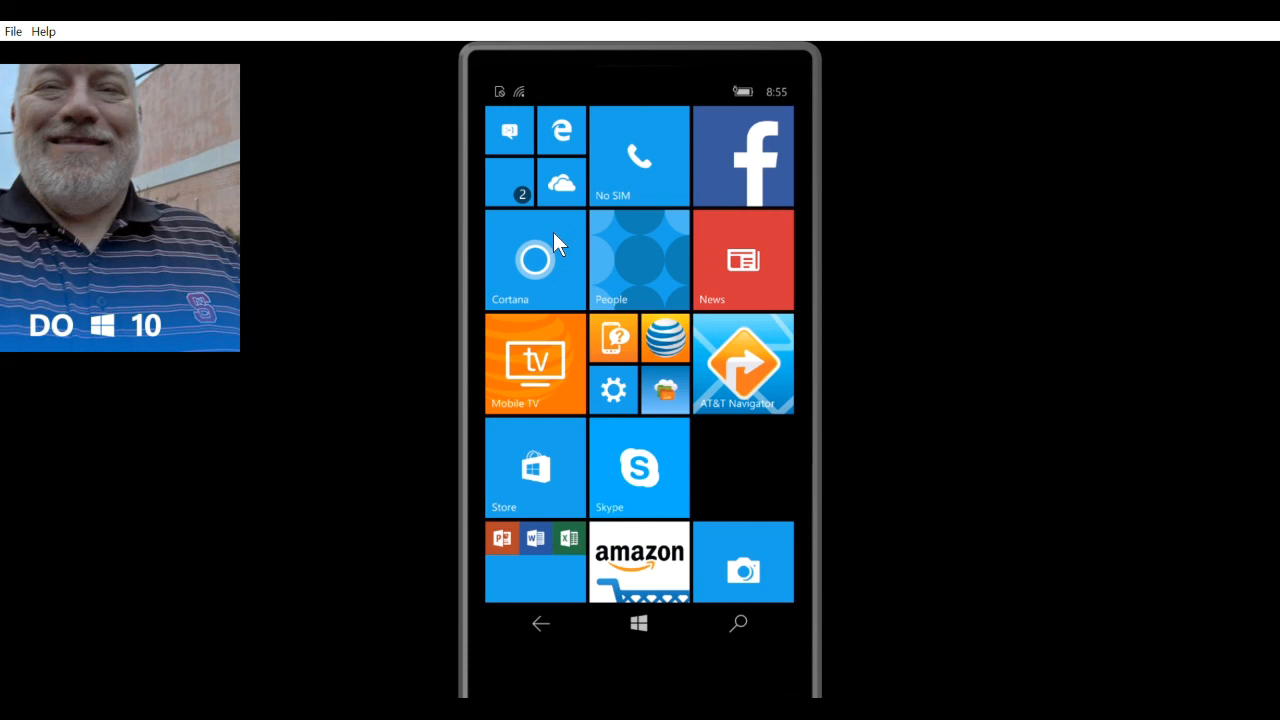
{"action": "mouse_move", "coordinate": [600, 73]}
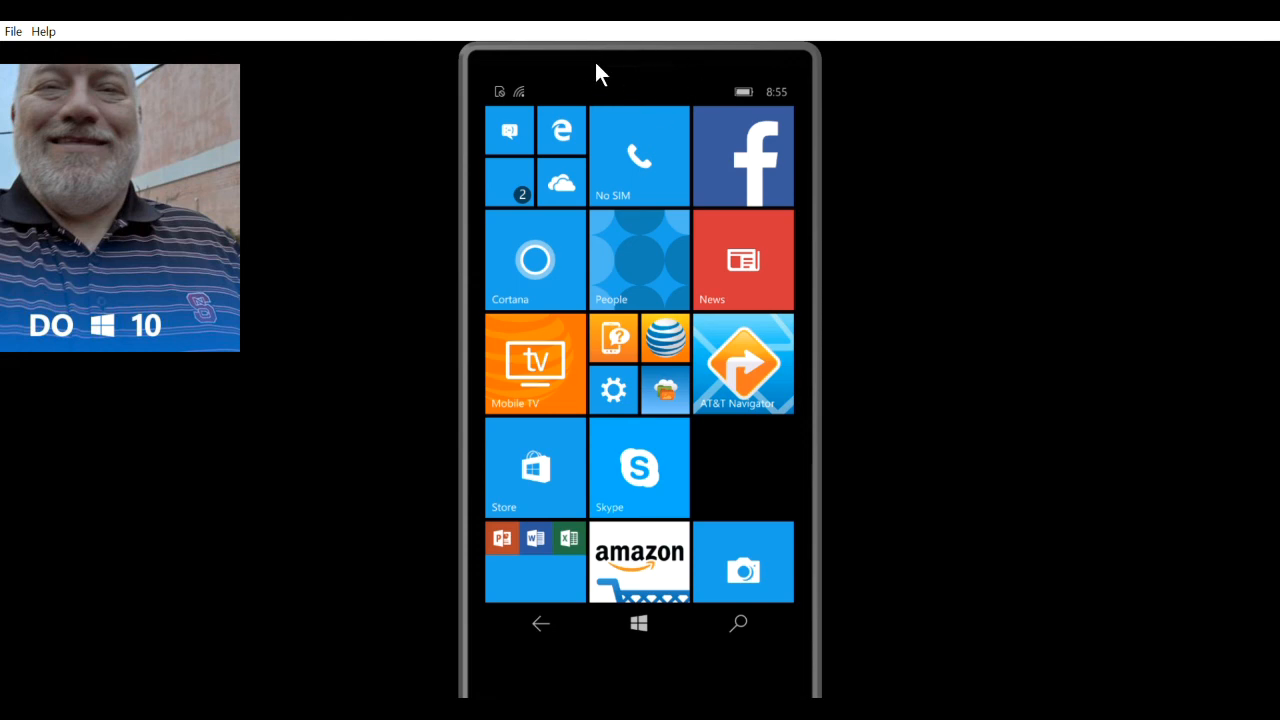
{"action": "mouse_move", "coordinate": [638, 82]}
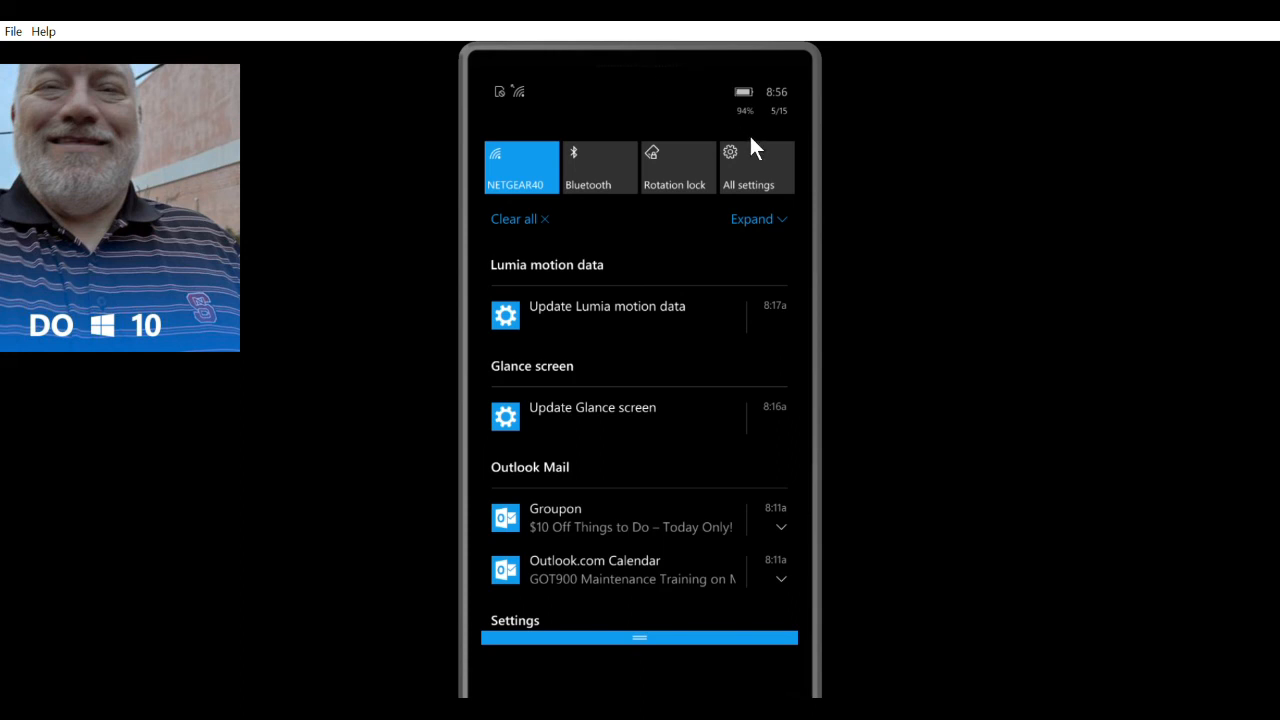
Open All settings and choose Update & security.
{"action": "left_click", "coordinate": [748, 165]}
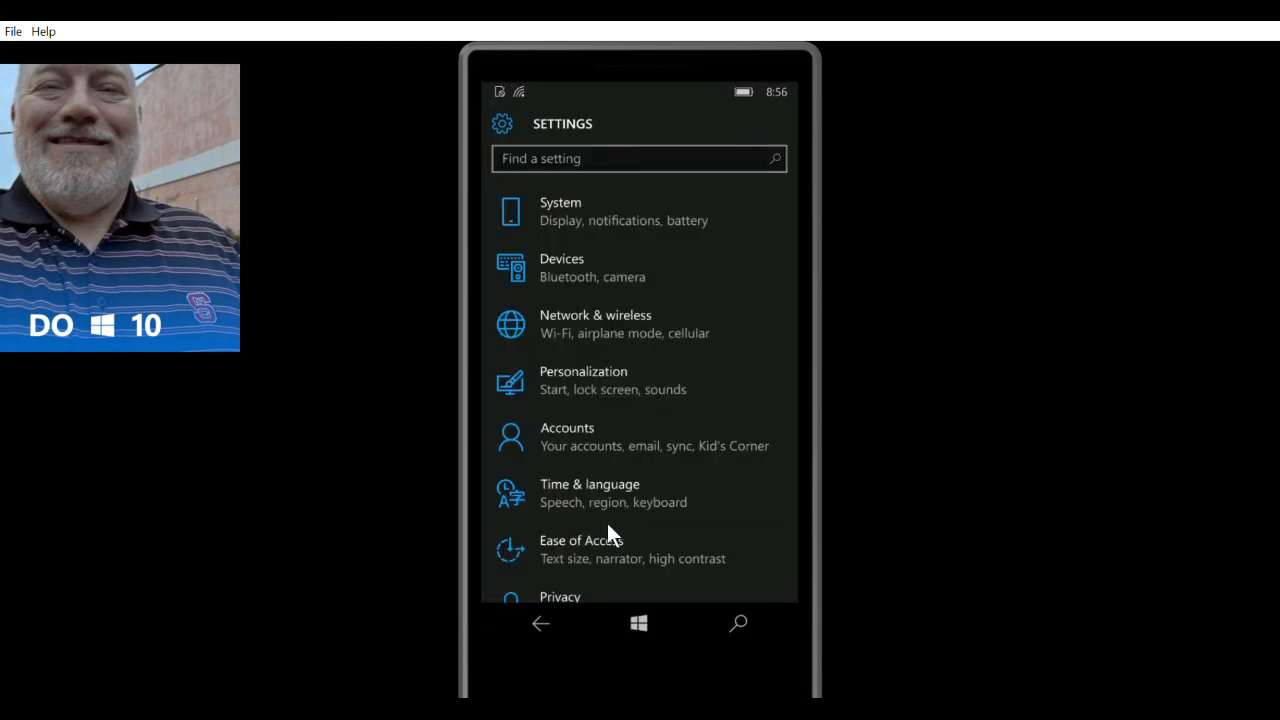
{"action": "scroll", "scroll_direction": "down", "scroll_amount": 3}
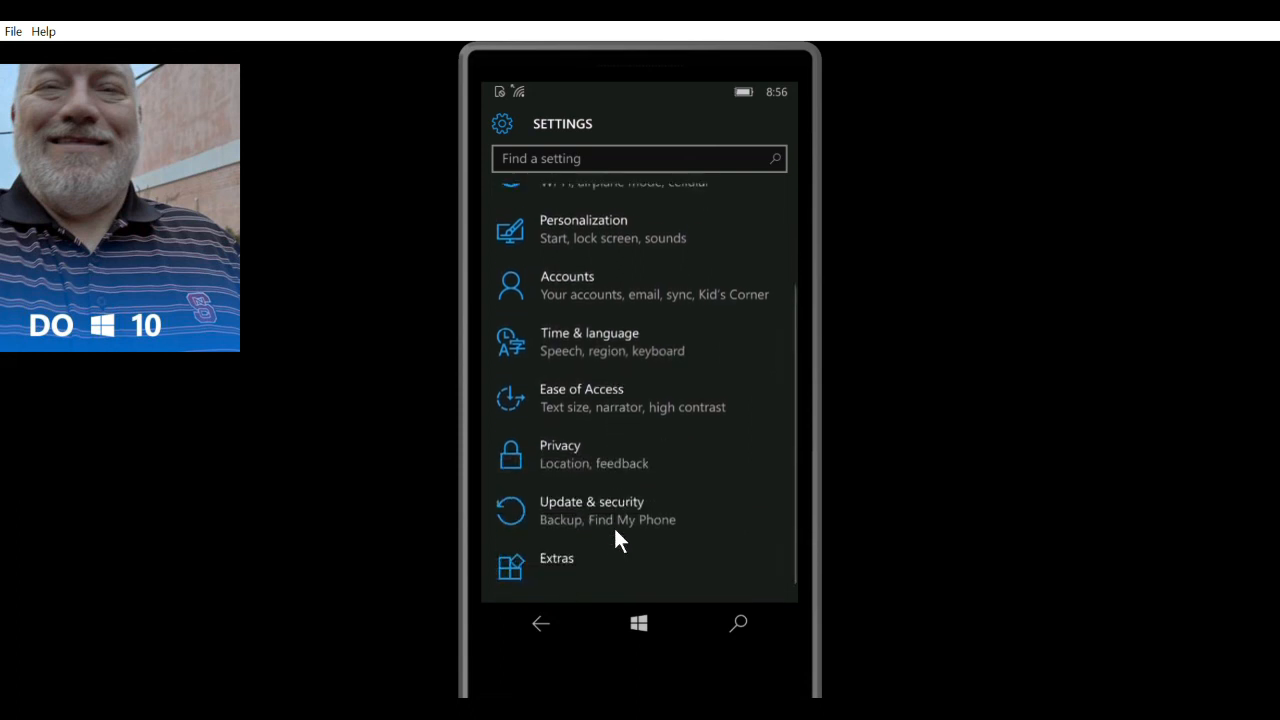
{"action": "scroll", "scroll_direction": "up", "scroll_amount": 3}
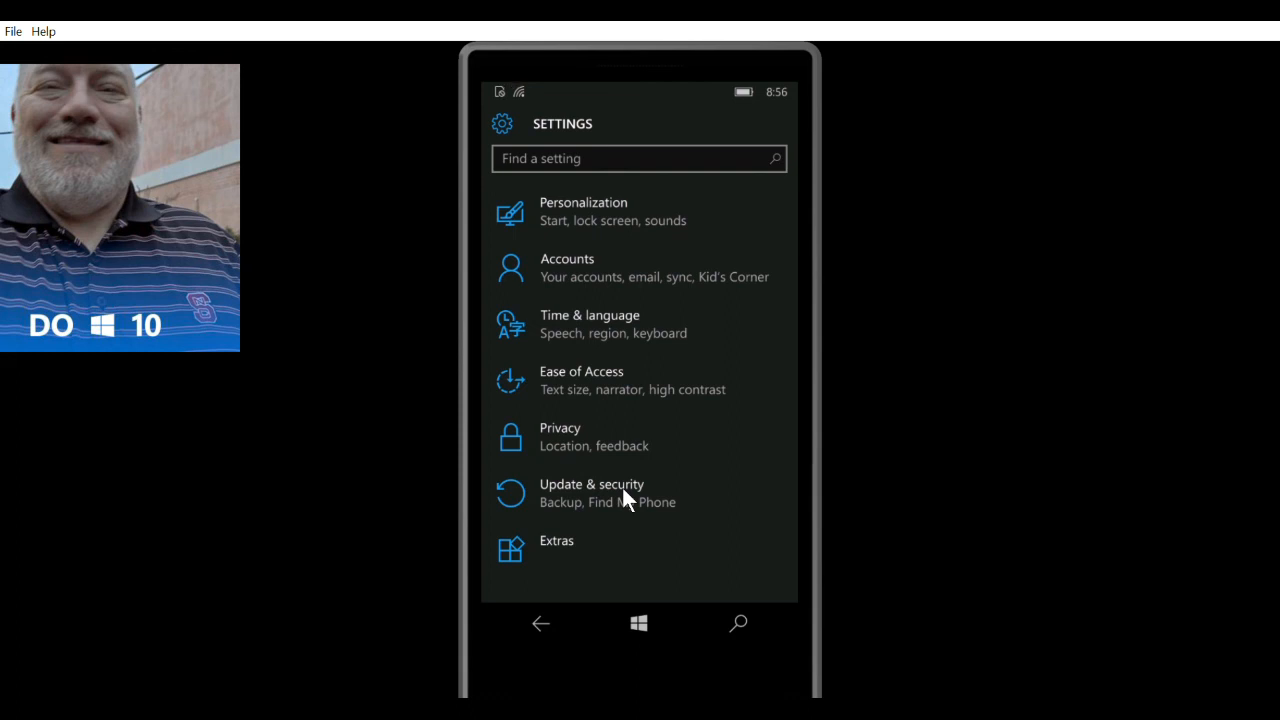
{"action": "left_click", "coordinate": [591, 492]}
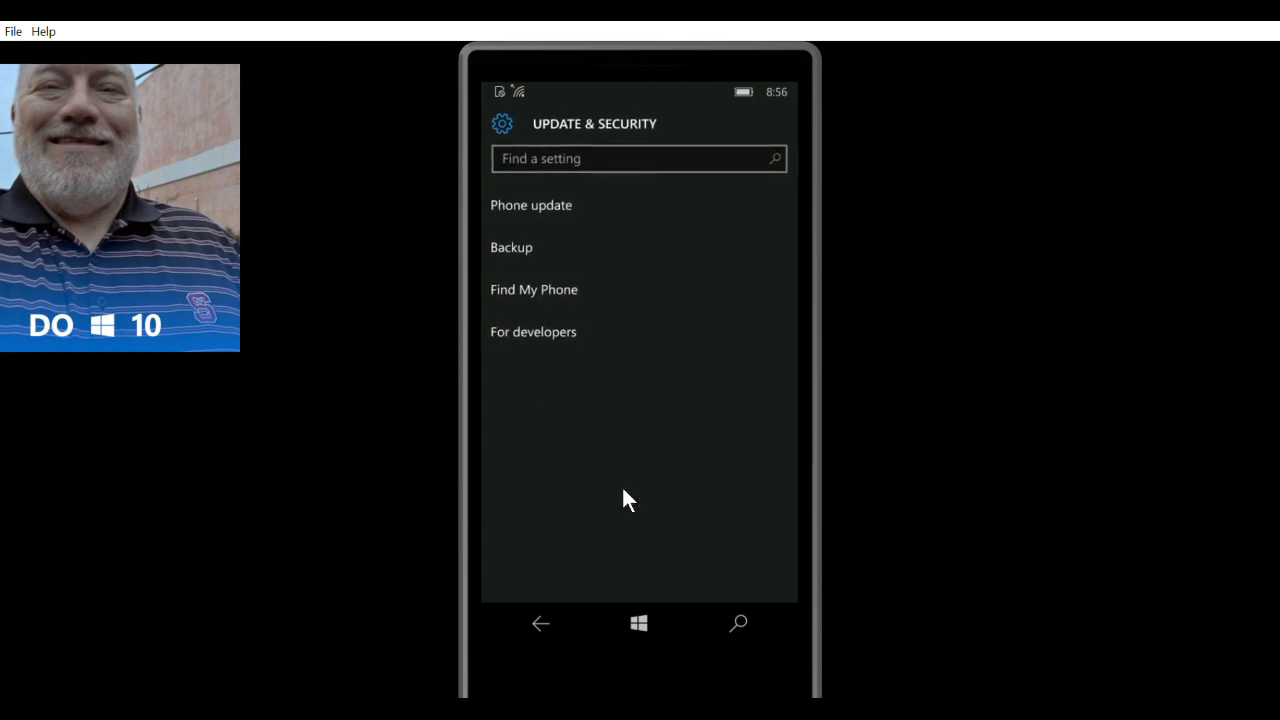
{"action": "mouse_move", "coordinate": [573, 204]}
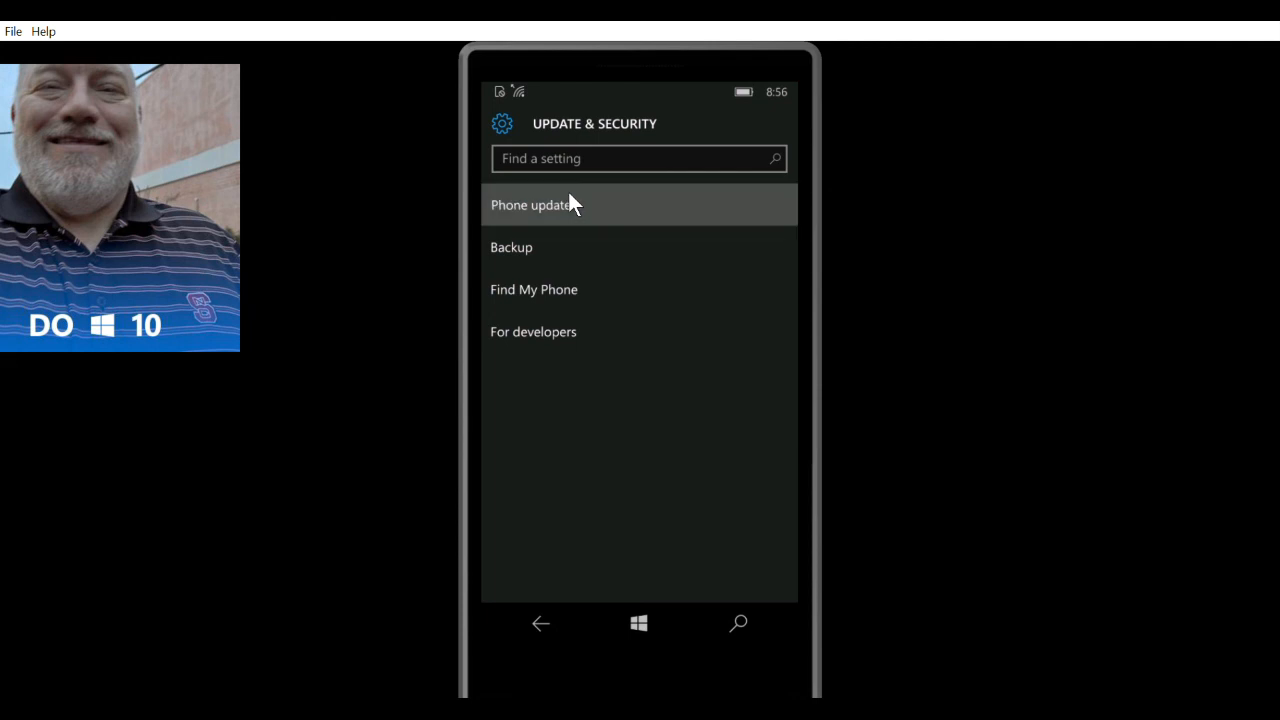
Open Phone update, which reports that no updates are available.
{"action": "left_click", "coordinate": [535, 204]}
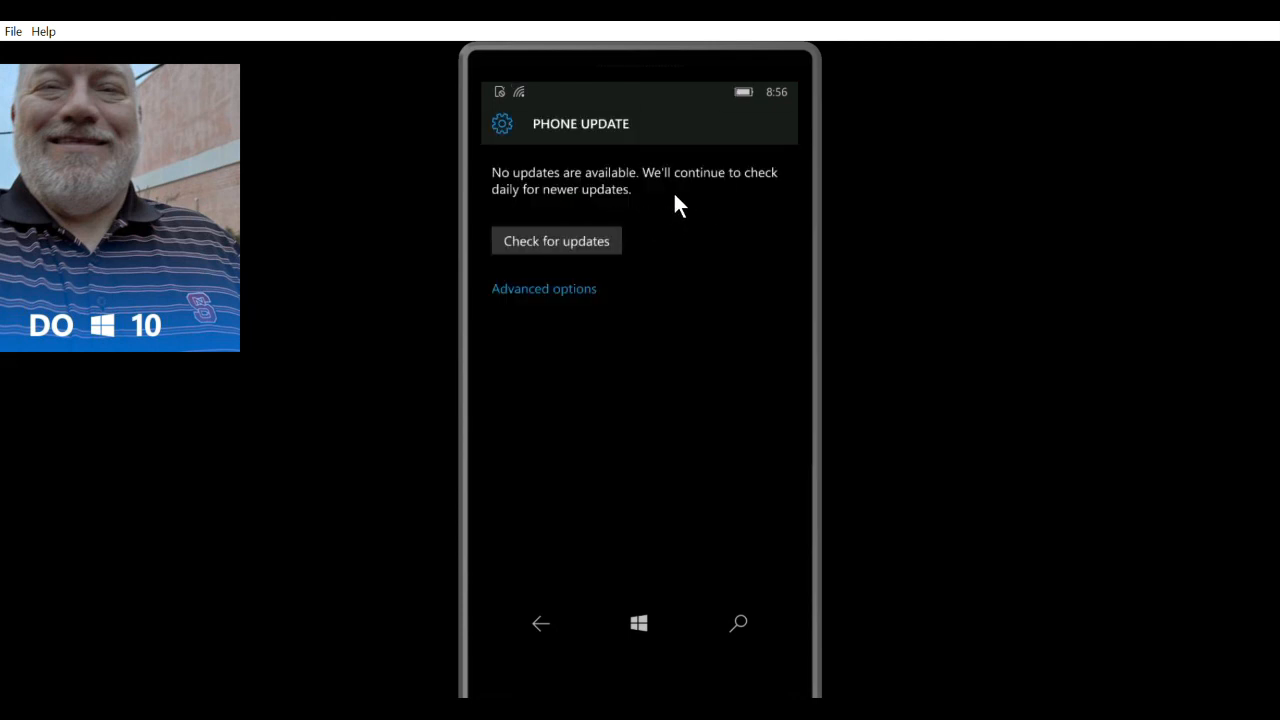
{"action": "mouse_move", "coordinate": [515, 190]}
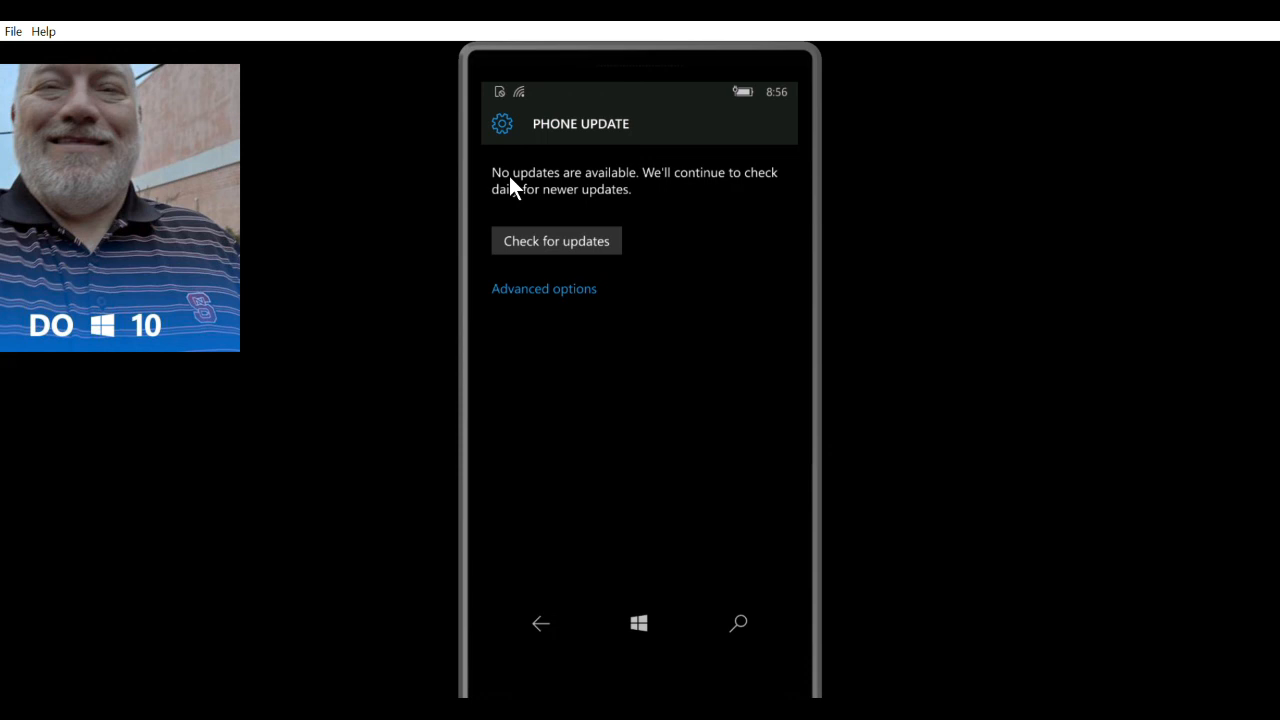
{"action": "mouse_move", "coordinate": [557, 235]}
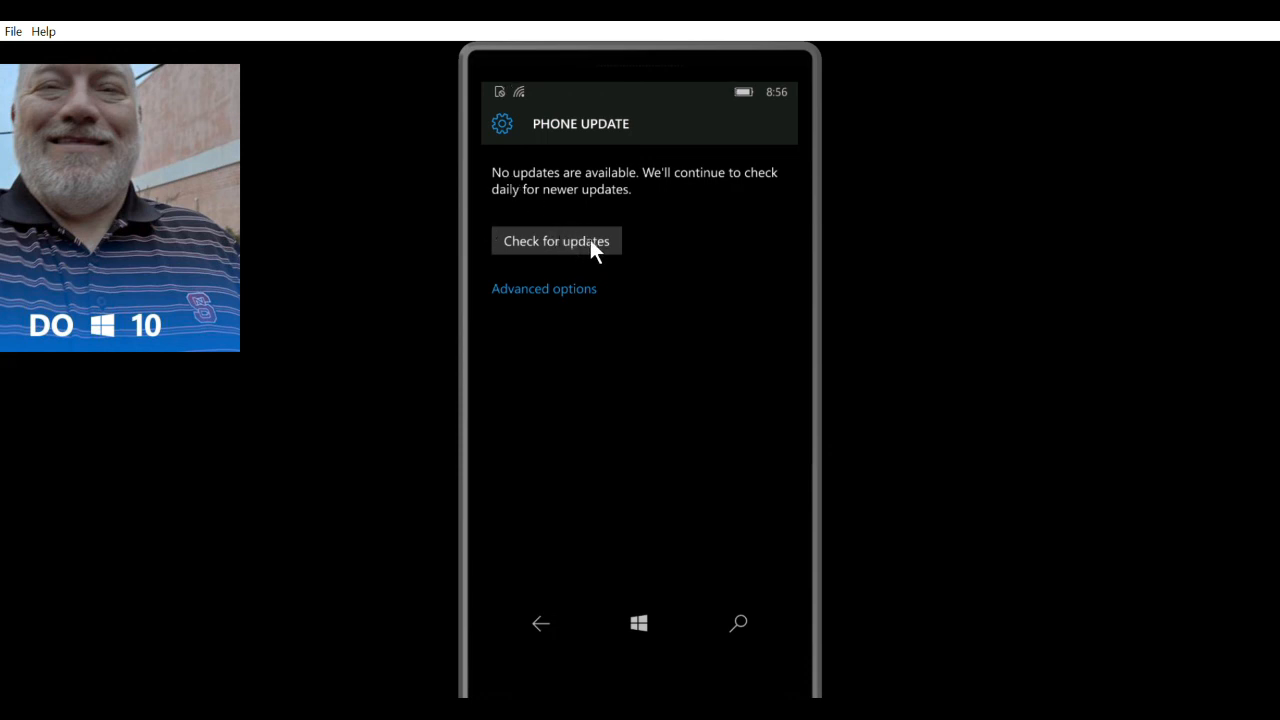
Check for updates to find Windows 10 Mobile 10.0.10586.318 and start its download.
{"action": "left_click", "coordinate": [556, 240]}
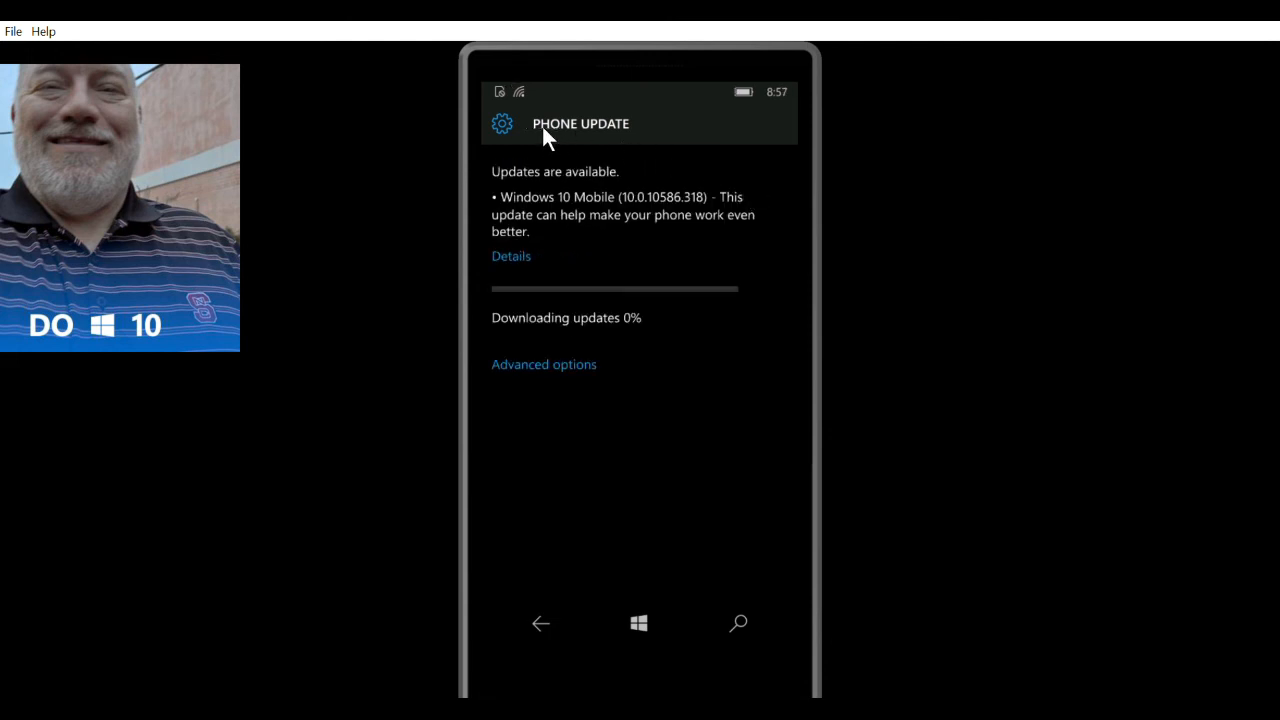
{"action": "mouse_move", "coordinate": [687, 165]}
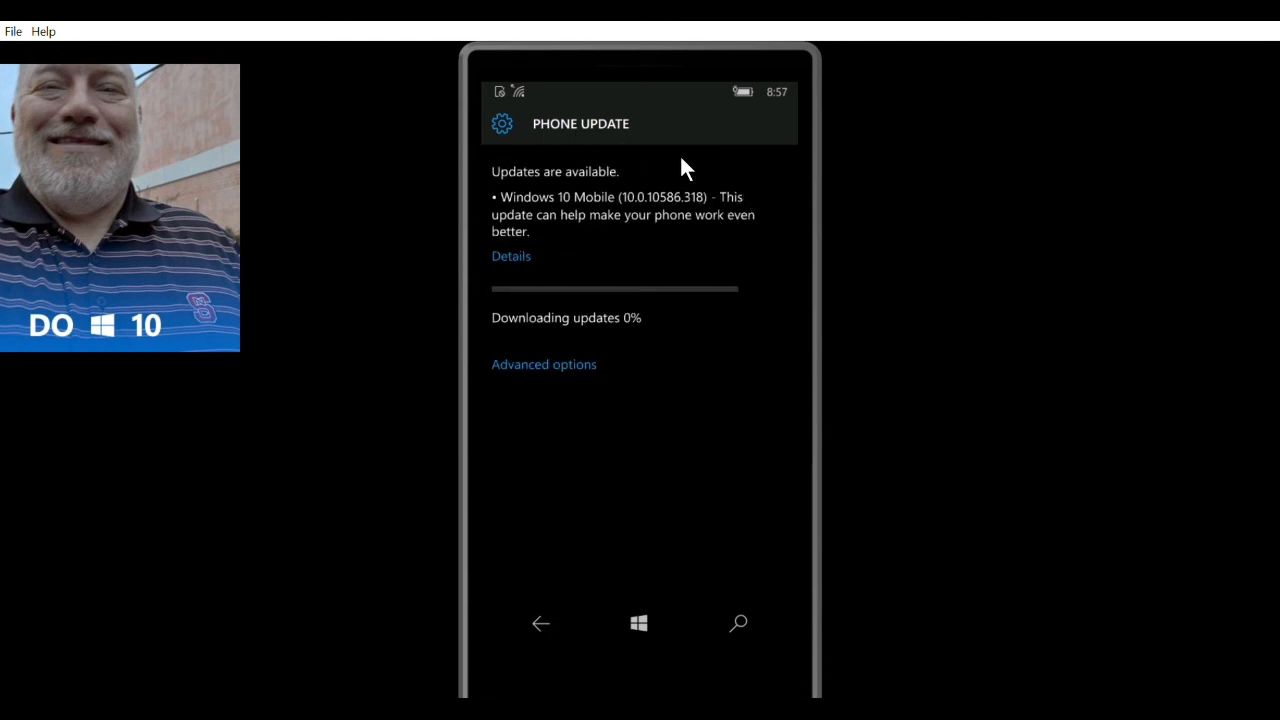
{"action": "mouse_move", "coordinate": [665, 197]}
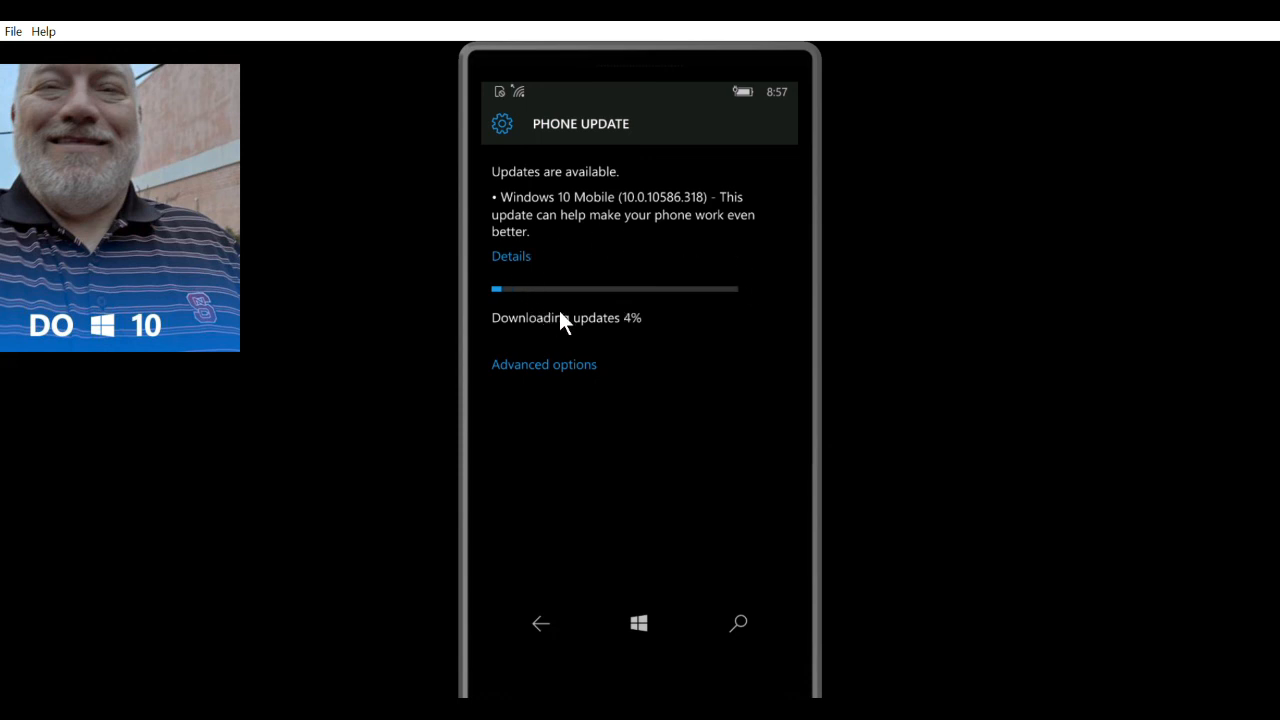
{"action": "mouse_move", "coordinate": [738, 305]}
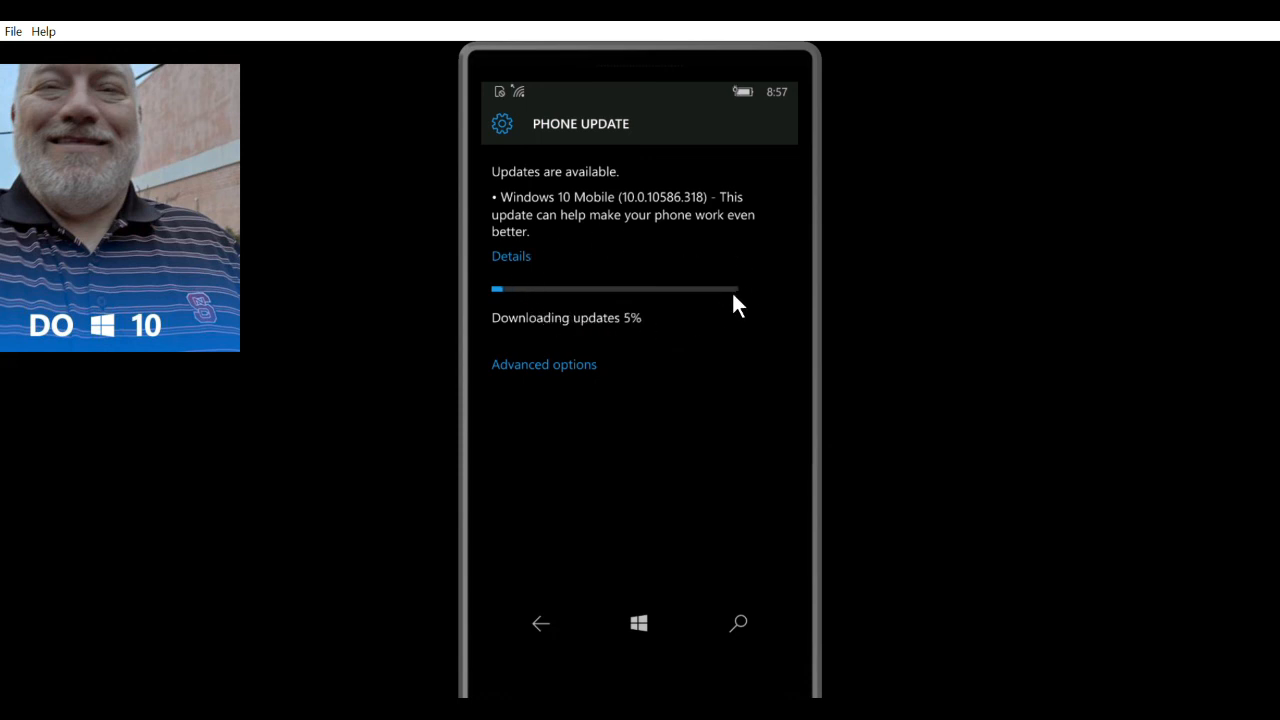